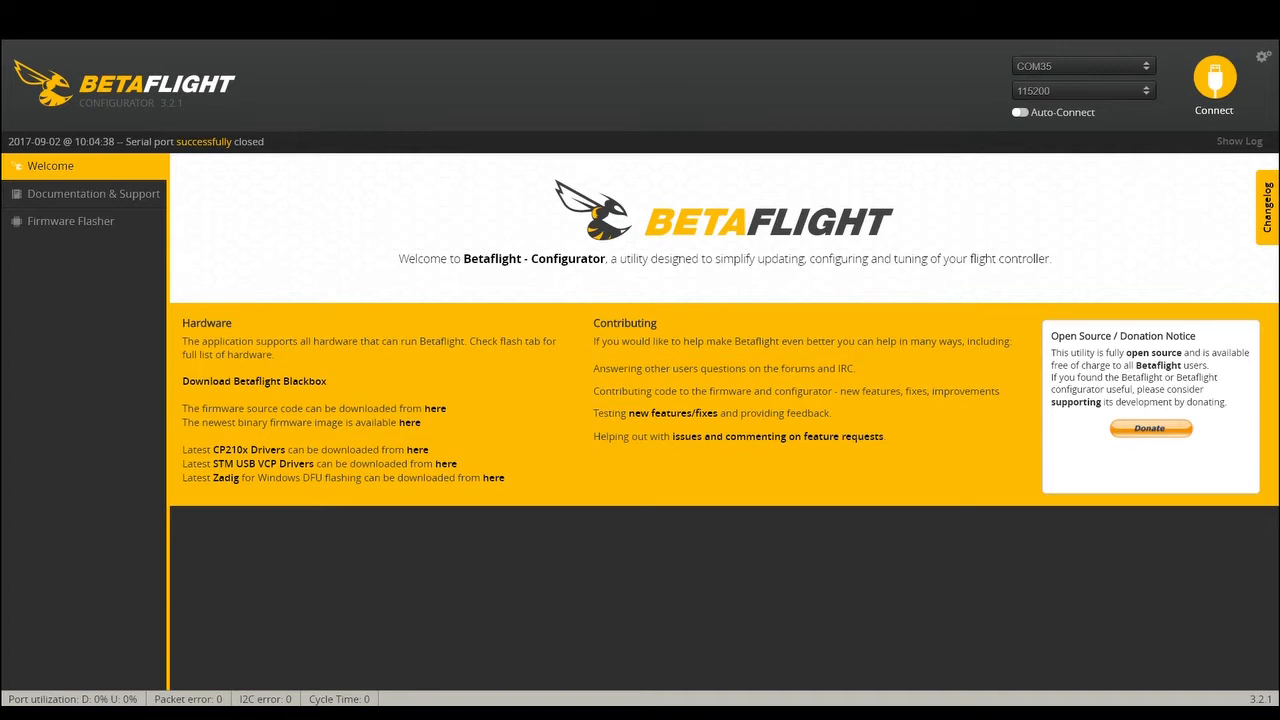
mouse_move(828, 284)
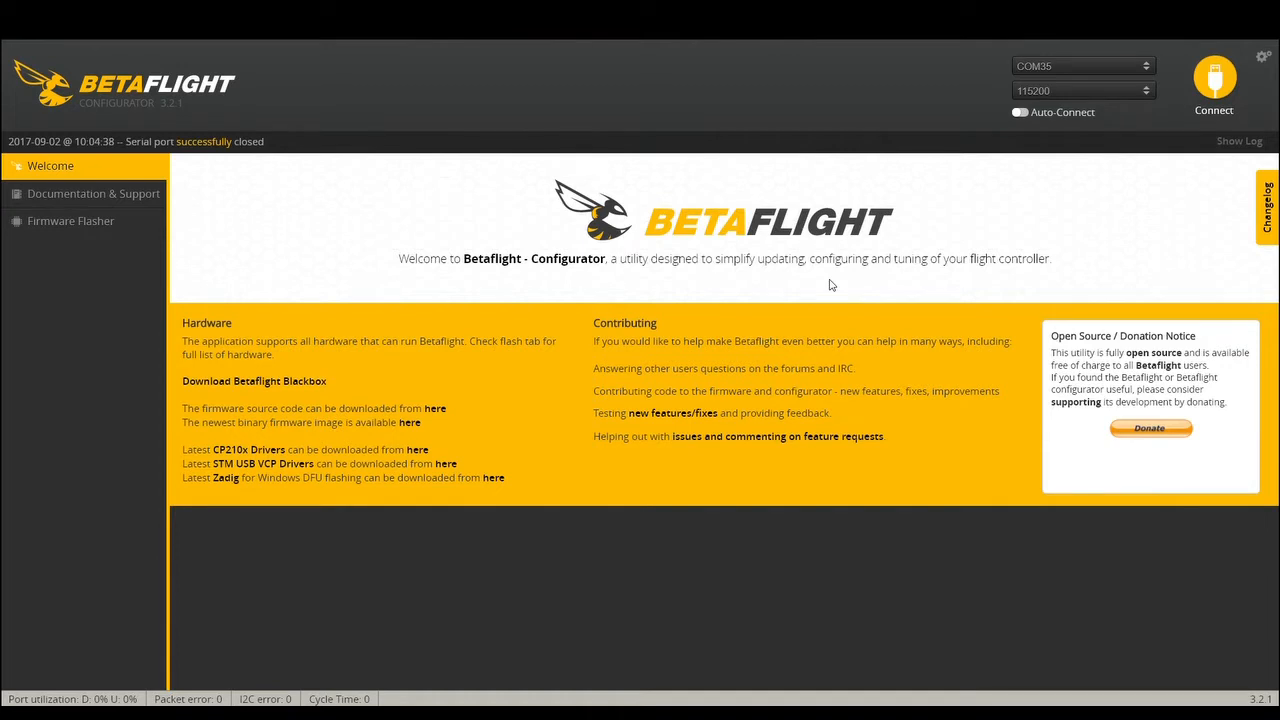
mouse_move(736, 140)
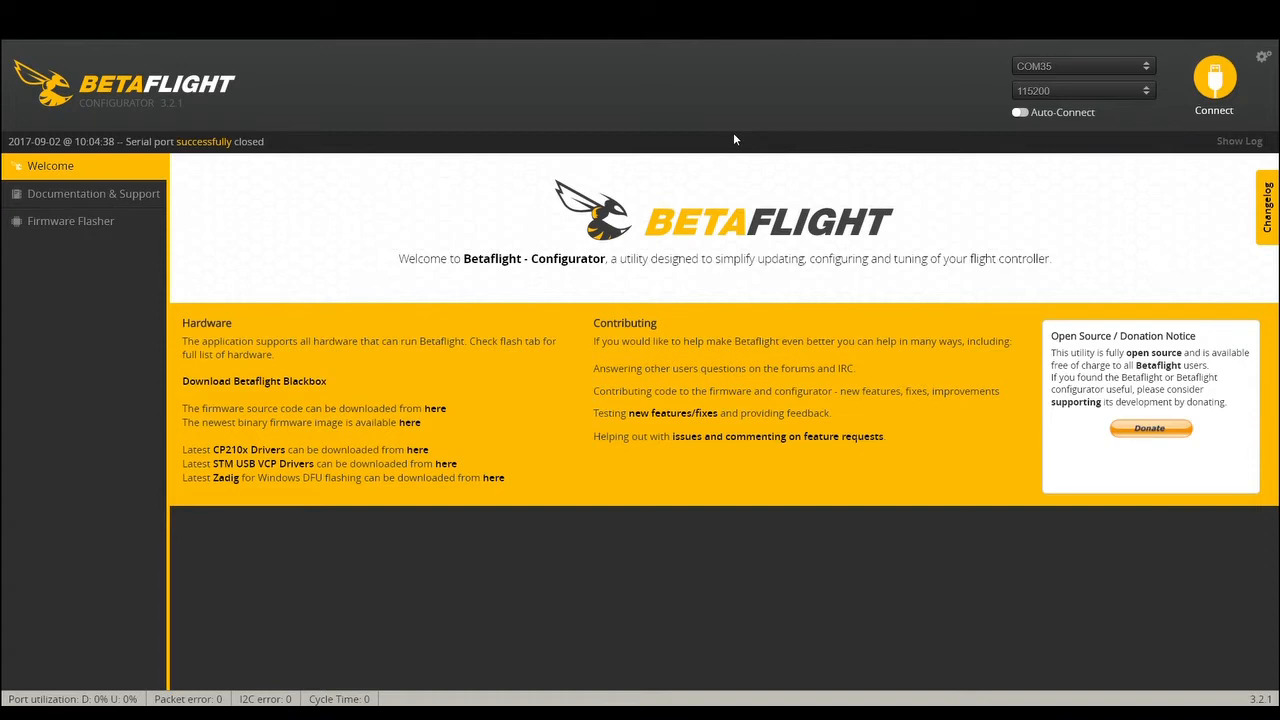
mouse_move(1216, 172)
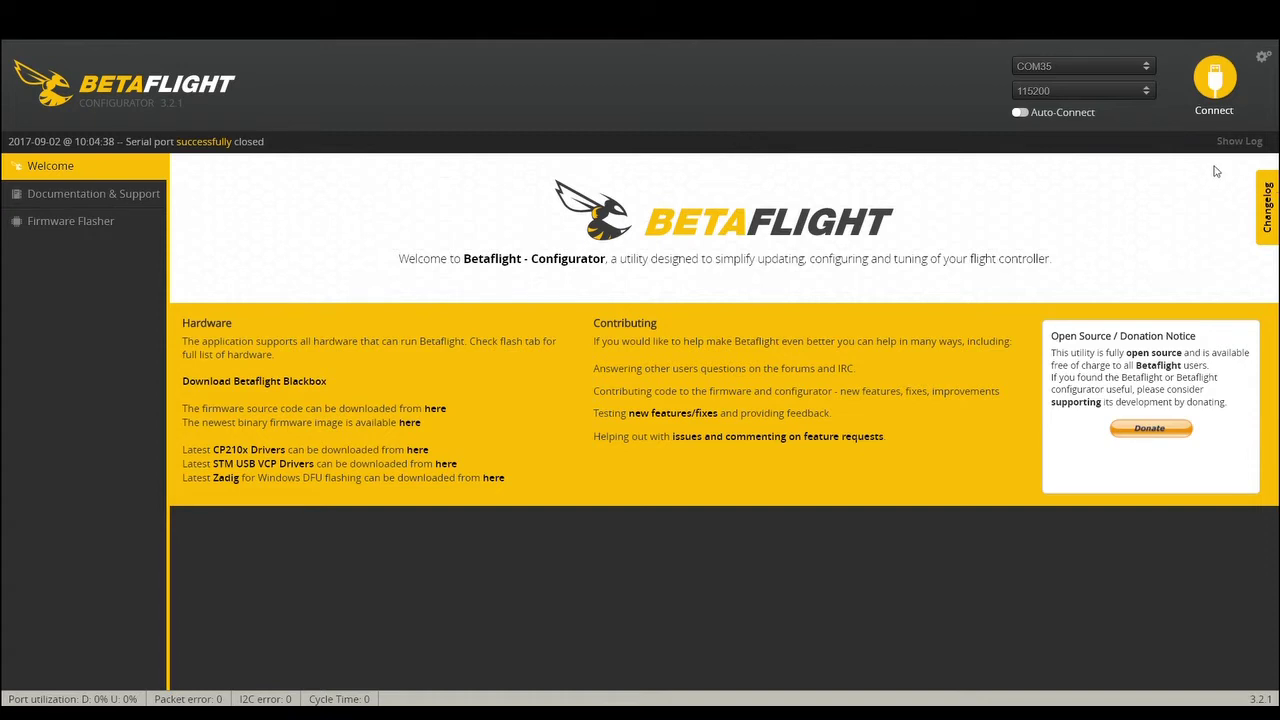
mouse_move(130, 248)
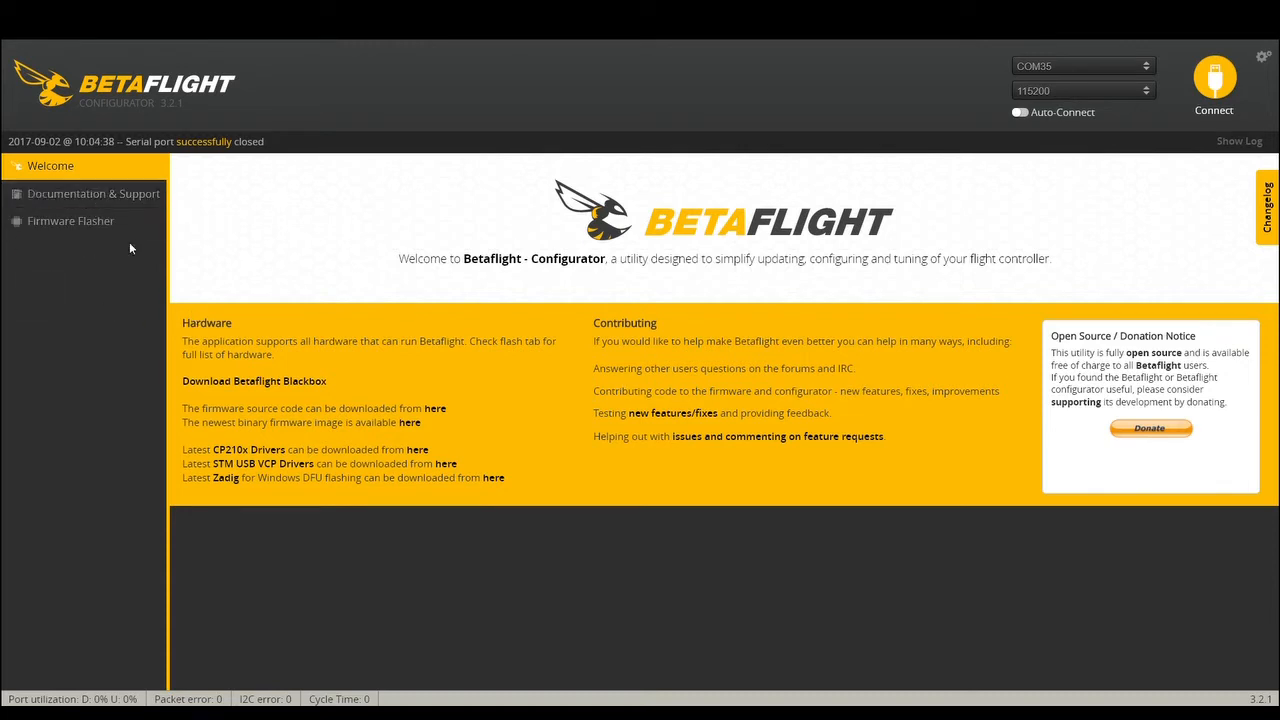
mouse_move(196, 106)
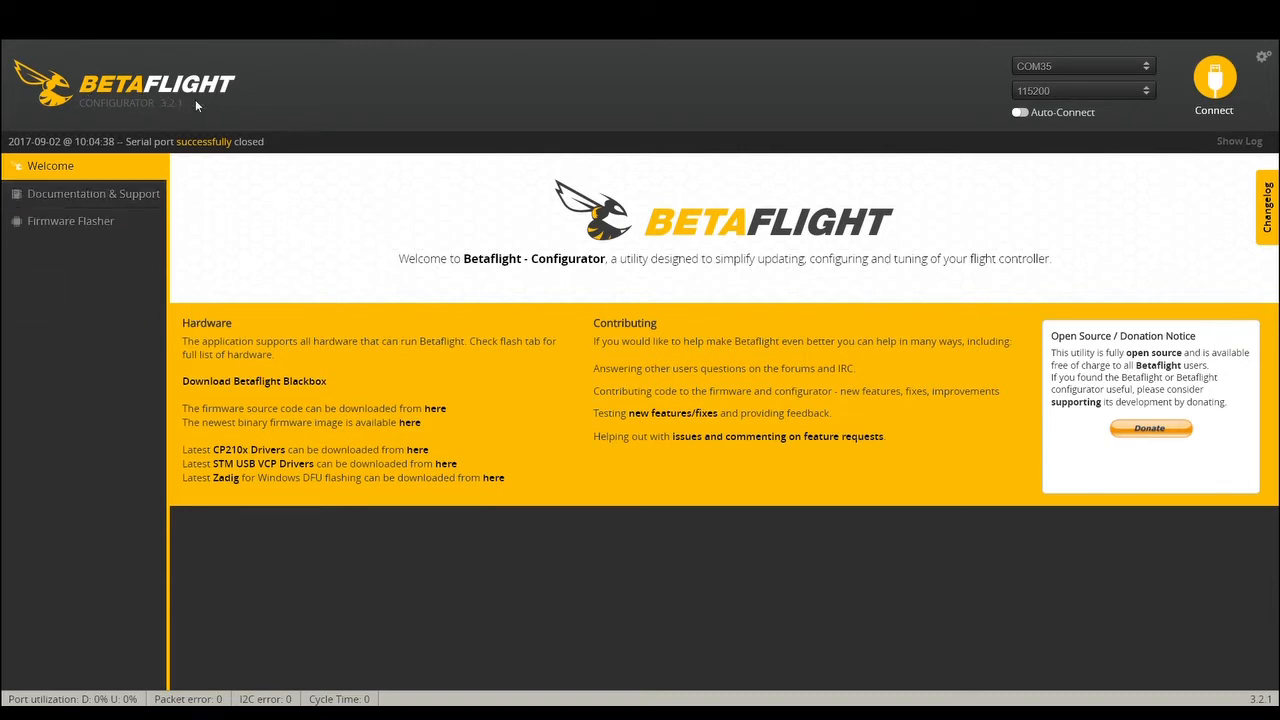
mouse_move(230, 90)
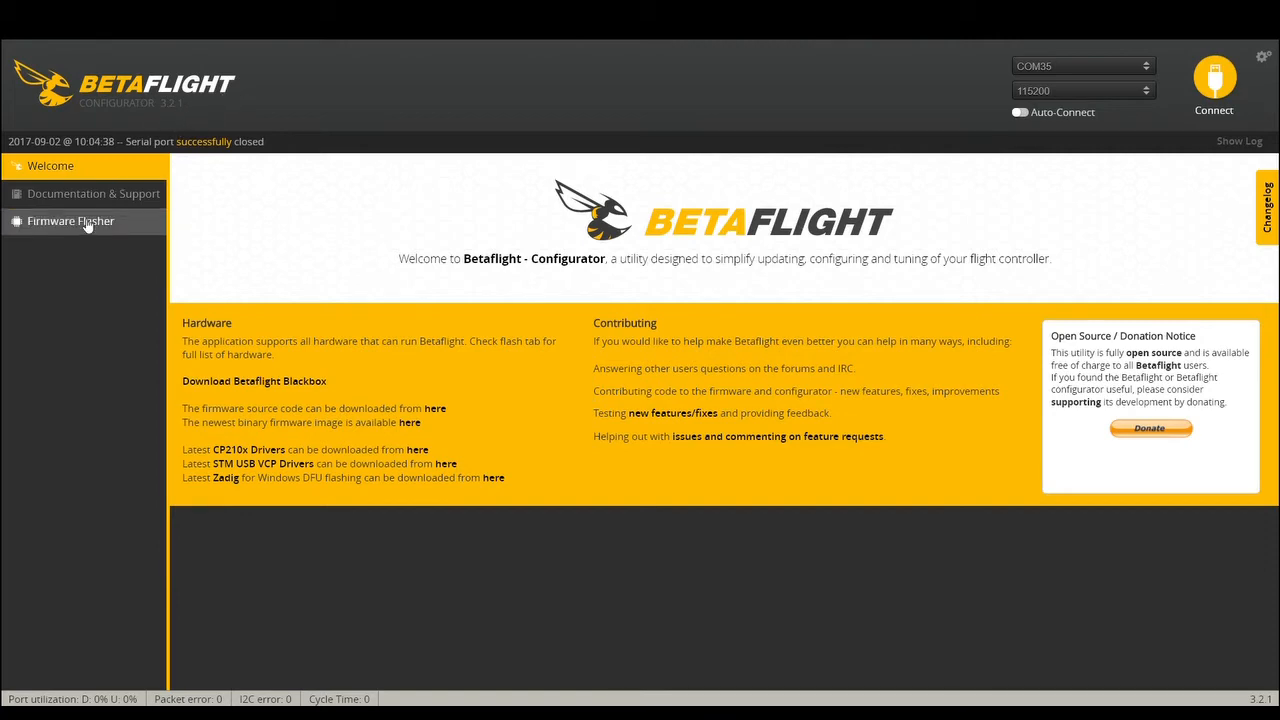
- Load the 3.2.0-RC4 OMNIBUS firmware online from the Firmware Flasher so its release notes appear
left_click(70, 220)
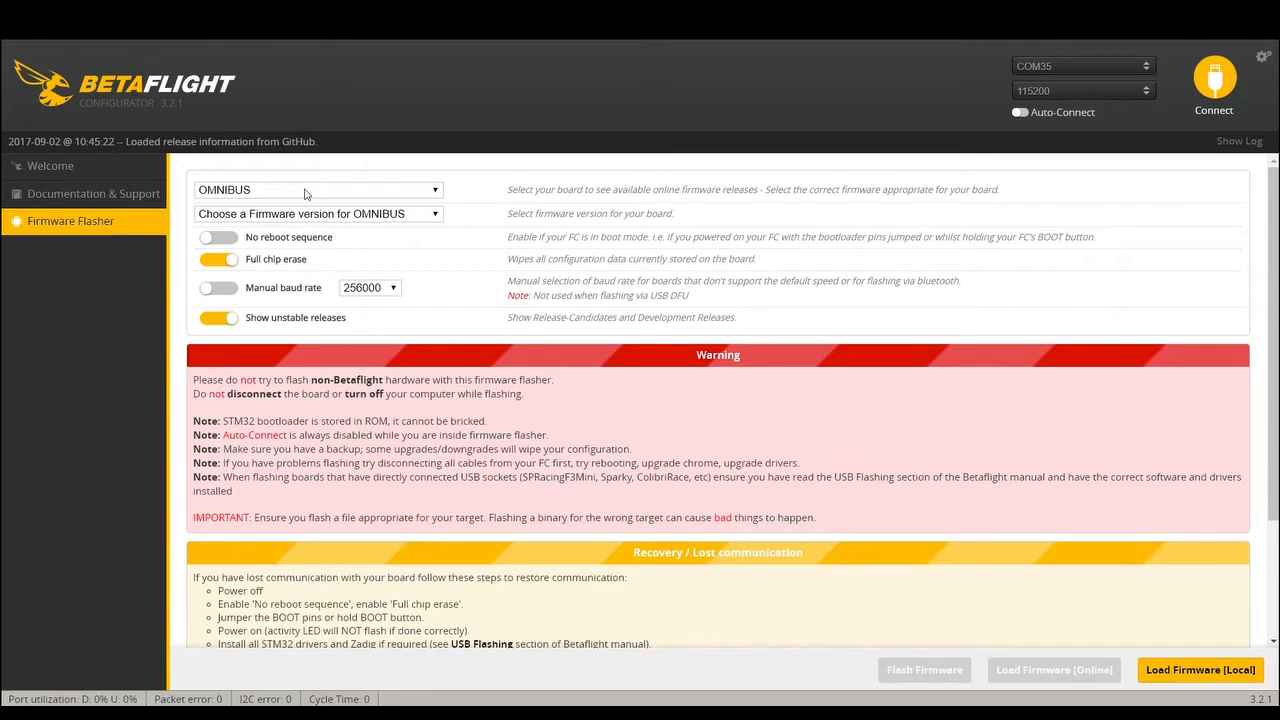
mouse_move(300, 480)
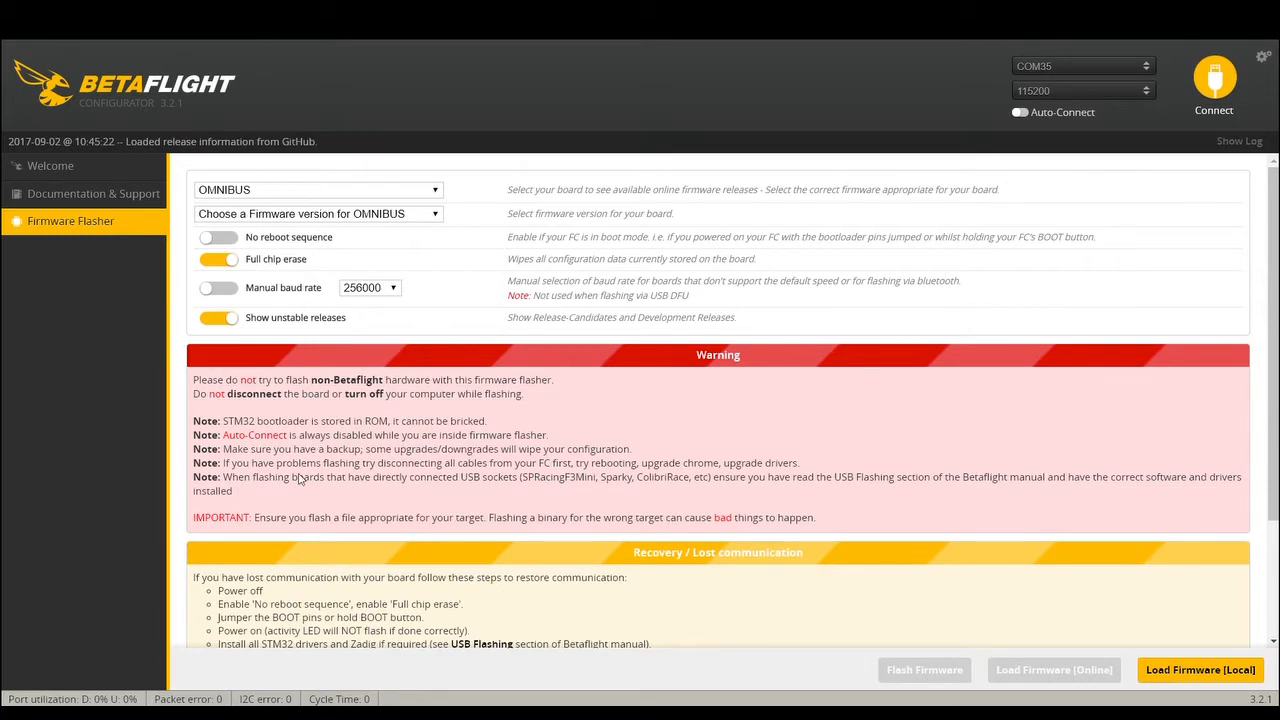
mouse_move(236, 336)
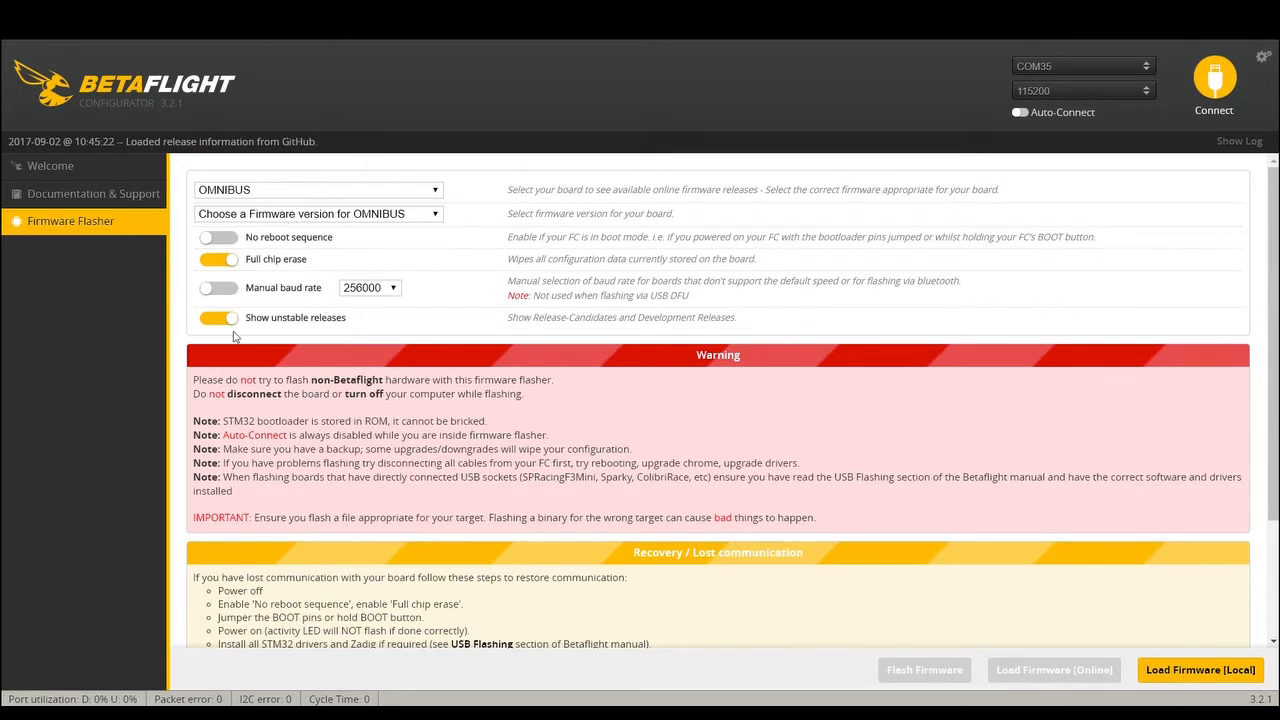
mouse_move(320, 332)
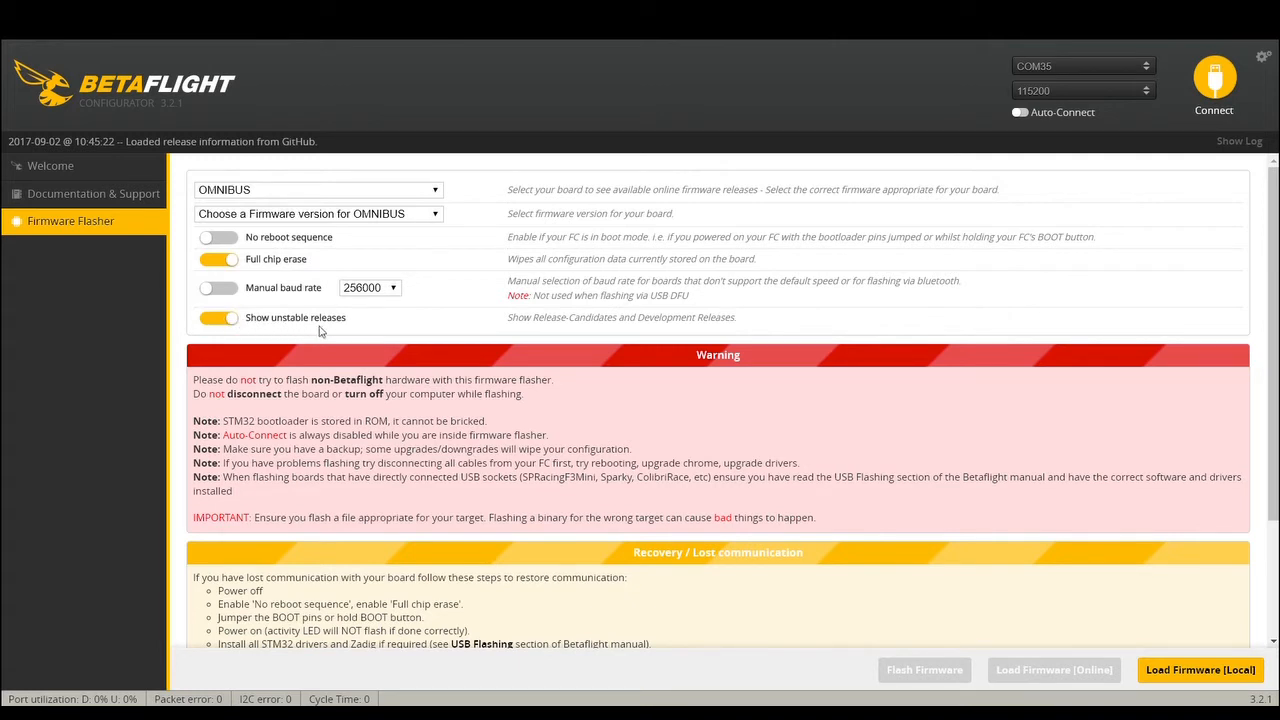
mouse_move(264, 214)
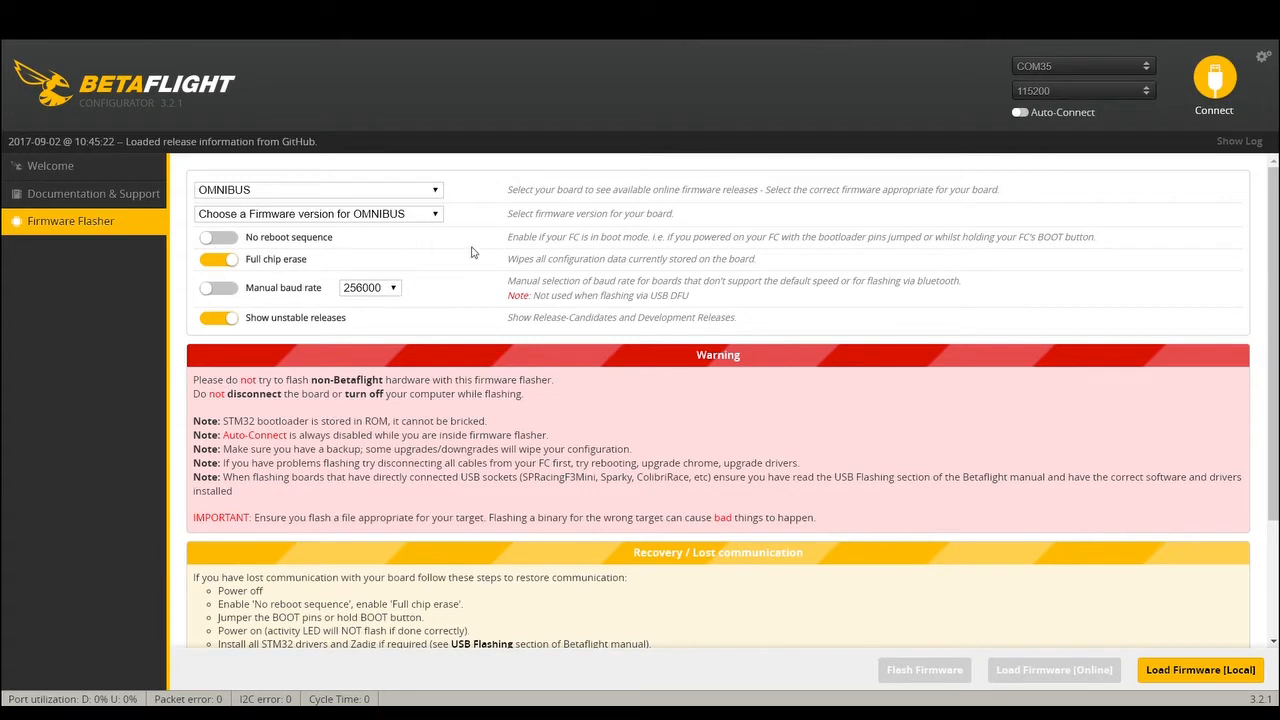
left_click(316, 212)
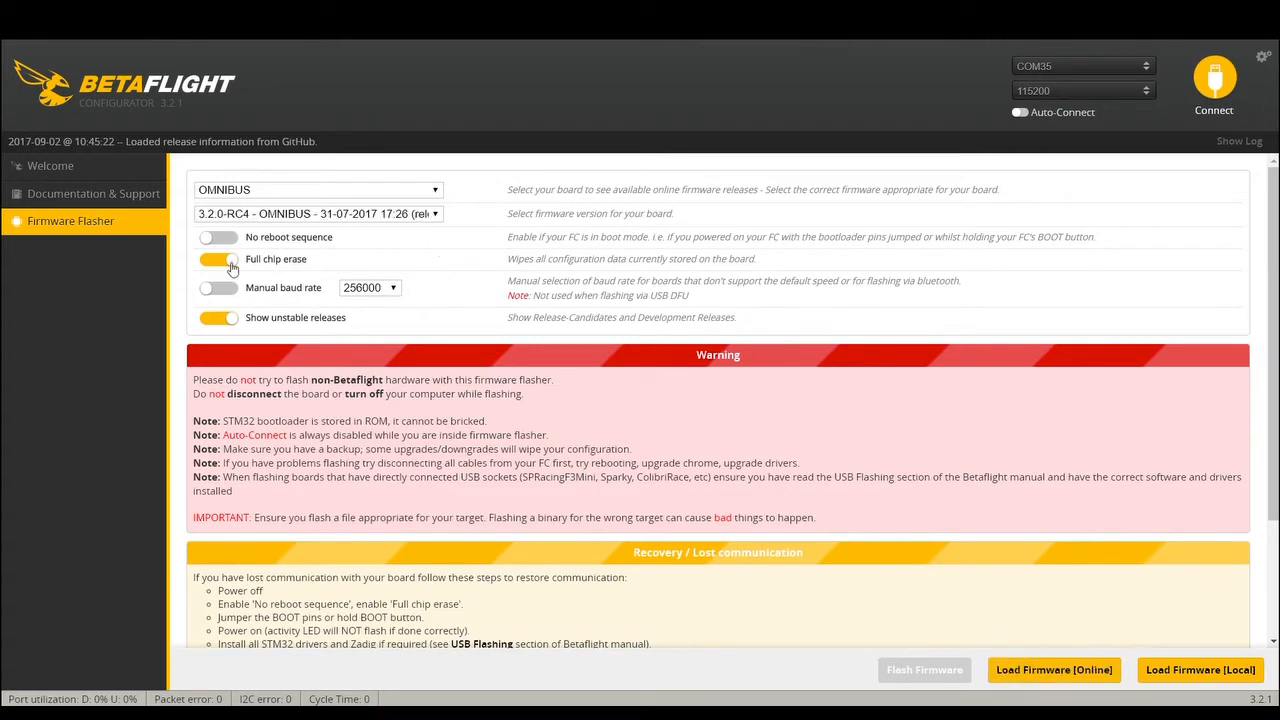
mouse_move(1052, 668)
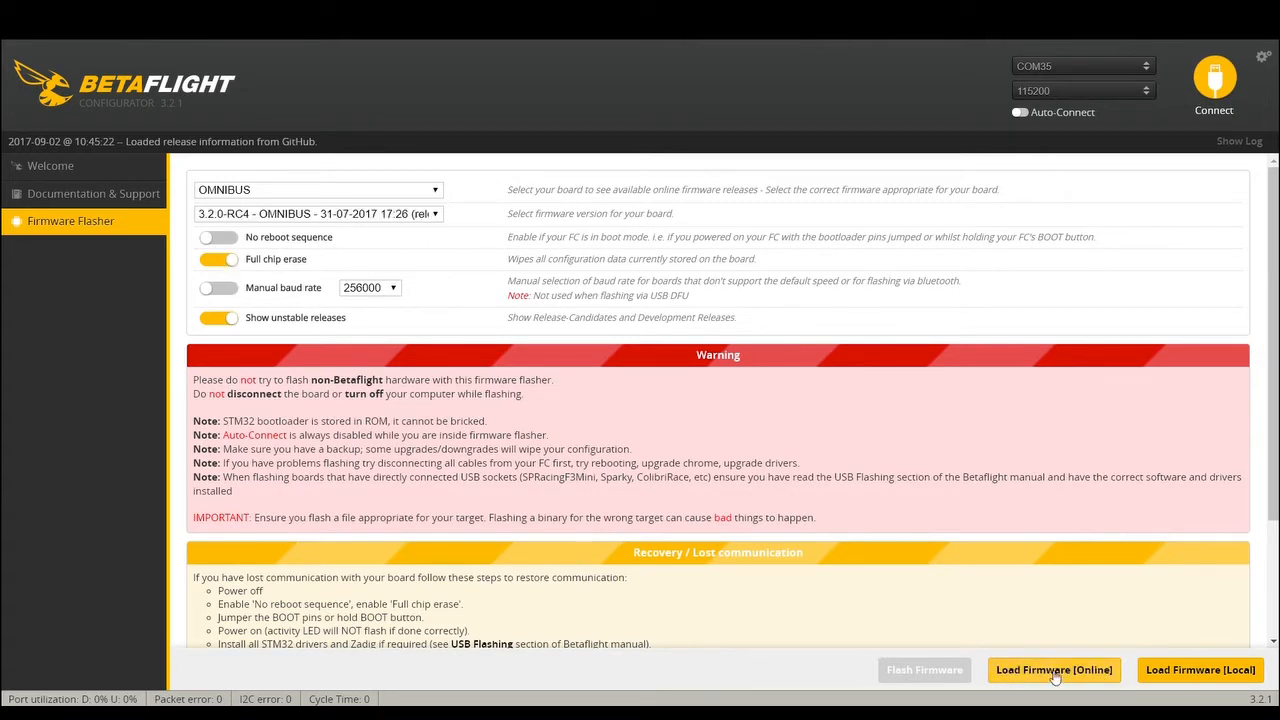
left_click(1054, 670)
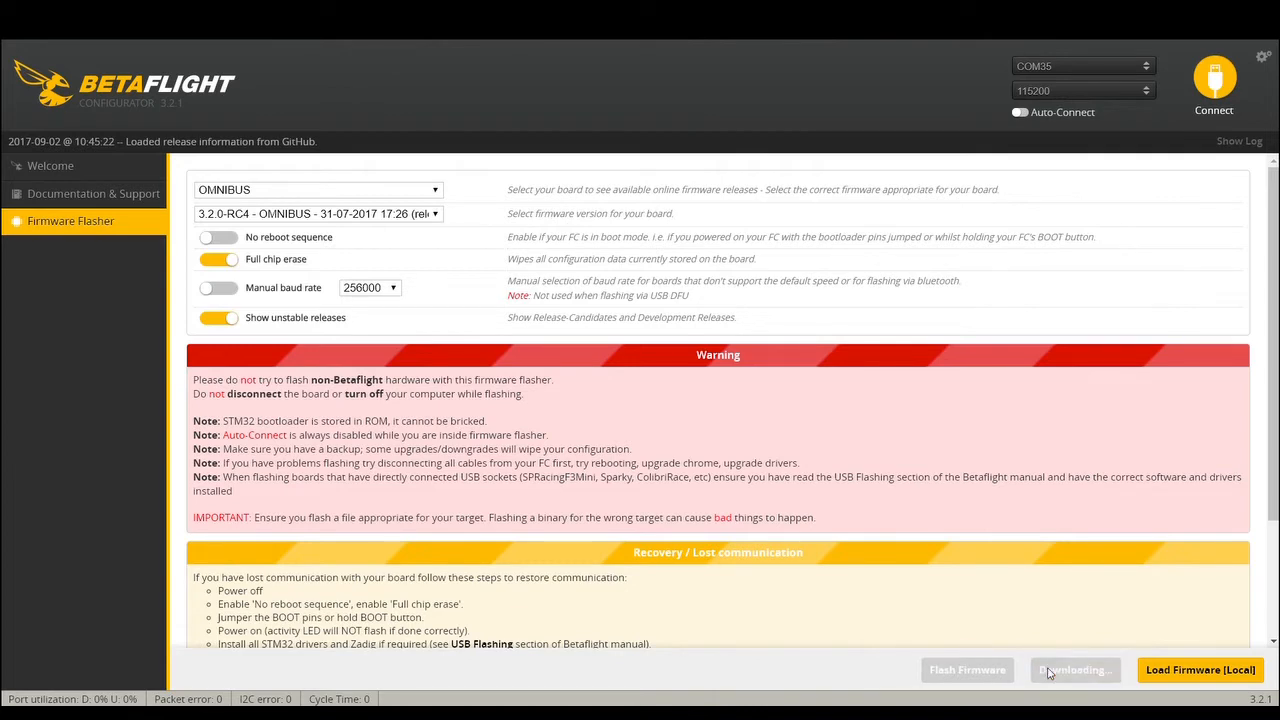
left_click(1074, 670)
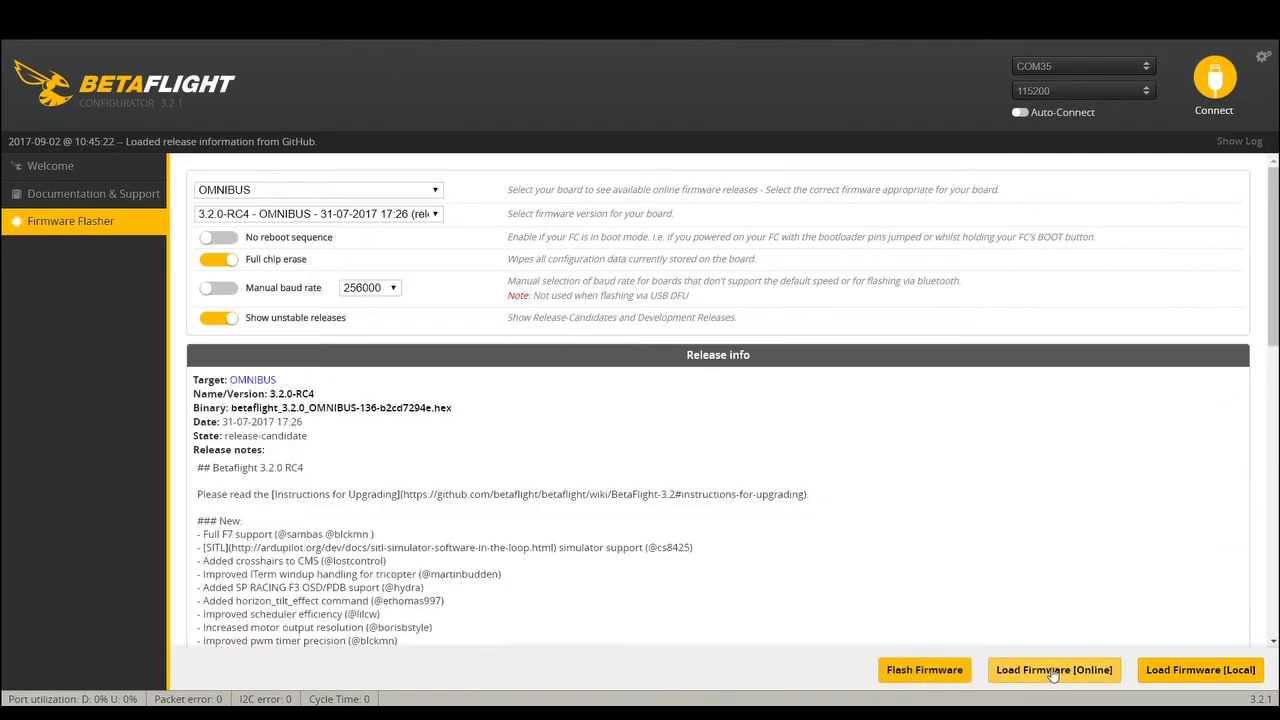
- Flash the downloaded 3.2.0-RC4 firmware onto the OMNIBUS board until programming reports successful
left_click(1054, 668)
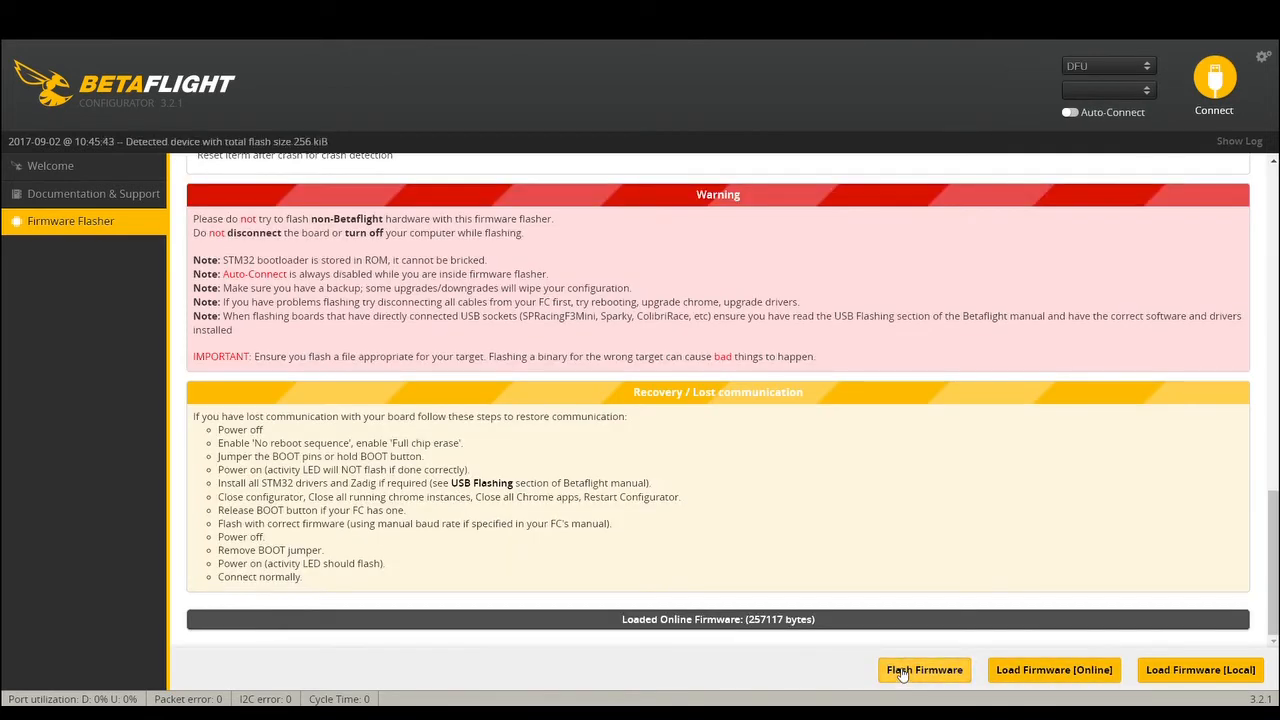
left_click(924, 670)
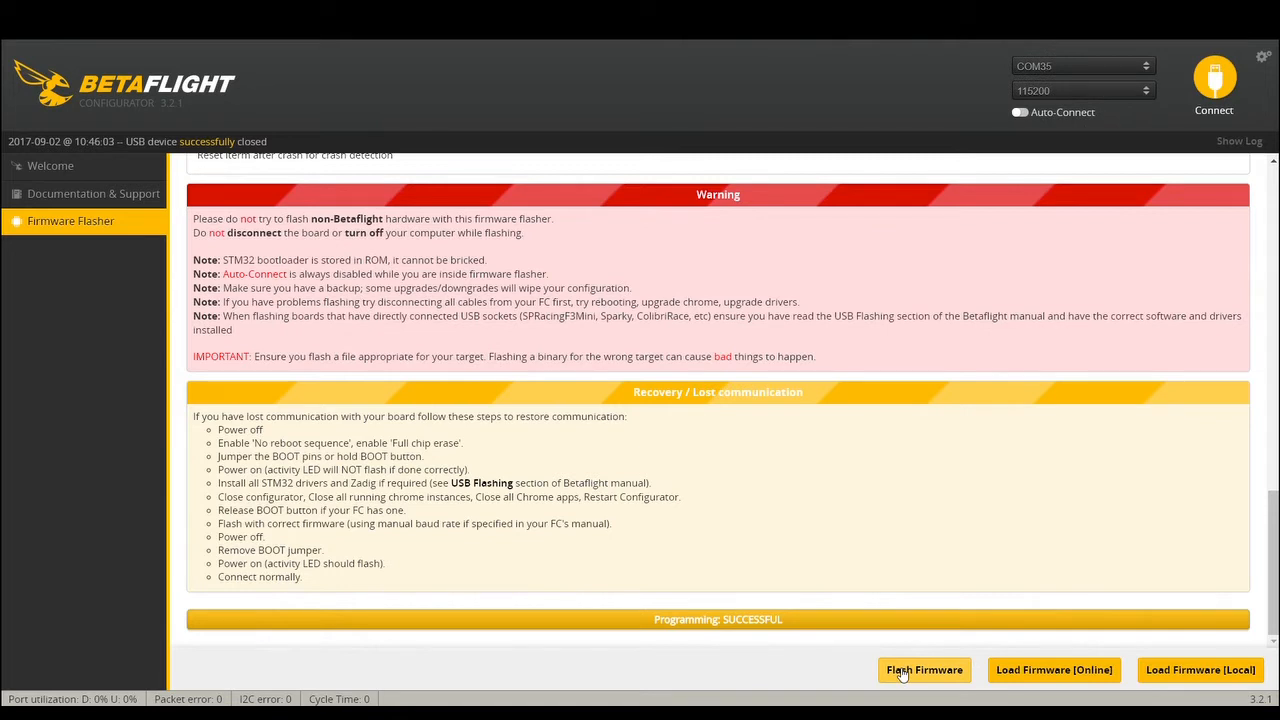
mouse_move(824, 458)
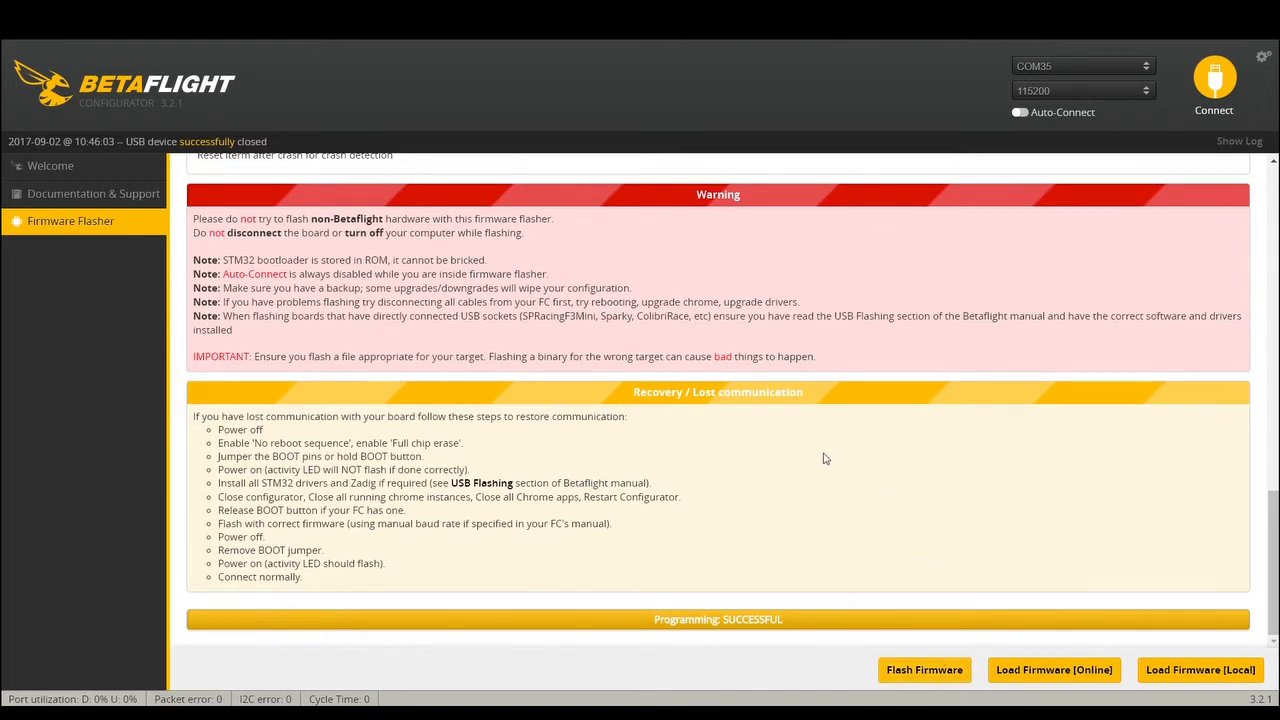
- Connect to the flashed board, review its UART settings on Ports, then disconnect to the welcome page
left_click(1214, 78)
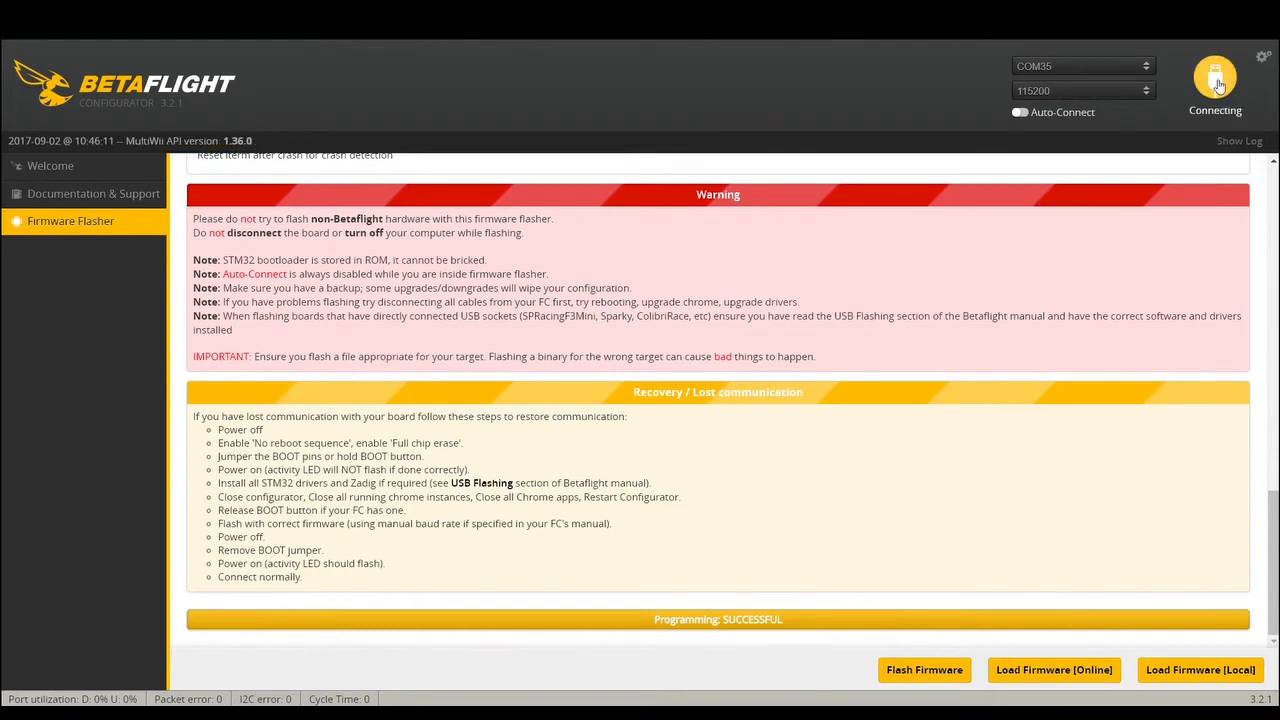
left_click(1216, 76)
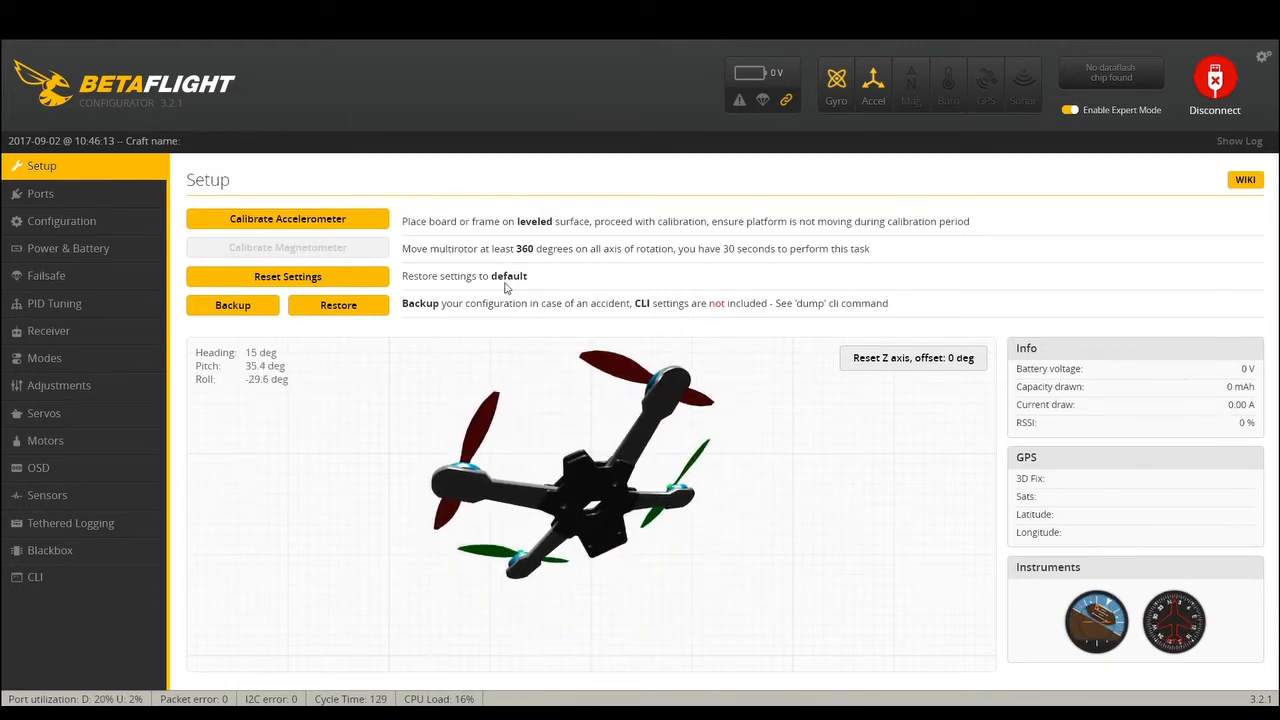
left_click(40, 192)
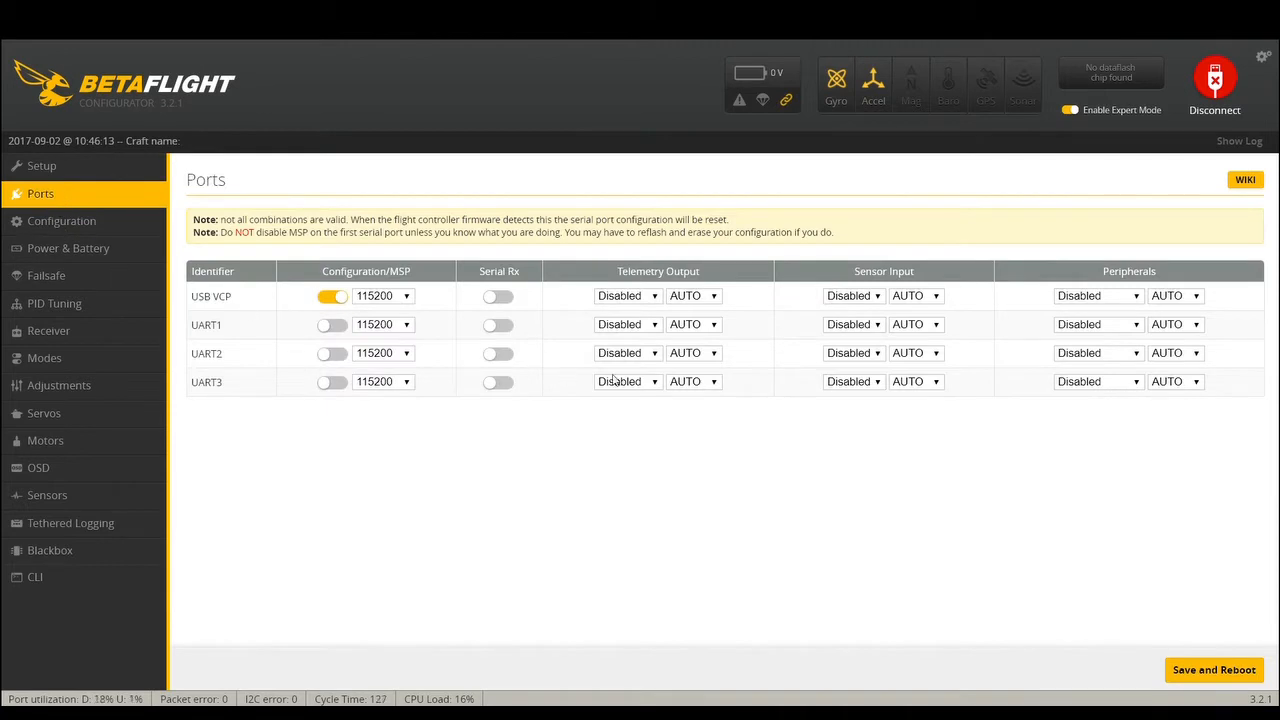
mouse_move(504, 374)
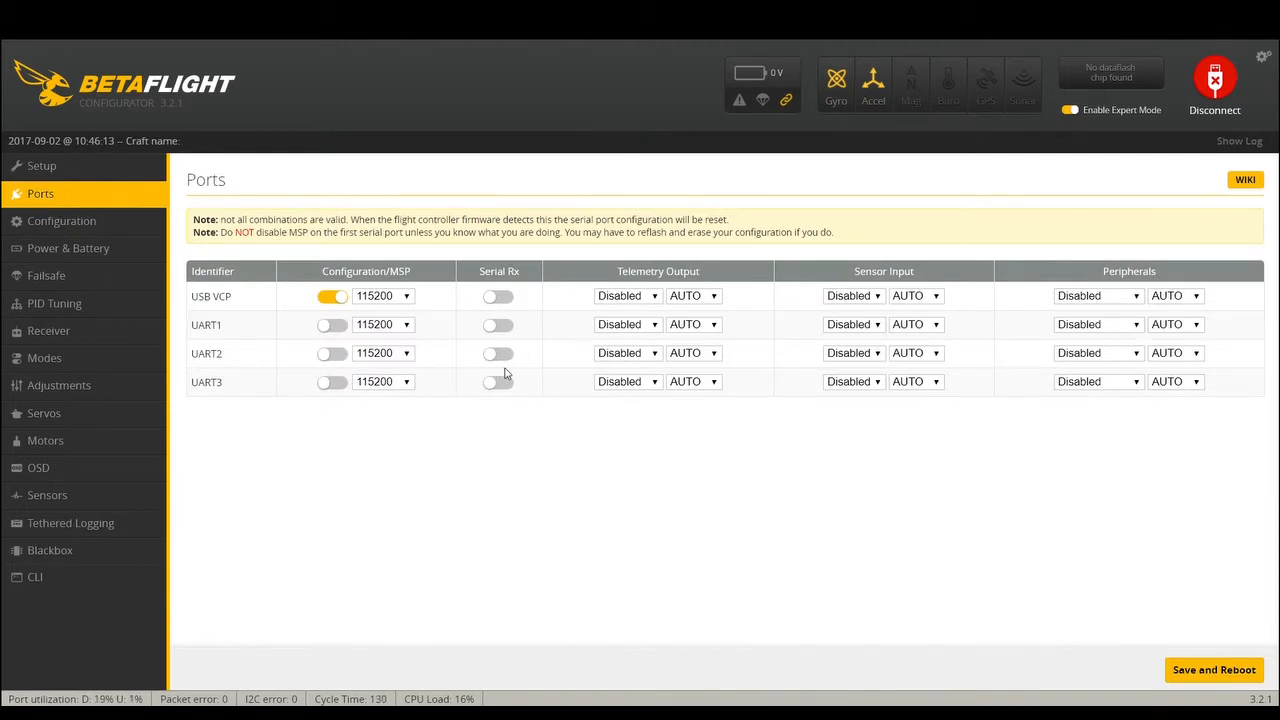
left_click(498, 380)
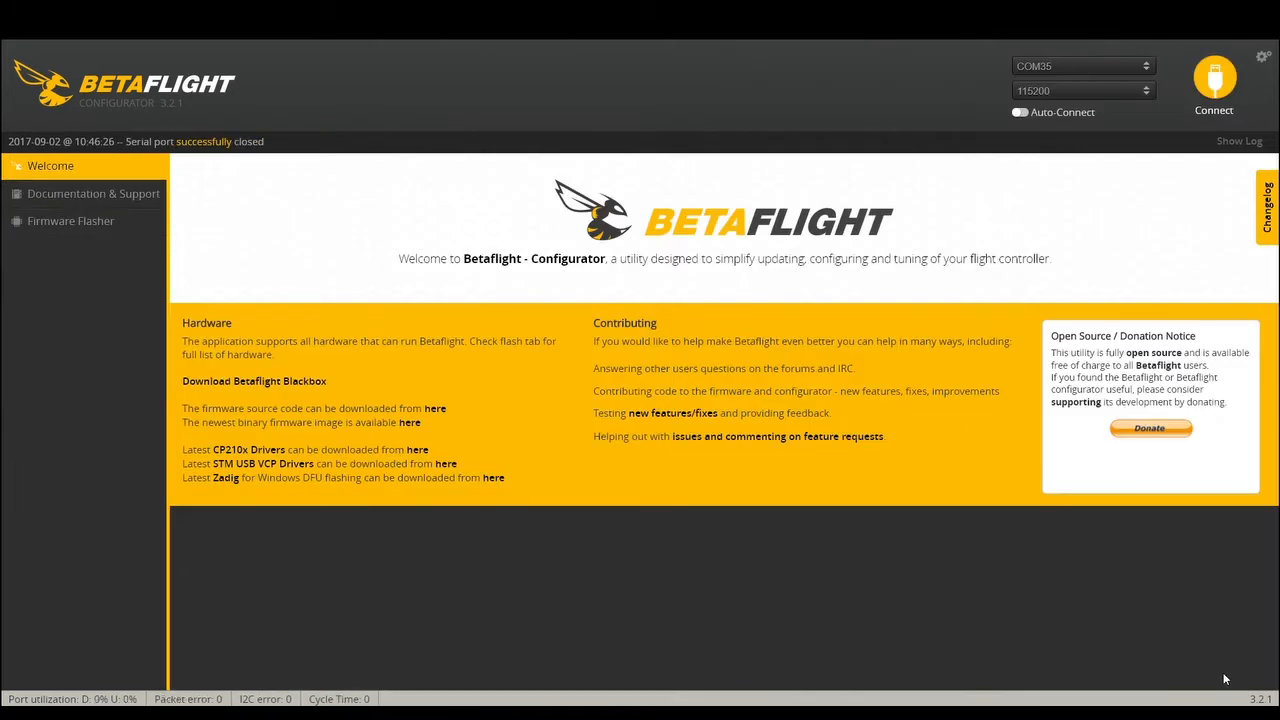
- Cancel the wrong-port attempt, select COM35 and connect to reach the Setup page with the 3D model
left_click(1214, 110)
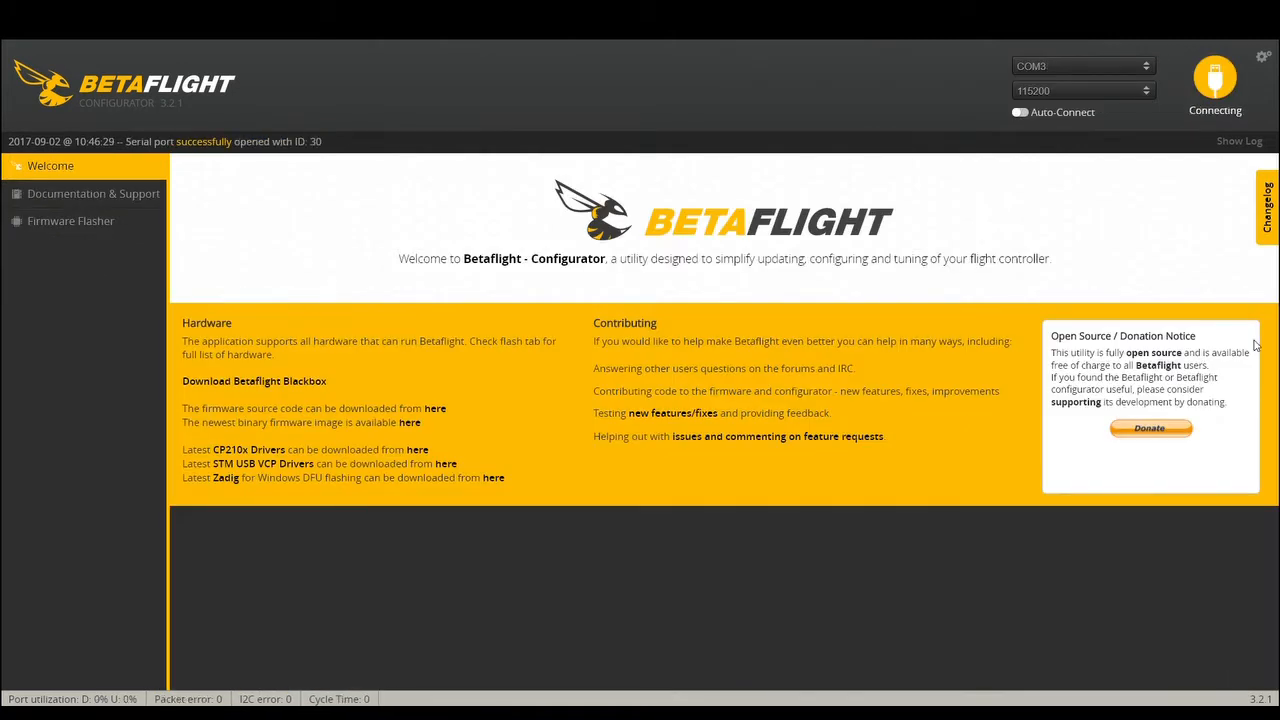
left_click(1214, 84)
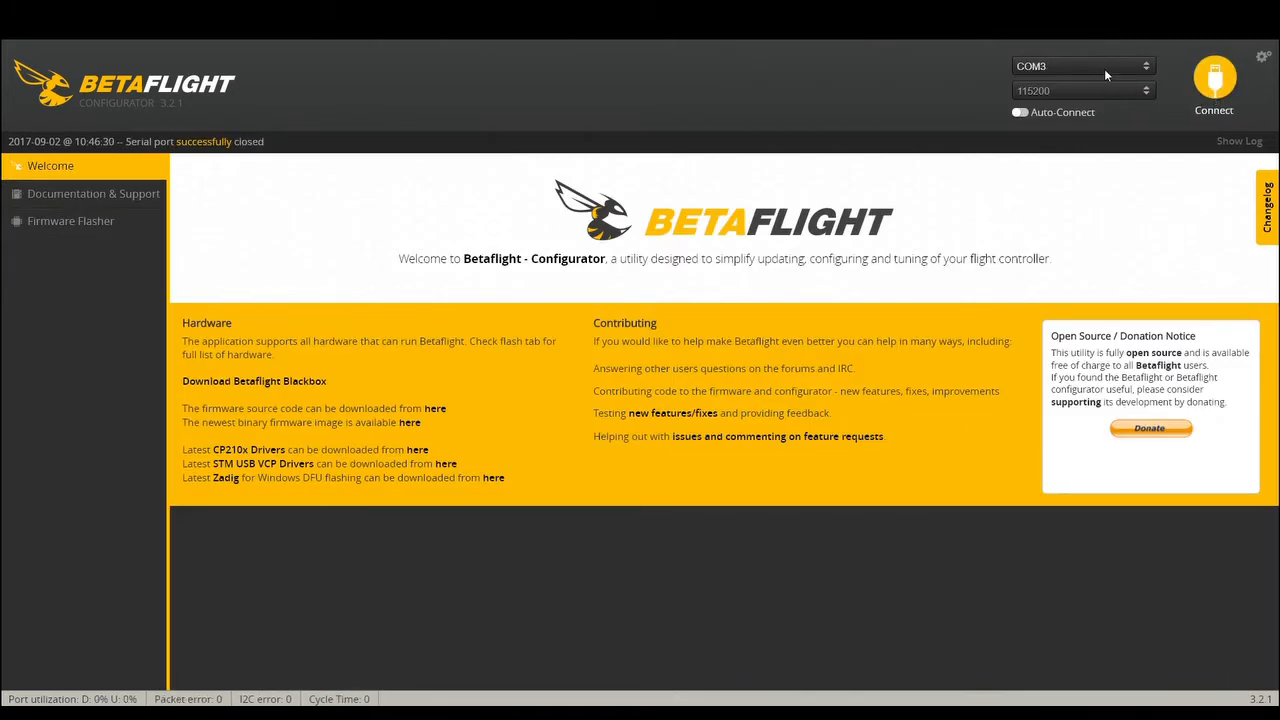
left_click(1214, 80)
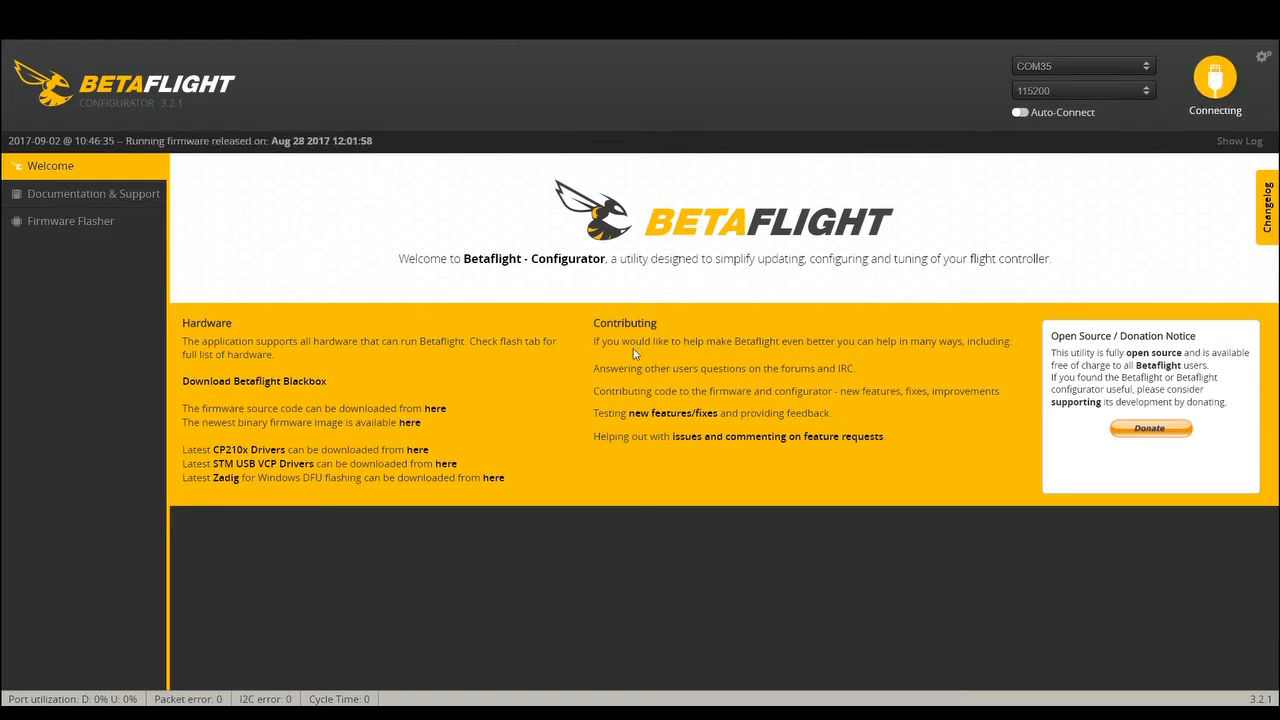
left_click(1214, 78)
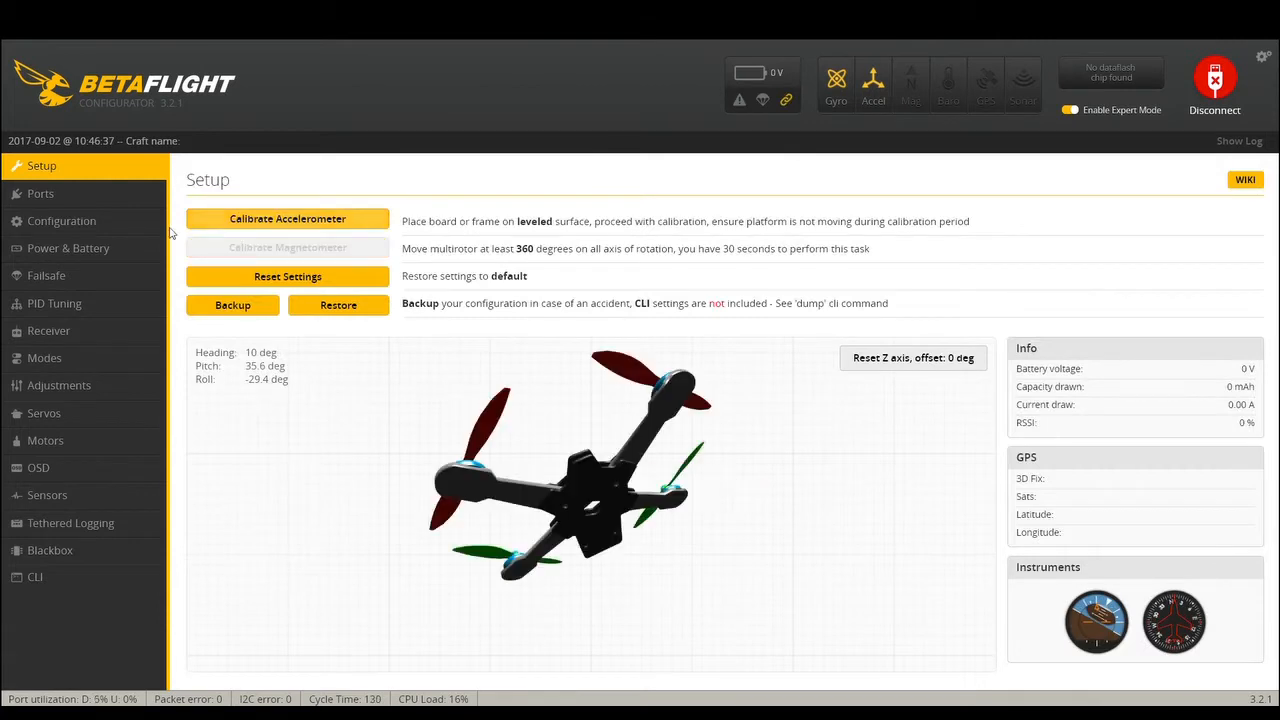
left_click(60, 220)
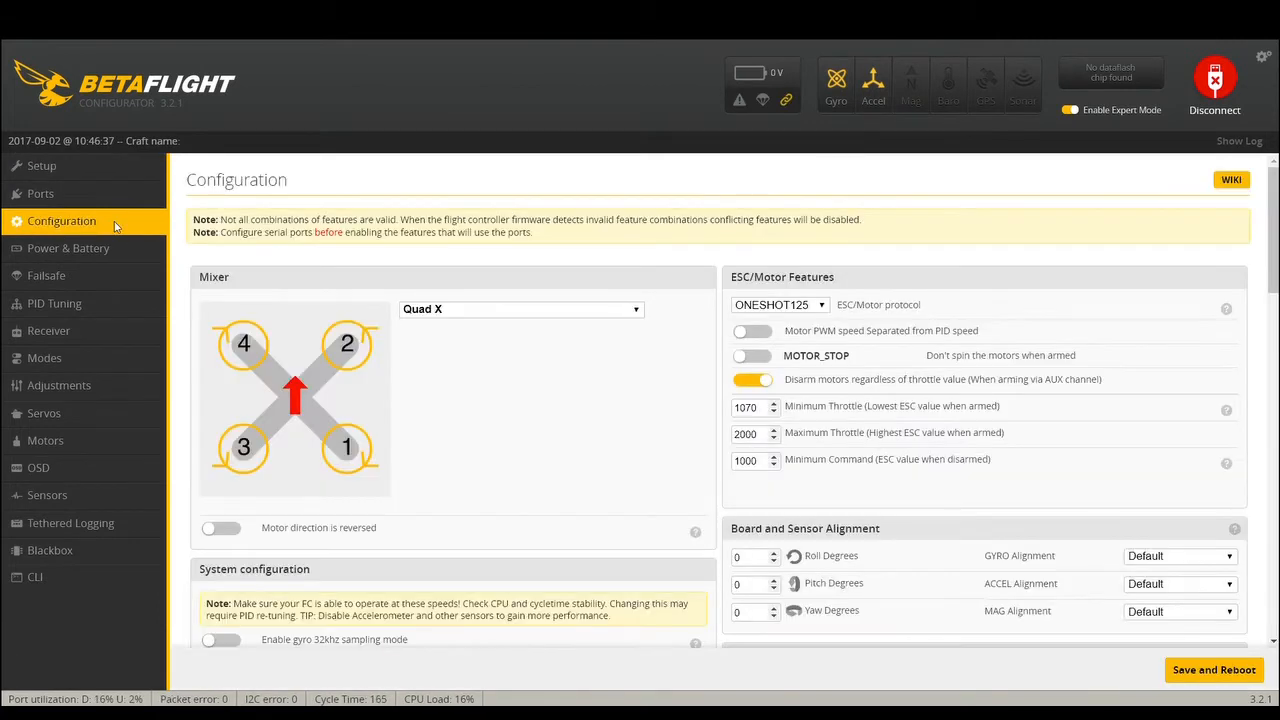
mouse_move(516, 316)
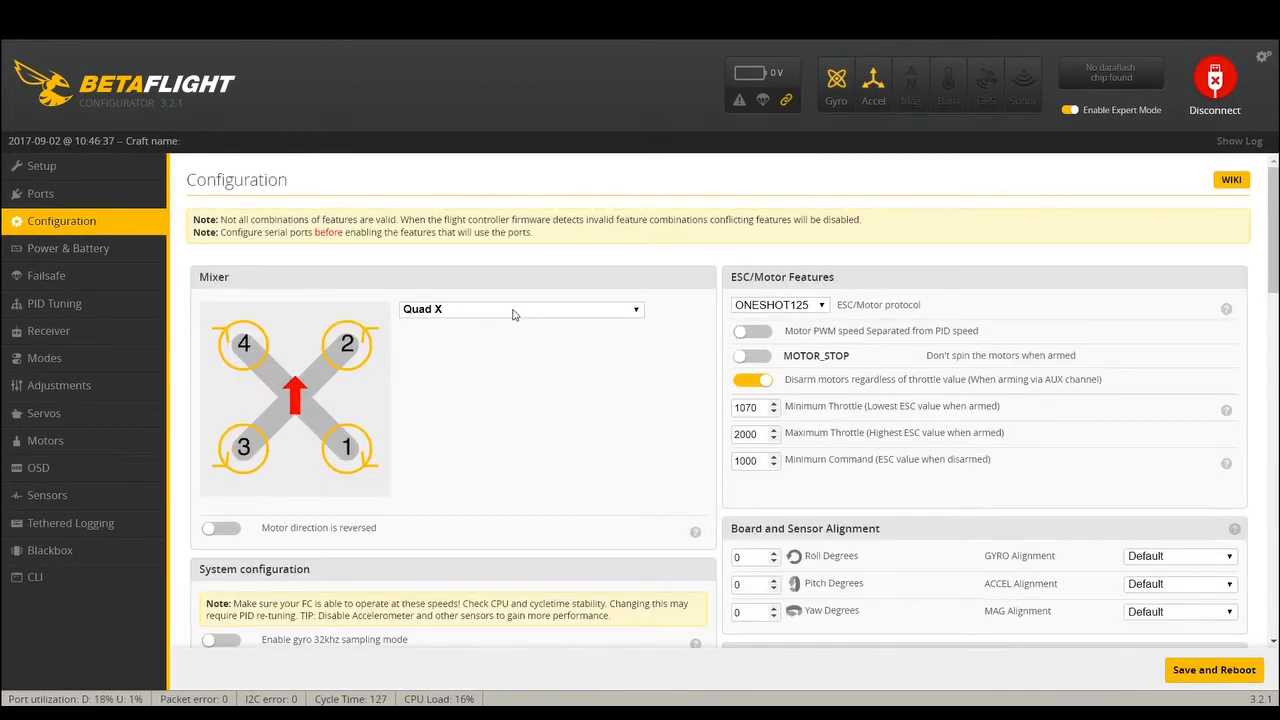
mouse_move(328, 464)
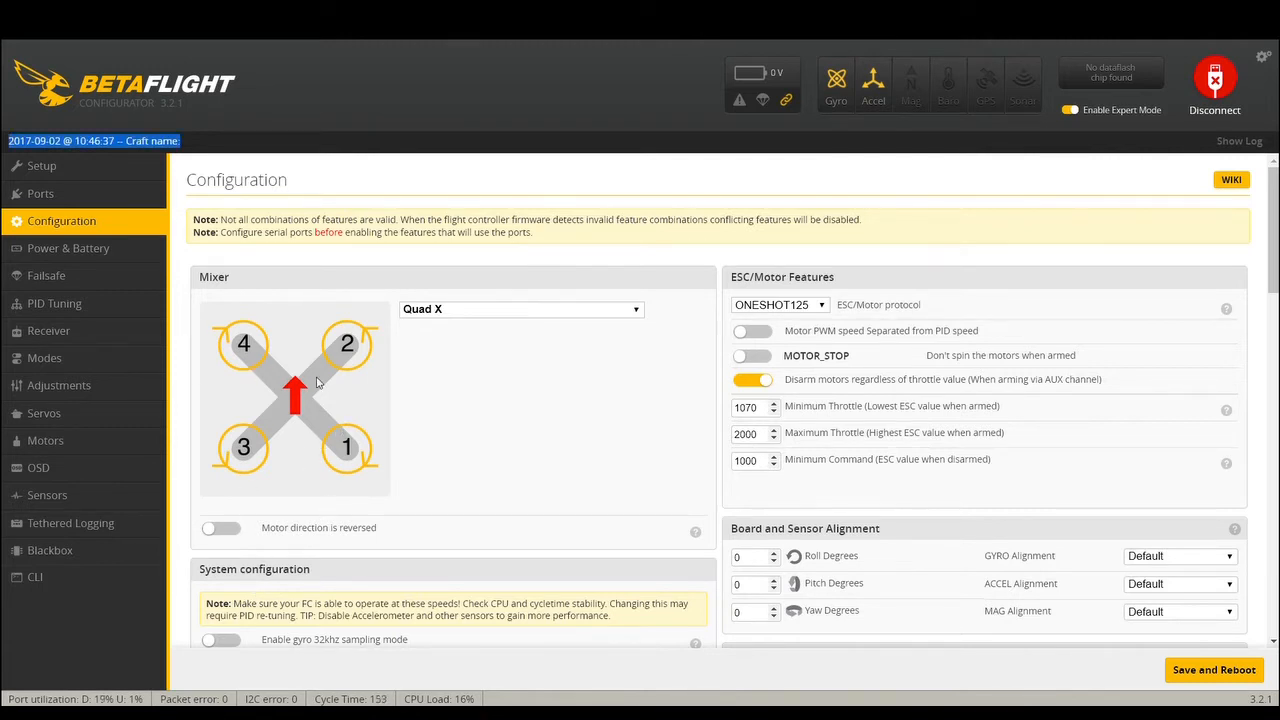
mouse_move(236, 418)
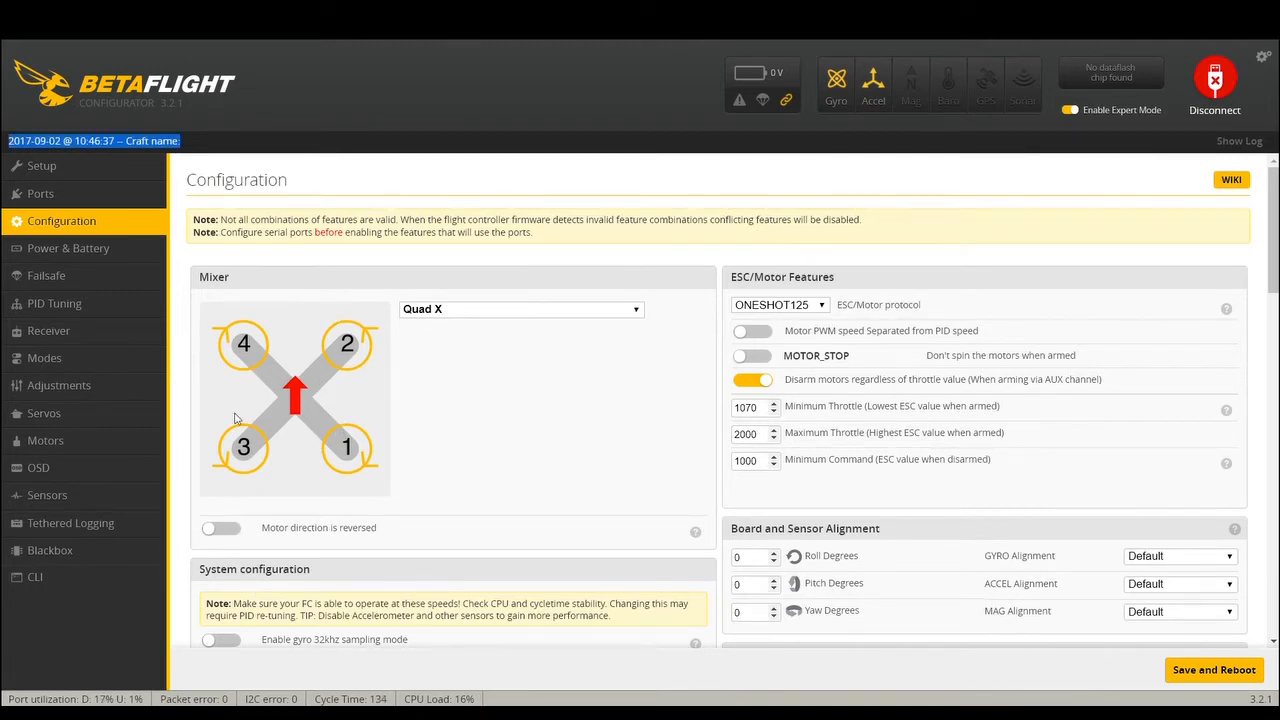
mouse_move(304, 332)
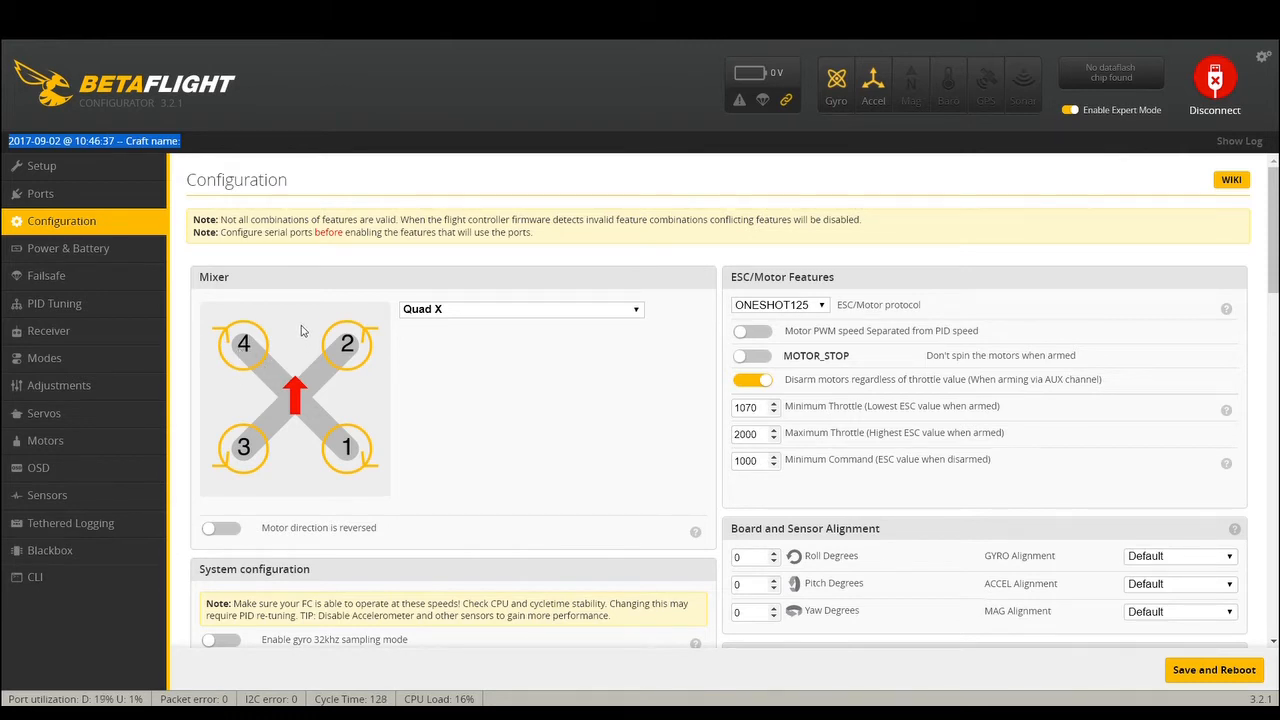
mouse_move(248, 368)
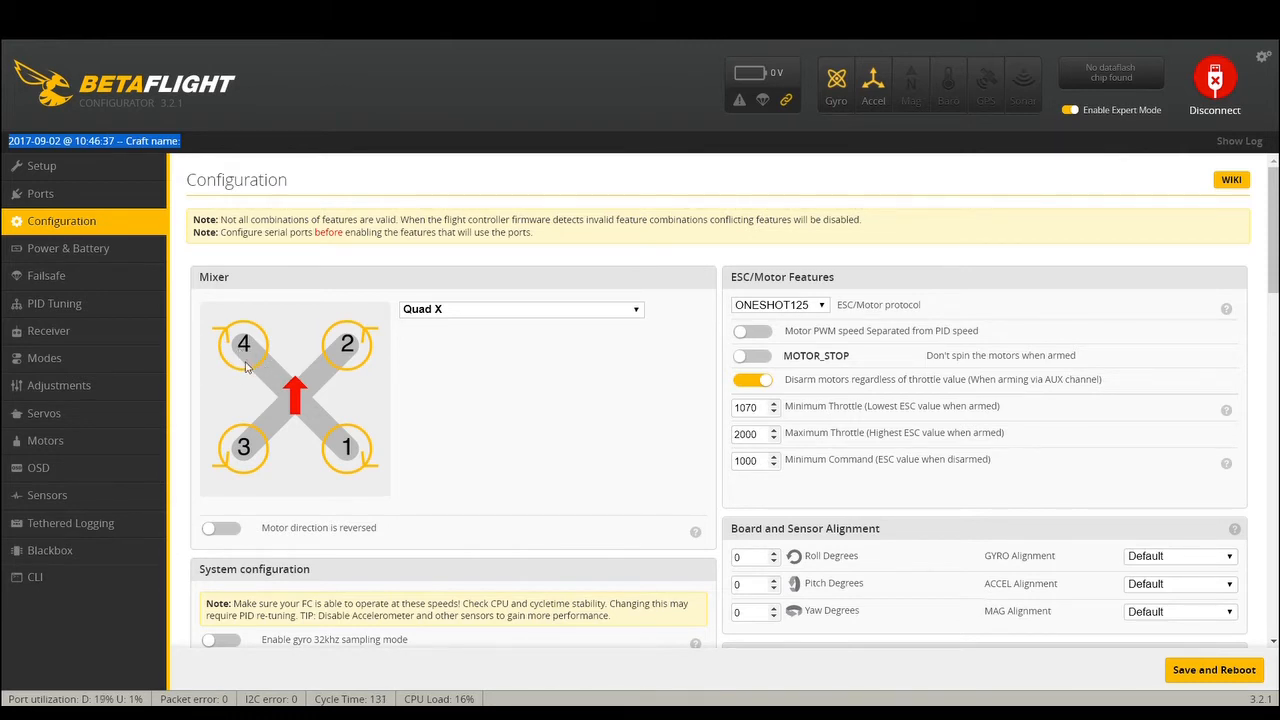
mouse_move(336, 302)
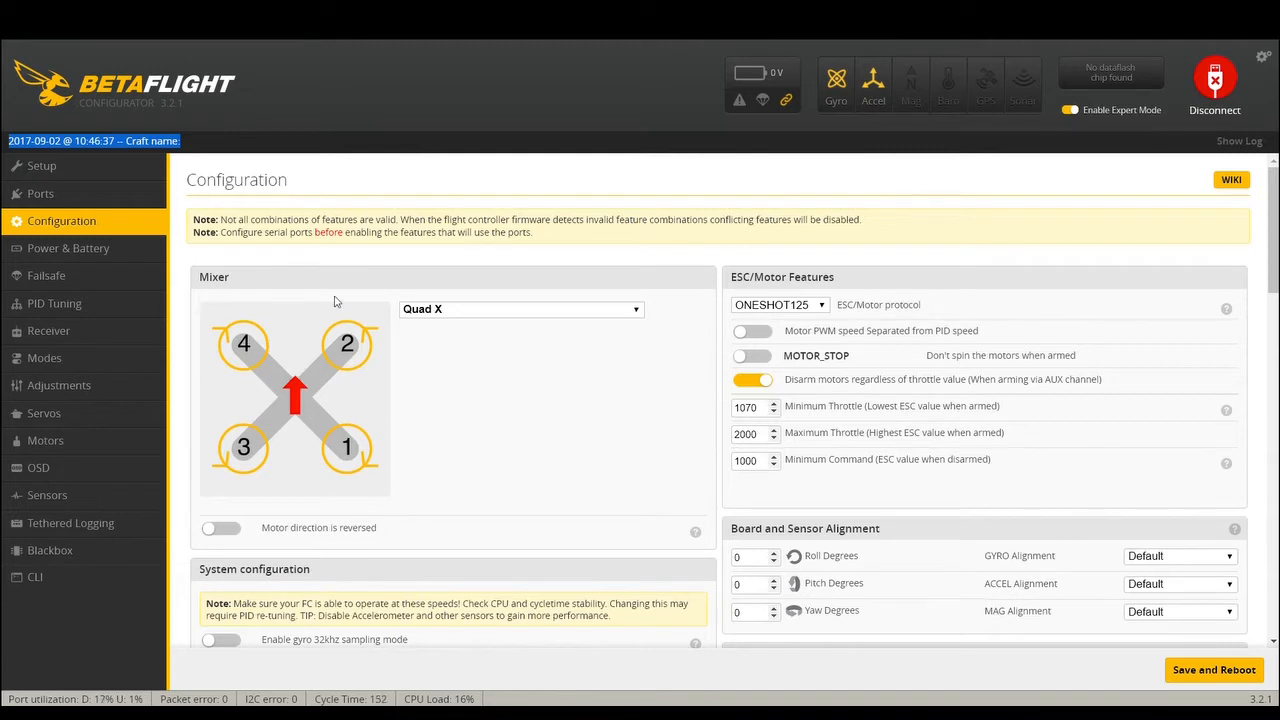
mouse_move(268, 474)
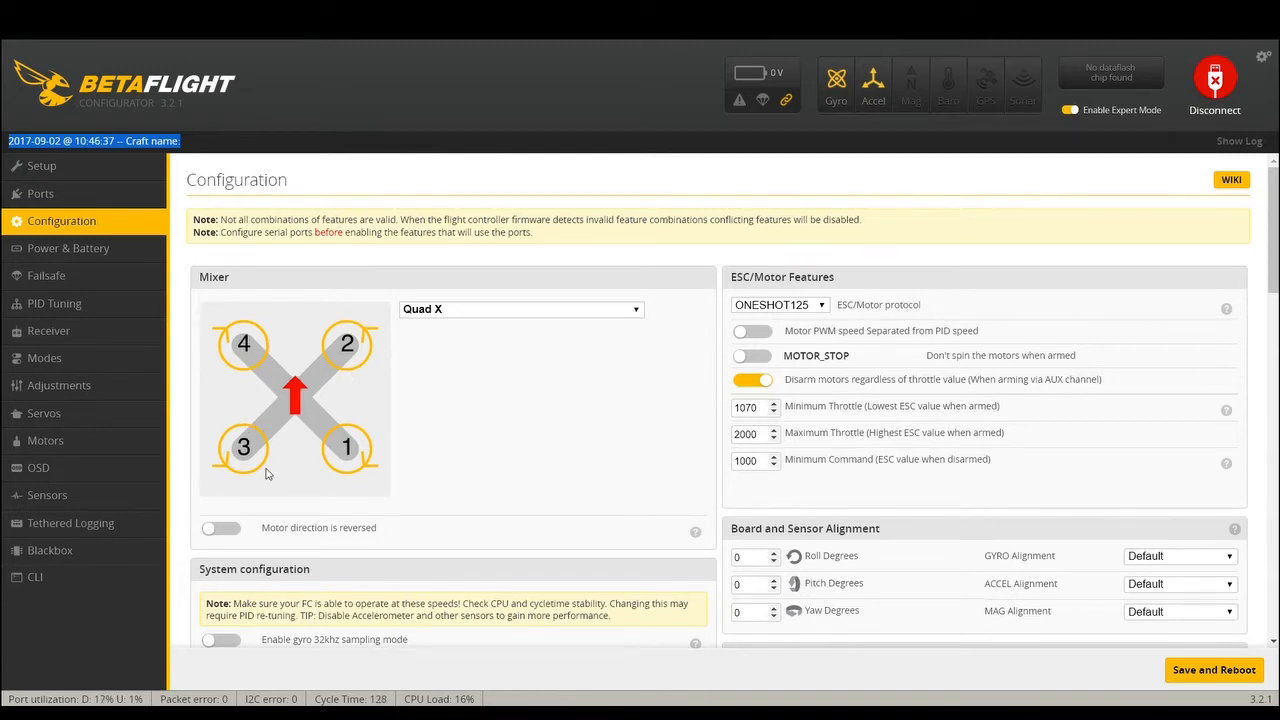
mouse_move(206, 328)
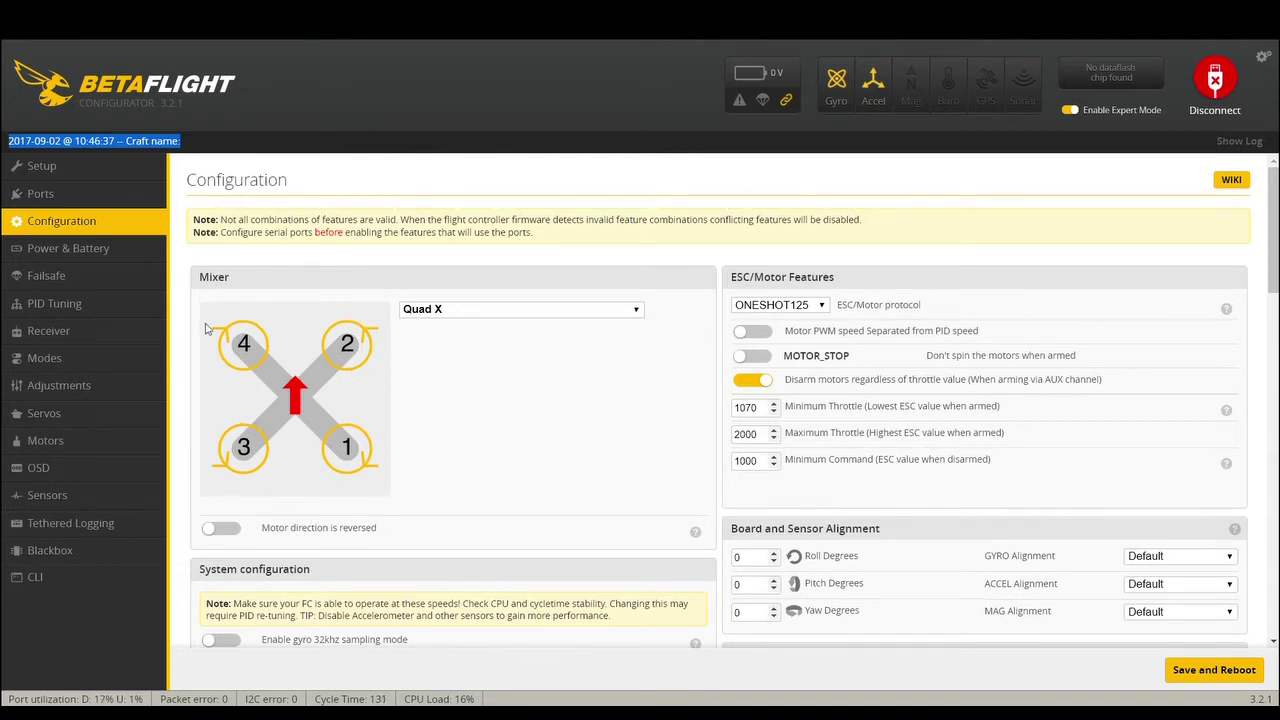
mouse_move(240, 528)
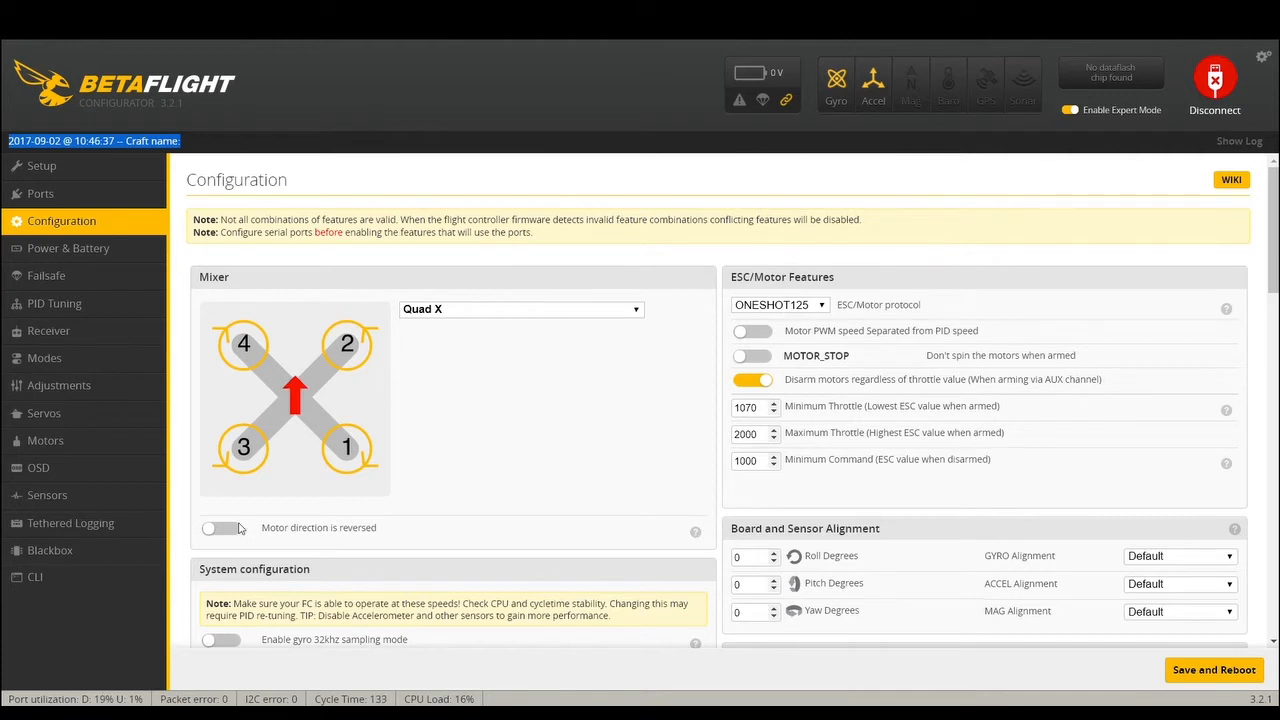
mouse_move(220, 540)
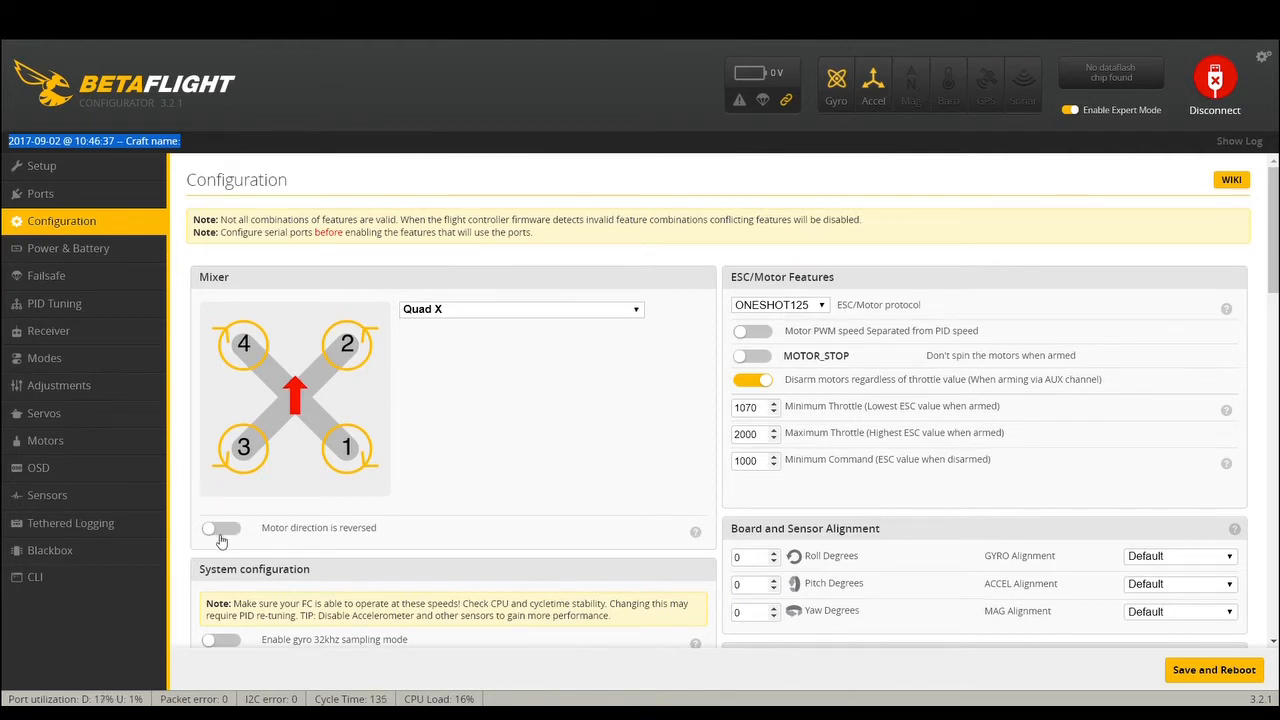
left_click(220, 528)
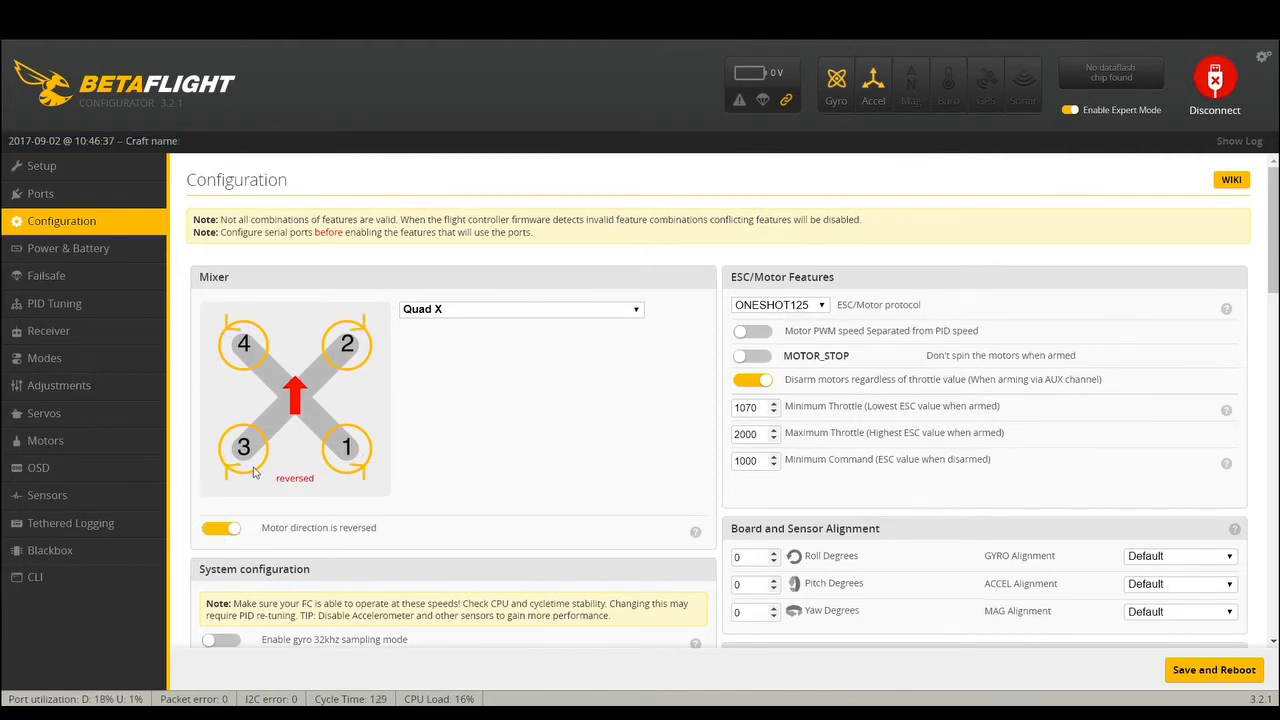
mouse_move(324, 328)
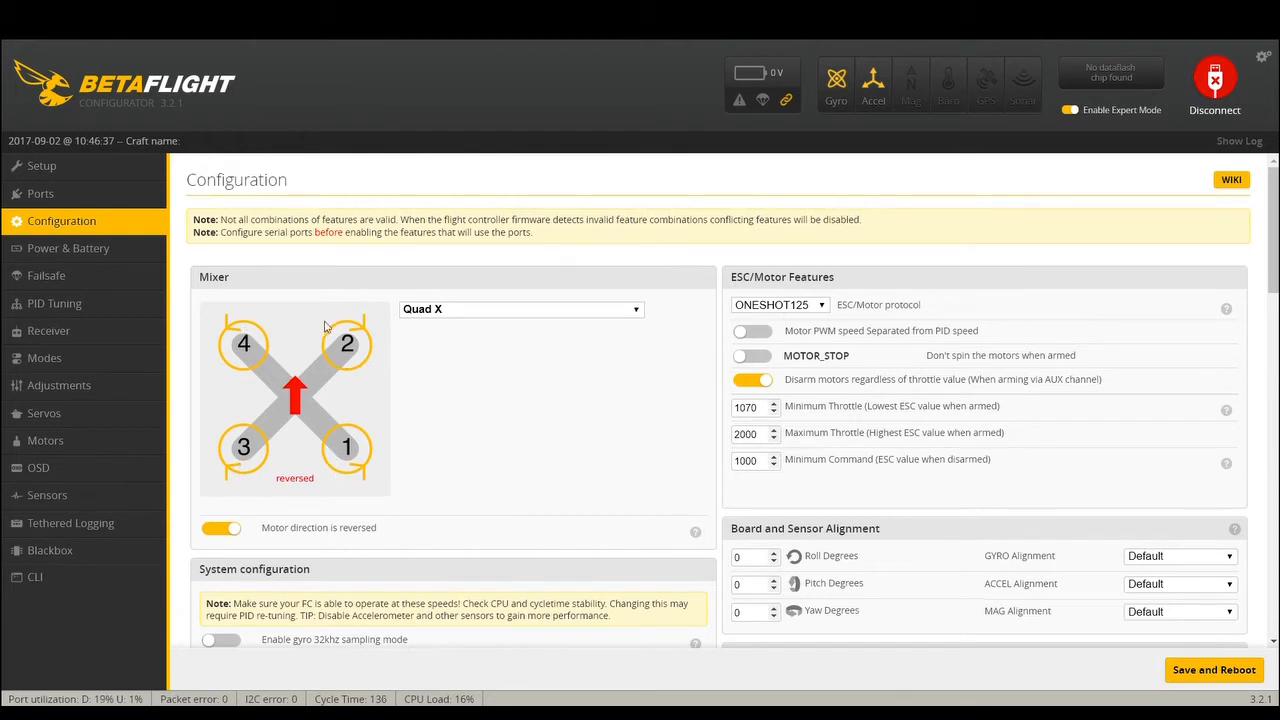
mouse_move(290, 316)
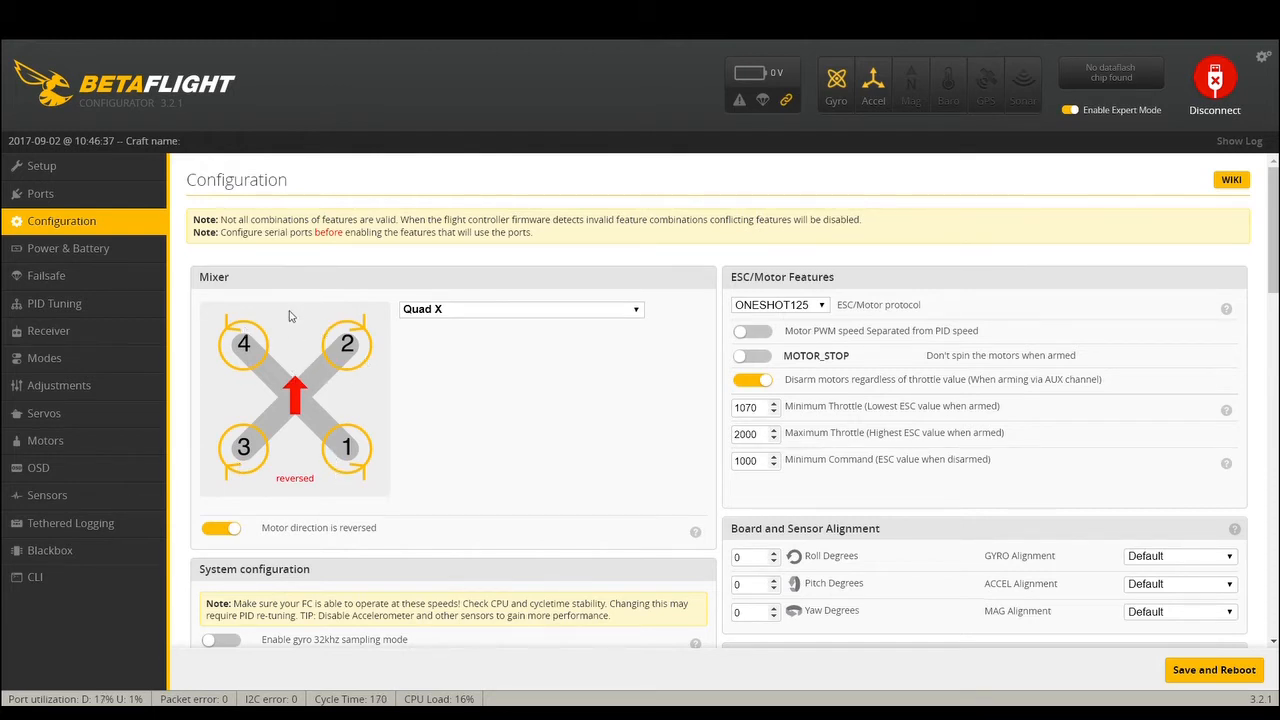
mouse_move(300, 320)
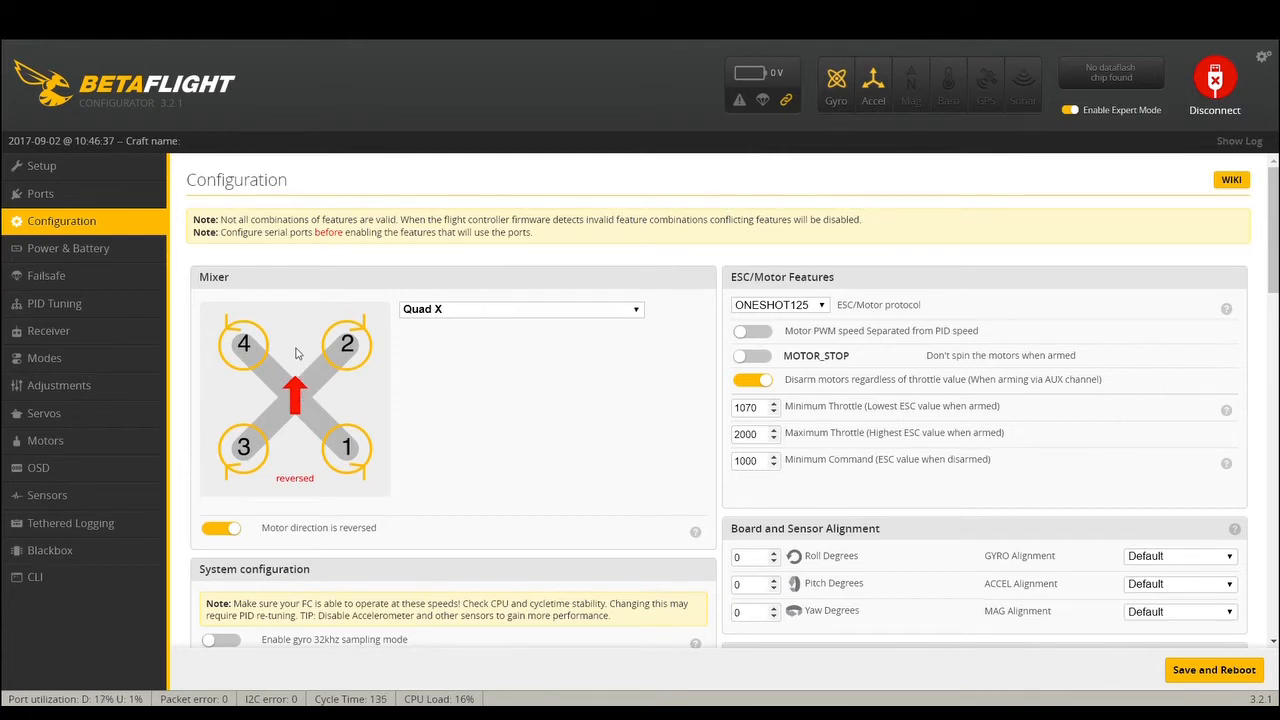
mouse_move(298, 288)
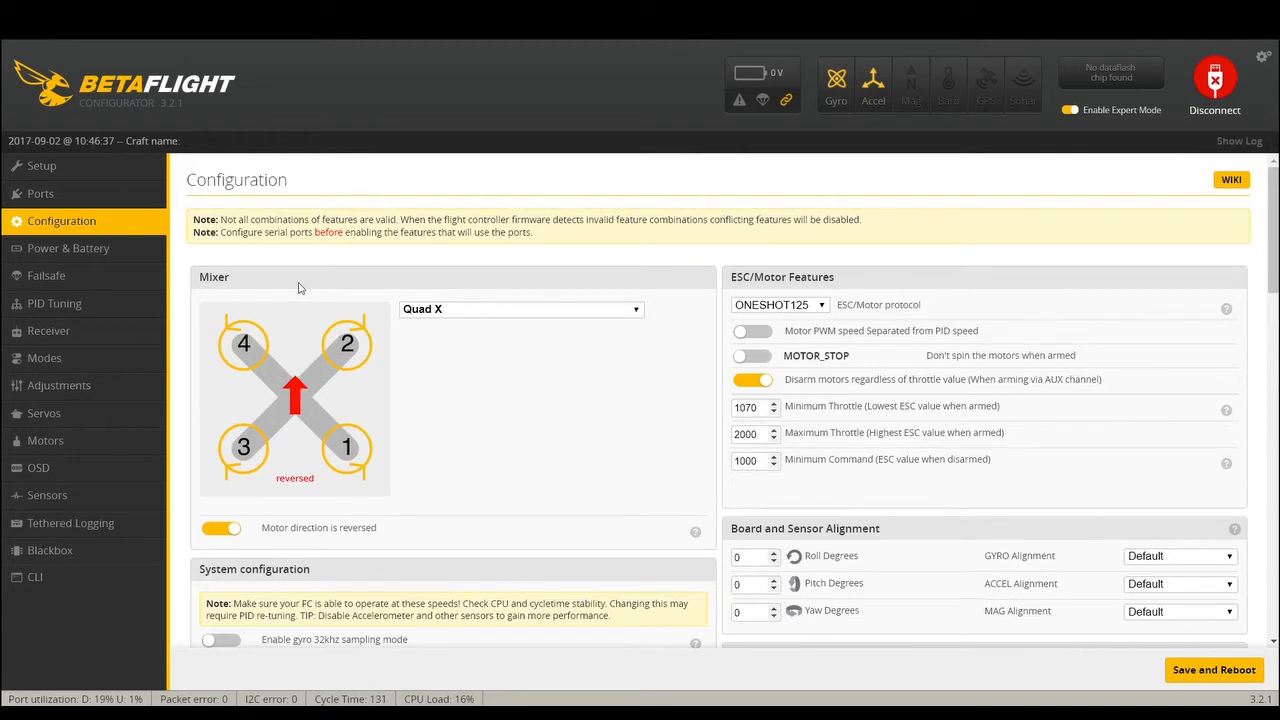
mouse_move(324, 376)
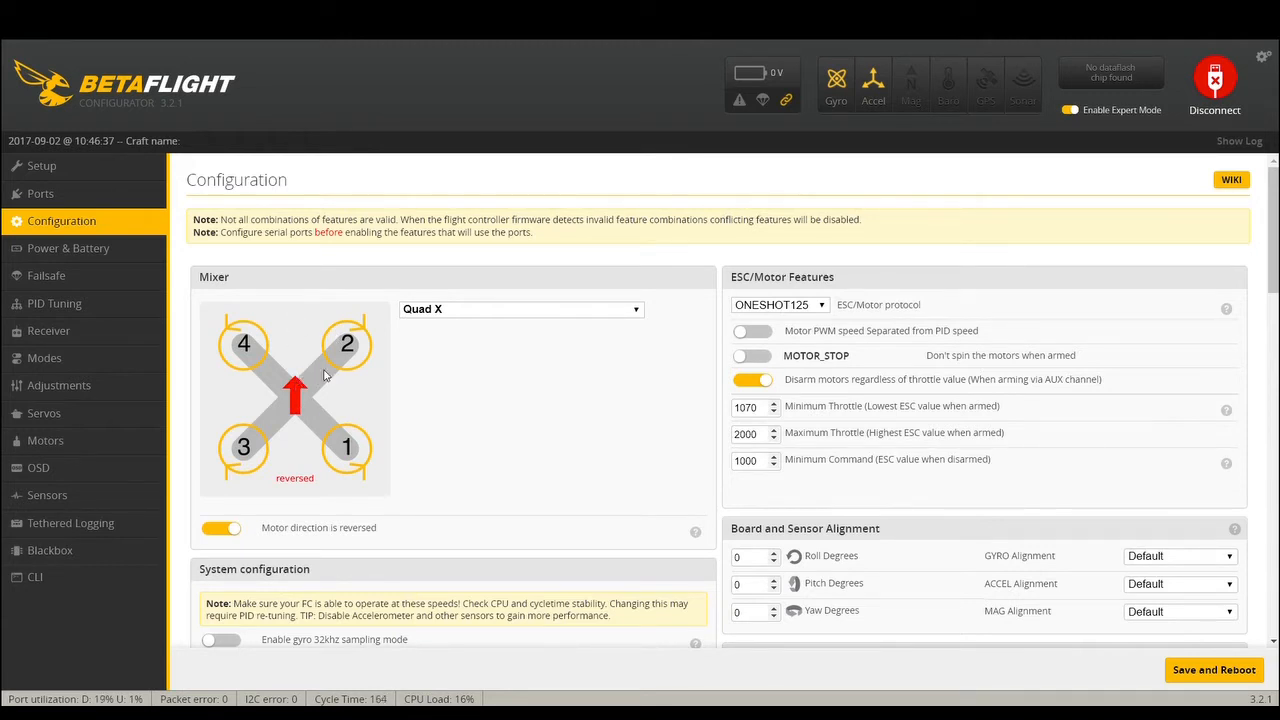
mouse_move(380, 360)
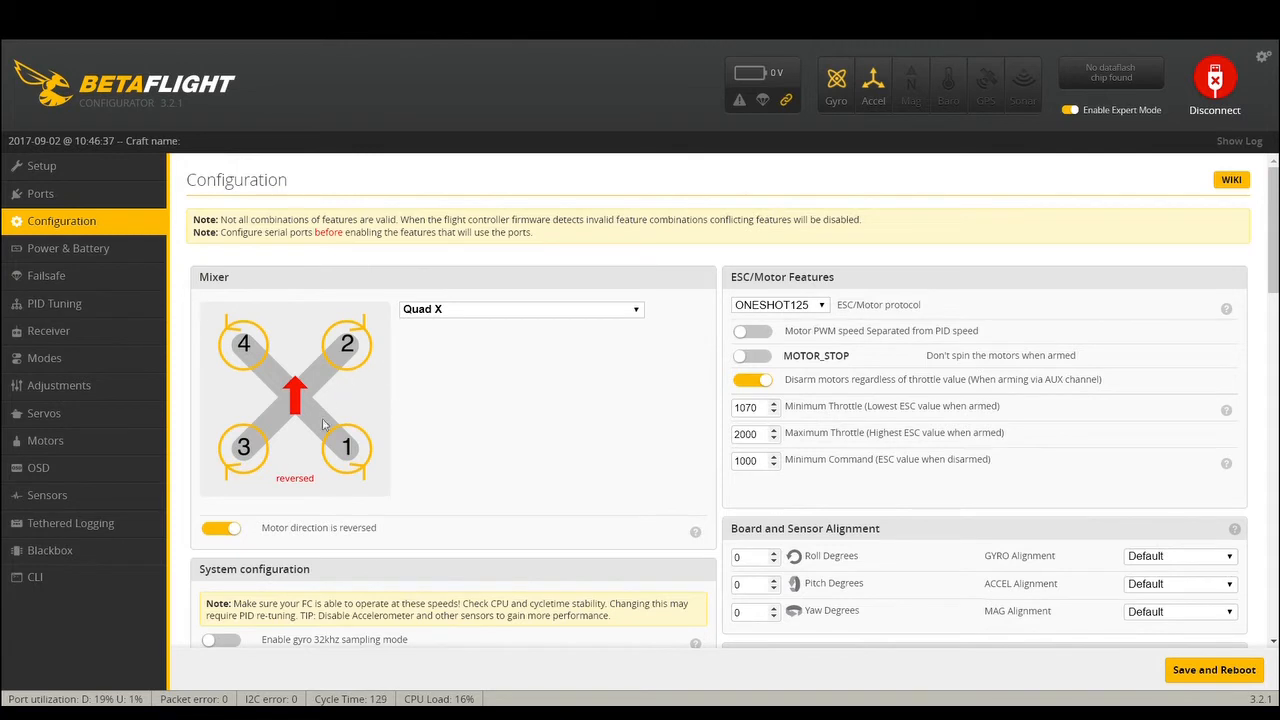
left_click(220, 528)
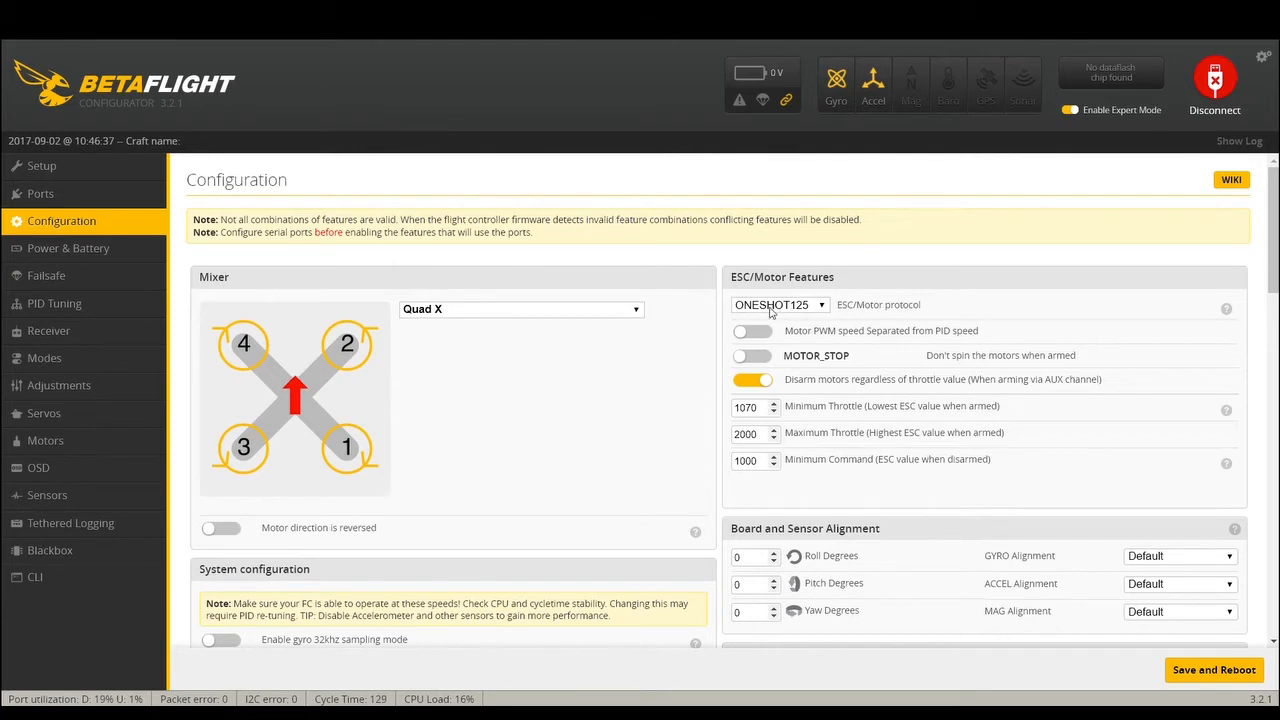
mouse_move(772, 430)
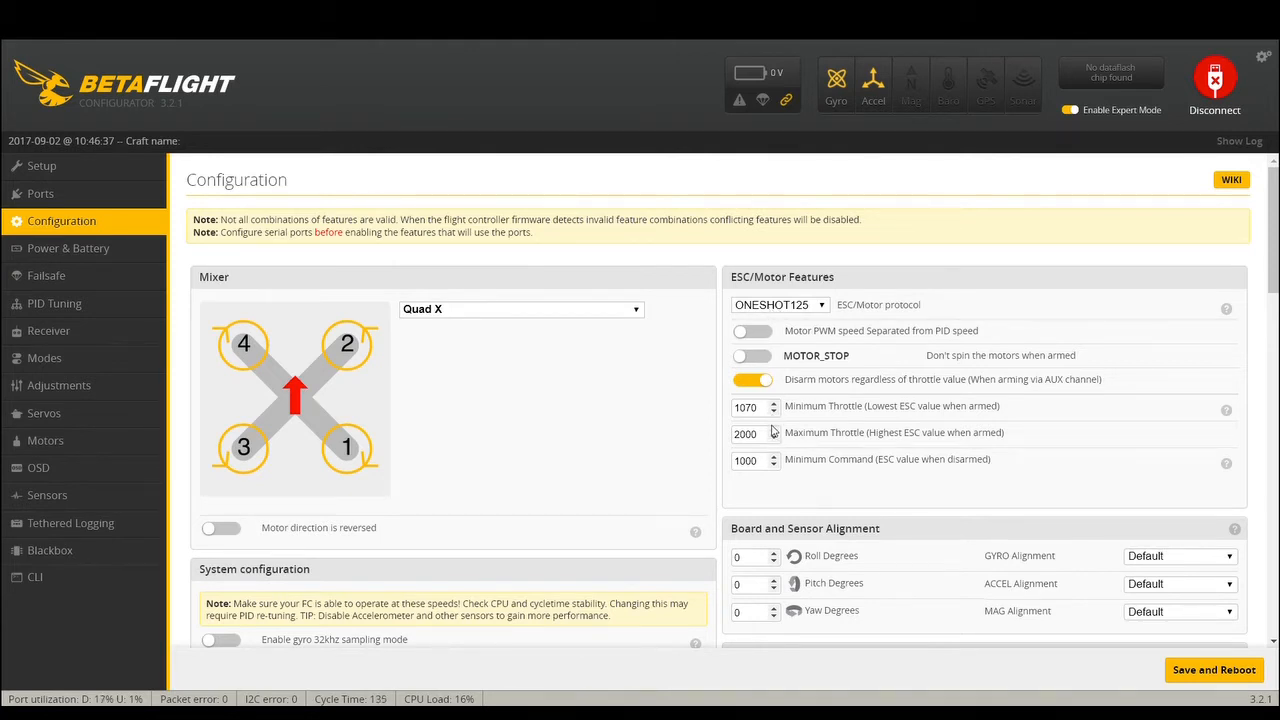
mouse_move(780, 448)
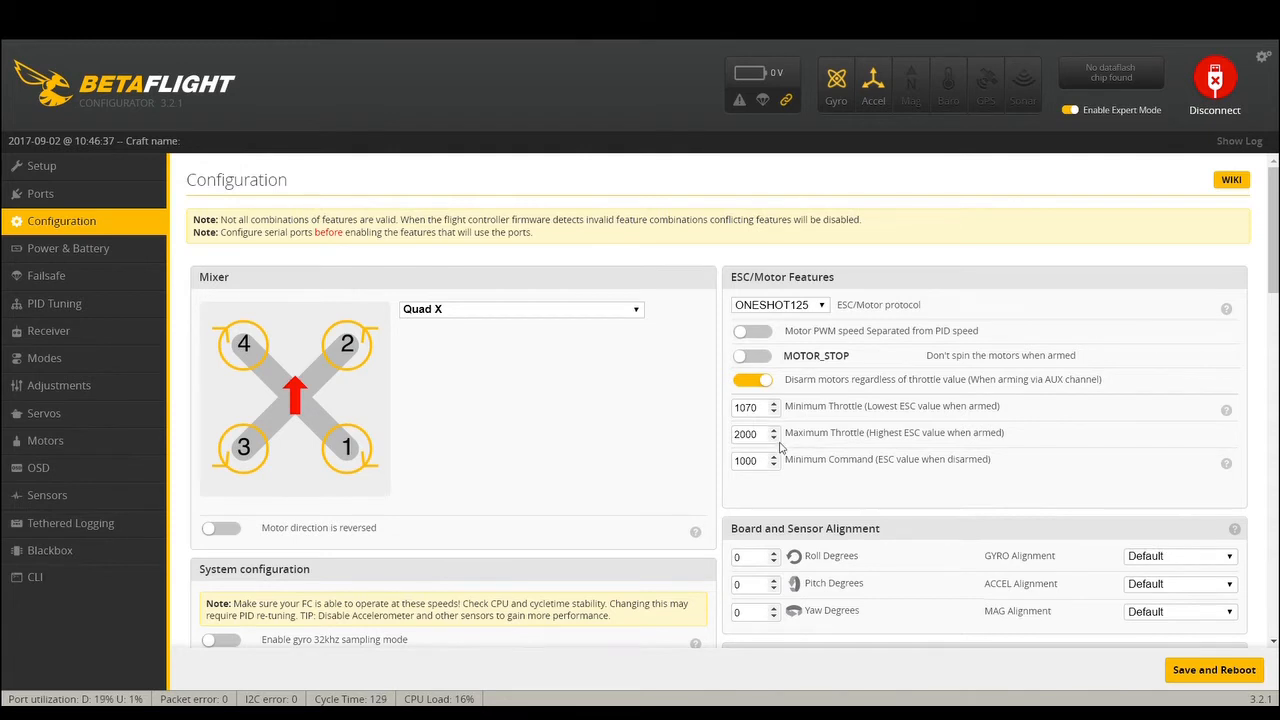
- Try PROSHOT1000 as the ESC/motor protocol, then settle it on DSHOT600
left_click(780, 304)
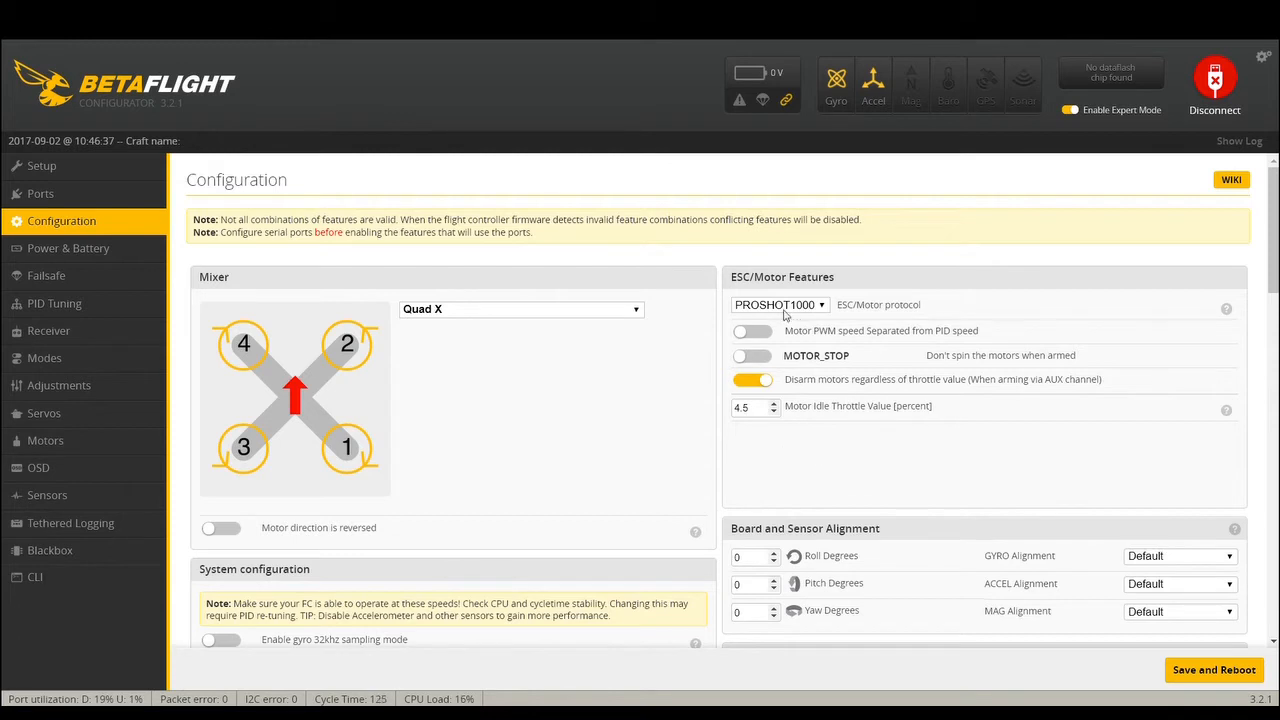
left_click(780, 304)
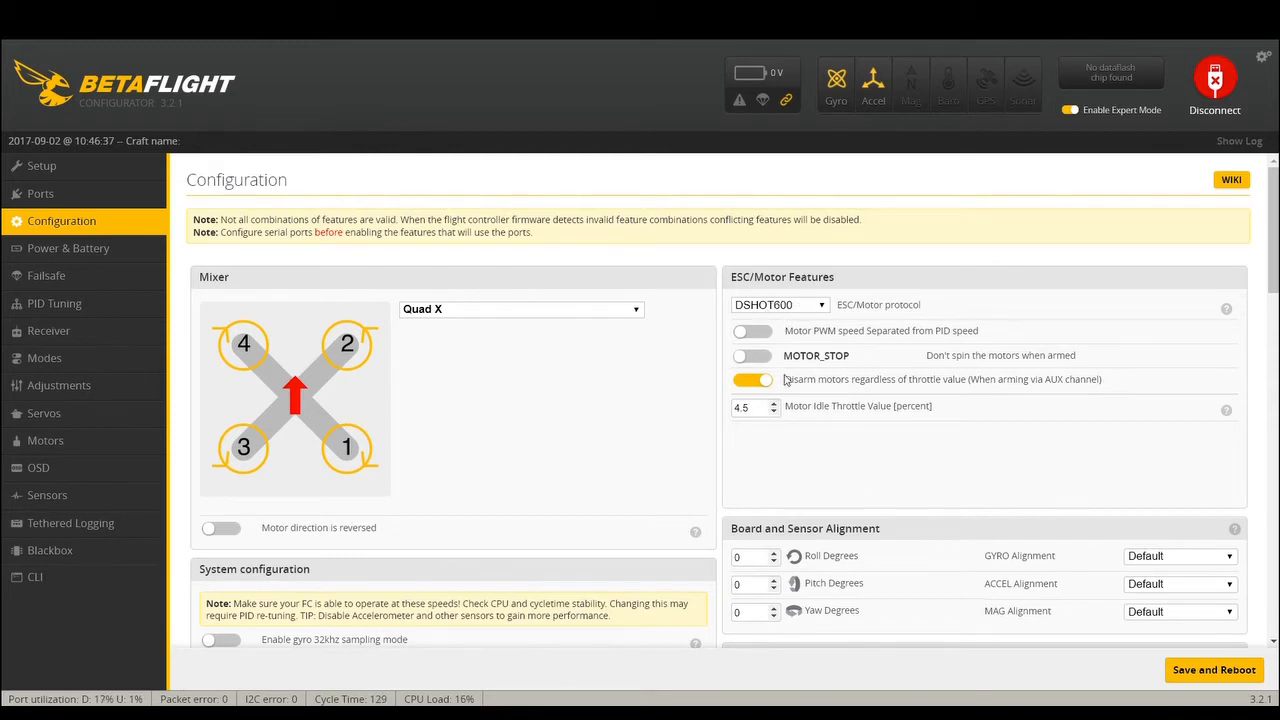
mouse_move(798, 296)
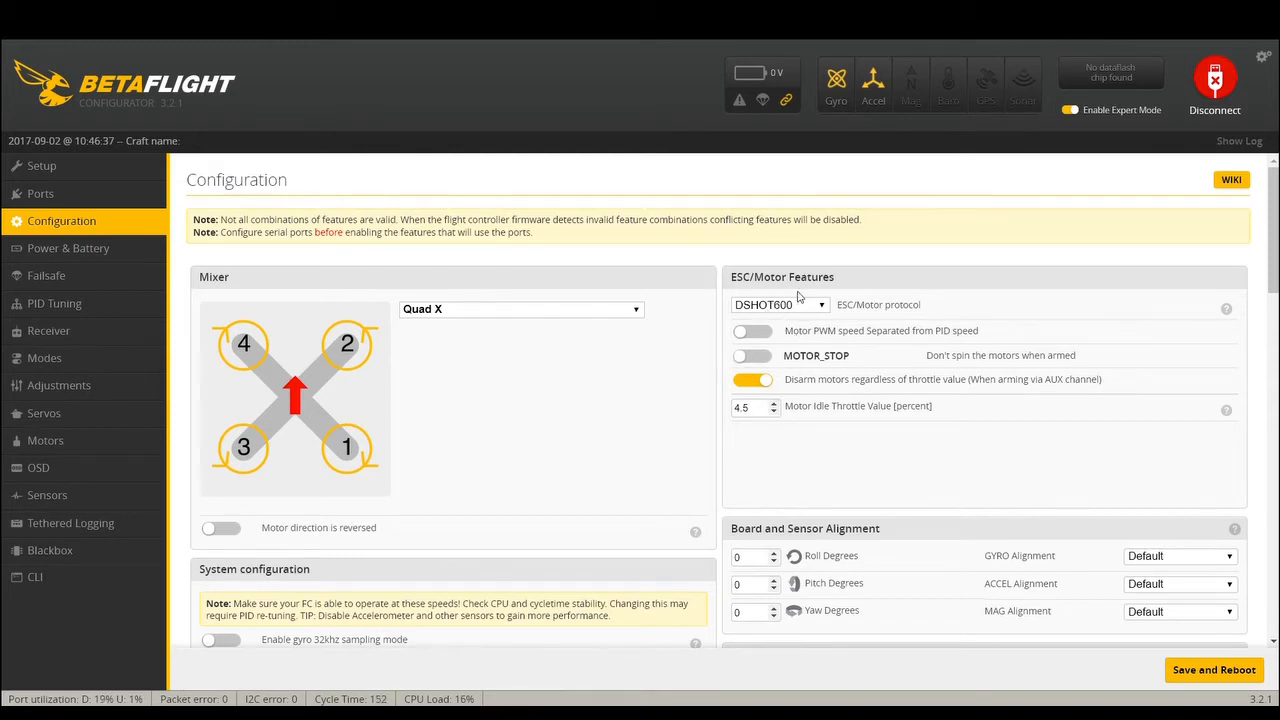
mouse_move(788, 322)
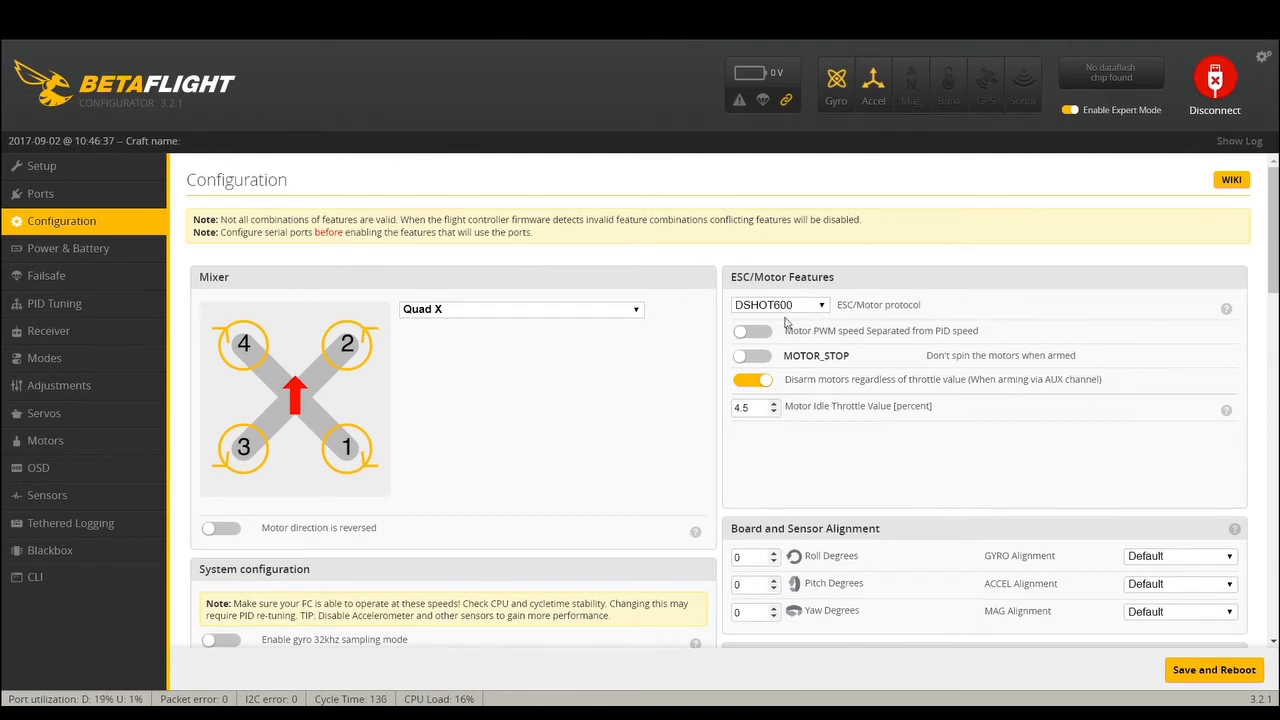
mouse_move(798, 344)
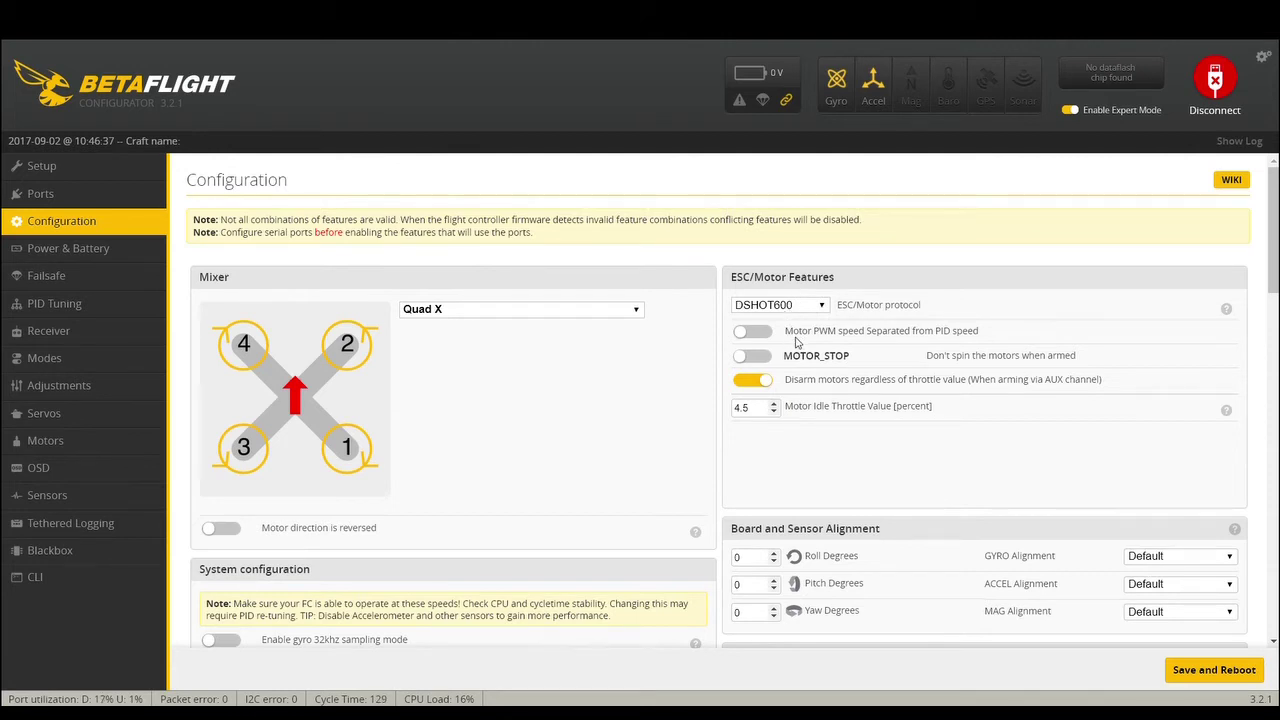
mouse_move(740, 332)
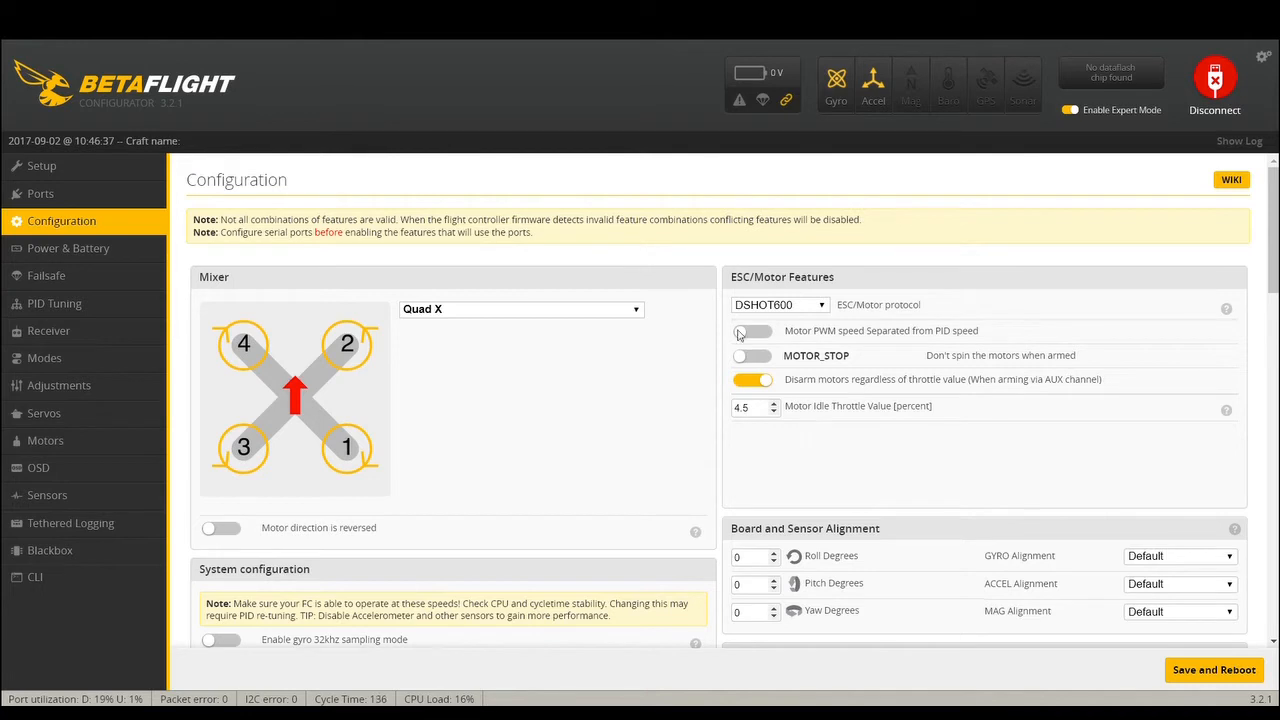
mouse_move(796, 348)
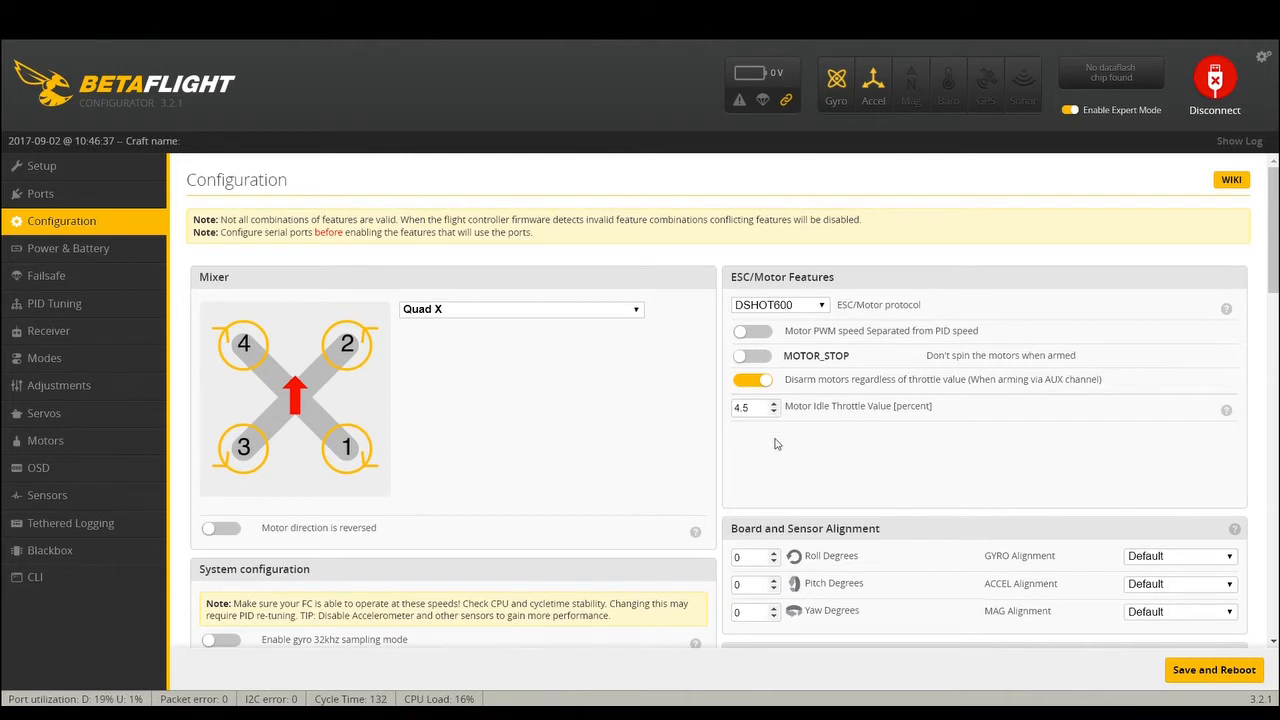
left_click(780, 304)
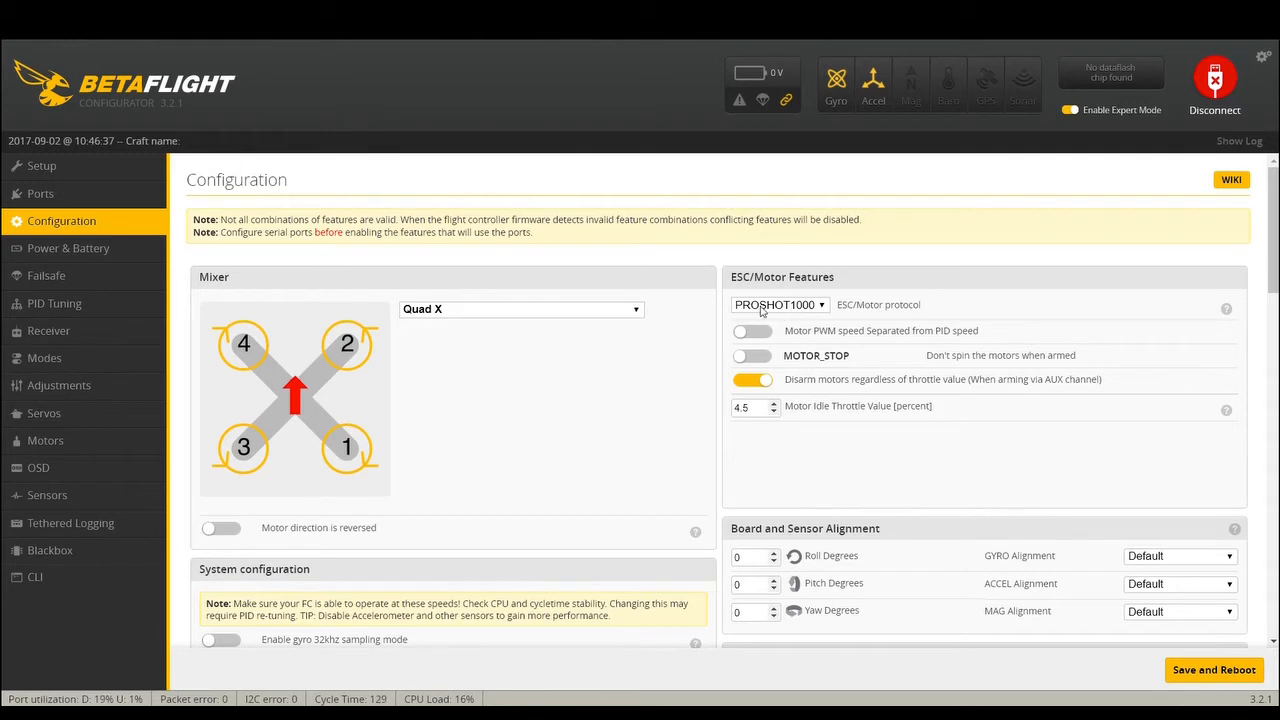
mouse_move(748, 318)
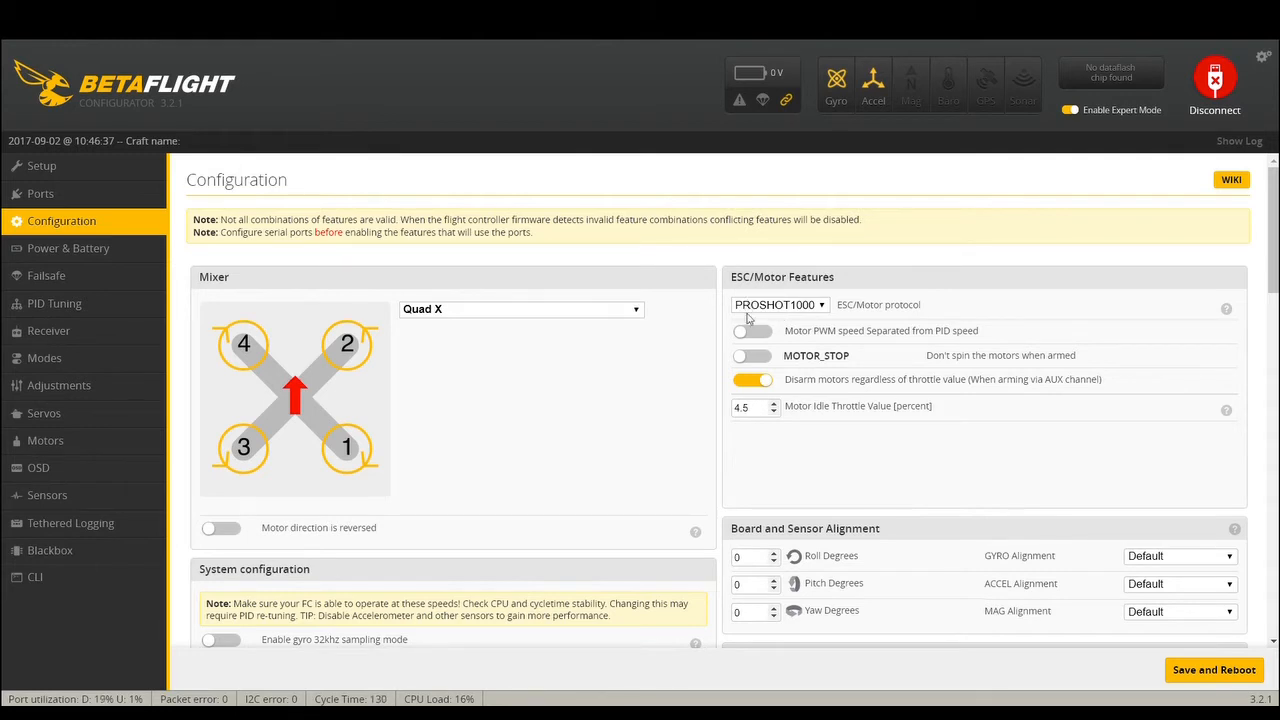
left_click(780, 304)
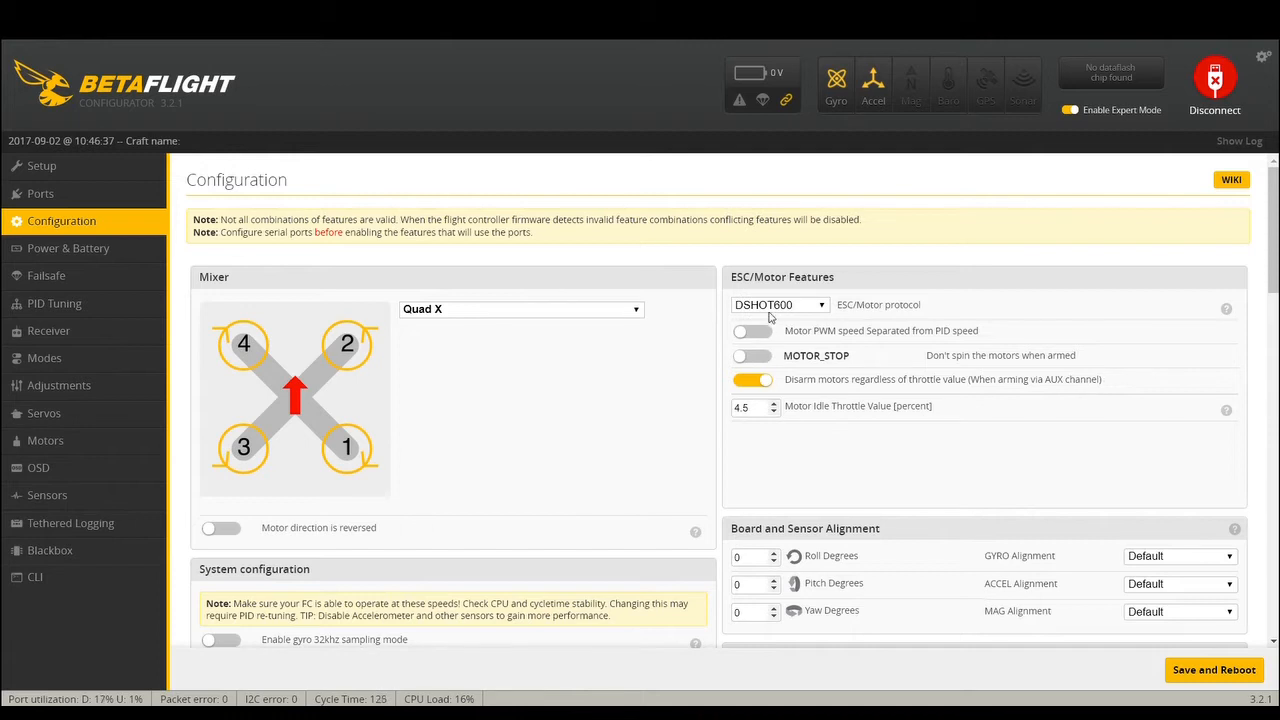
mouse_move(784, 452)
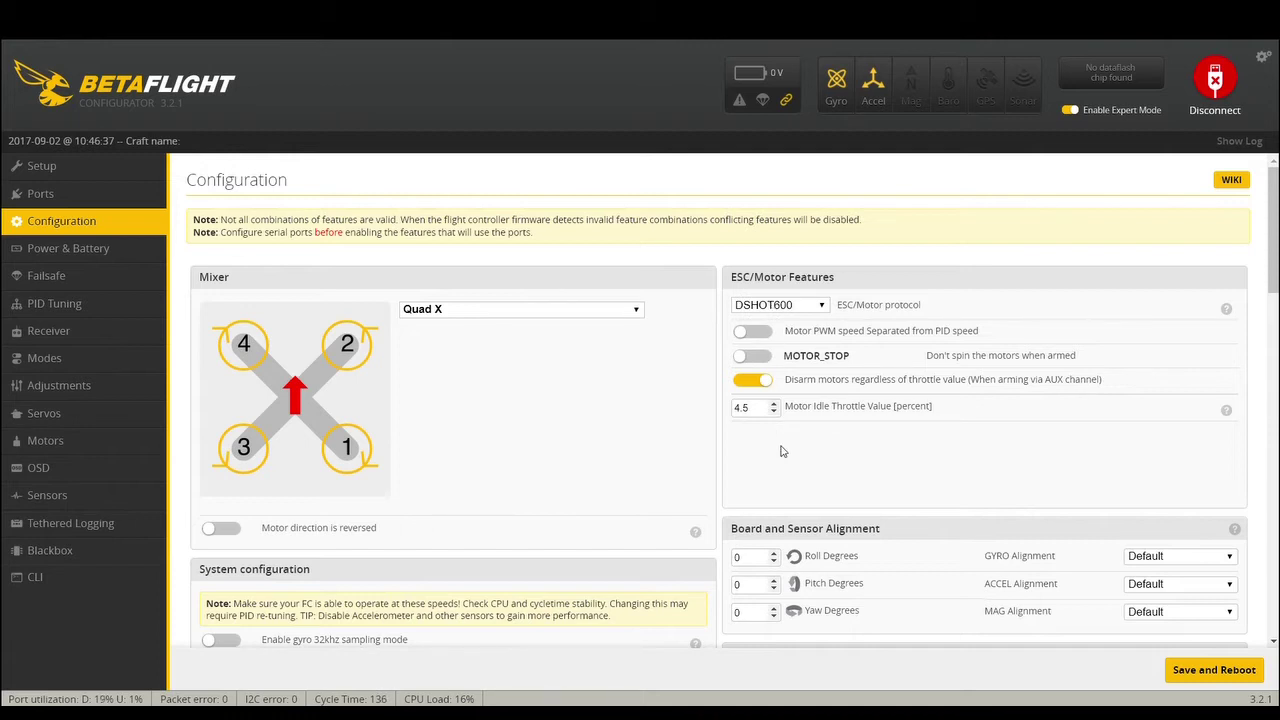
left_click(780, 304)
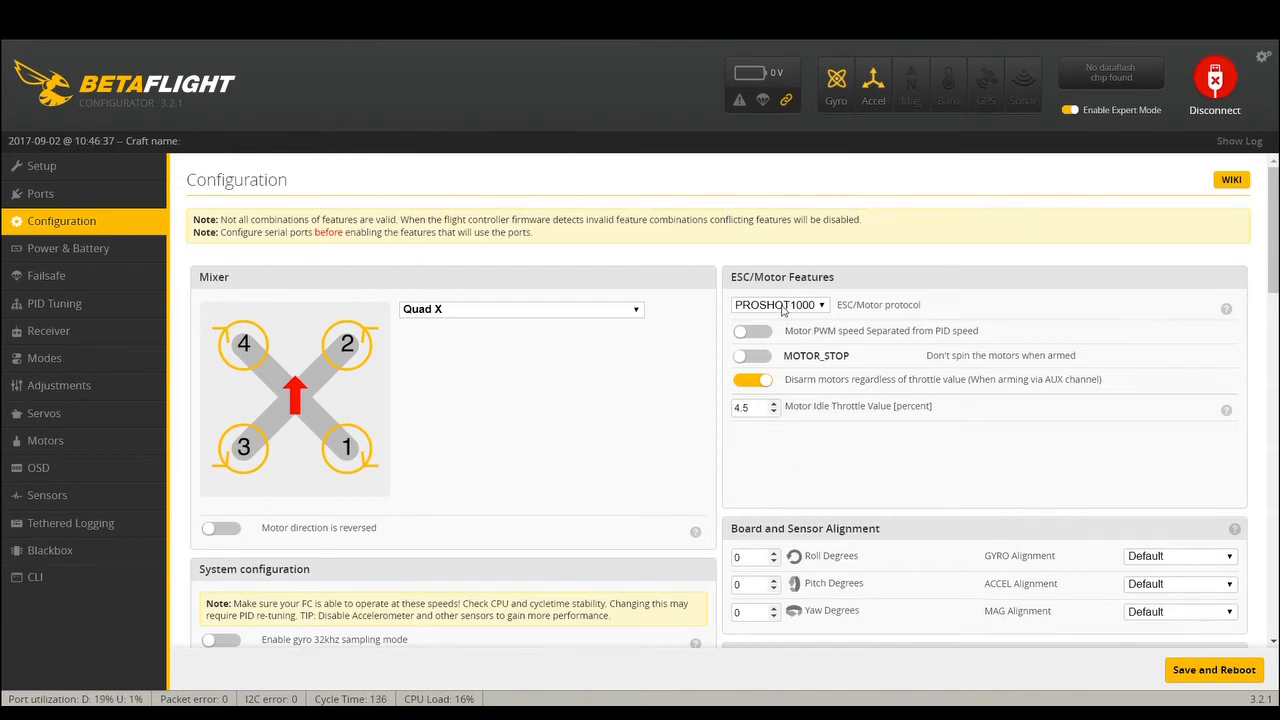
mouse_move(812, 308)
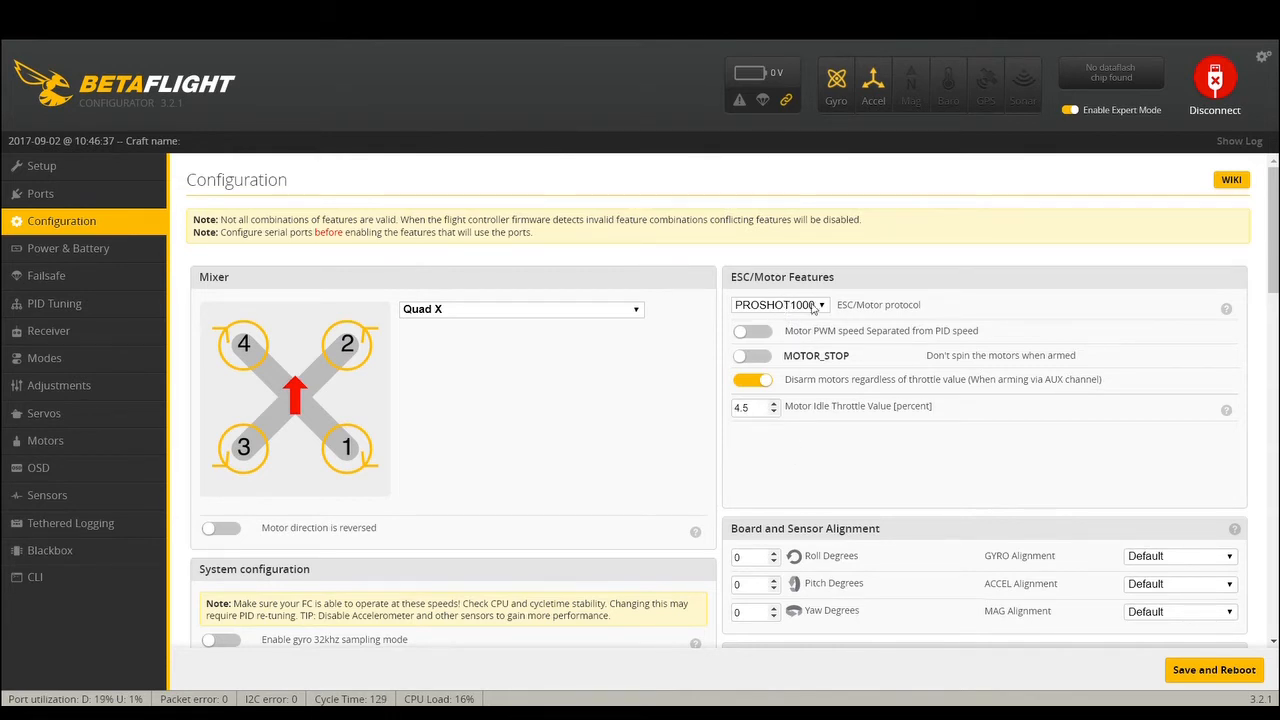
mouse_move(786, 422)
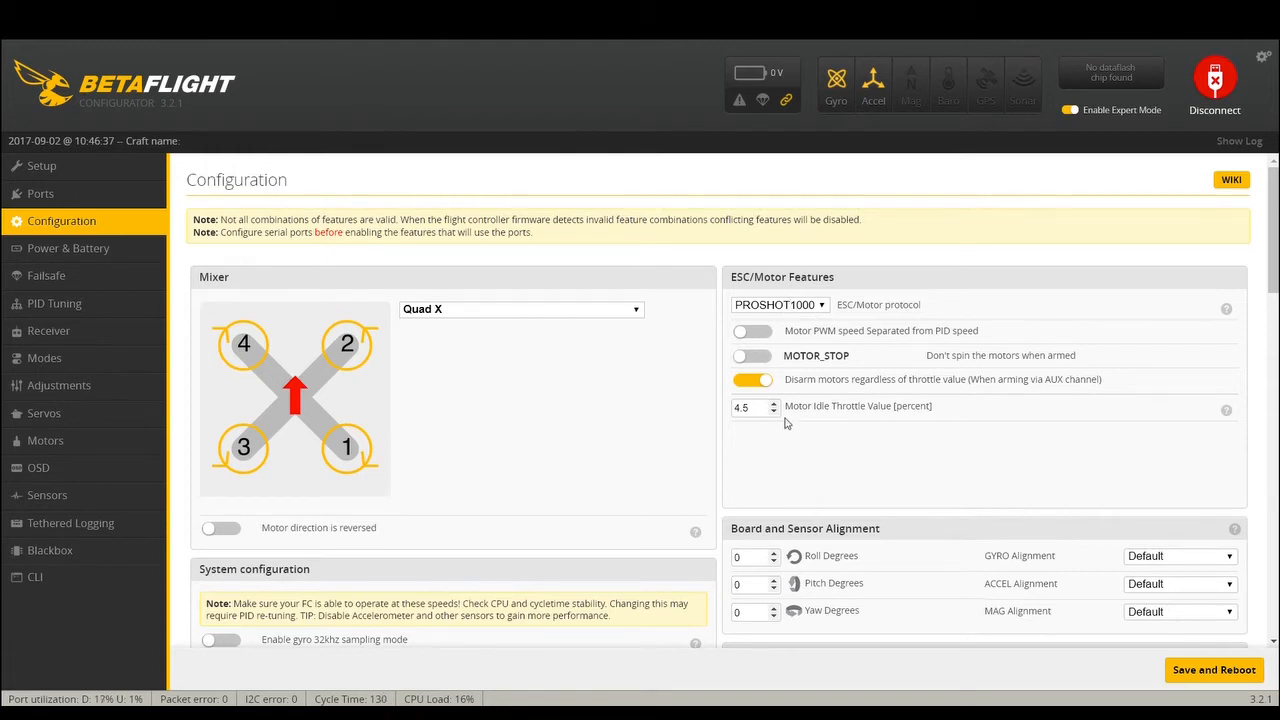
mouse_move(796, 448)
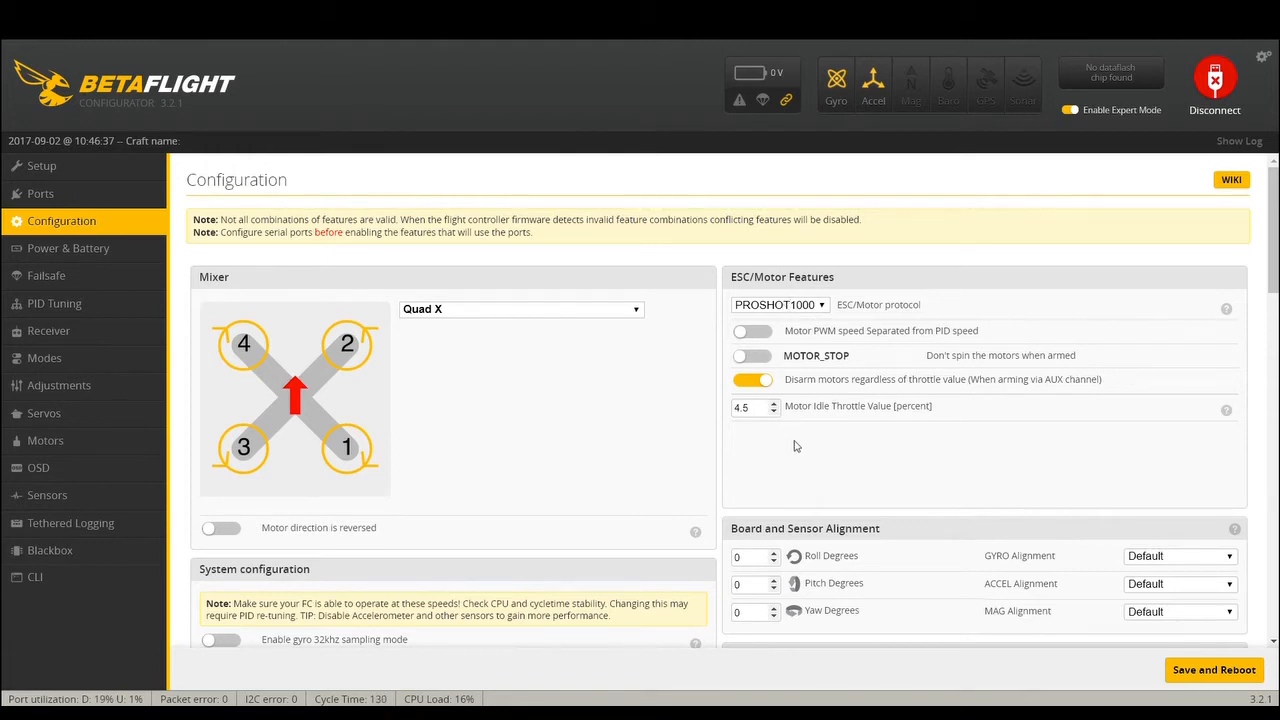
mouse_move(784, 420)
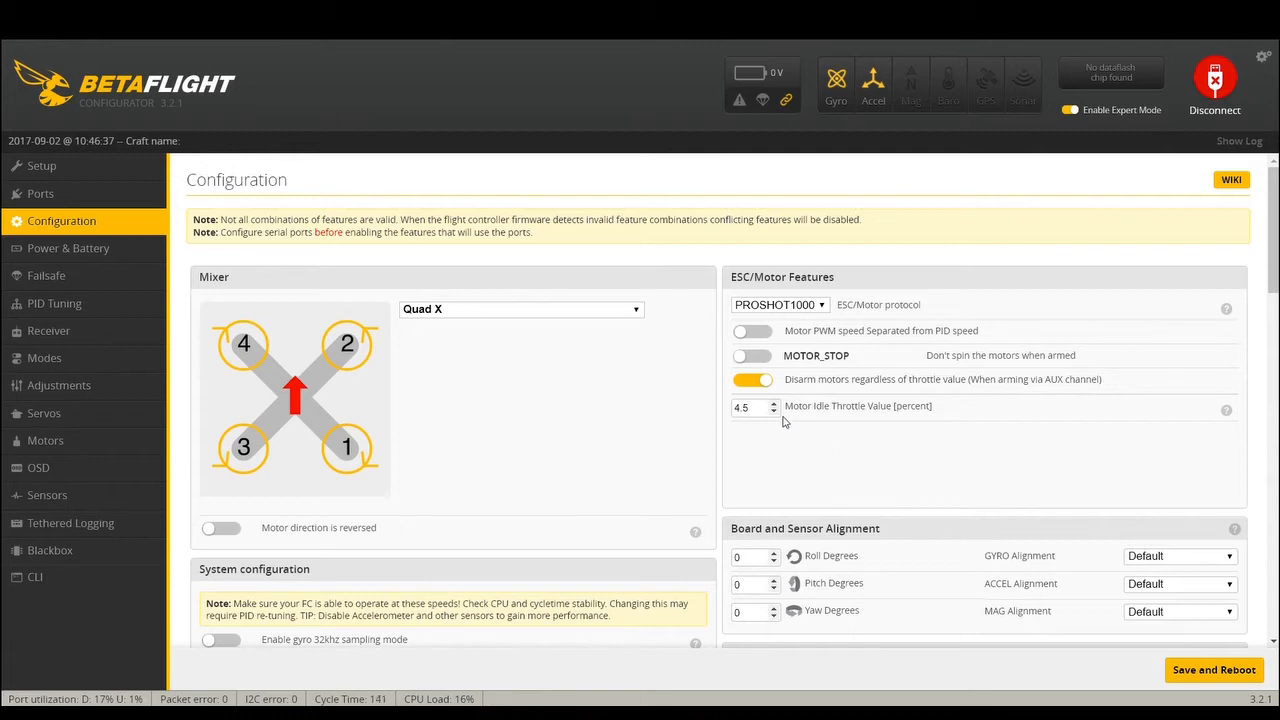
mouse_move(786, 448)
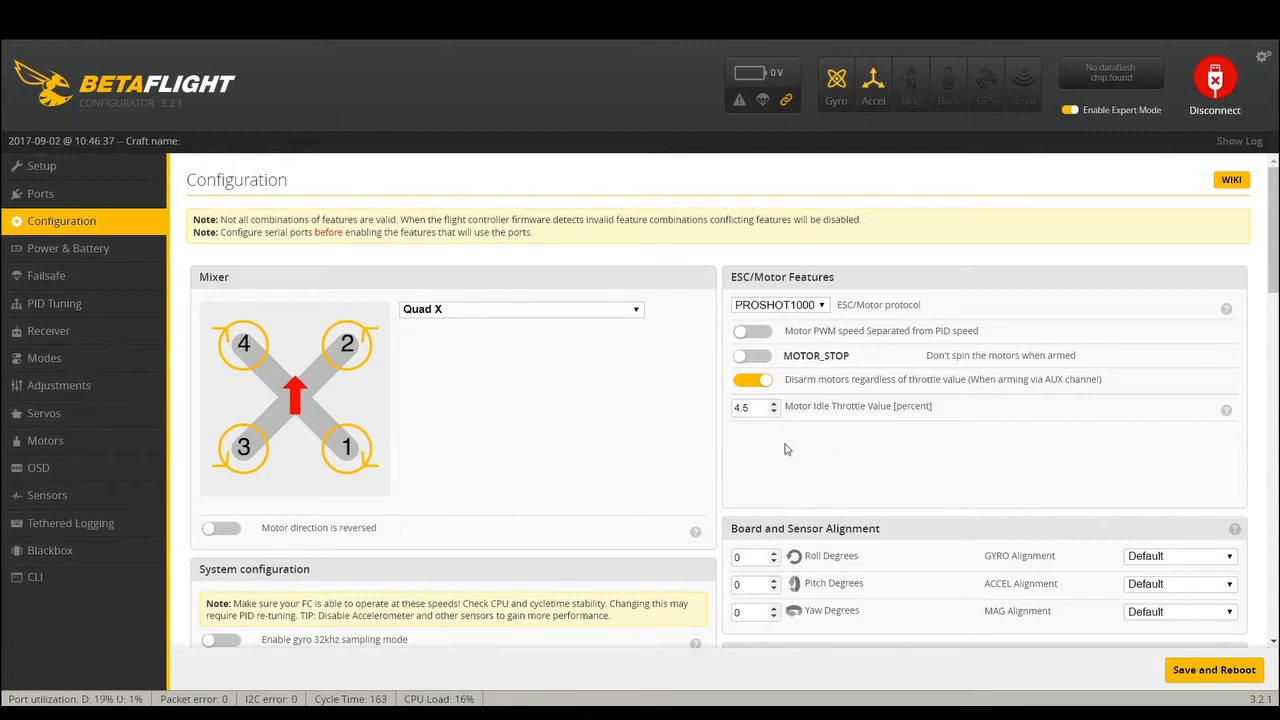
left_click(780, 304)
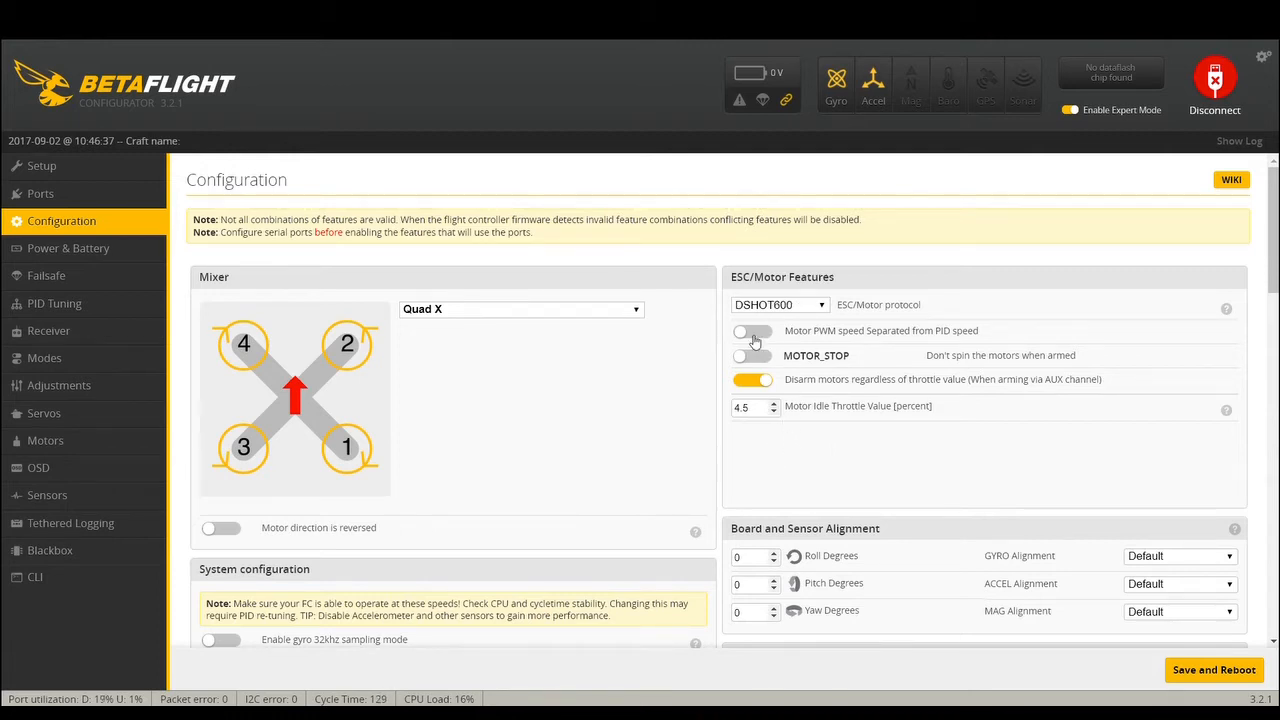
- Raise the PID loop frequency to 8 kHz and enter 'JJropto' as the craft name under Personalization
scroll("down", 3)
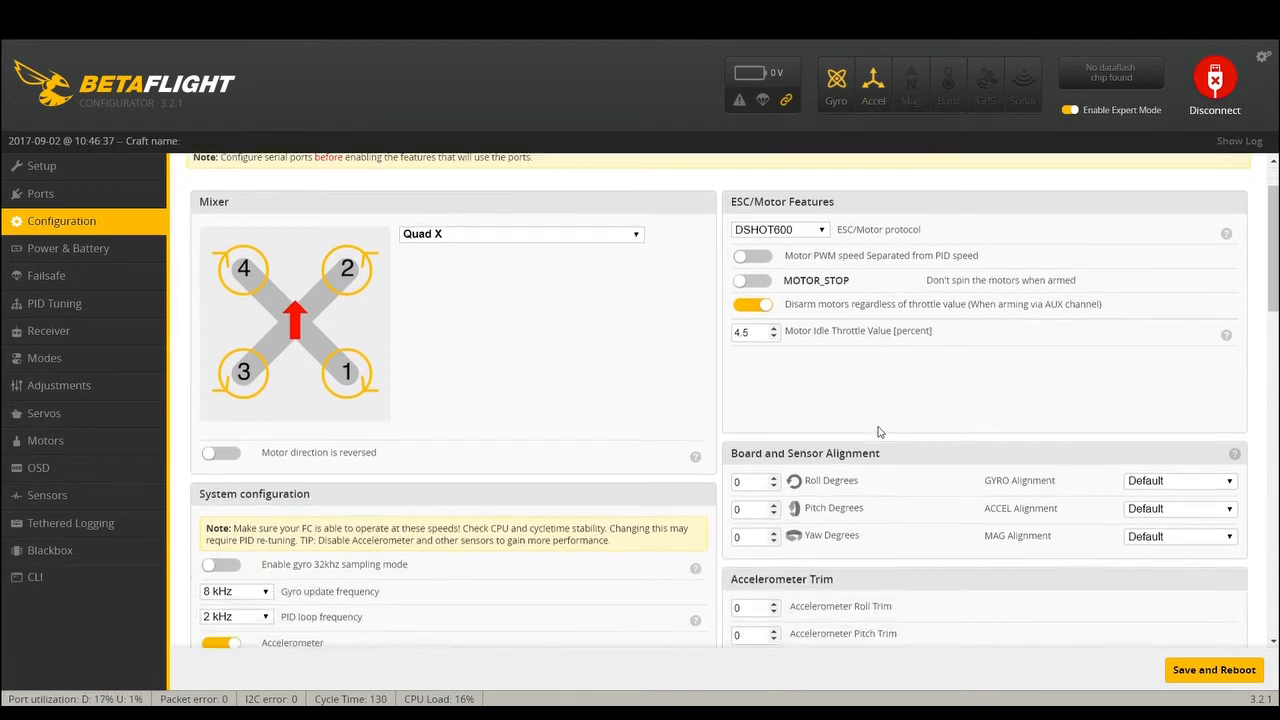
scroll("down", 3)
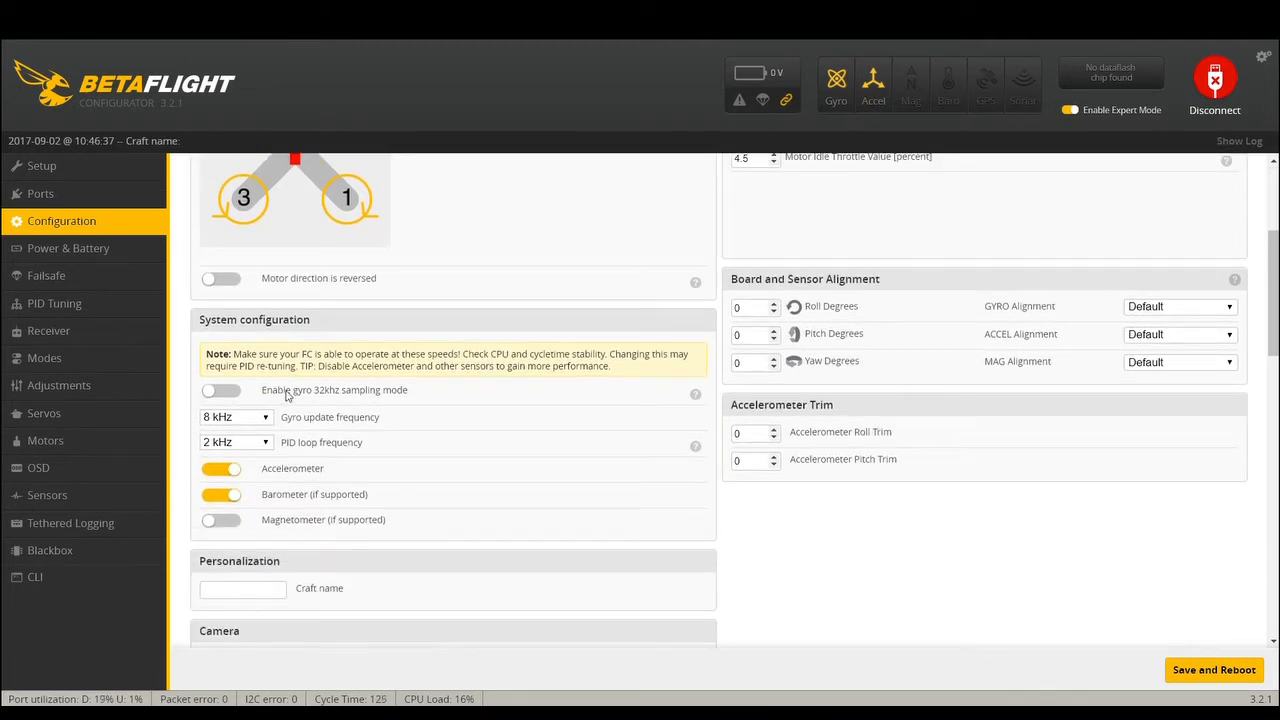
mouse_move(232, 450)
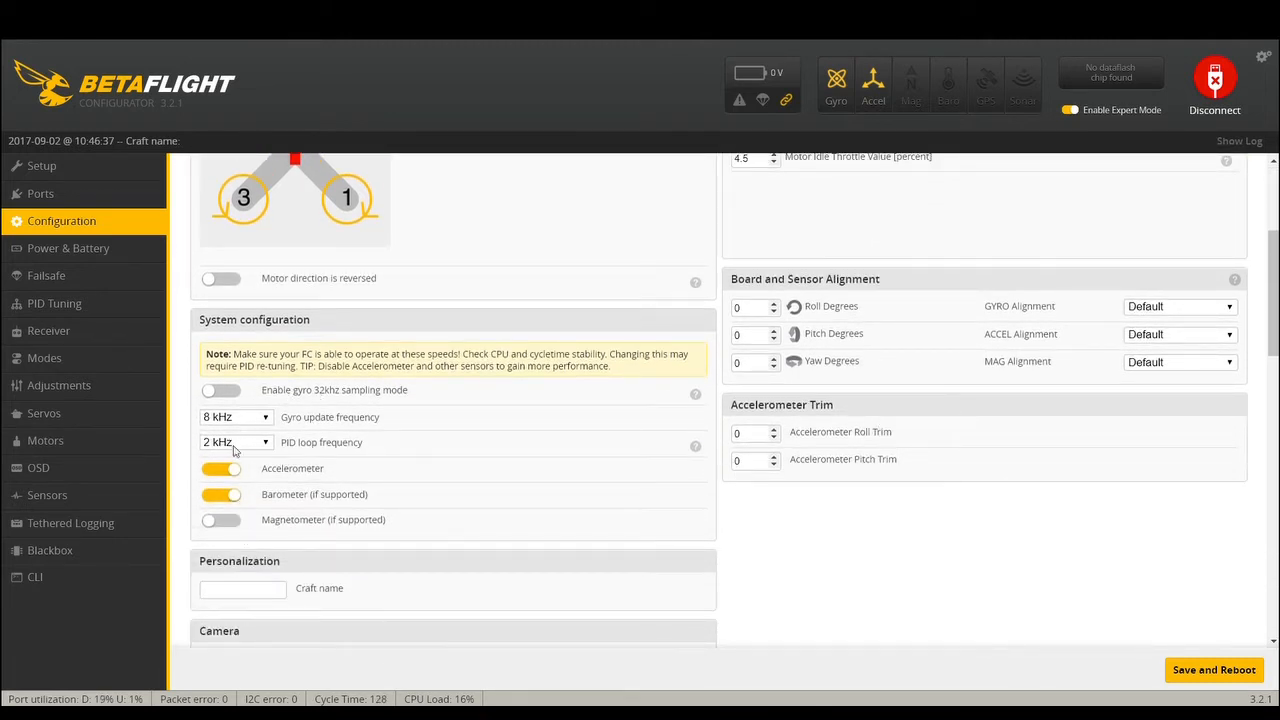
left_click(236, 442)
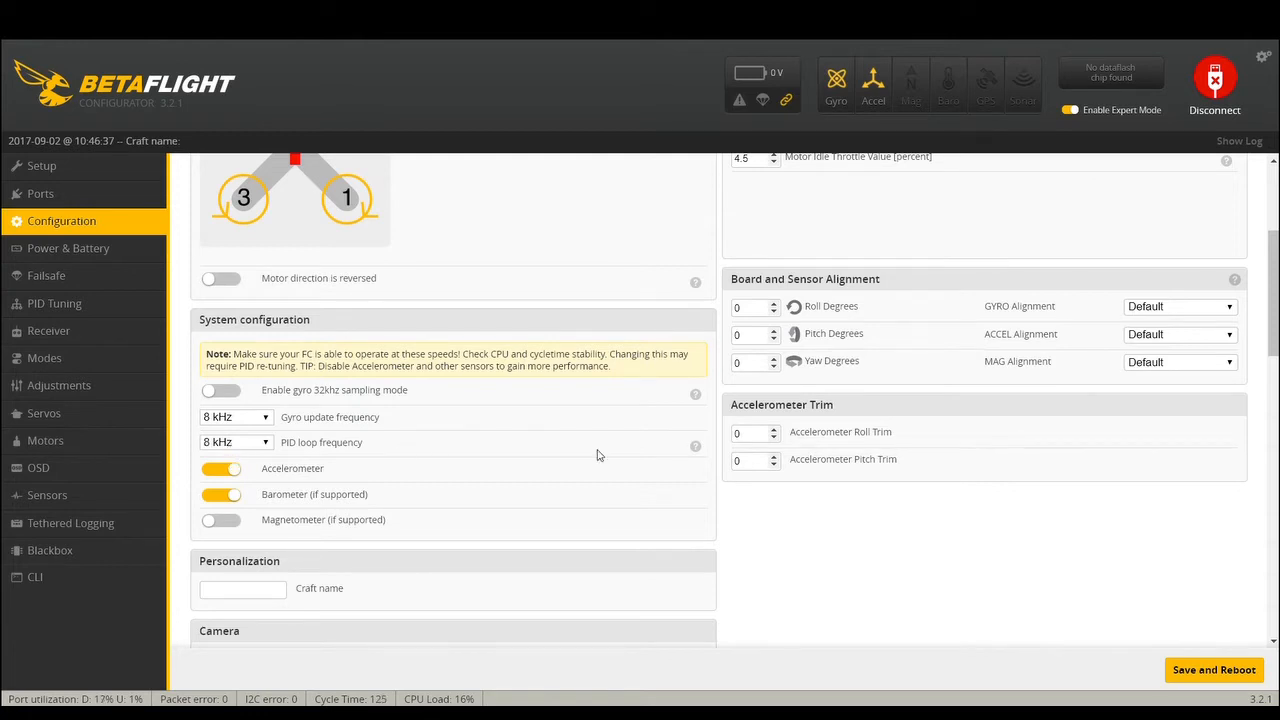
scroll("down", 3)
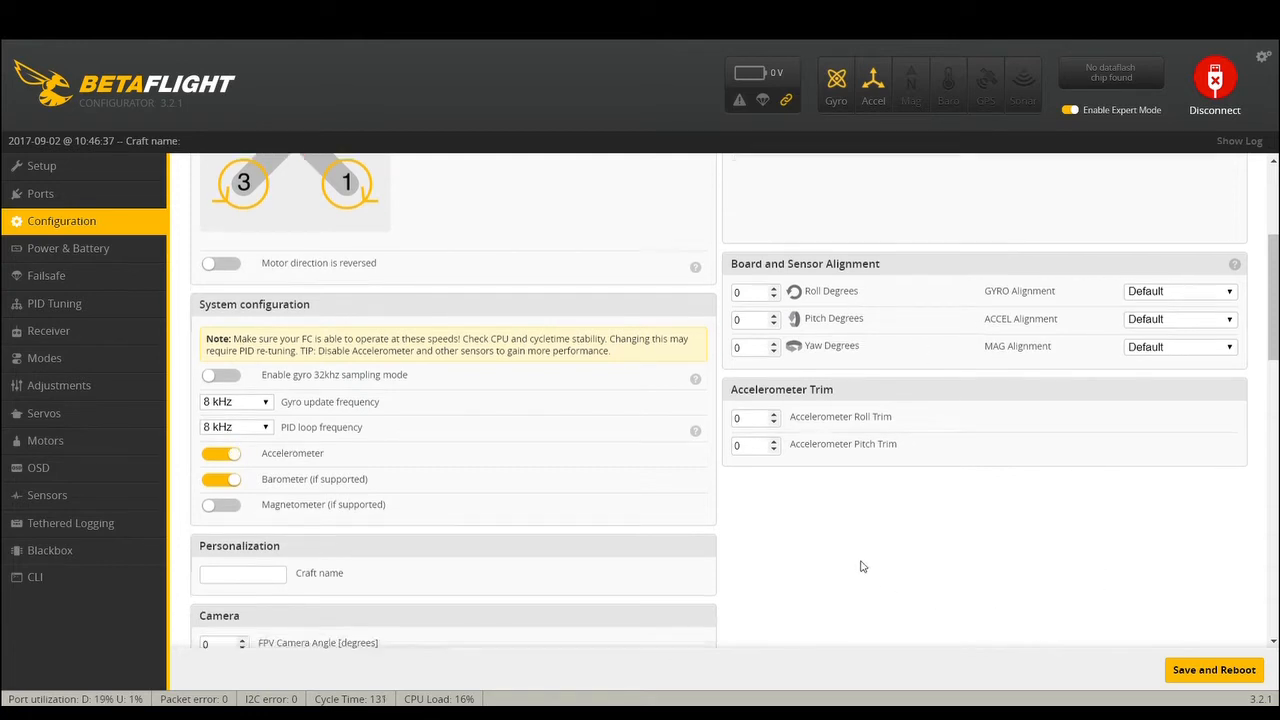
scroll("down", 3)
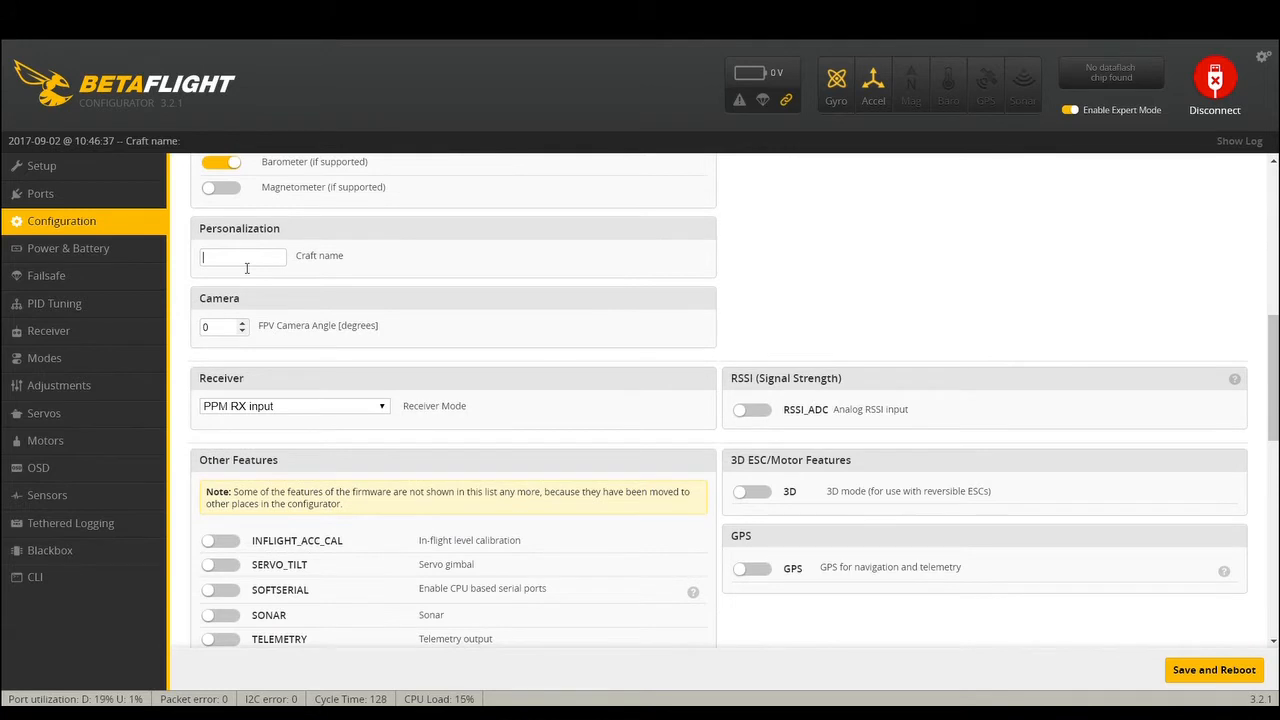
type("JJropto")
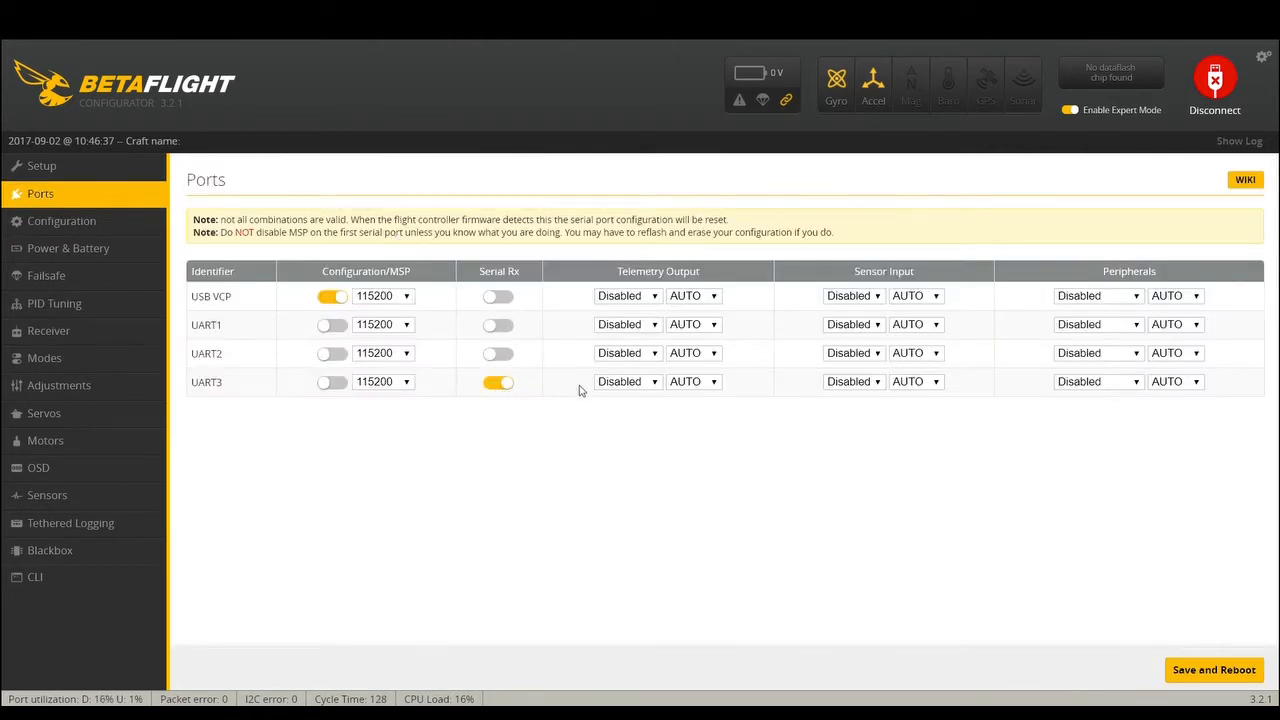
mouse_move(62, 220)
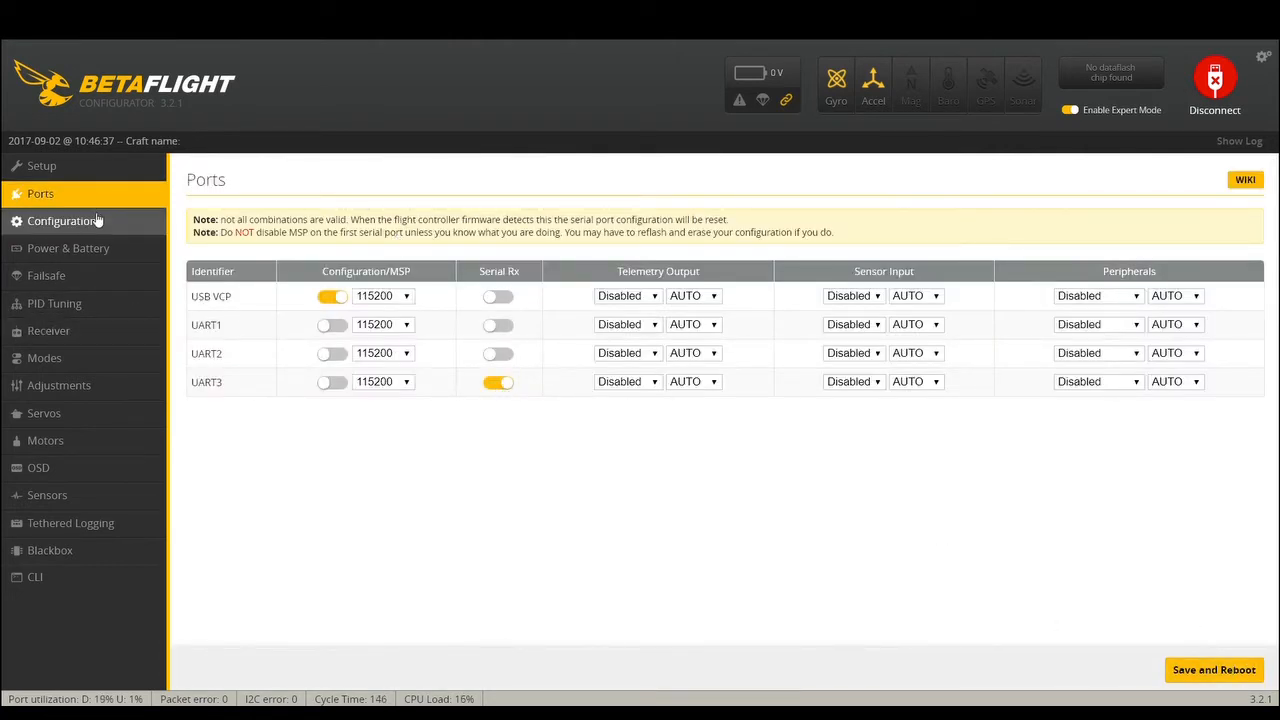
- On Configuration, set Receiver Mode to Serial-based receiver with SBUS as the provider
left_click(60, 220)
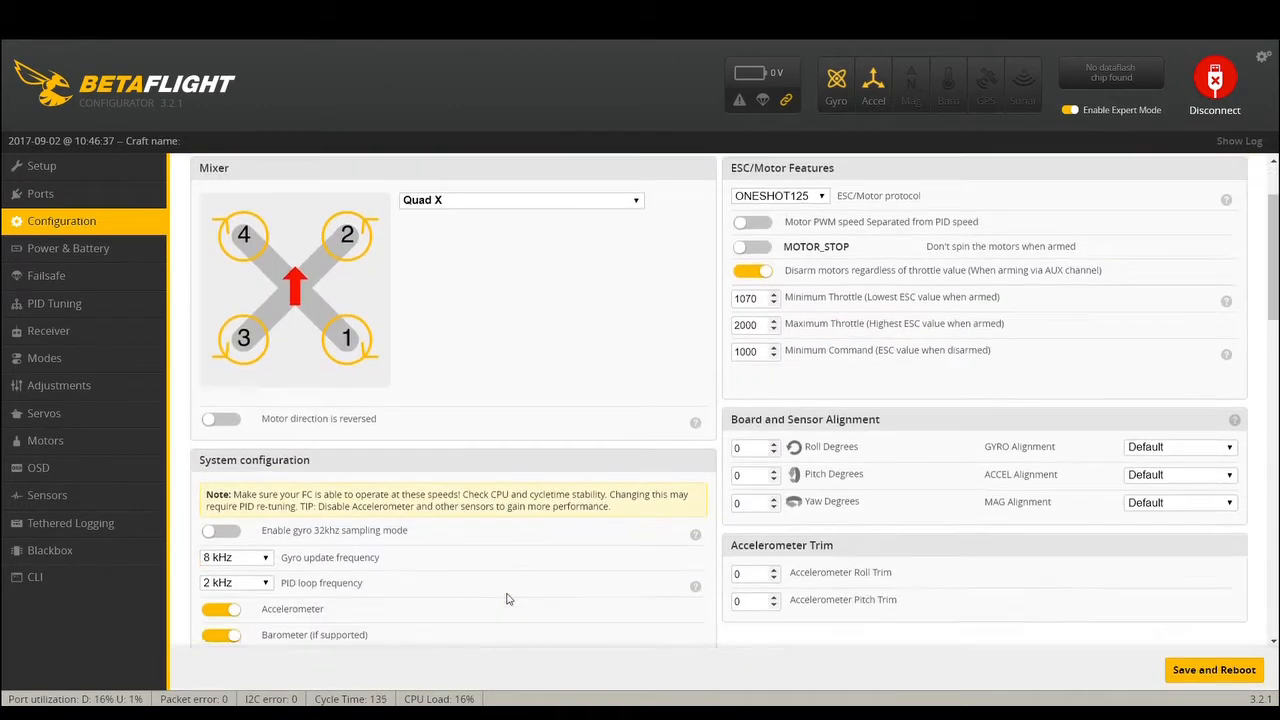
scroll("down", 3)
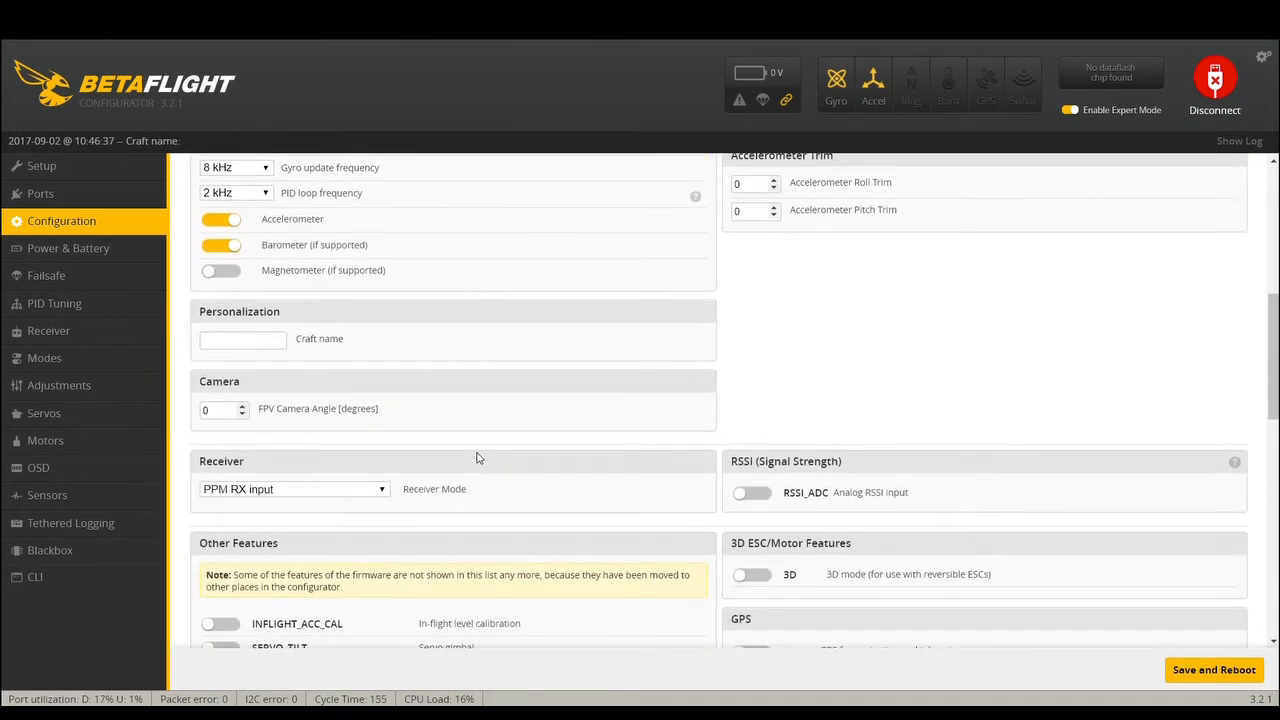
mouse_move(324, 540)
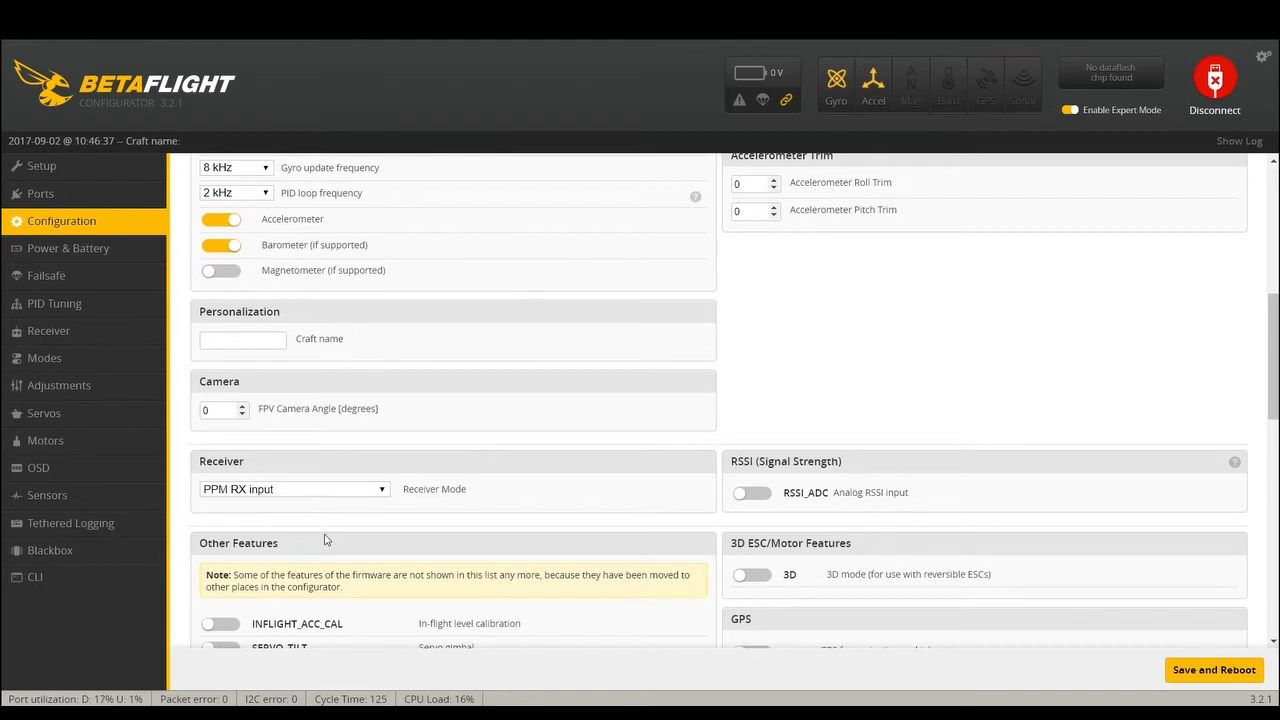
left_click(292, 488)
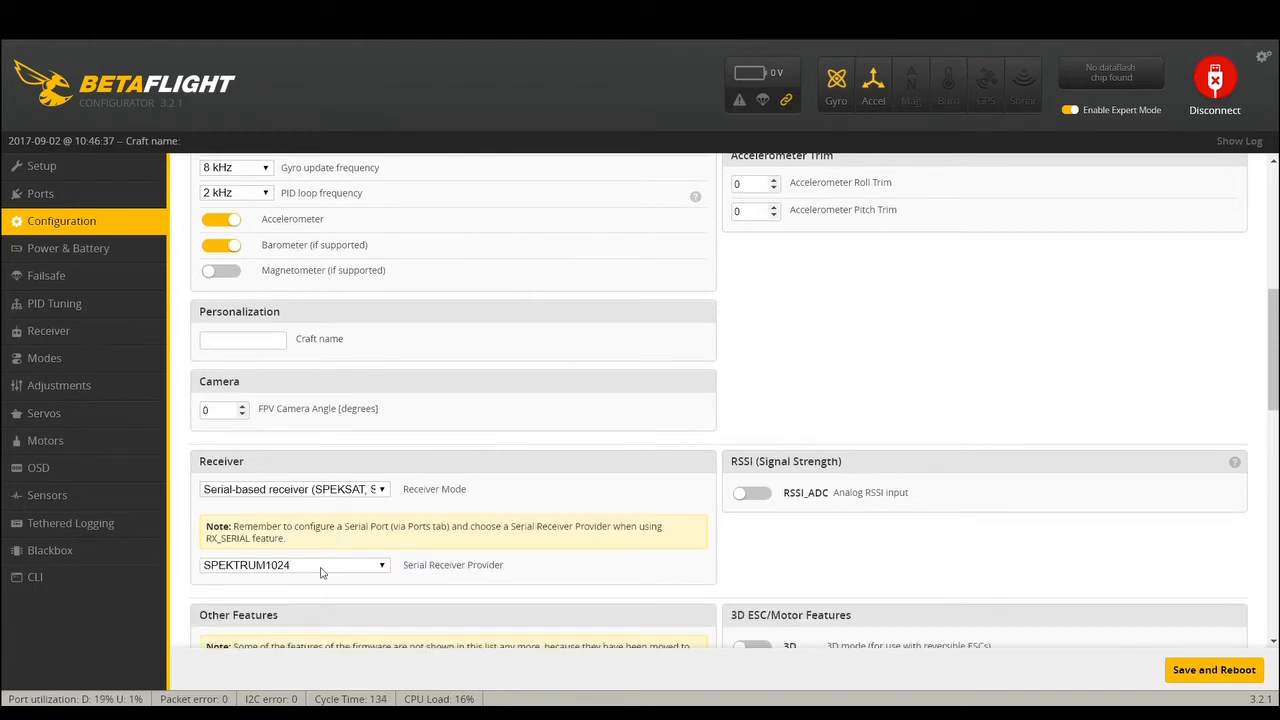
left_click(292, 564)
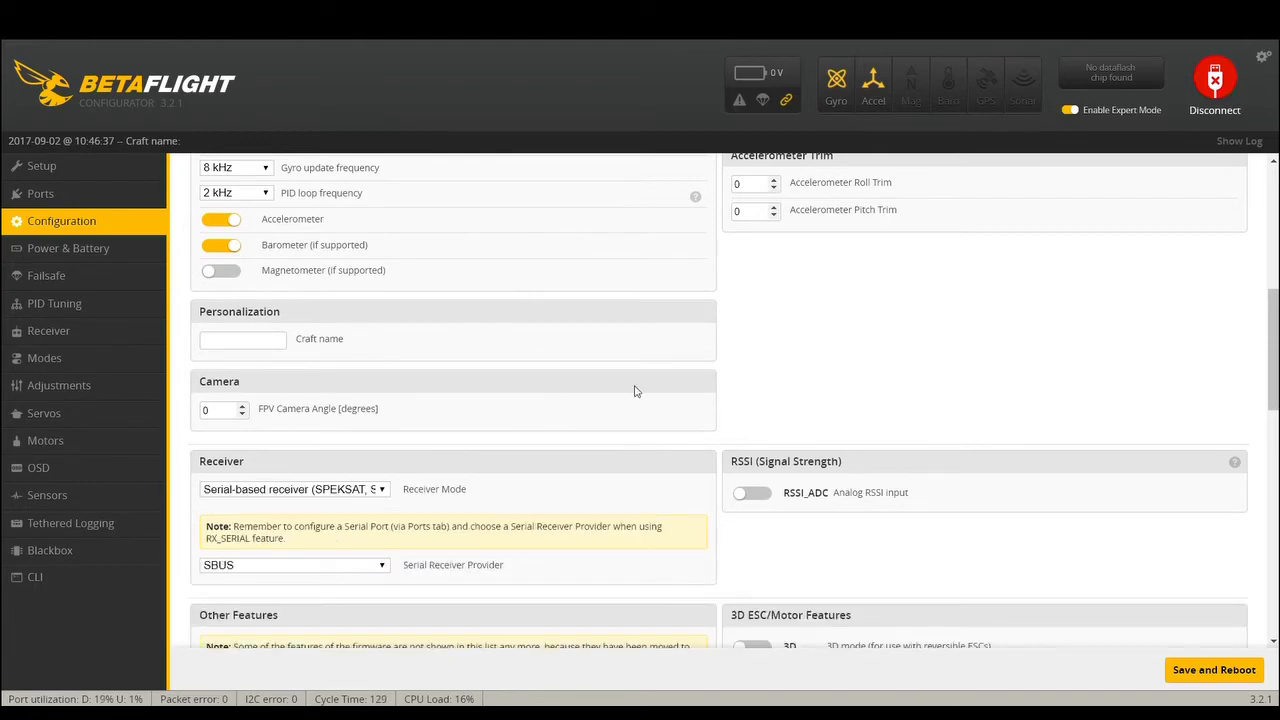
scroll("down", 3)
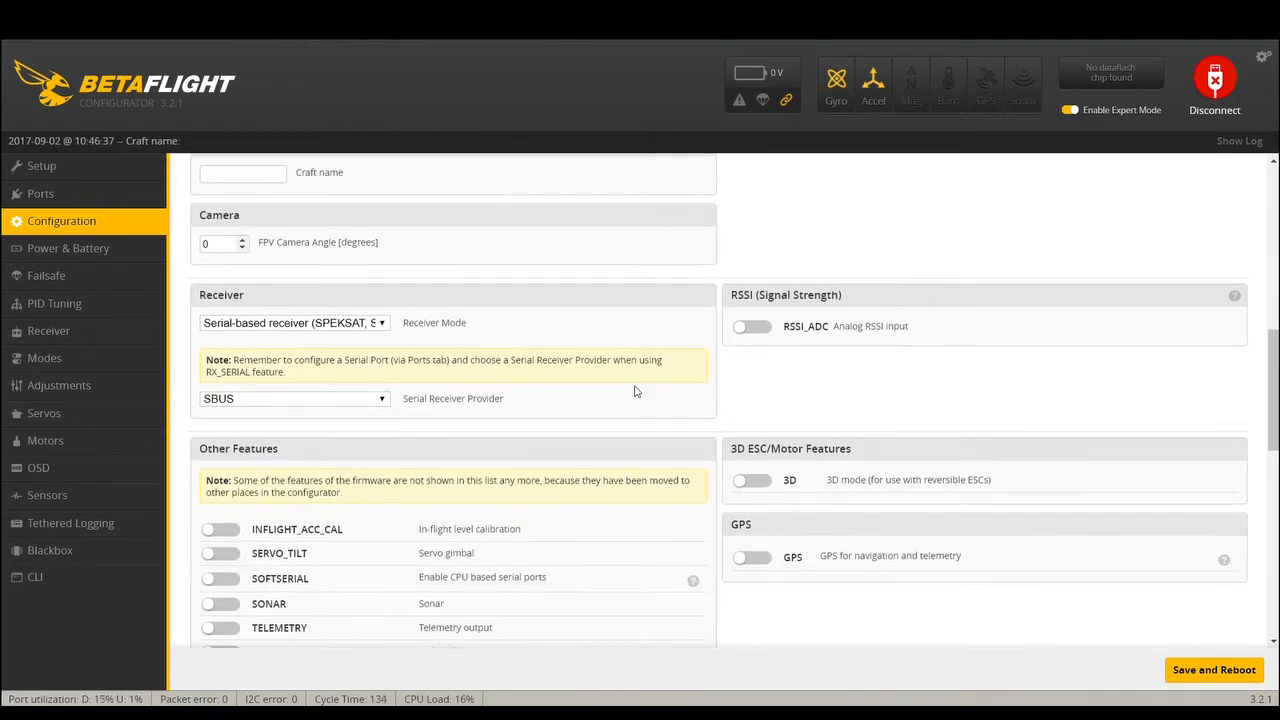
mouse_move(770, 584)
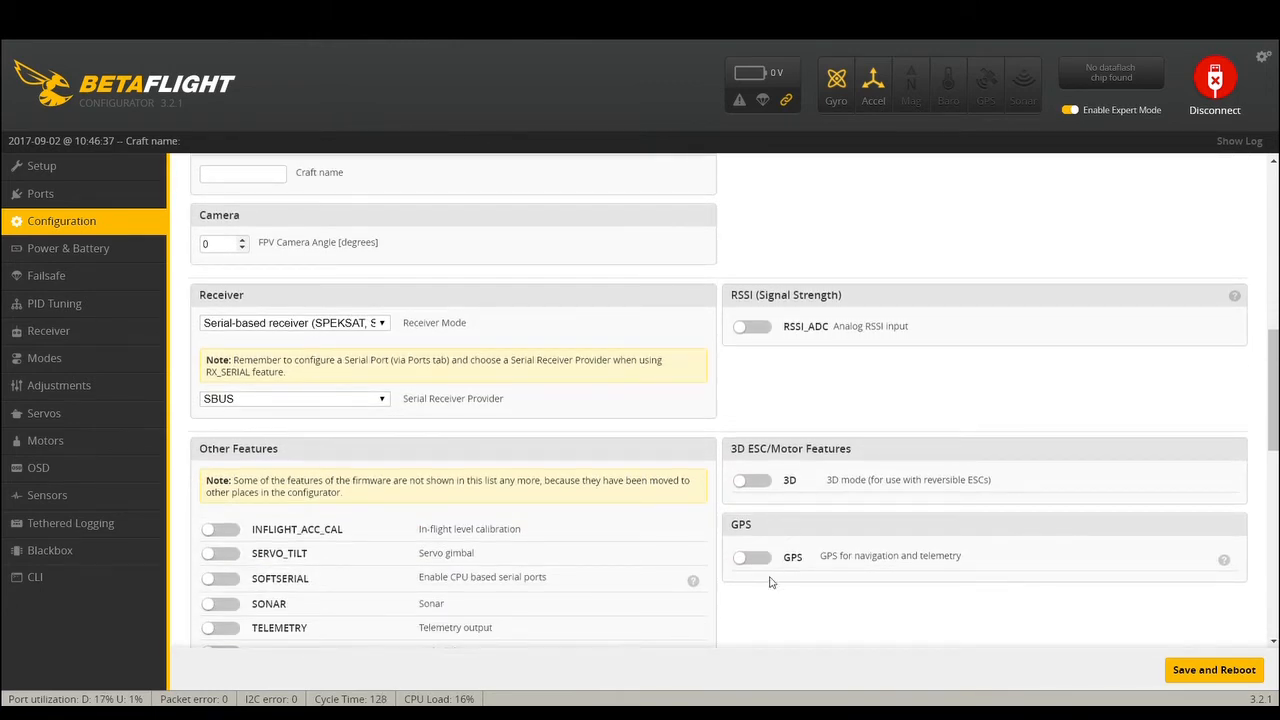
- Enable the AIRMODE, ANTI_GRAVITY and DYNAMIC_FILTER features under Other Features
scroll("up", 3)
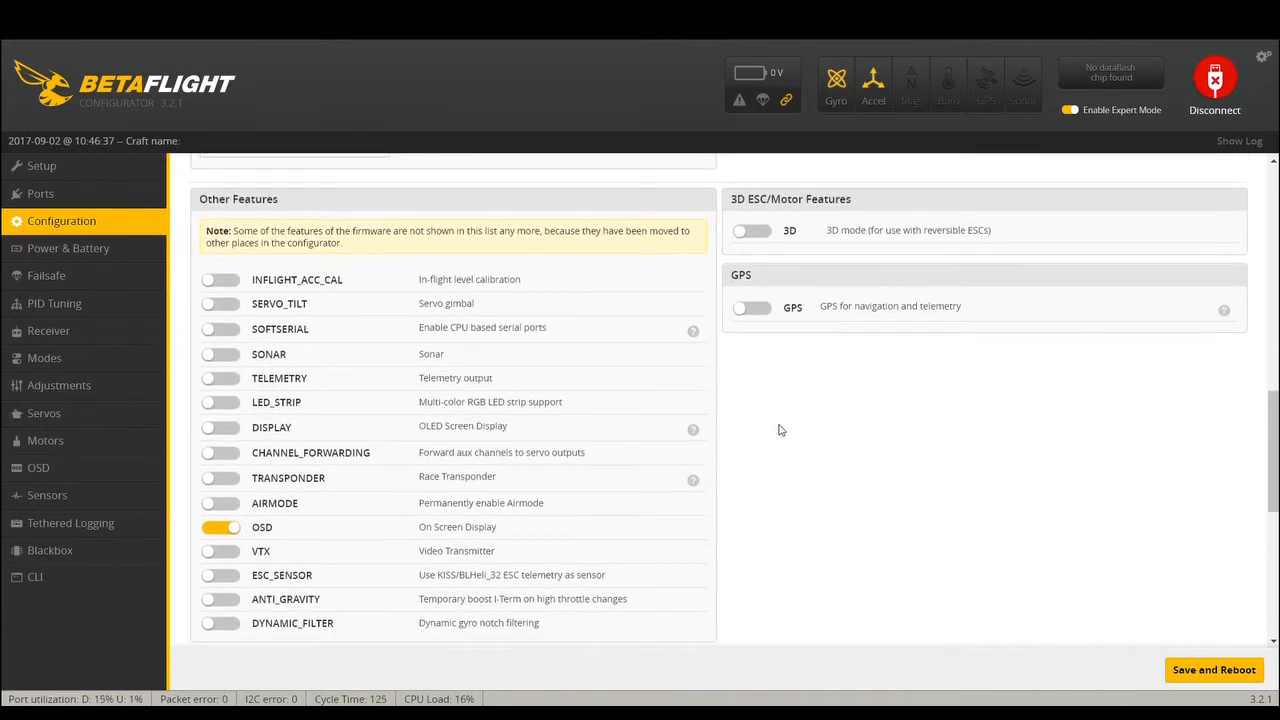
mouse_move(296, 252)
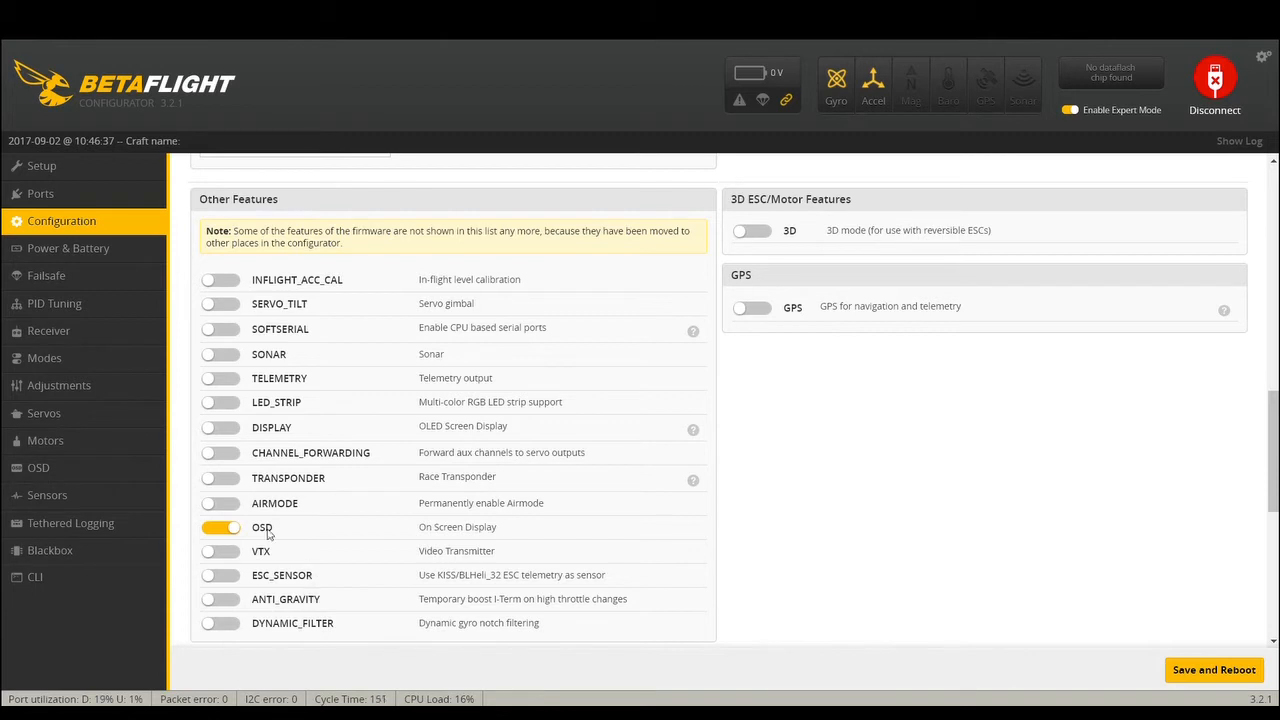
left_click(220, 504)
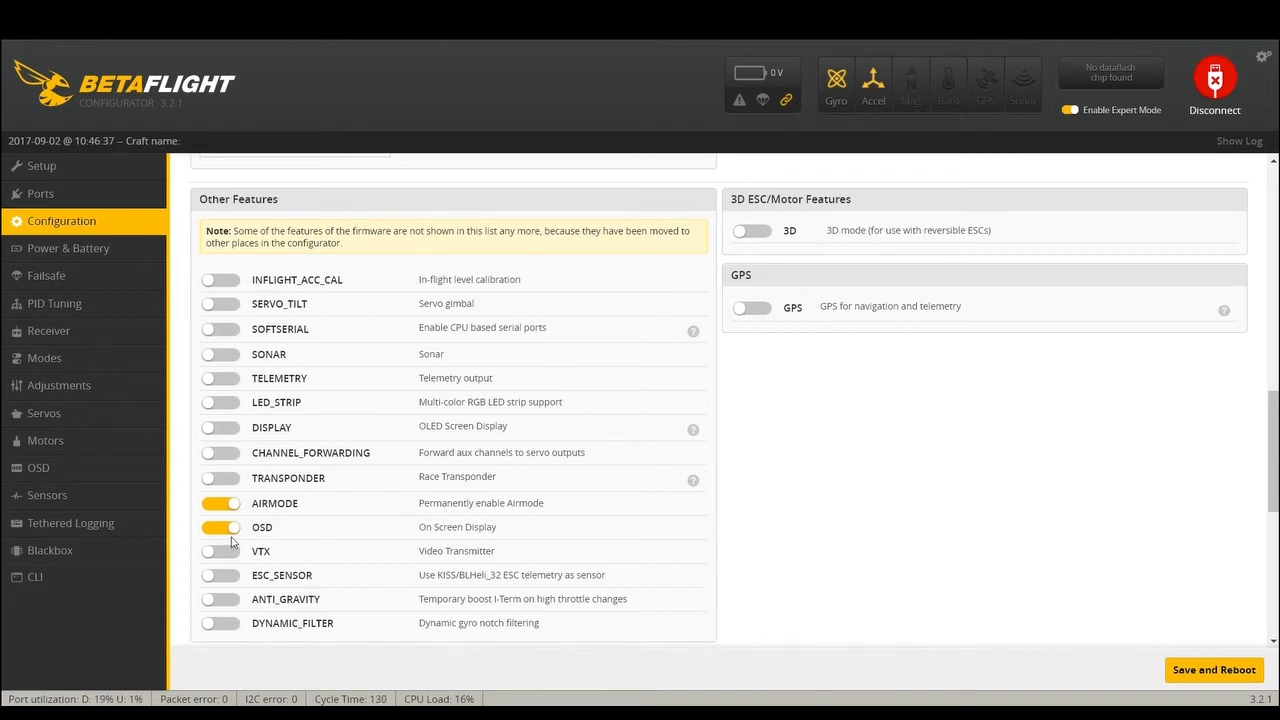
mouse_move(230, 604)
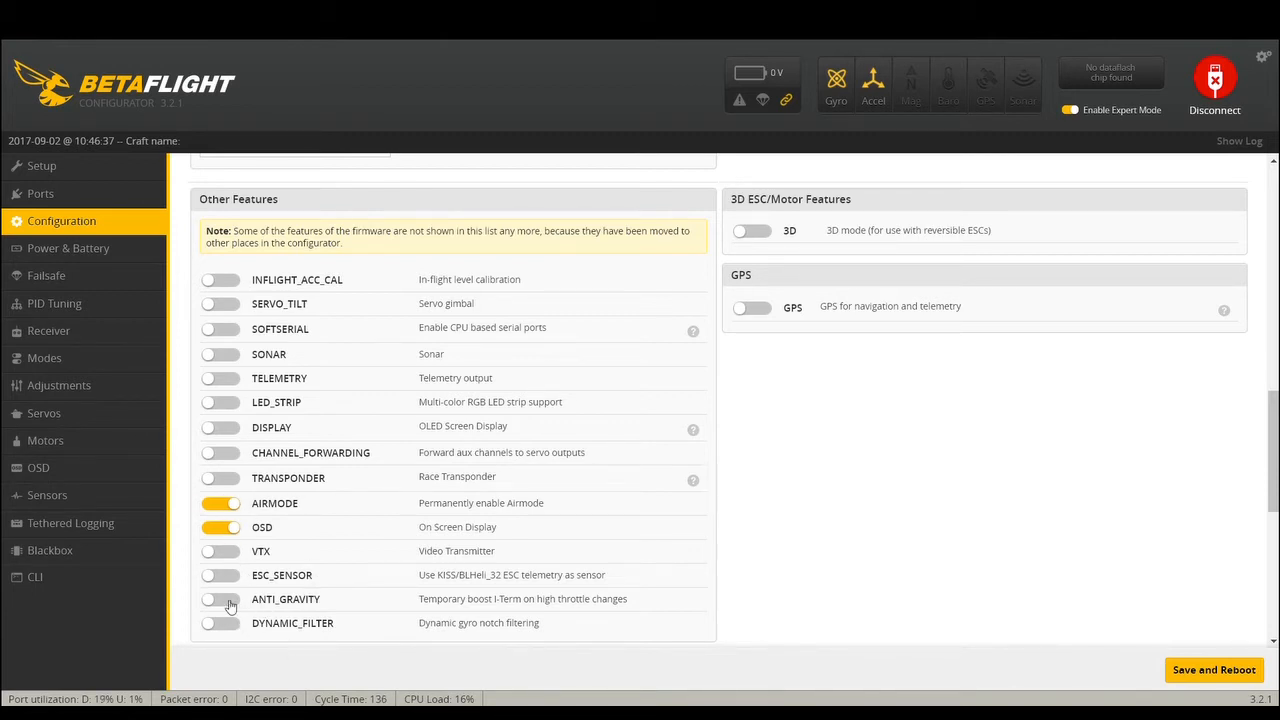
scroll("down", 3)
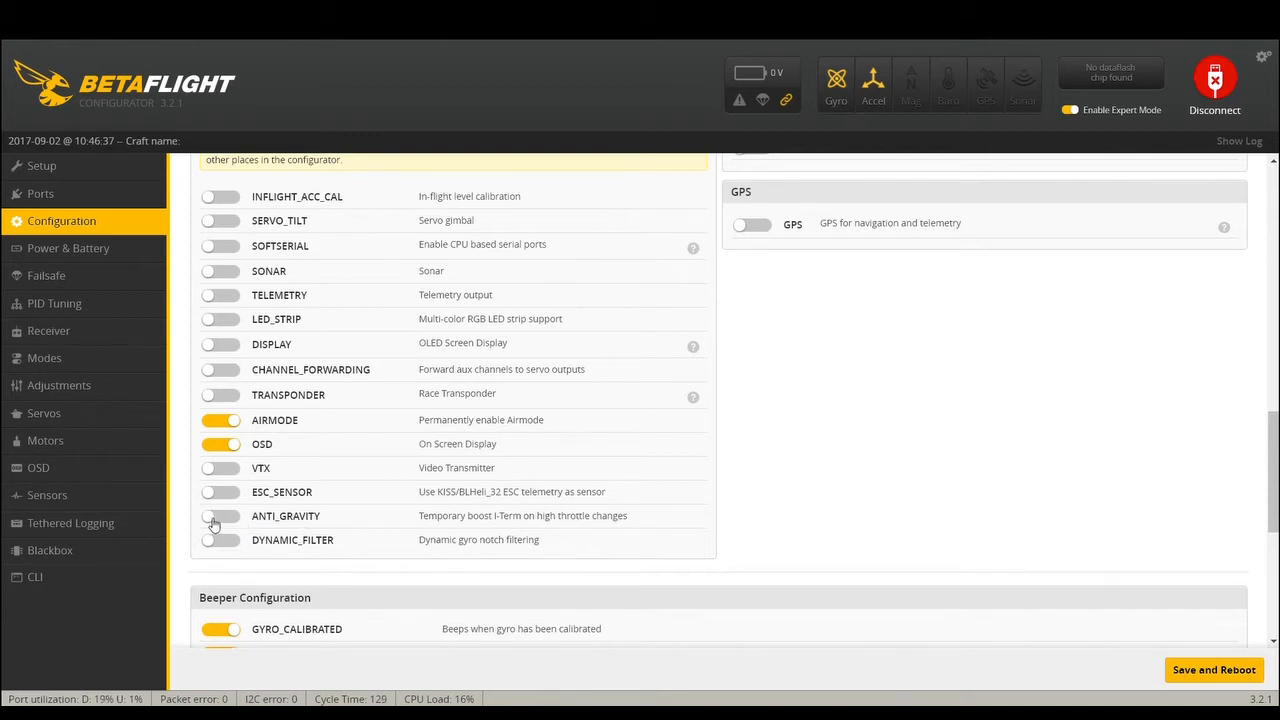
left_click(220, 516)
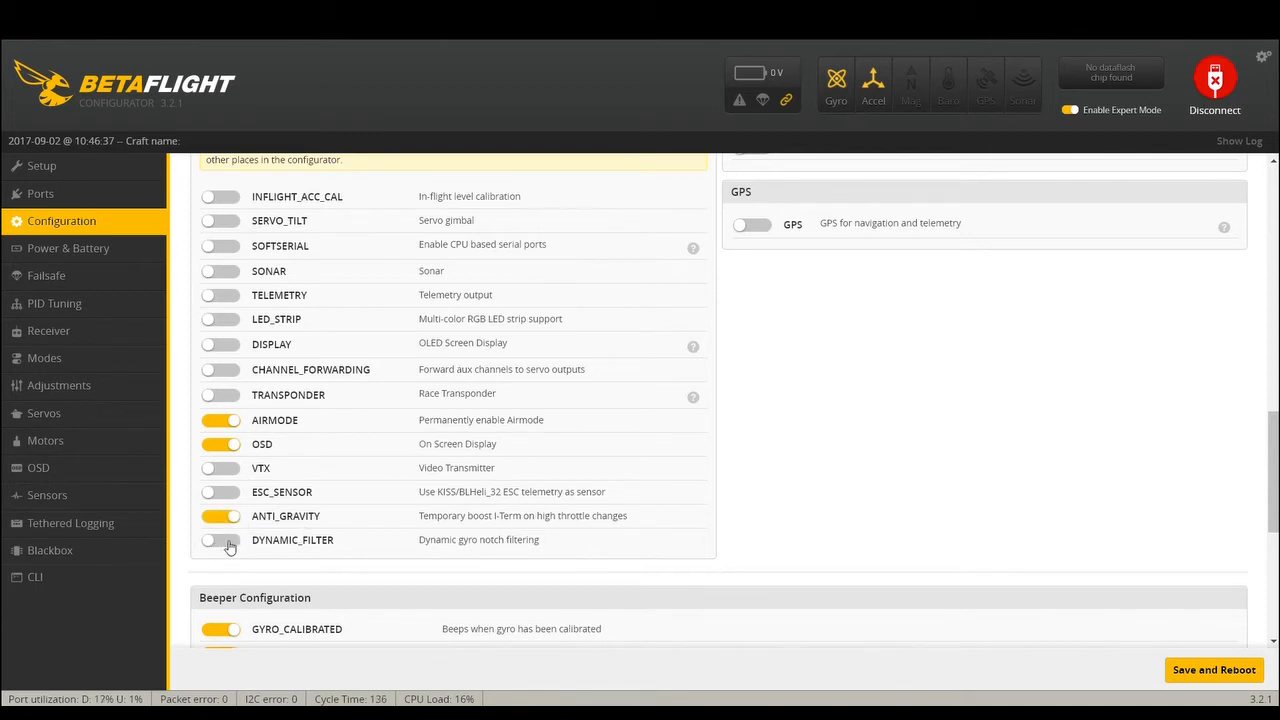
left_click(220, 540)
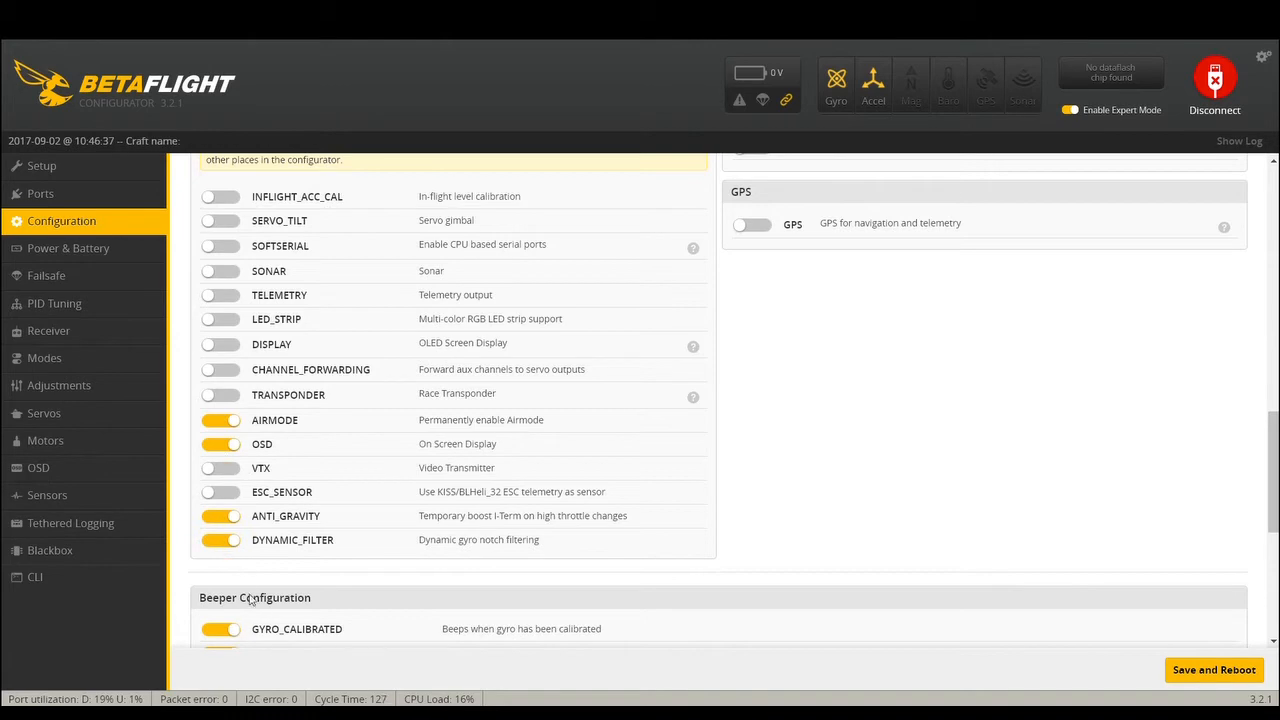
scroll("down", 3)
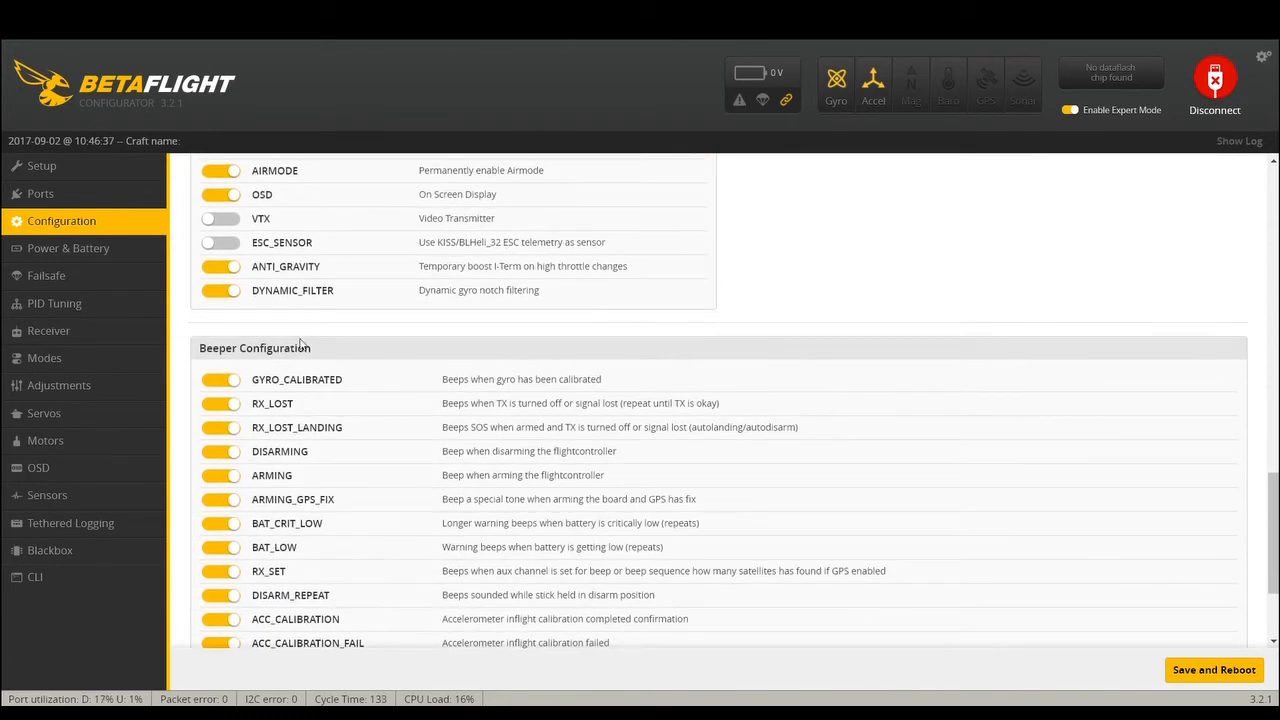
- Switch off the GYRO_CALIBRATED, ARMING_GPS_FIX and BAT_CRIT_LOW beeper alerts
scroll("down", 3)
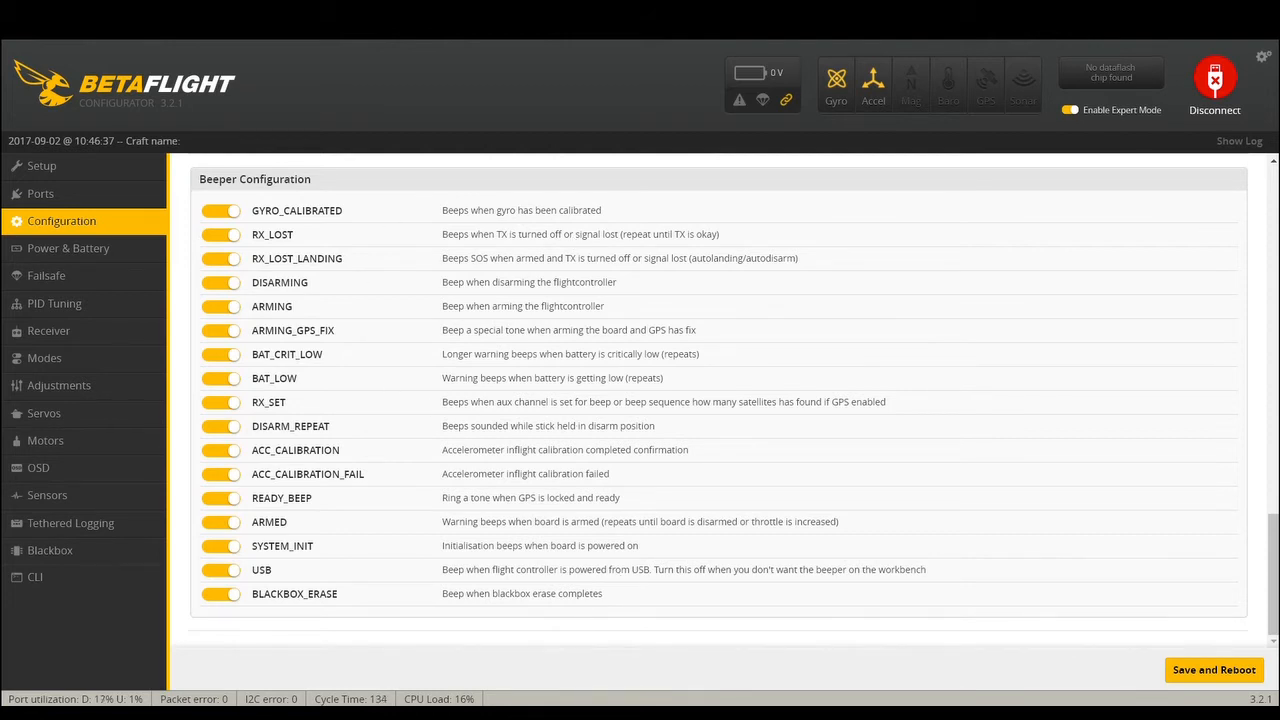
scroll("up", 3)
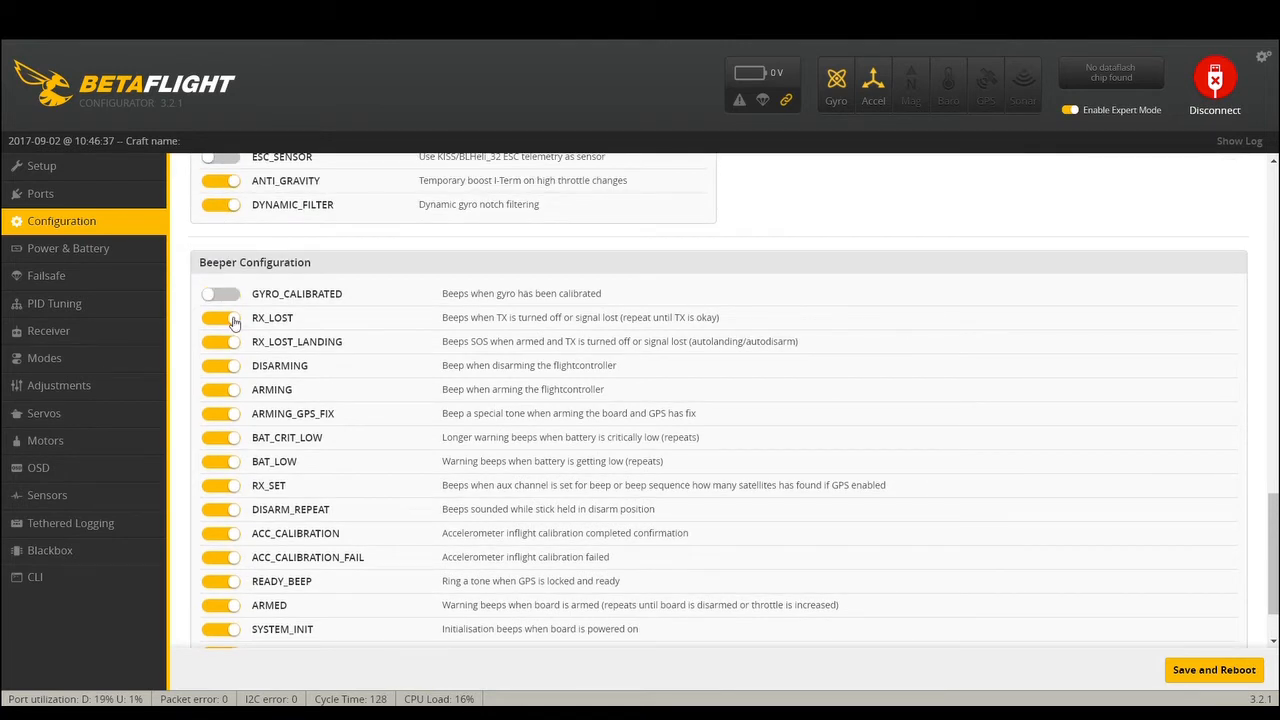
mouse_move(224, 348)
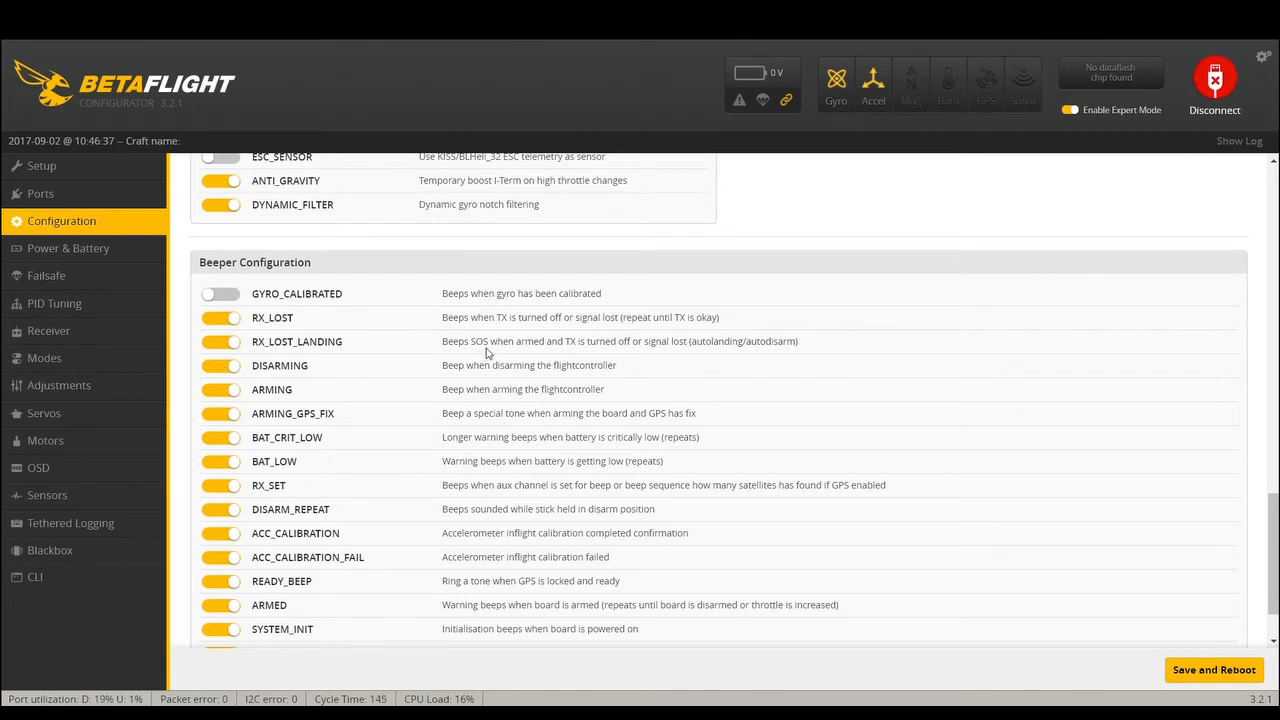
left_click(220, 340)
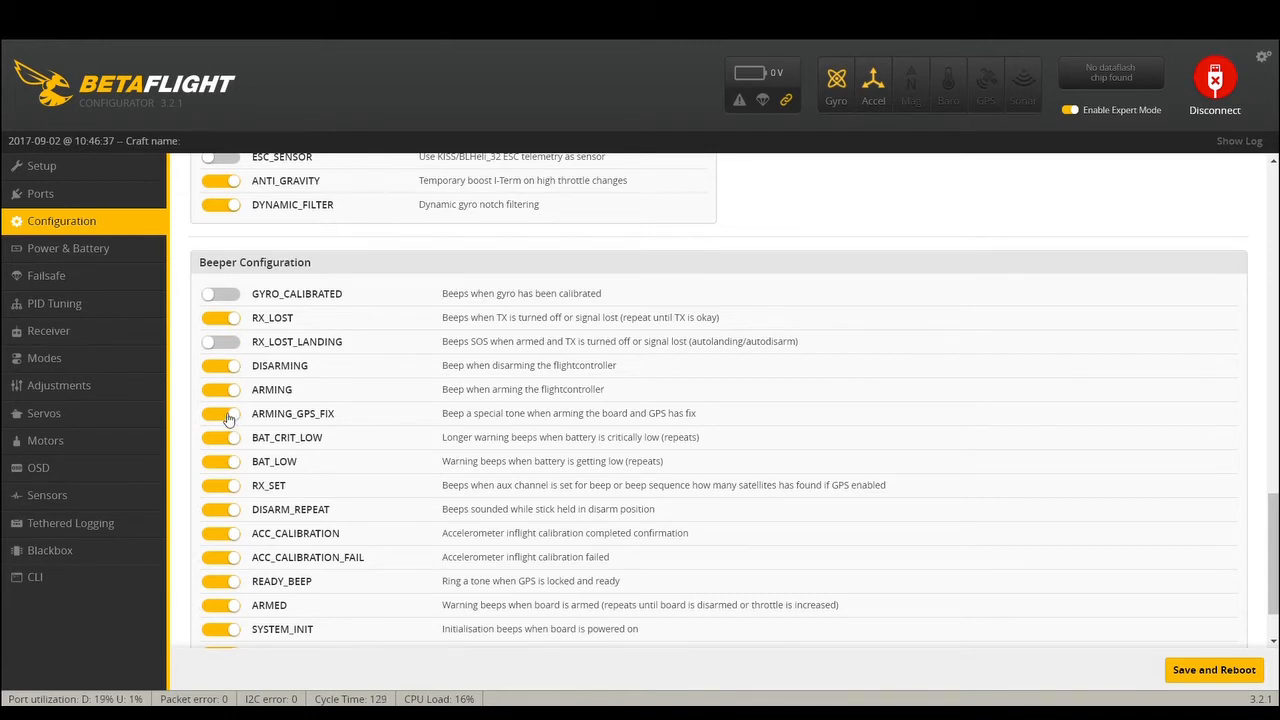
left_click(220, 412)
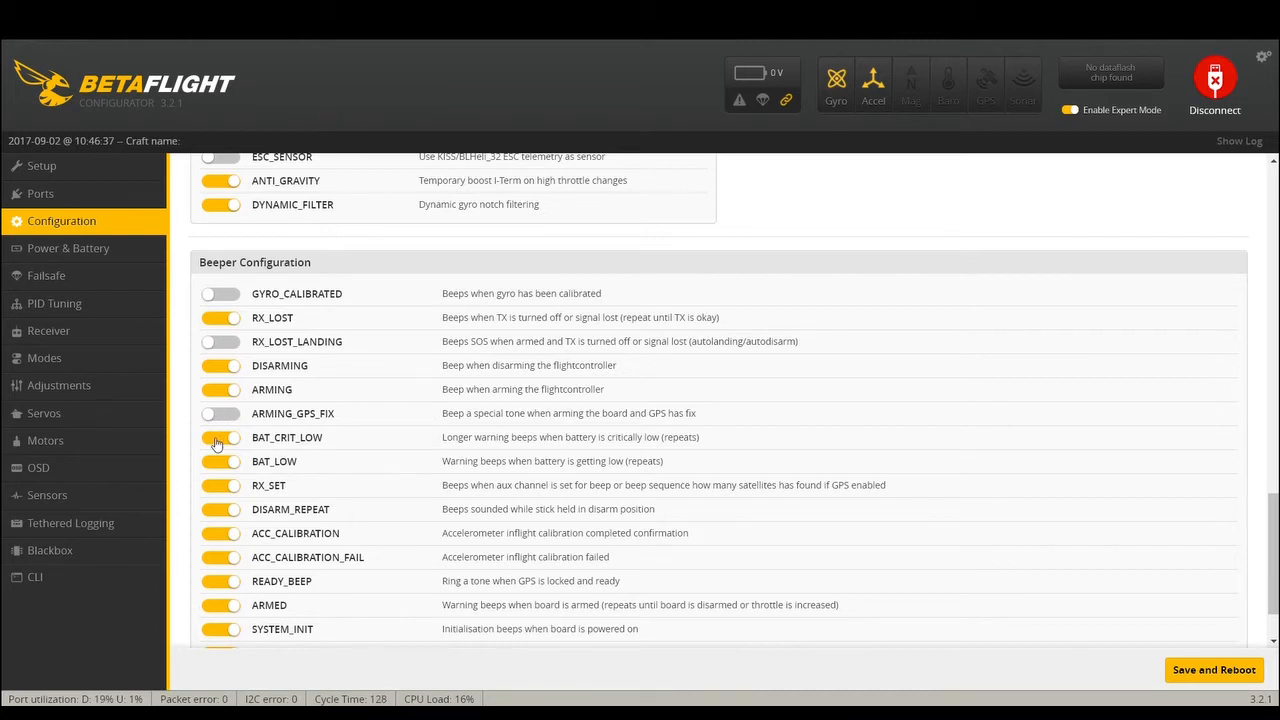
left_click(220, 436)
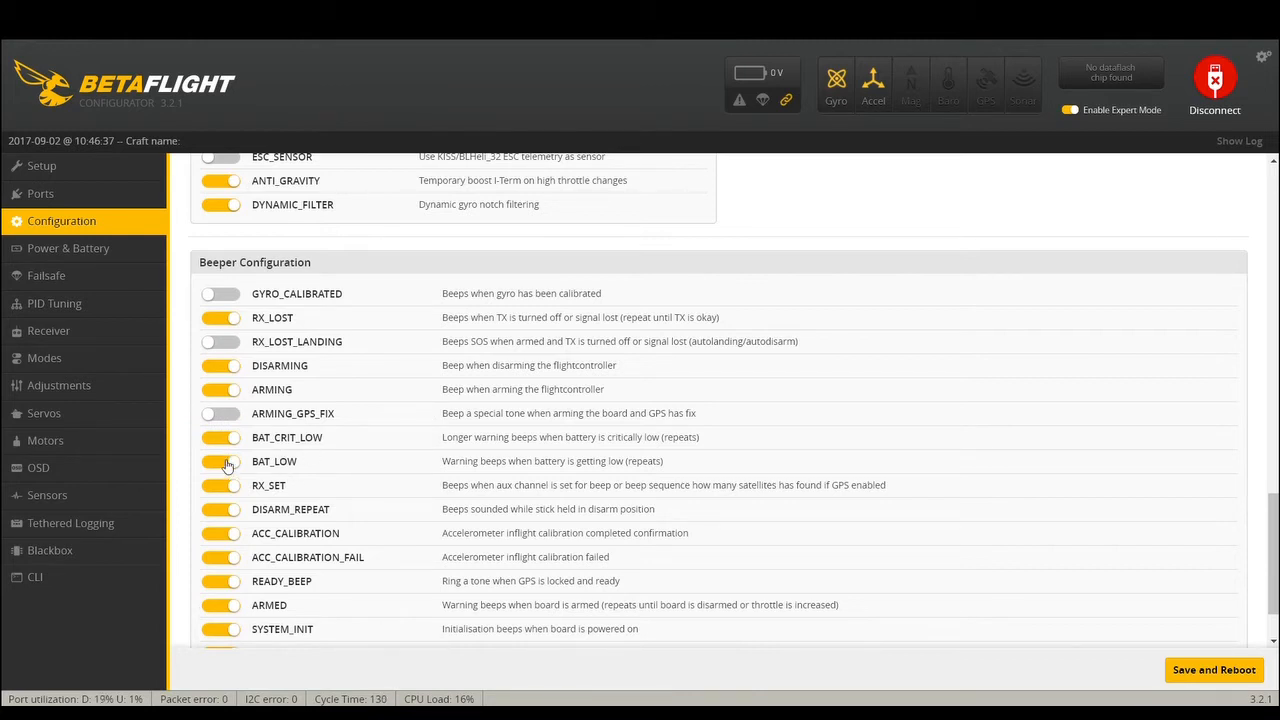
mouse_move(632, 472)
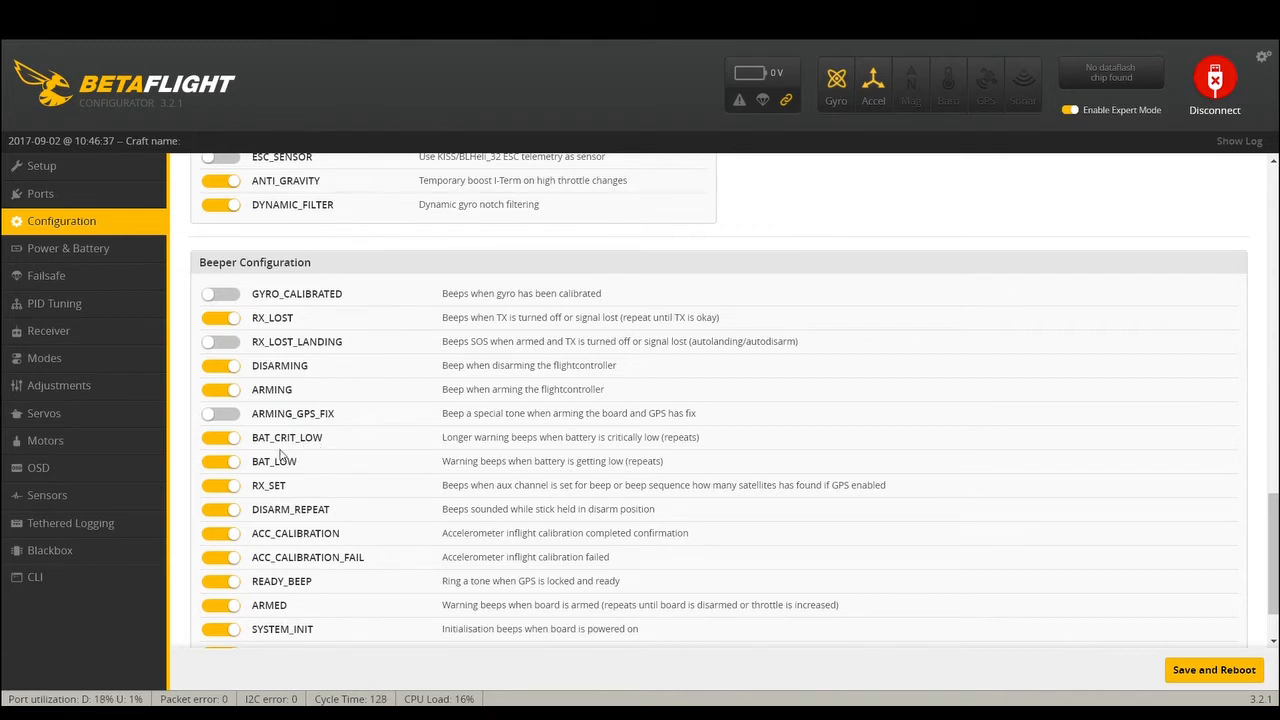
mouse_move(464, 450)
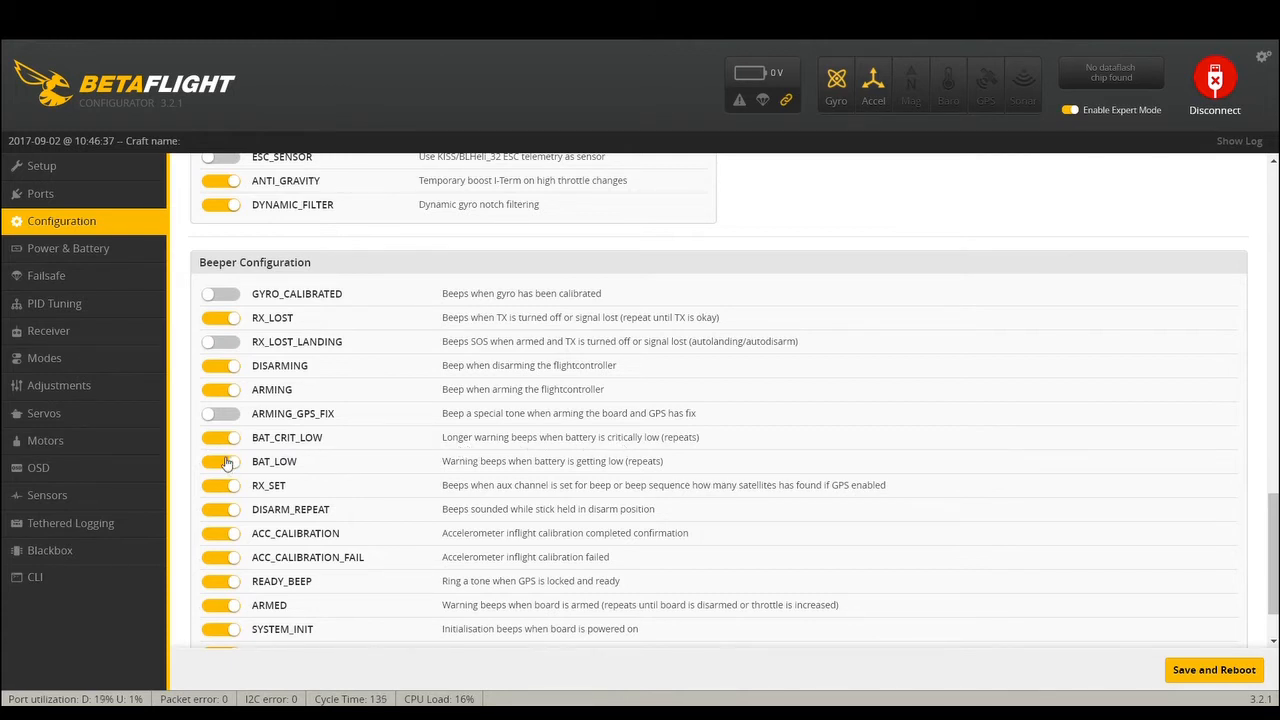
left_click(220, 436)
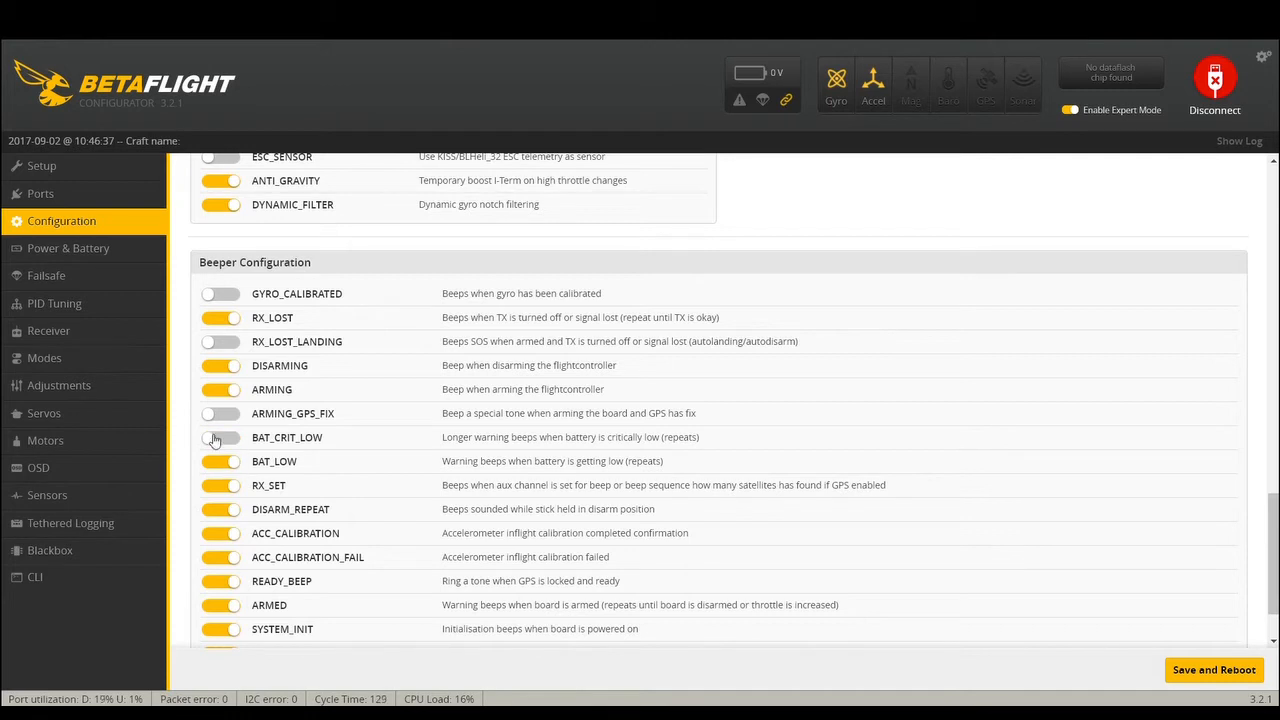
- Switch off the RX_SET, ACC_CALIBRATION, ACC_CALIBRATION_FAIL and SYSTEM_INIT beeper alerts
scroll("down", 3)
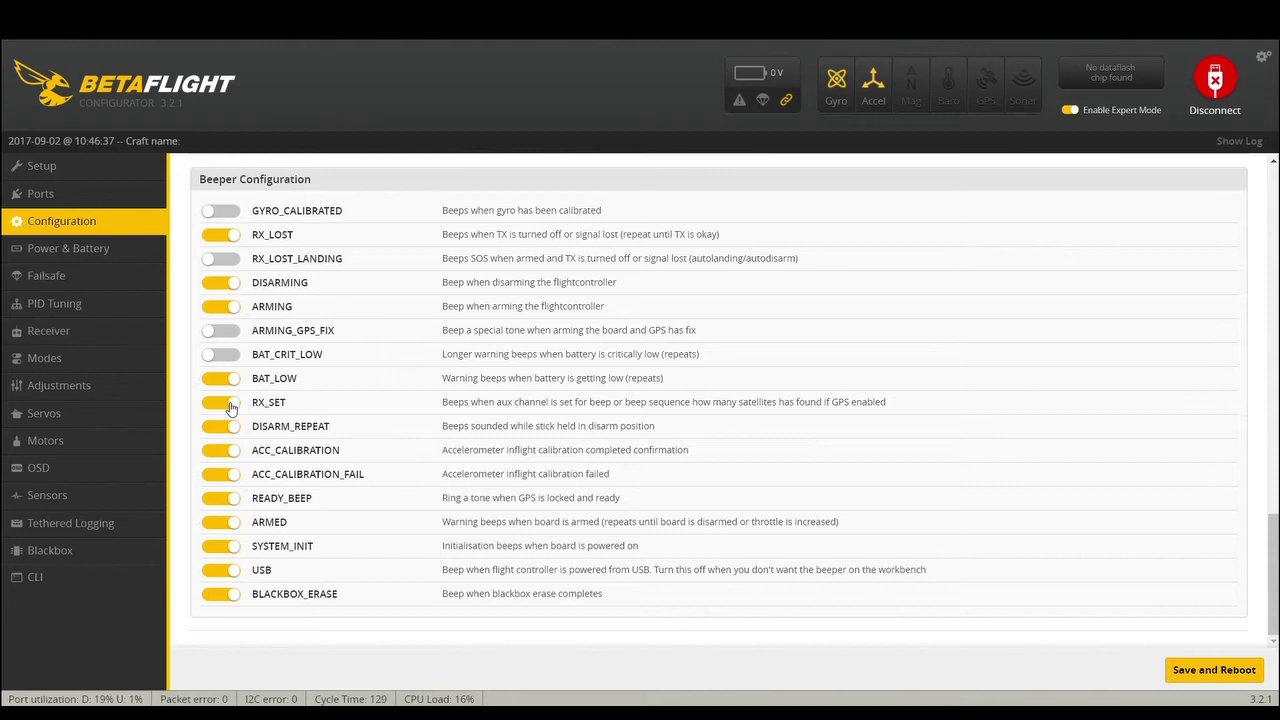
mouse_move(660, 404)
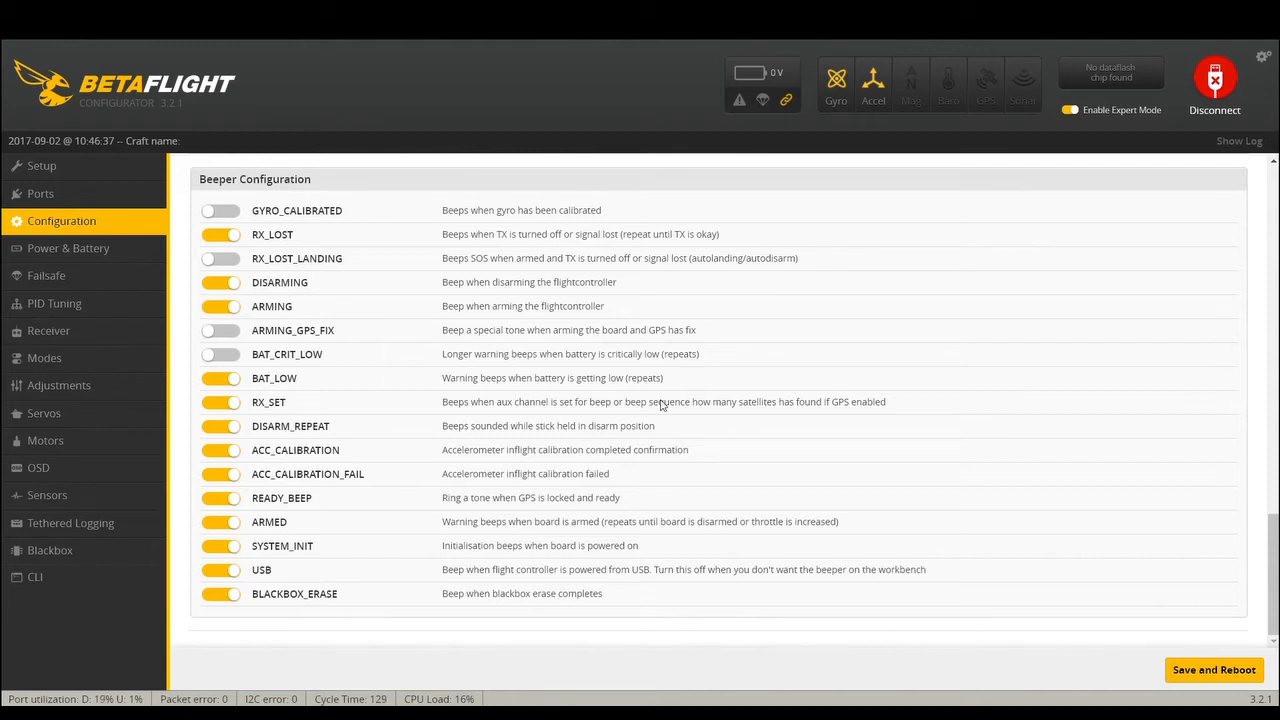
left_click(220, 400)
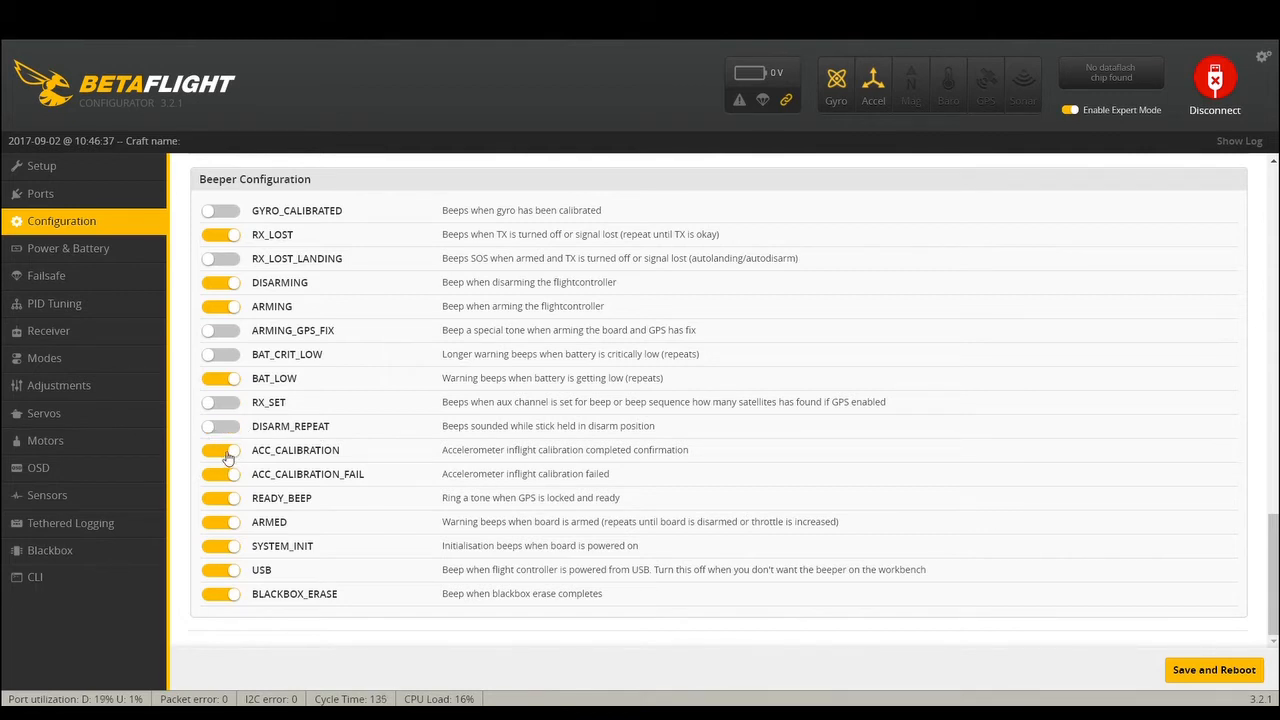
left_click(220, 450)
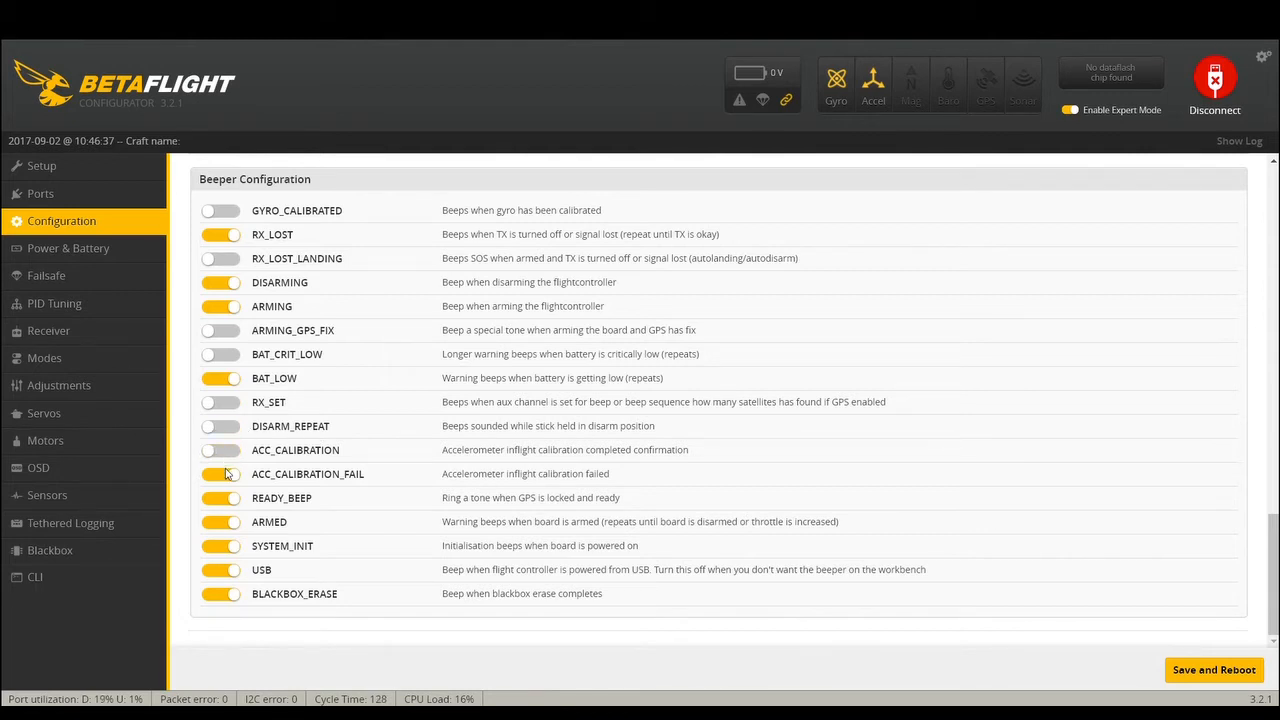
left_click(220, 472)
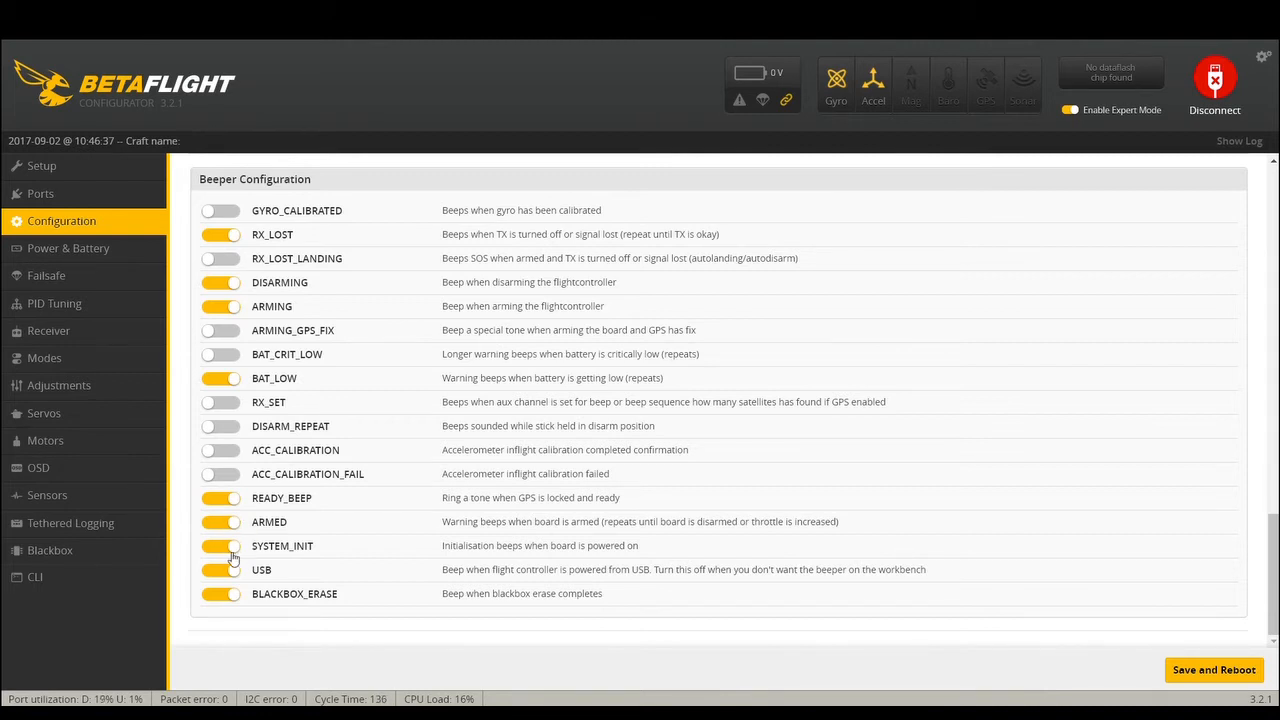
left_click(220, 544)
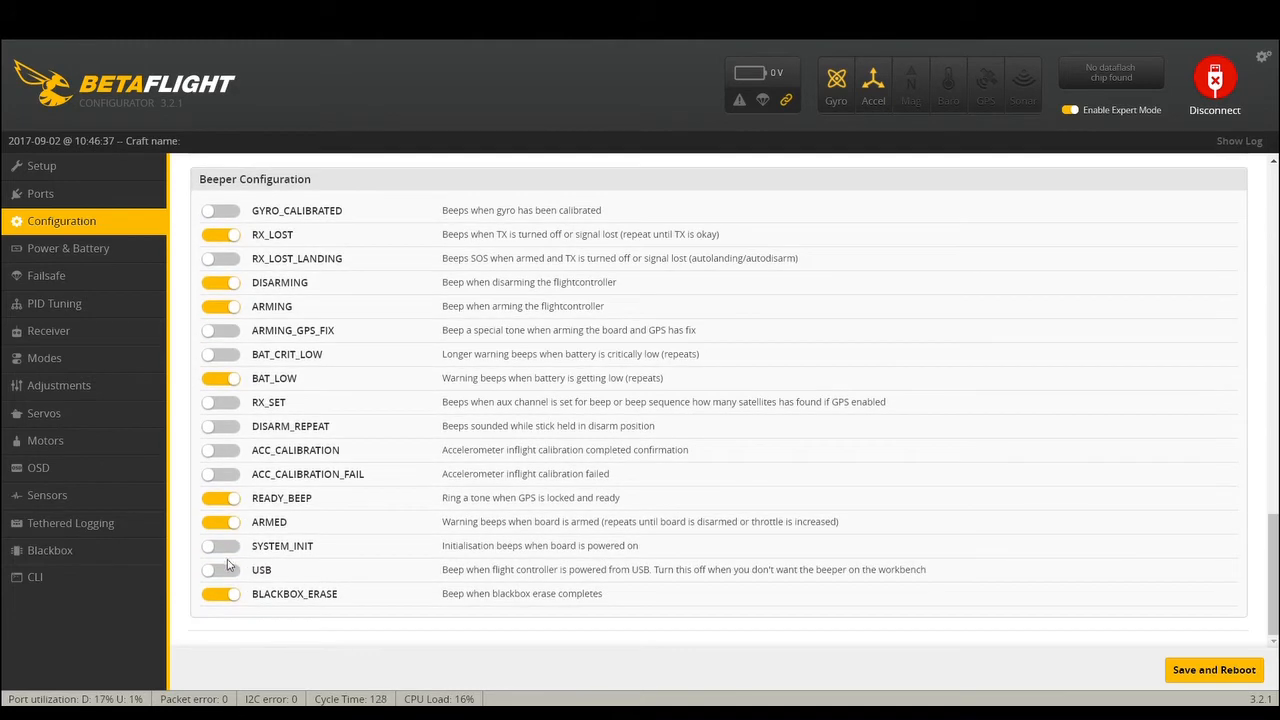
mouse_move(498, 580)
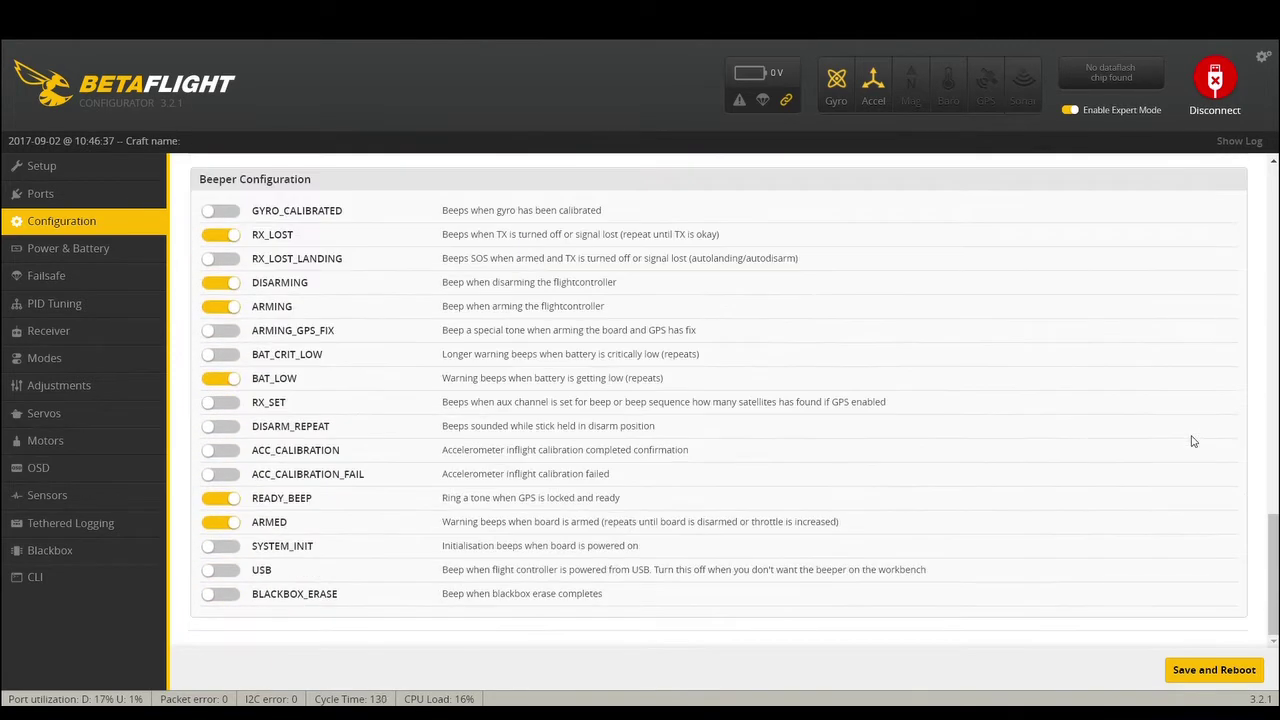
mouse_move(518, 448)
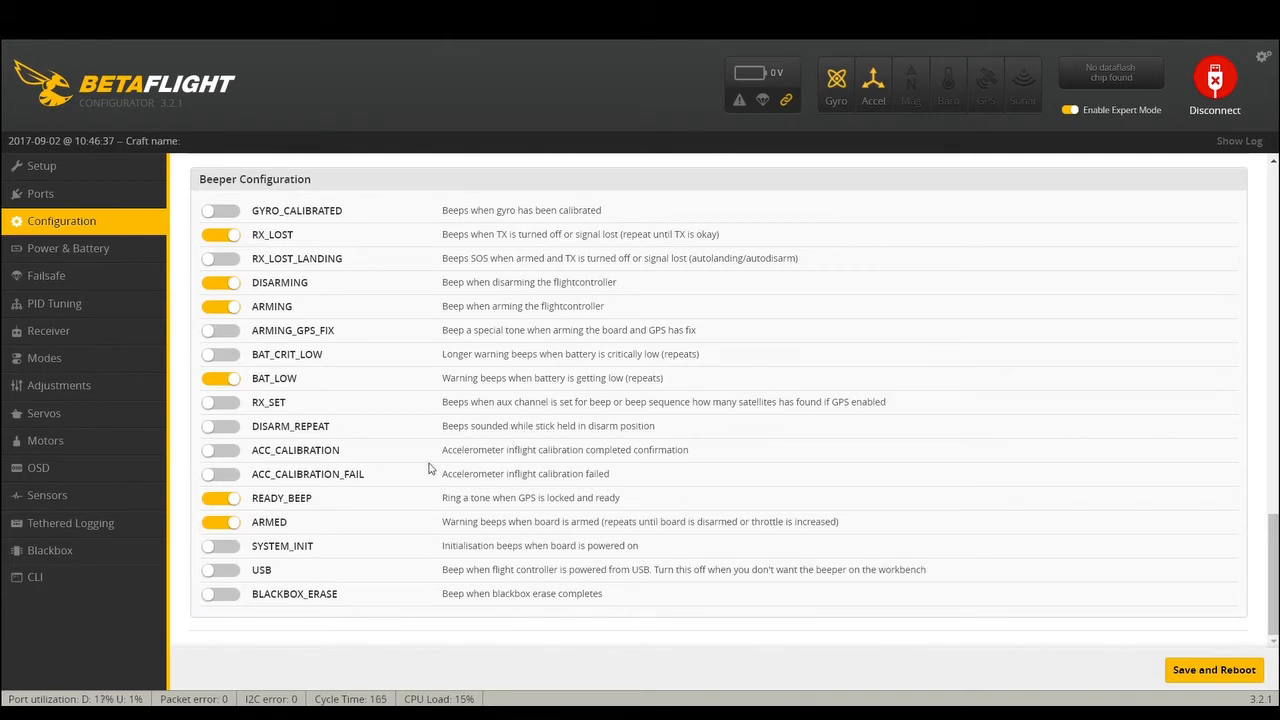
mouse_move(750, 344)
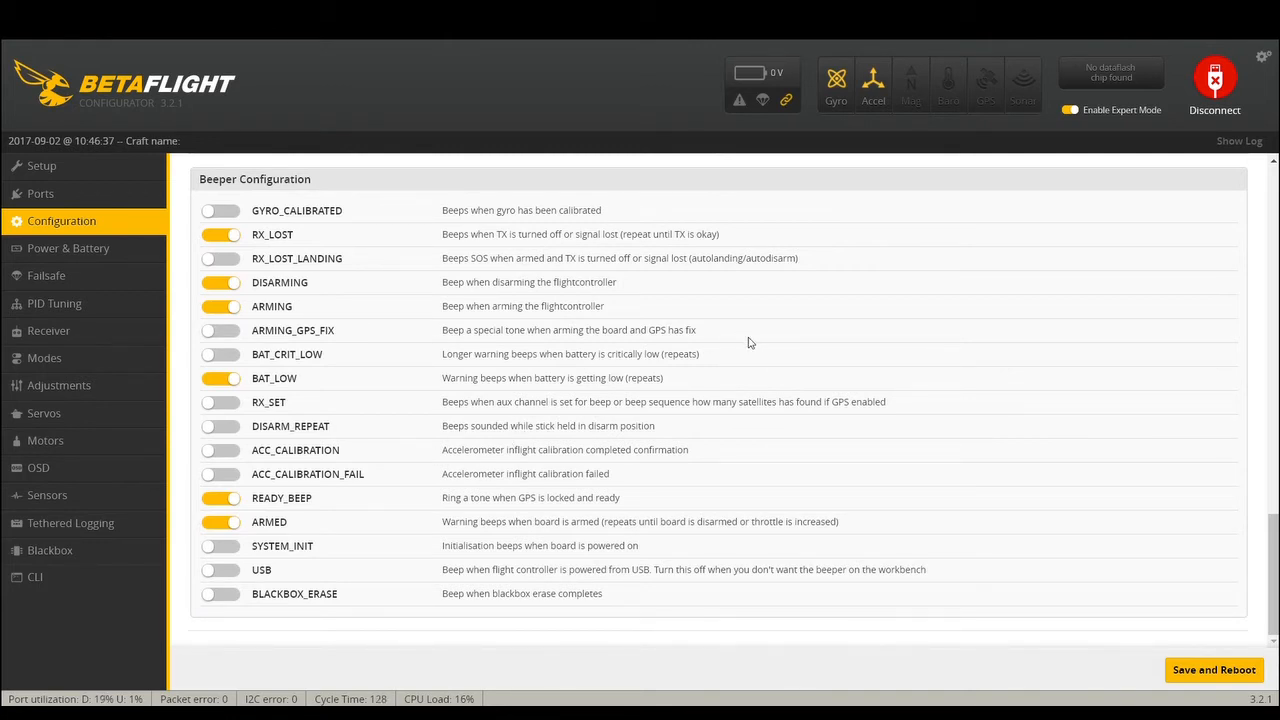
mouse_move(716, 420)
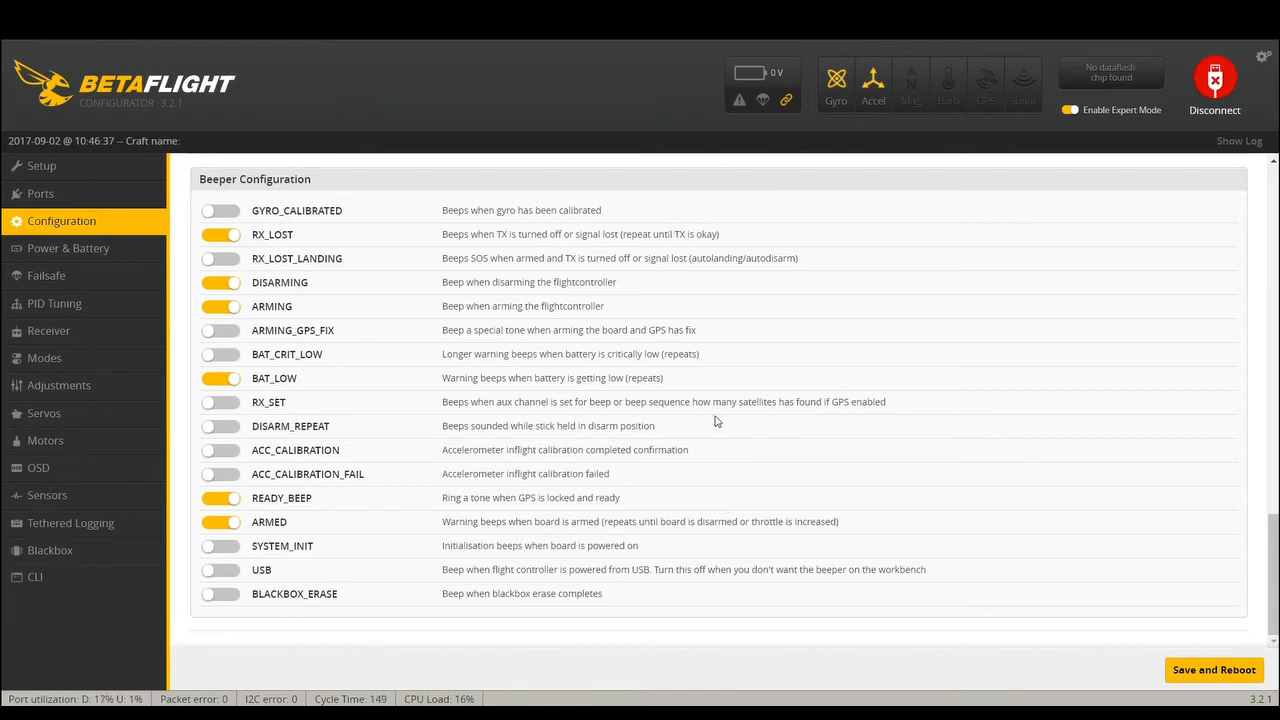
mouse_move(412, 432)
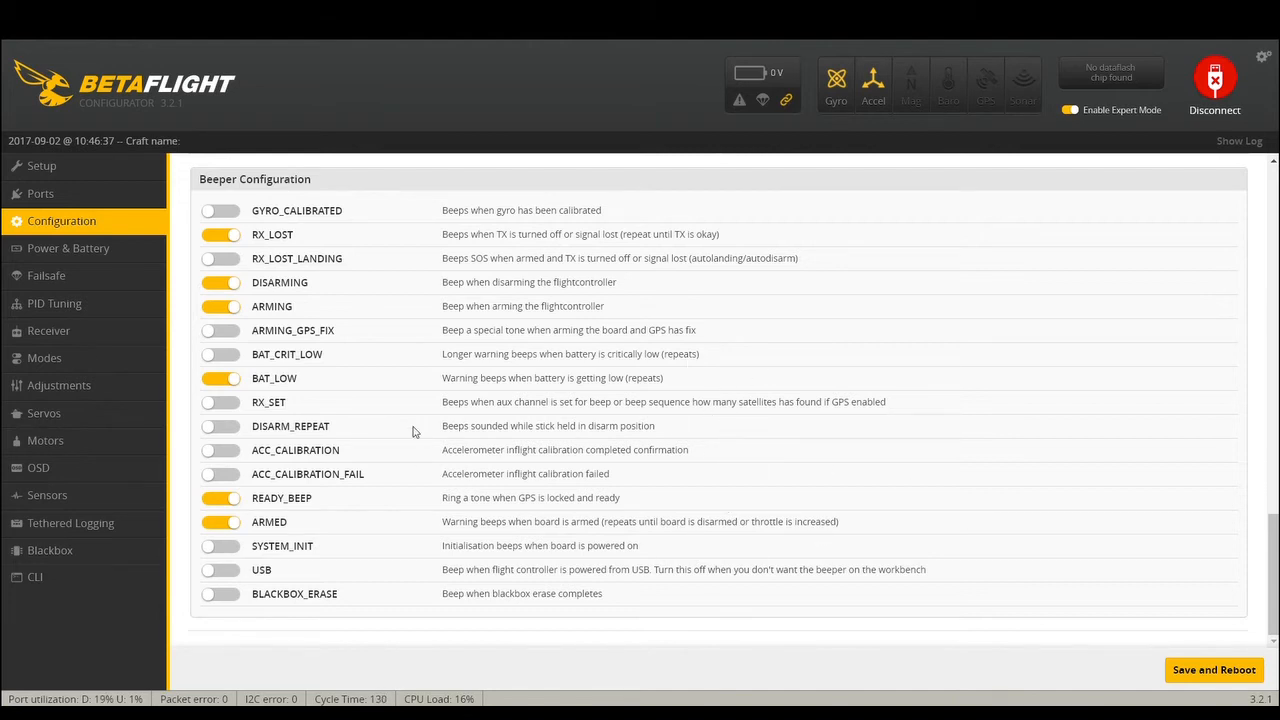
mouse_move(256, 572)
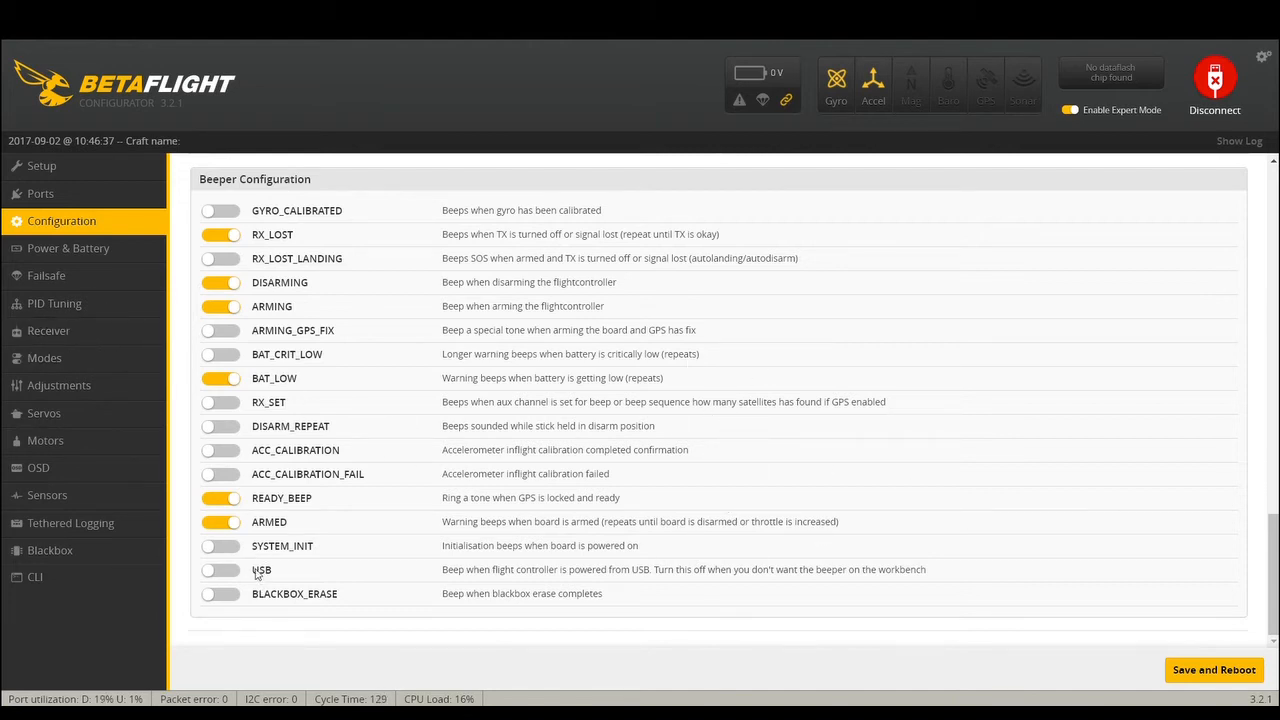
mouse_move(1120, 608)
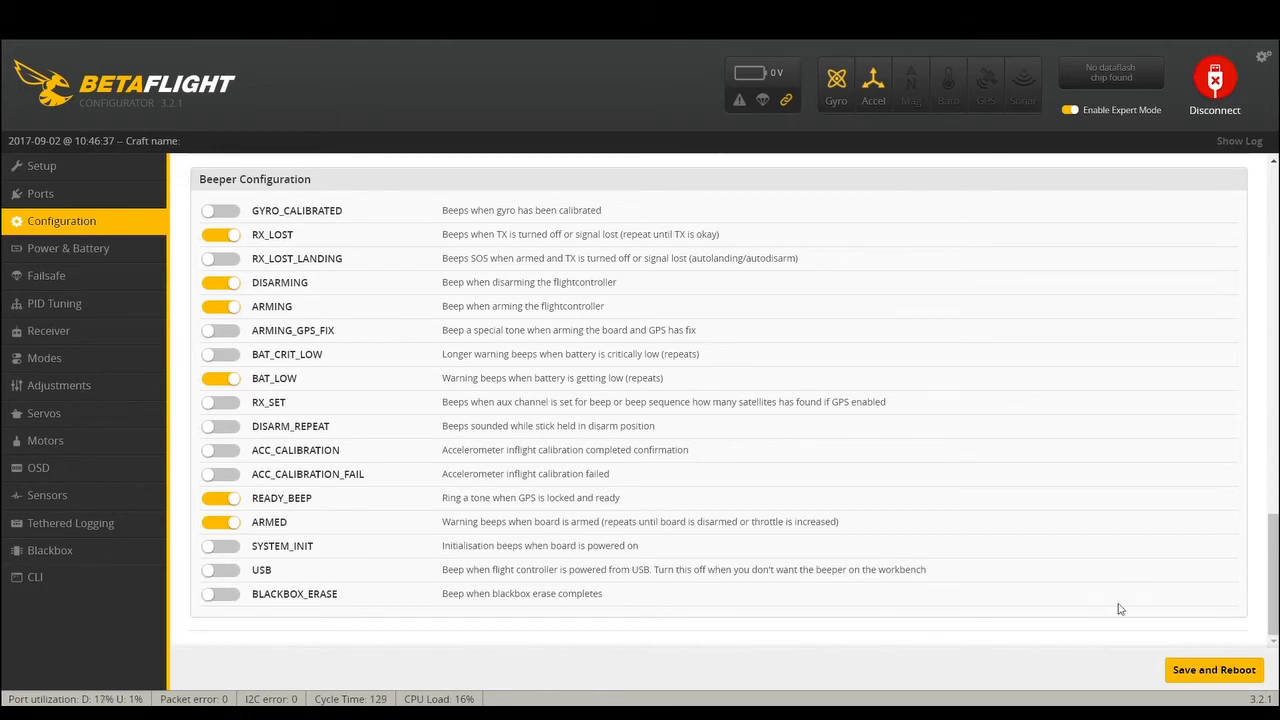
- Save the beeper settings and reboot the board, then reconnect to reach the Setup page
left_click(1212, 668)
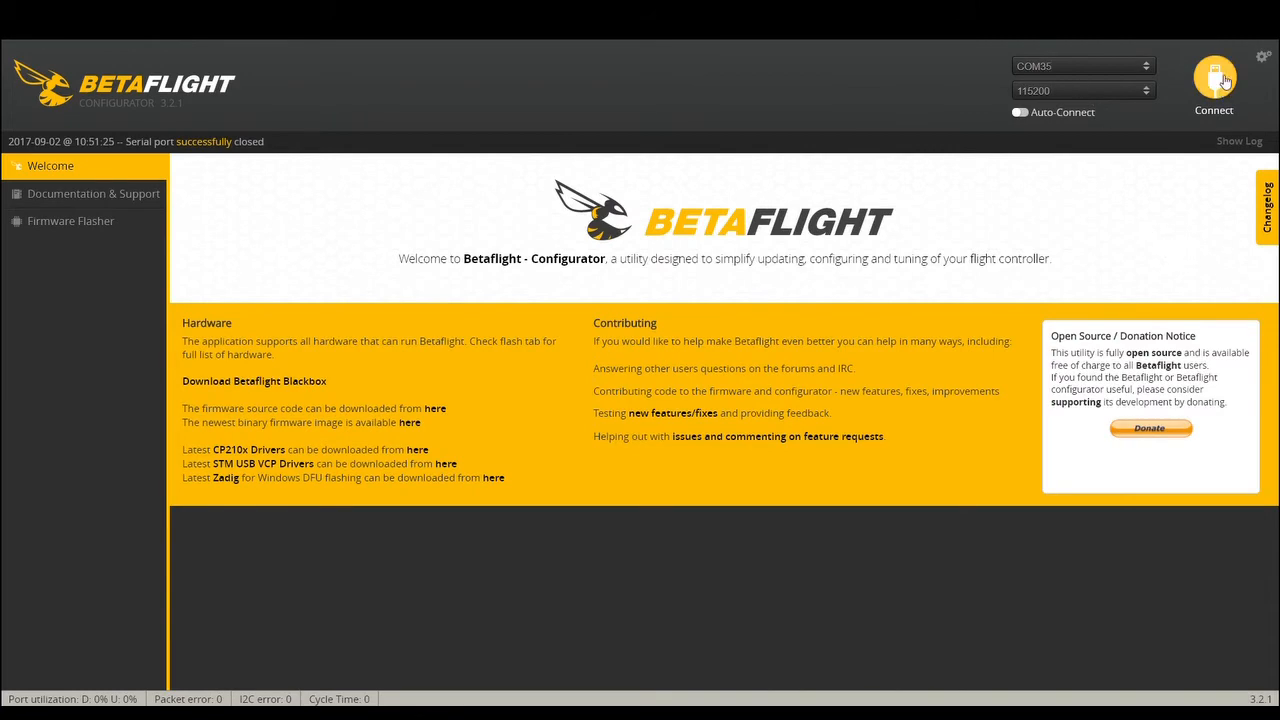
left_click(1212, 84)
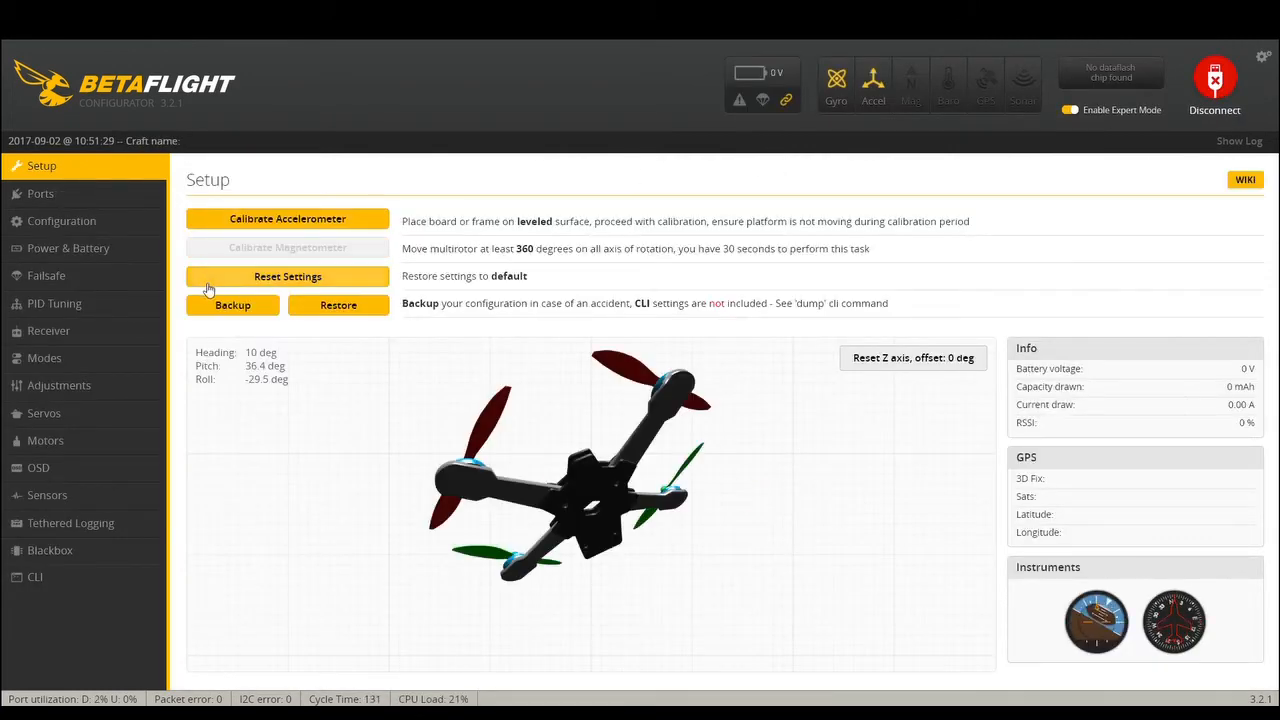
mouse_move(68, 248)
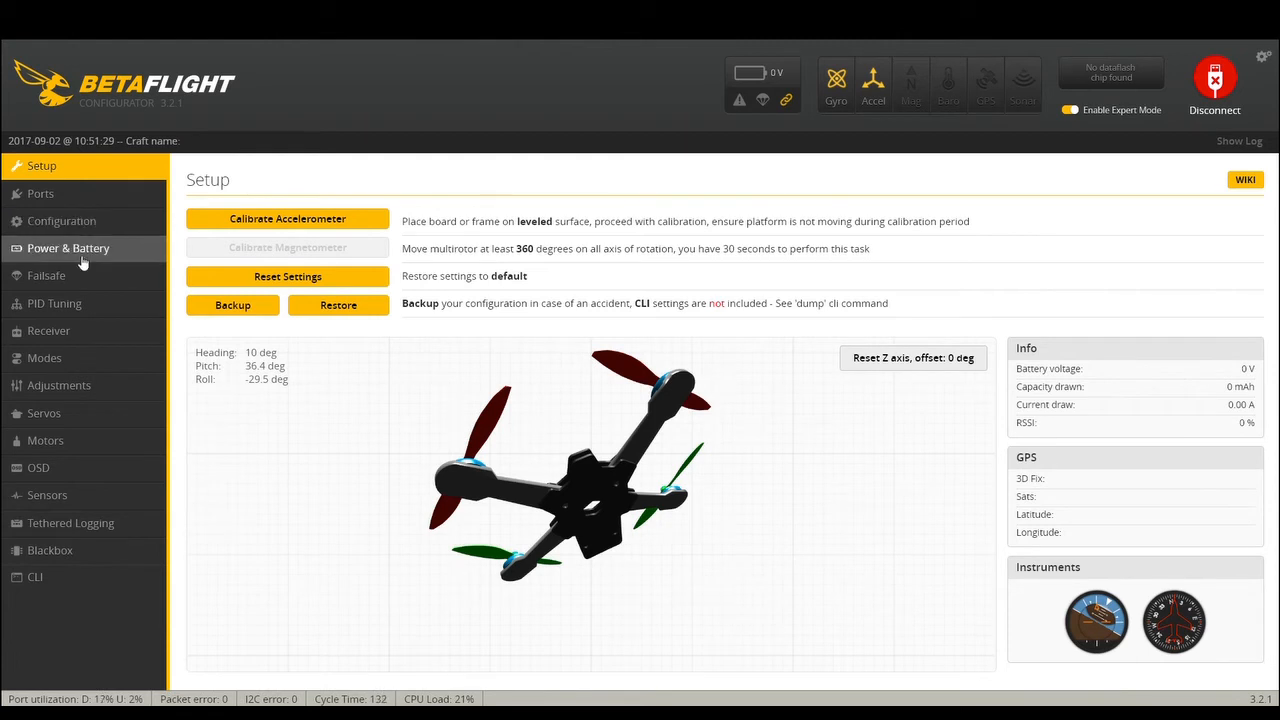
- Set current meter source to None, raise voltage scale to 111, and save to EEPROM
left_click(68, 248)
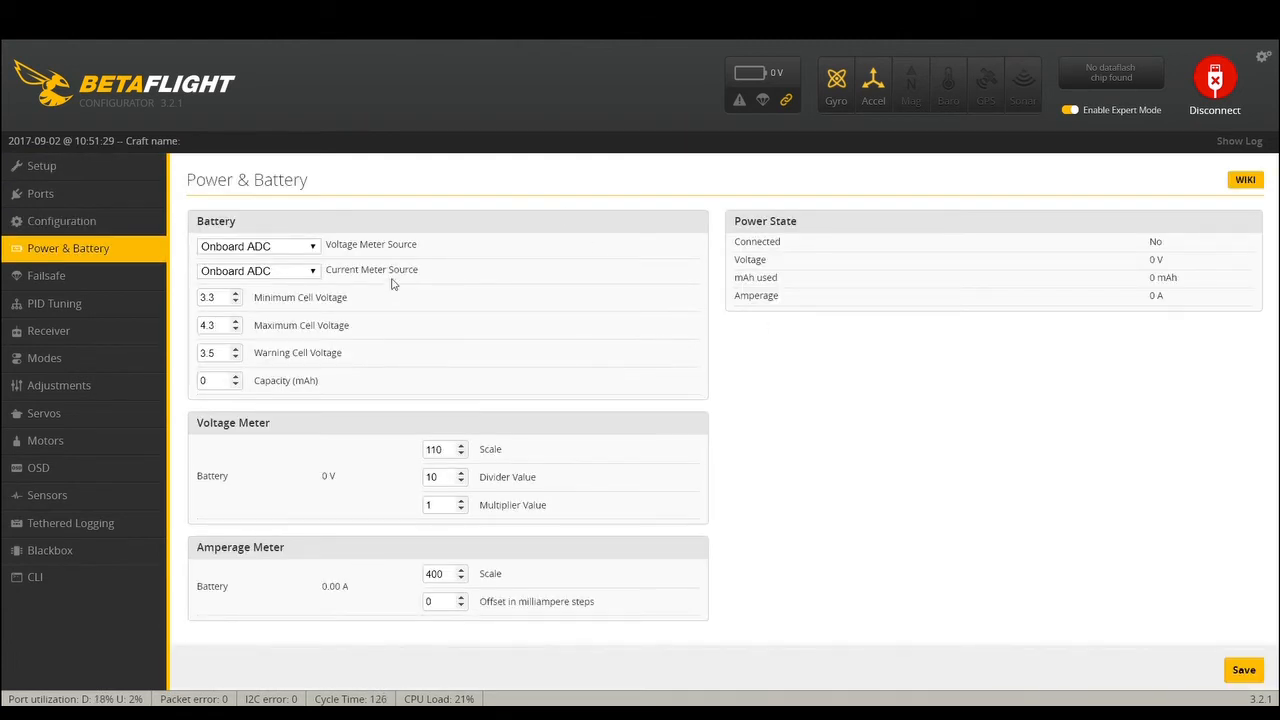
mouse_move(210, 258)
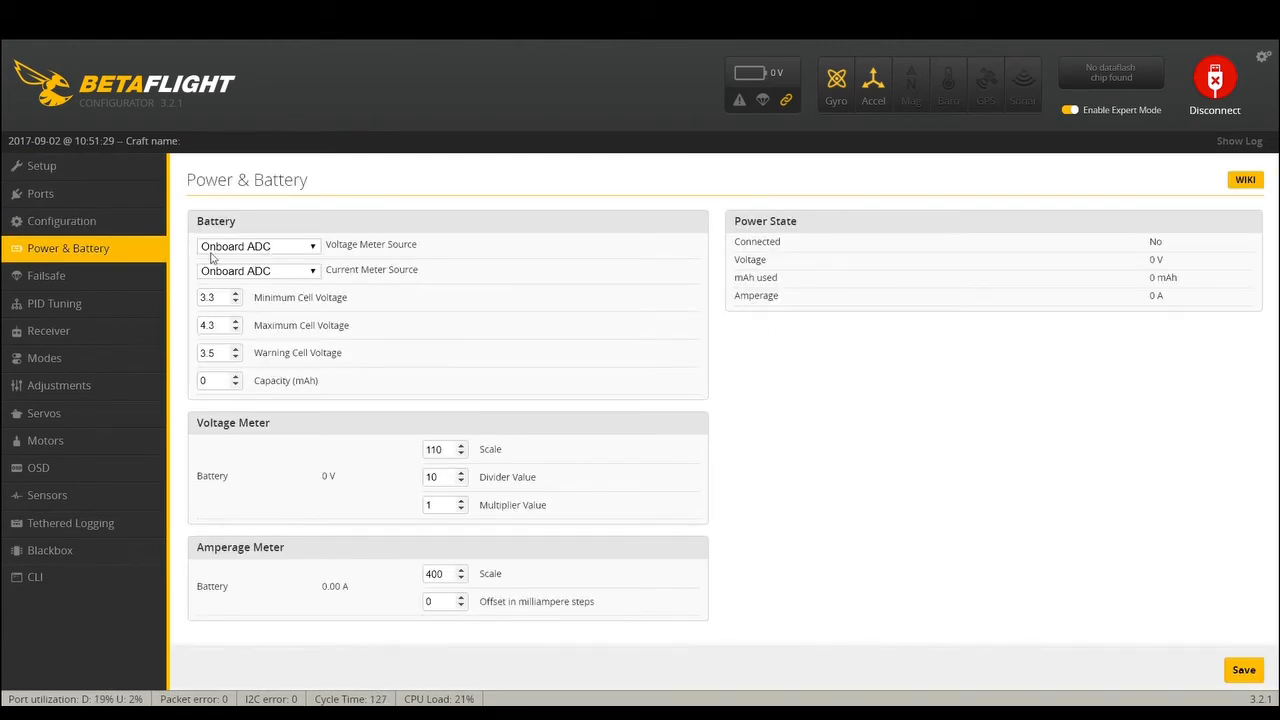
mouse_move(324, 290)
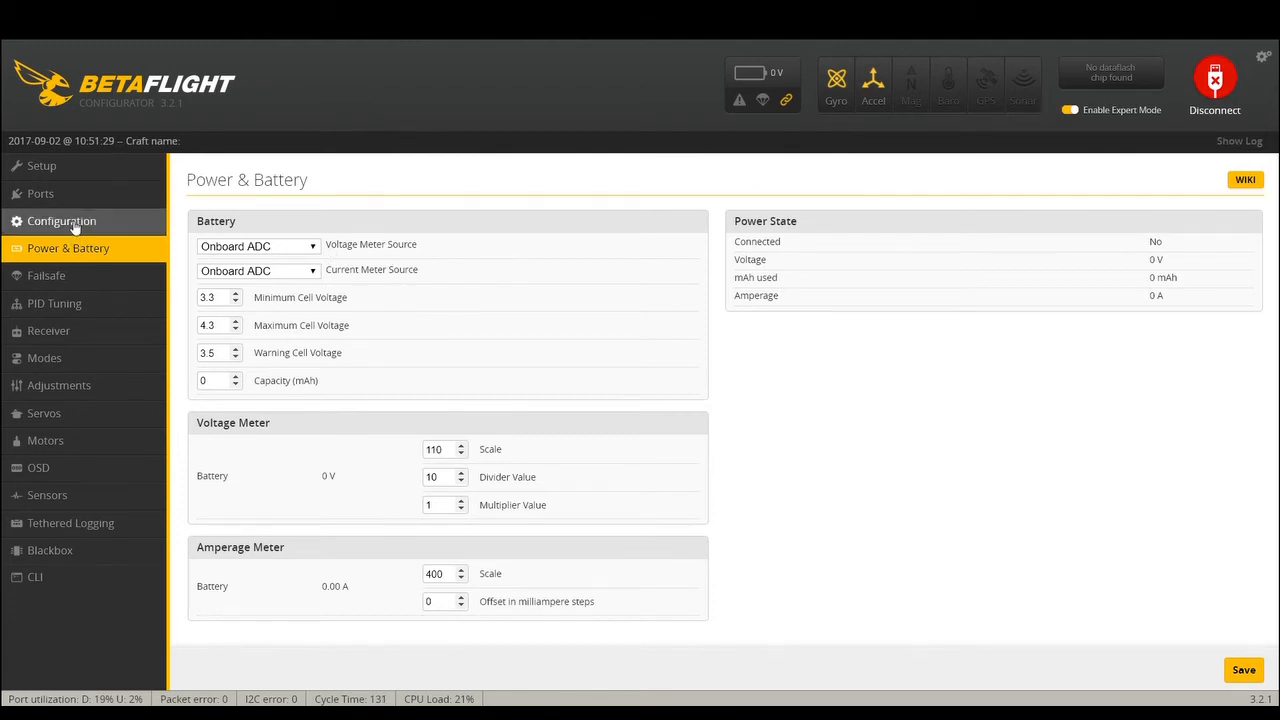
mouse_move(420, 320)
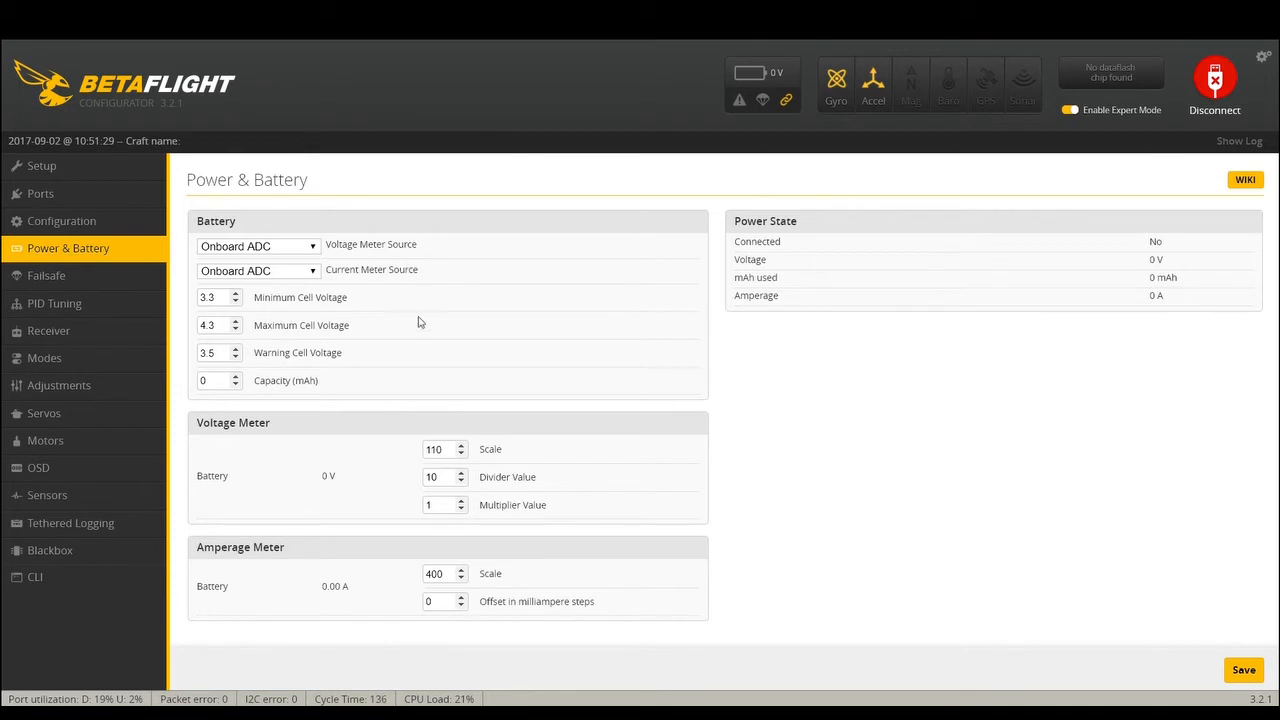
left_click(256, 270)
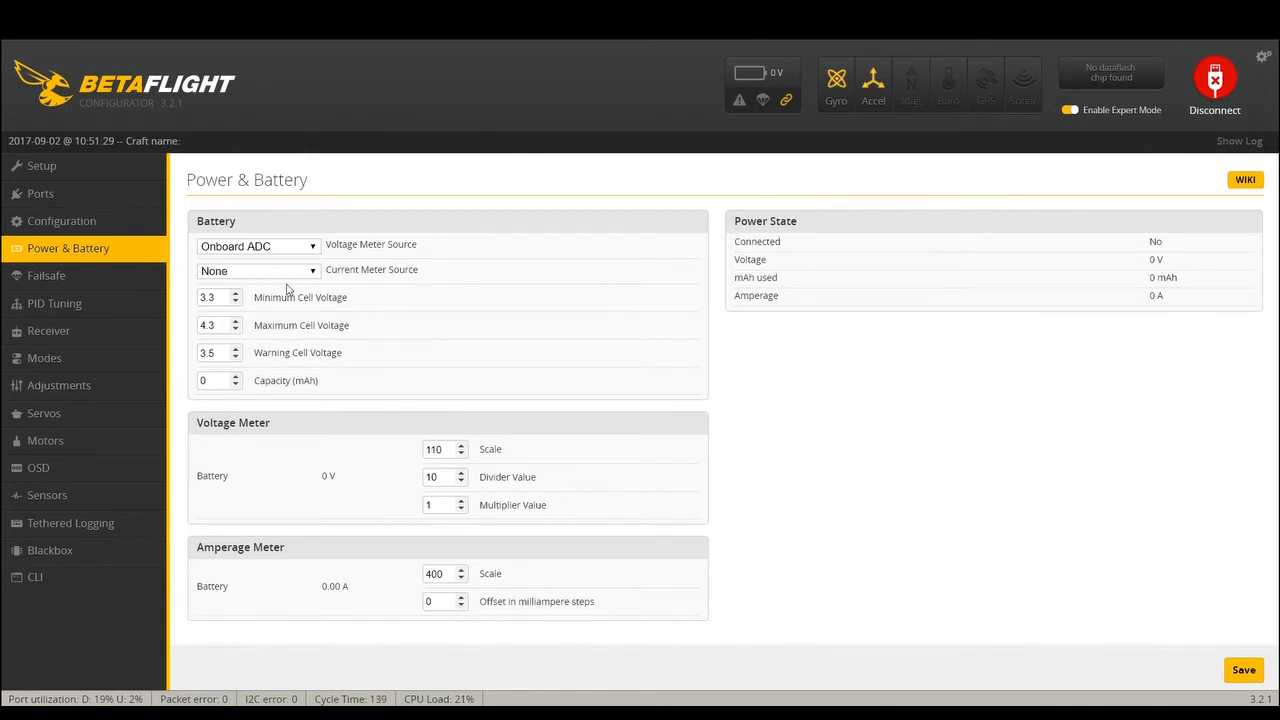
mouse_move(516, 476)
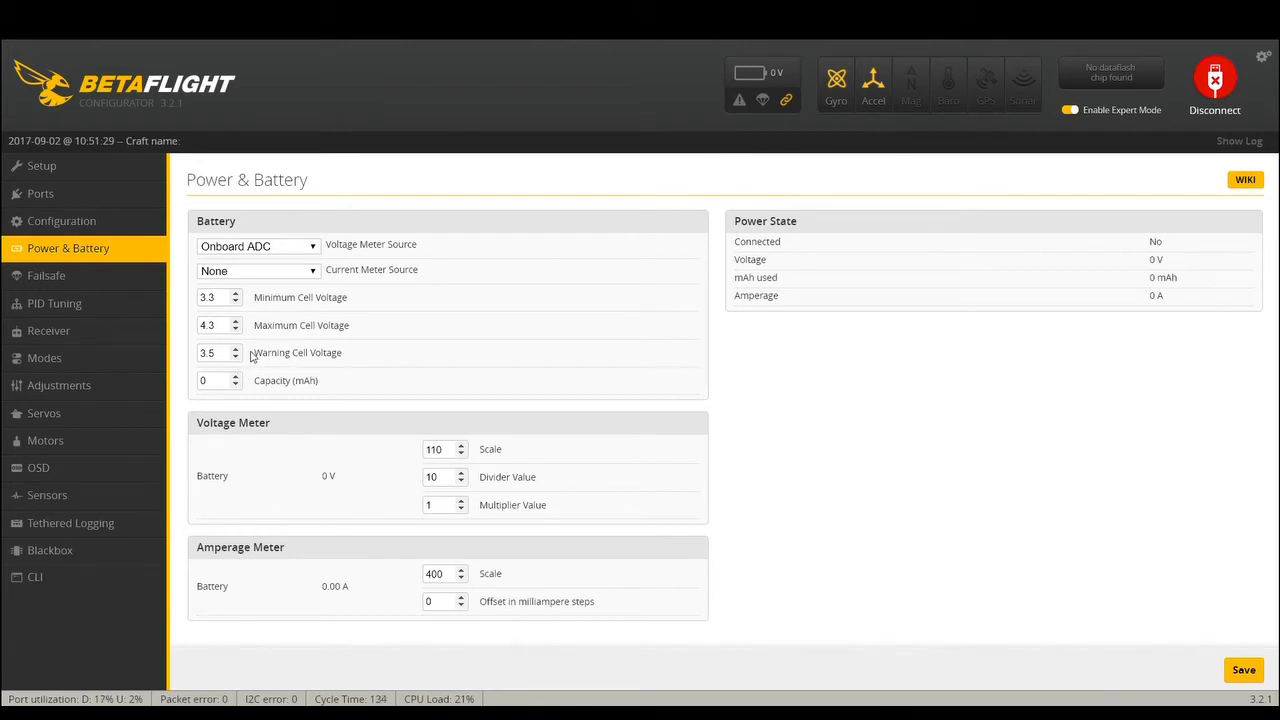
mouse_move(464, 428)
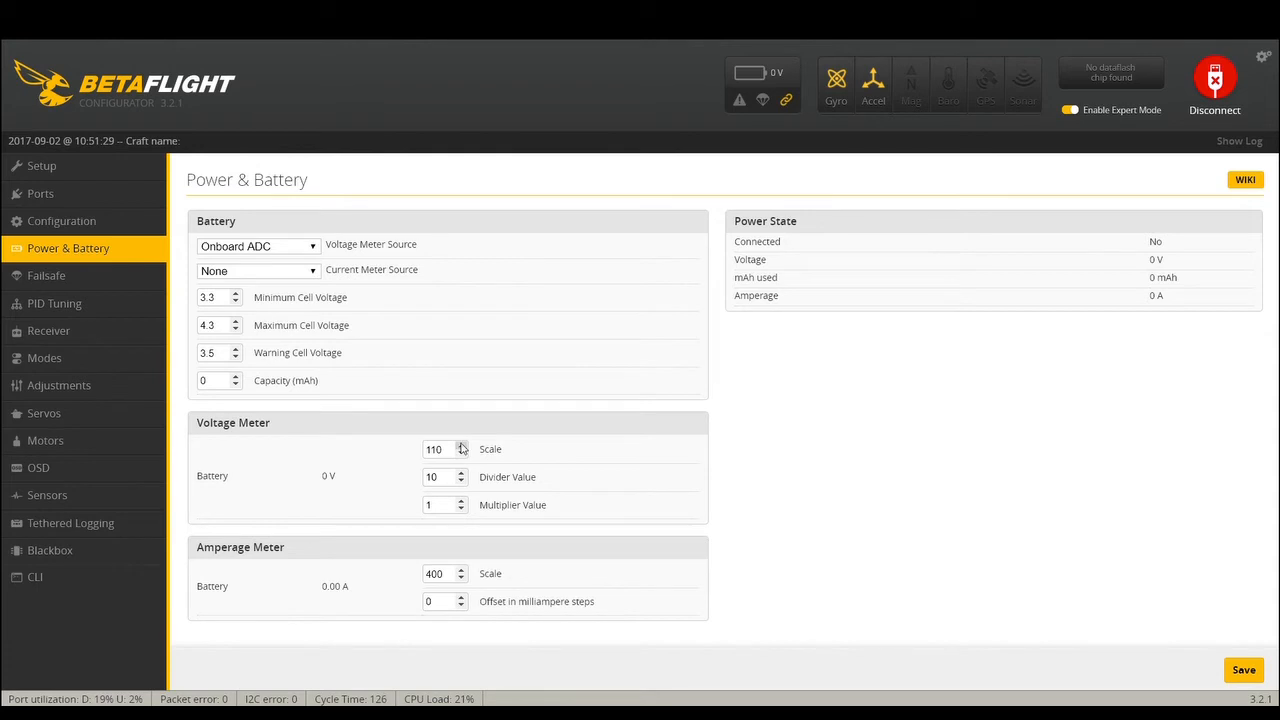
left_click(460, 444)
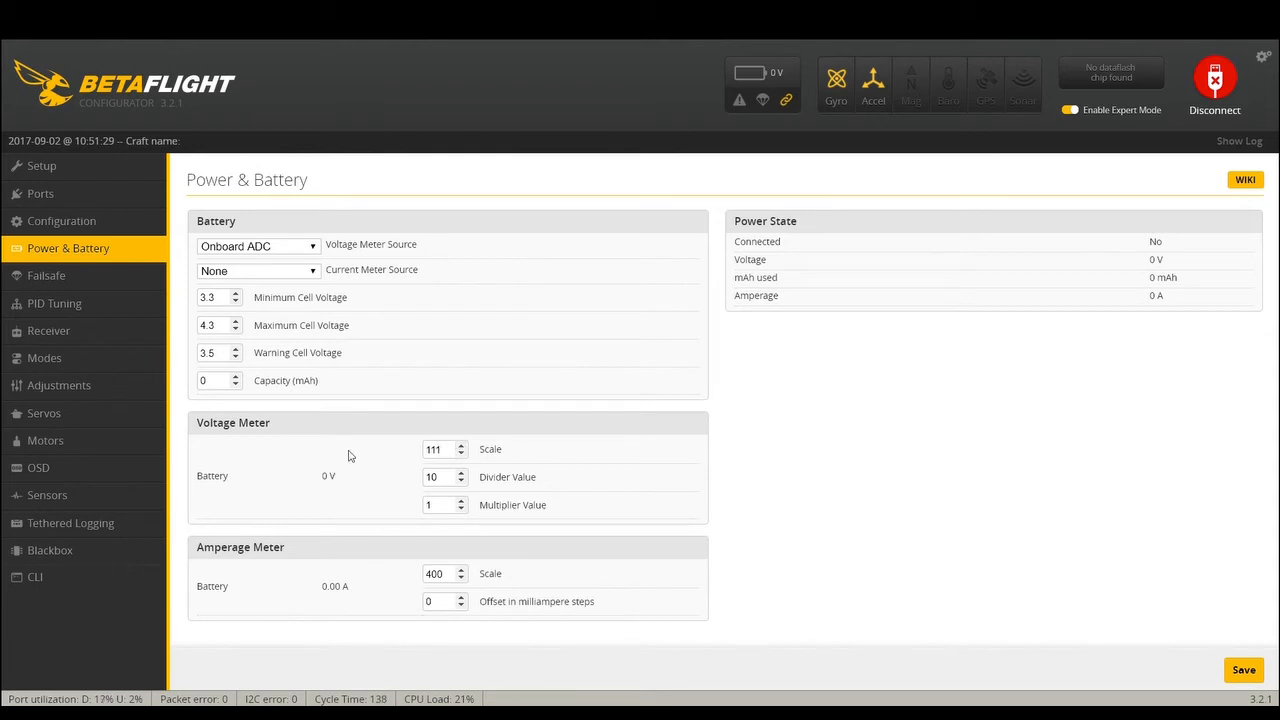
mouse_move(366, 522)
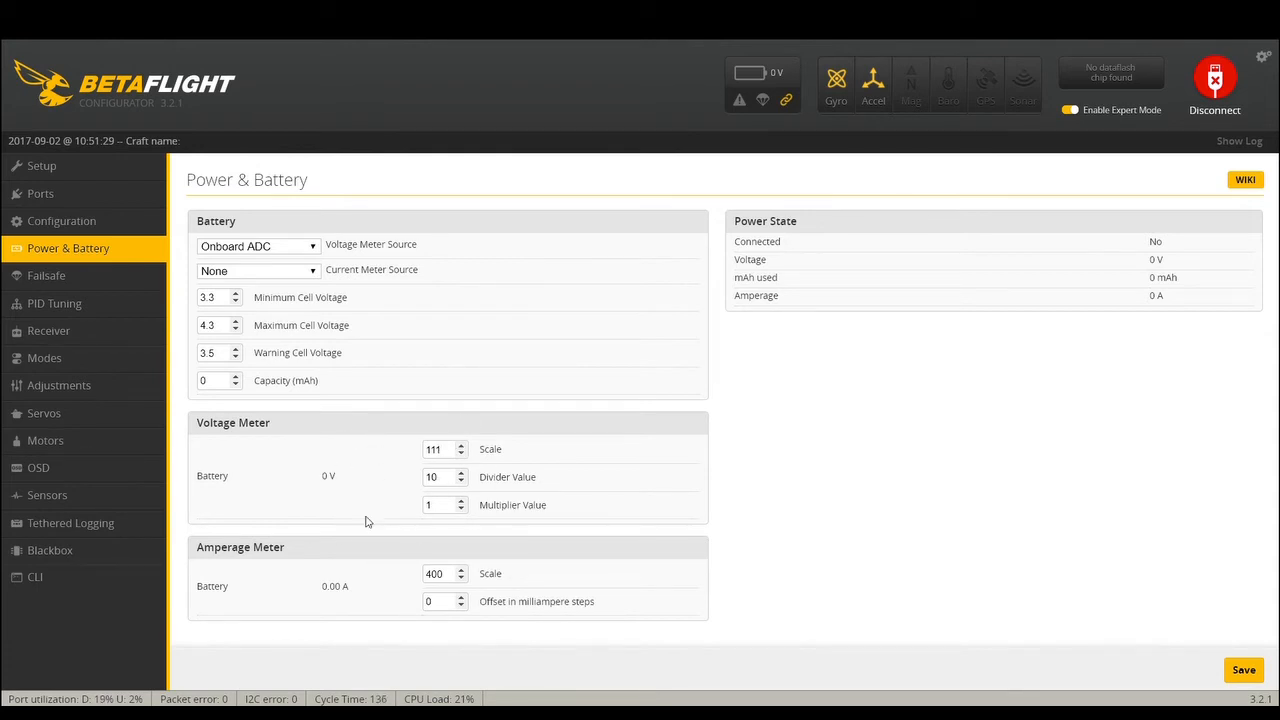
mouse_move(288, 498)
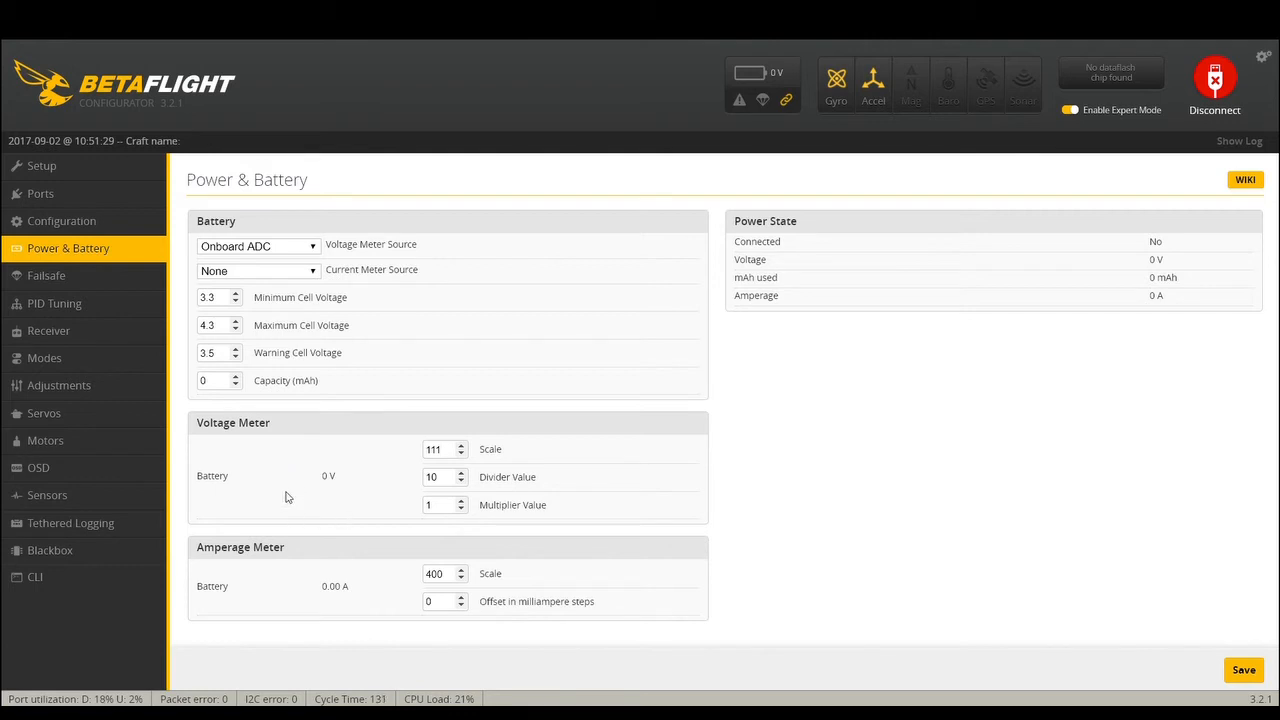
mouse_move(480, 514)
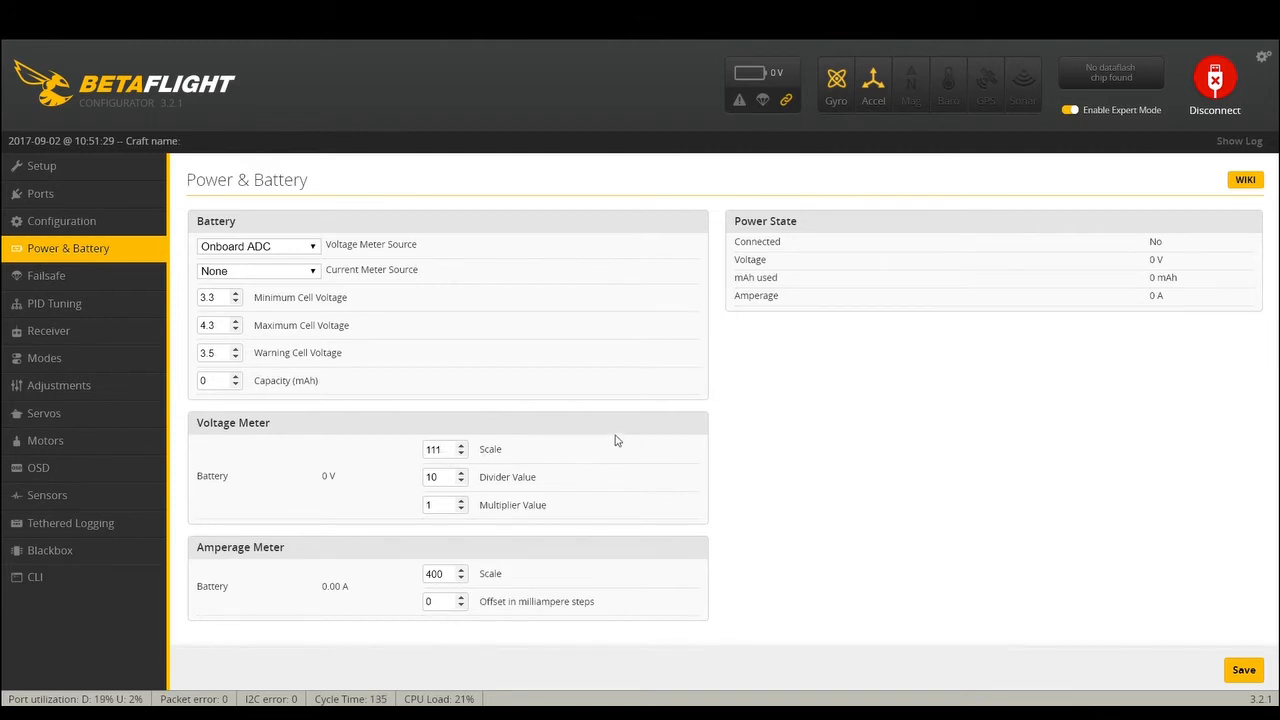
mouse_move(1096, 616)
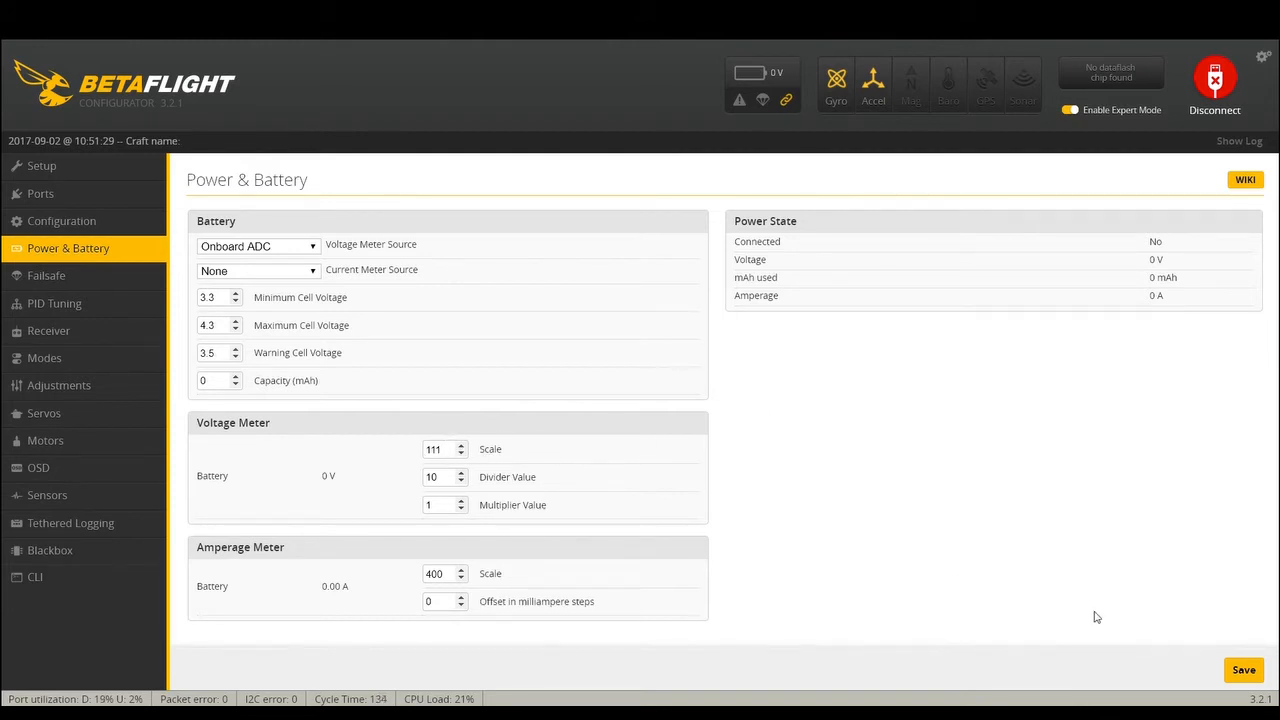
mouse_move(778, 418)
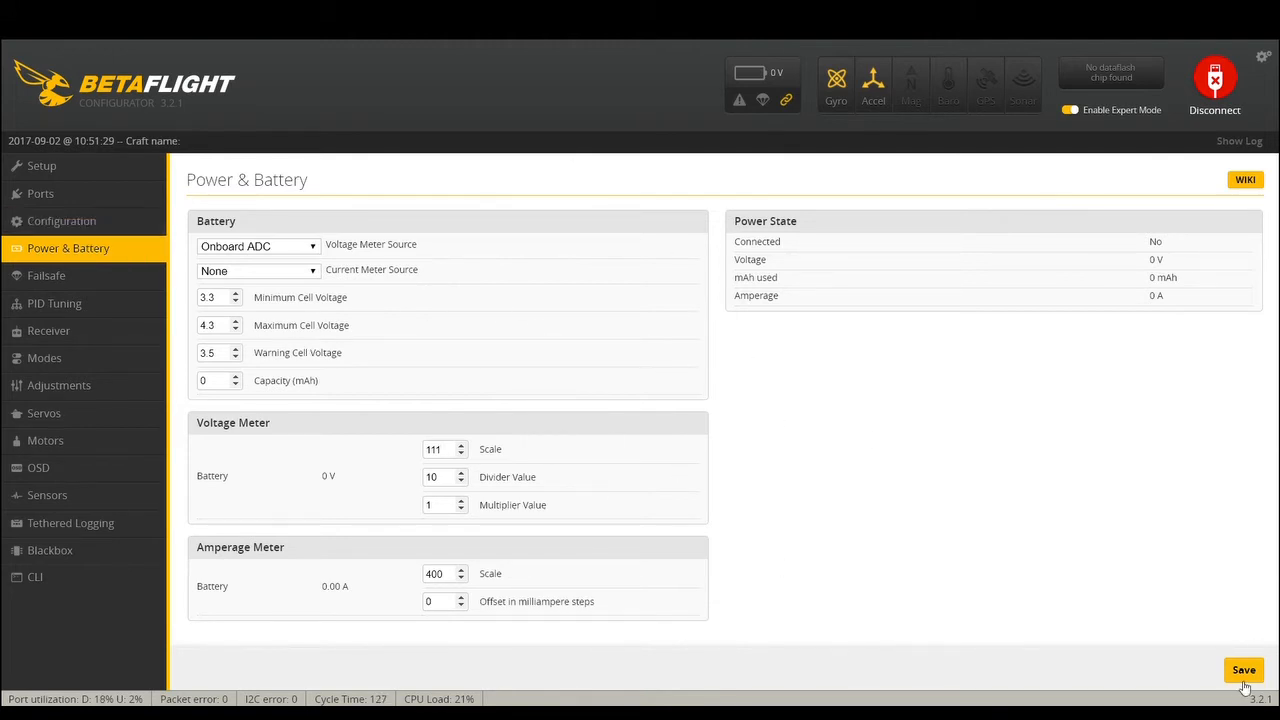
left_click(1244, 668)
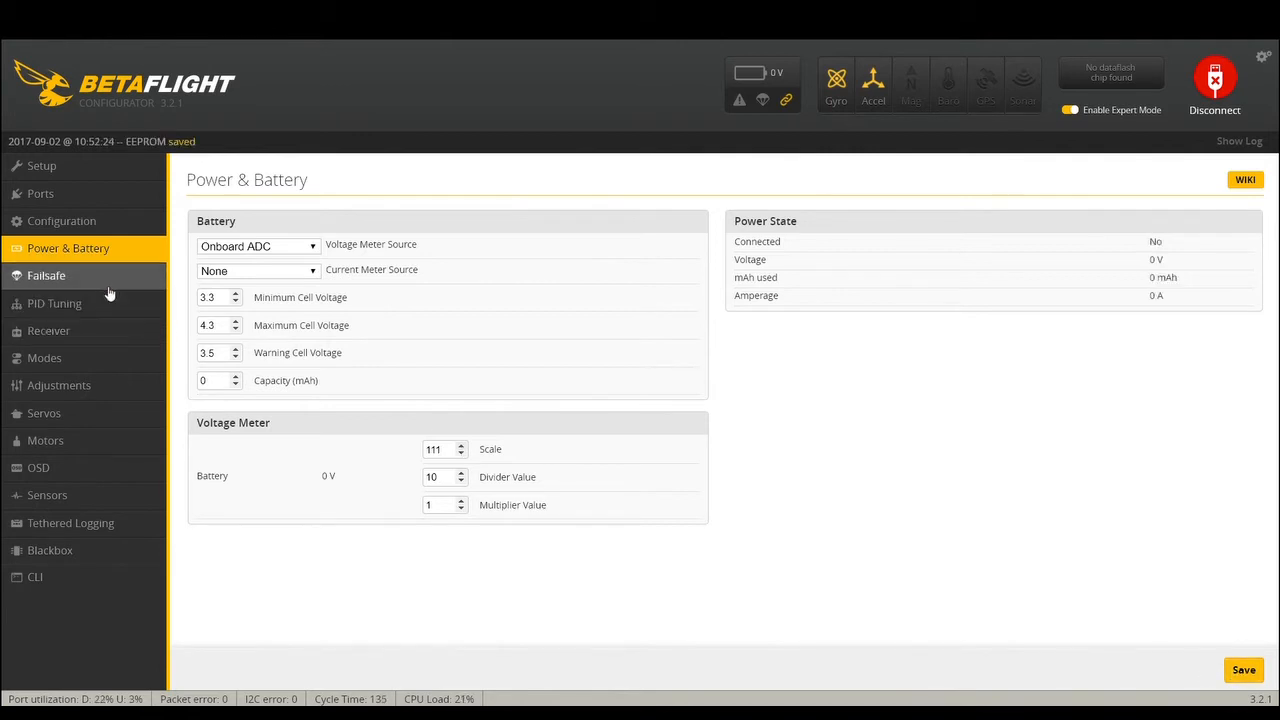
- Review the Failsafe page's pulse range, channel fallbacks and Stage 2 Drop procedure
left_click(46, 276)
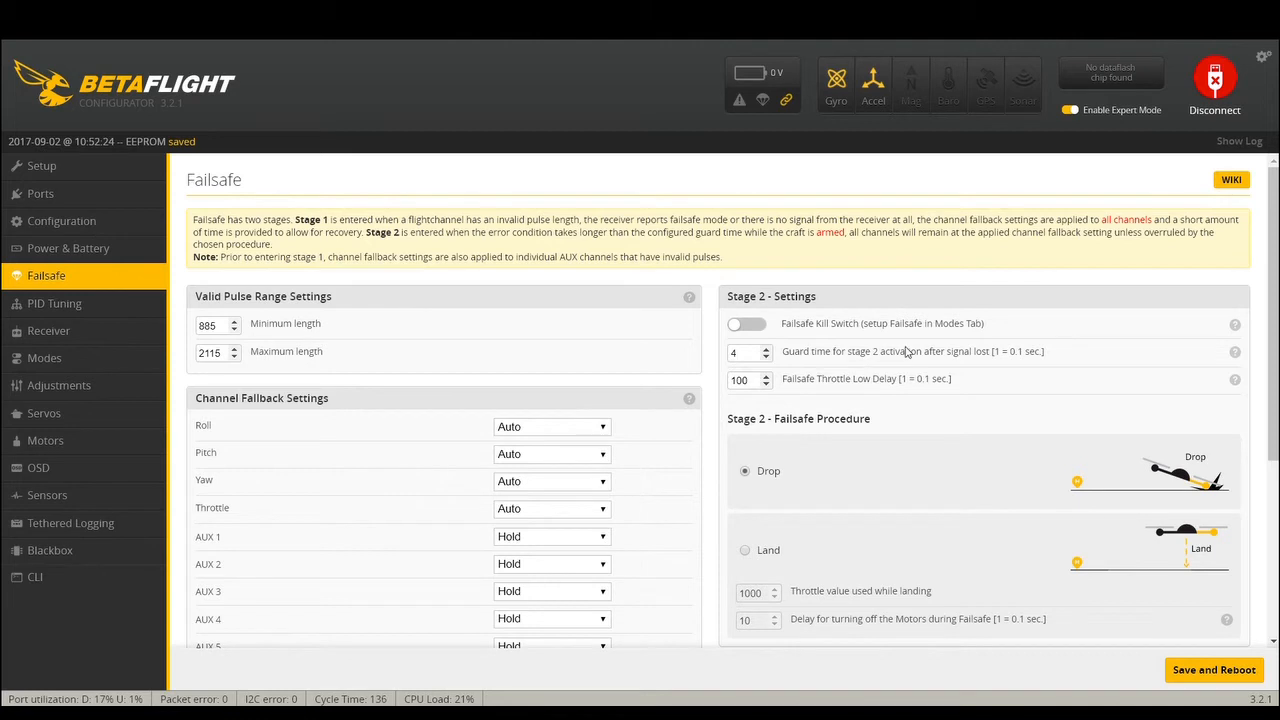
mouse_move(848, 336)
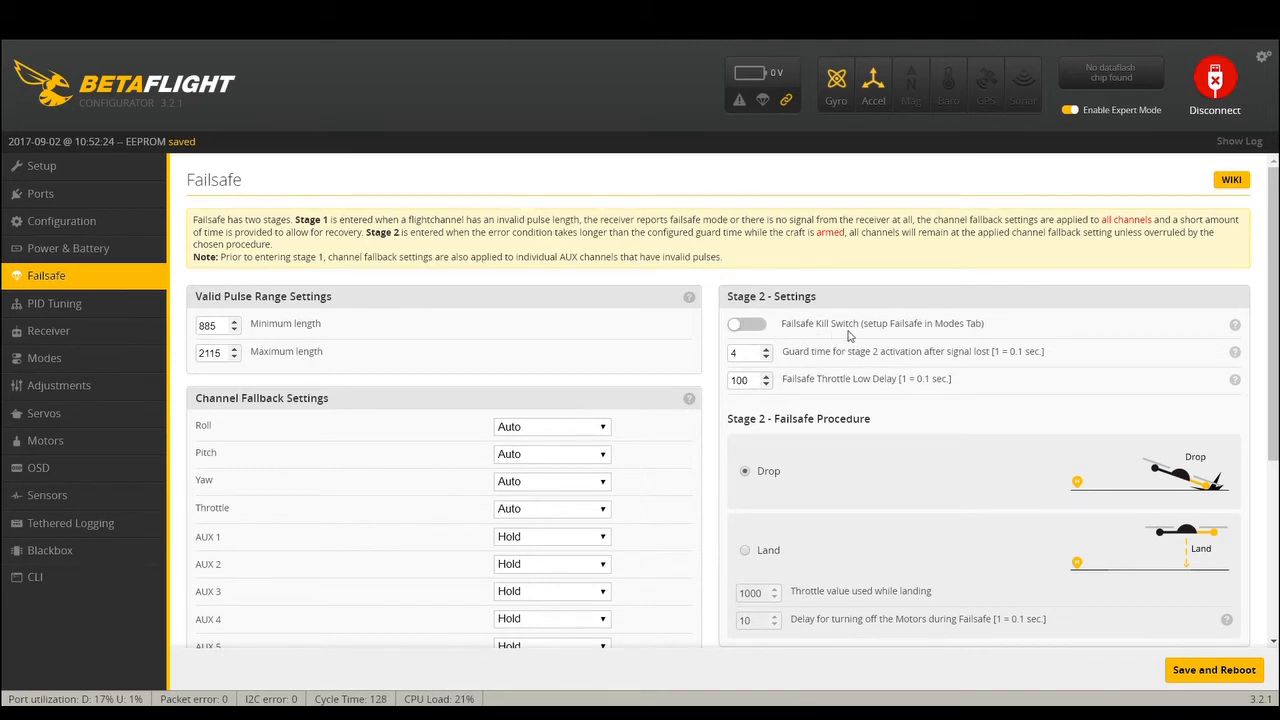
mouse_move(820, 332)
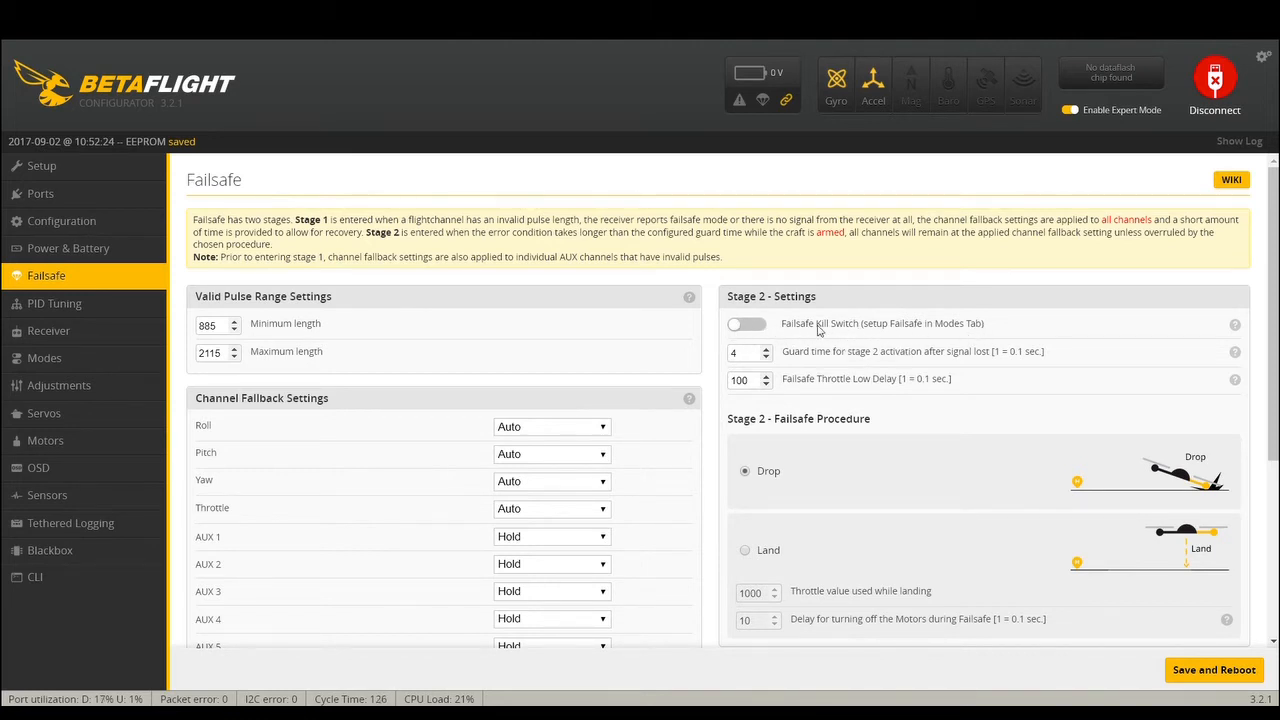
mouse_move(876, 318)
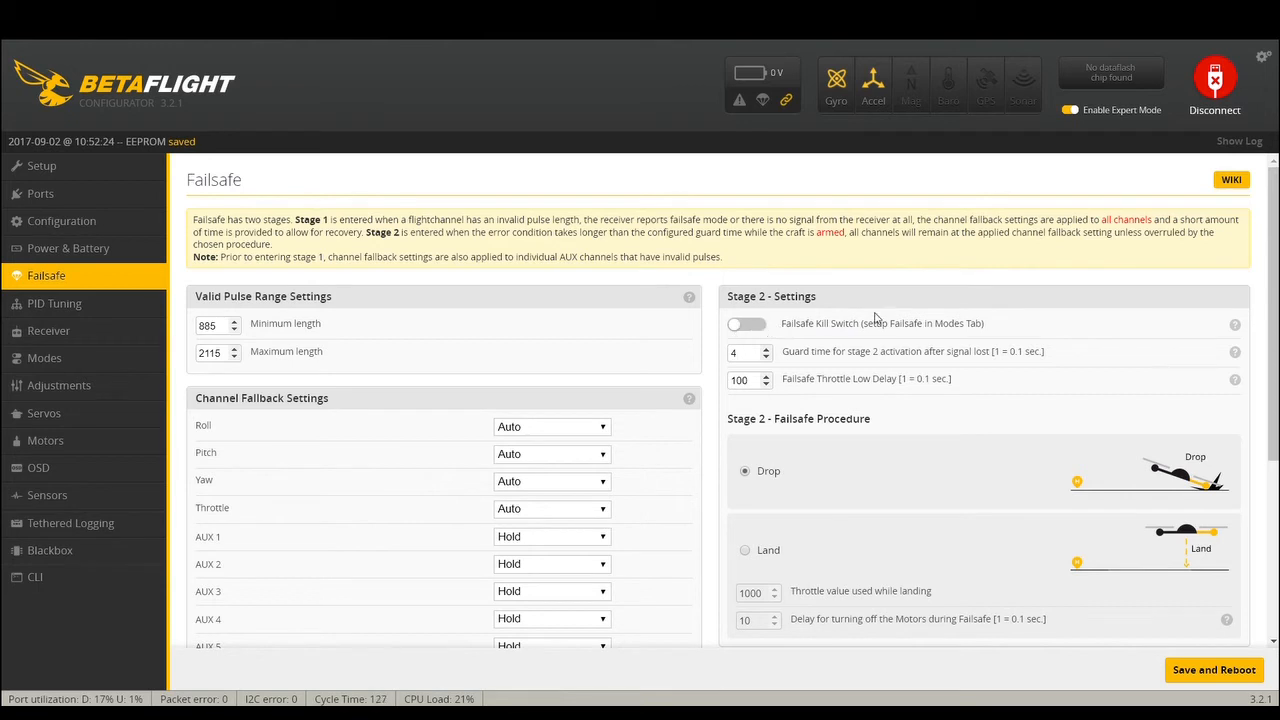
mouse_move(910, 342)
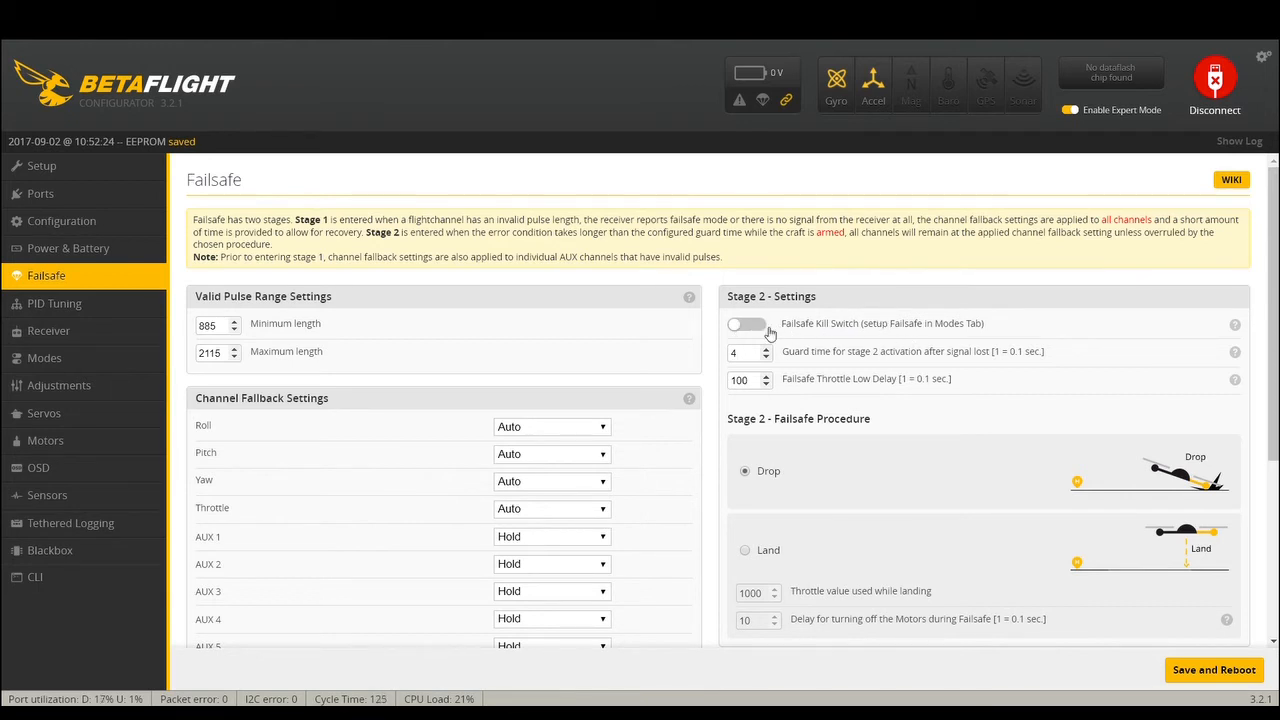
scroll("down", 3)
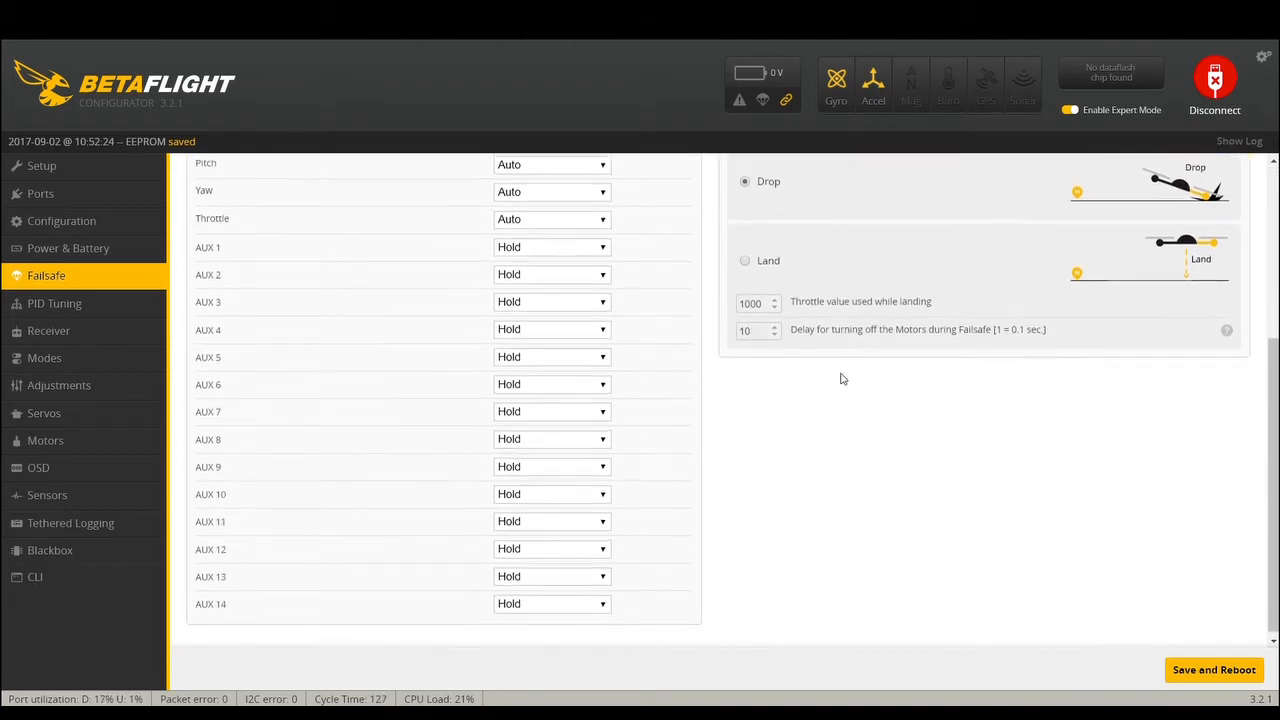
scroll("up", 3)
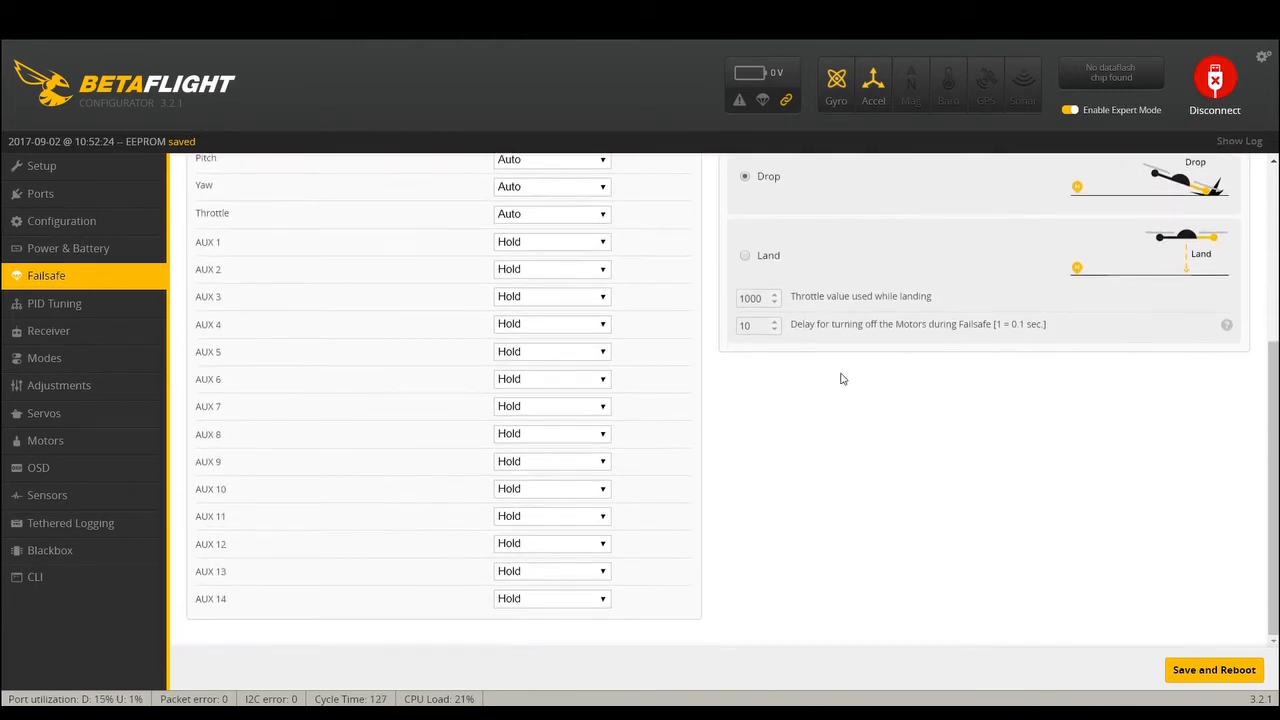
scroll("up", 3)
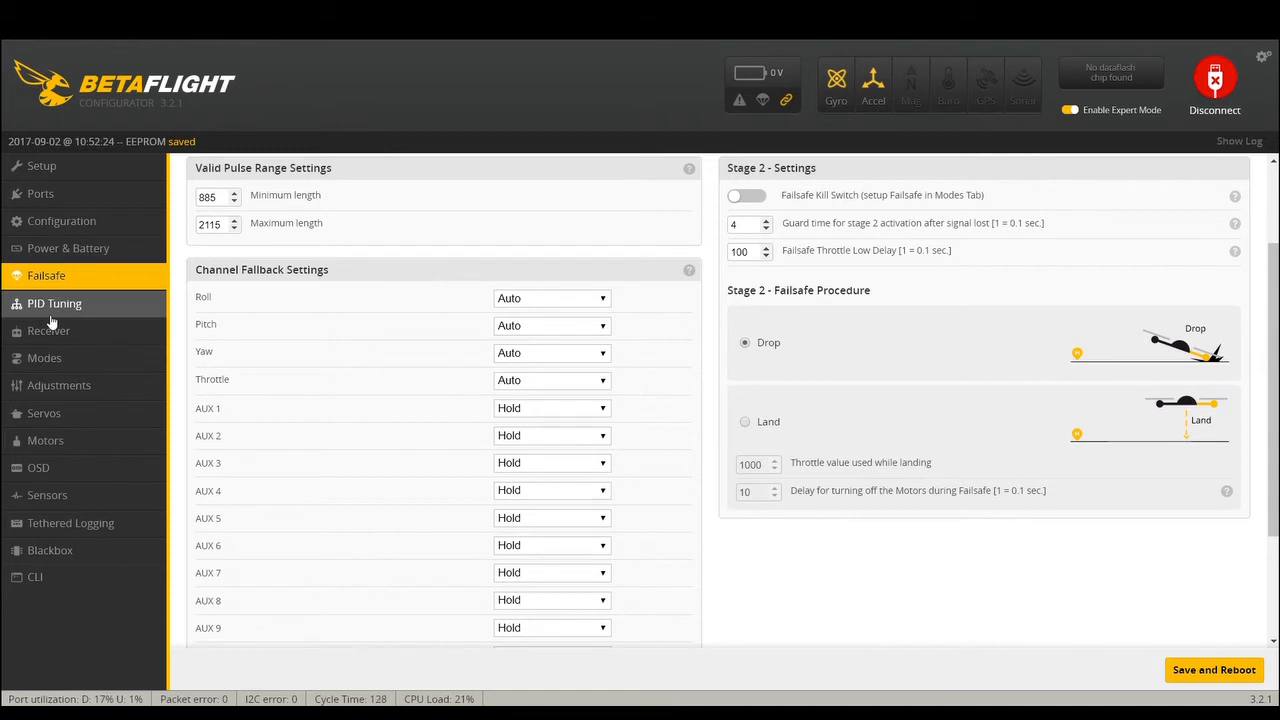
- Review the PID Tuning page's PID, rate, angle/horizon and TPA values
left_click(54, 304)
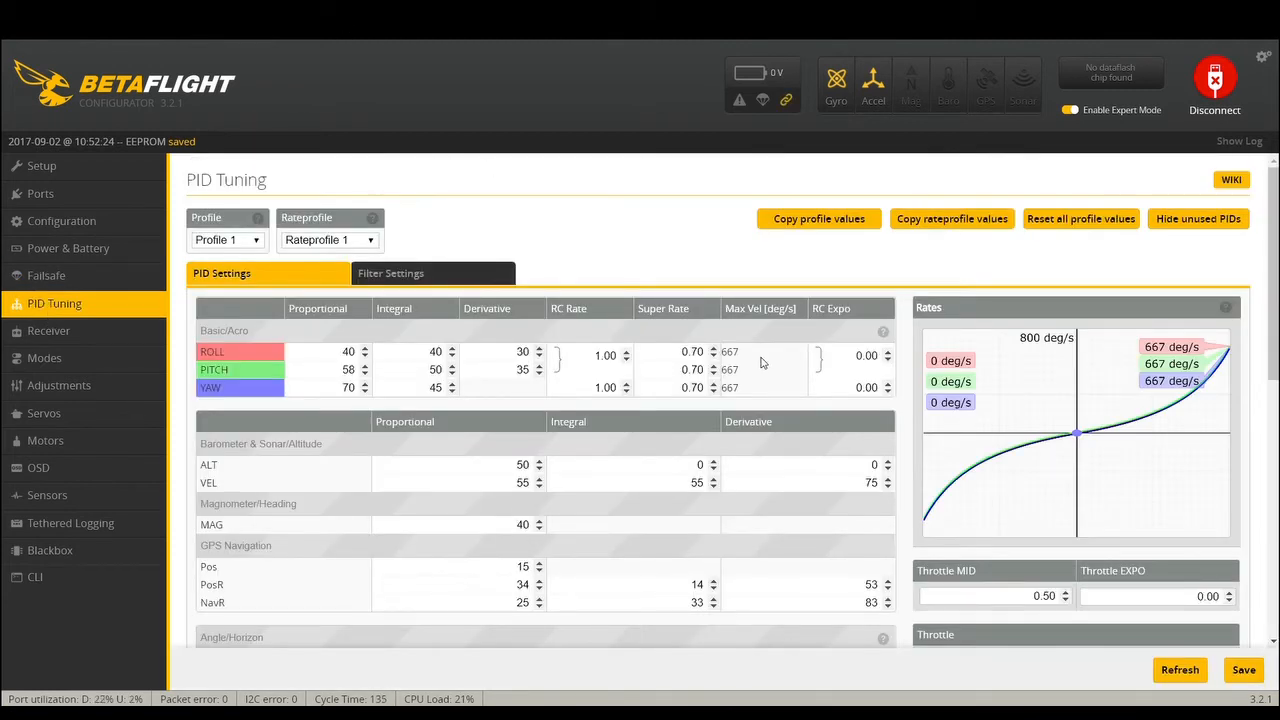
mouse_move(1216, 332)
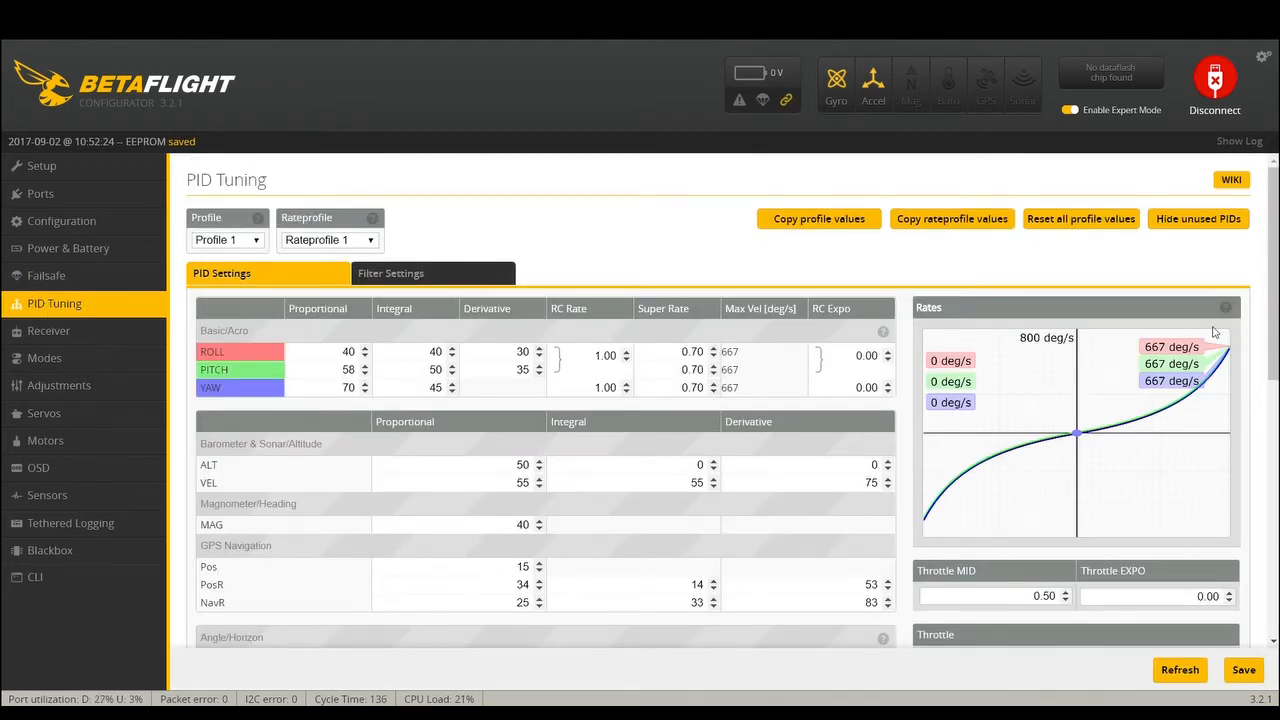
mouse_move(1044, 206)
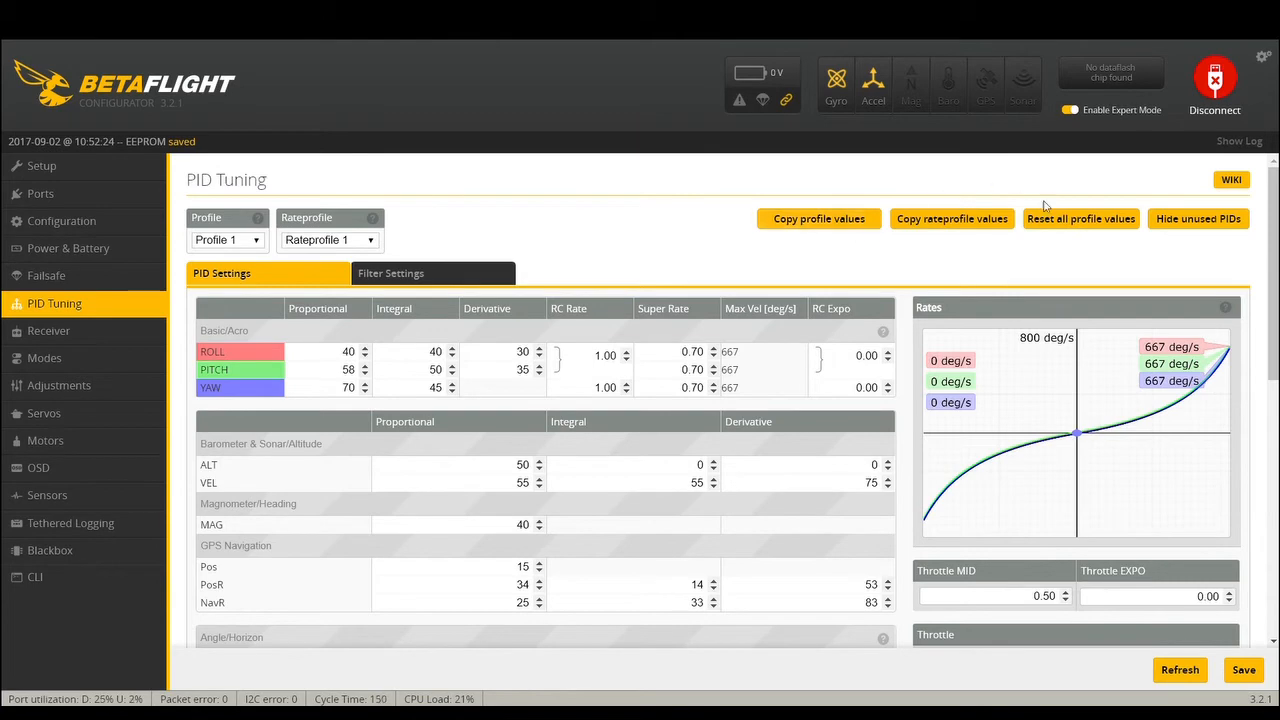
mouse_move(758, 548)
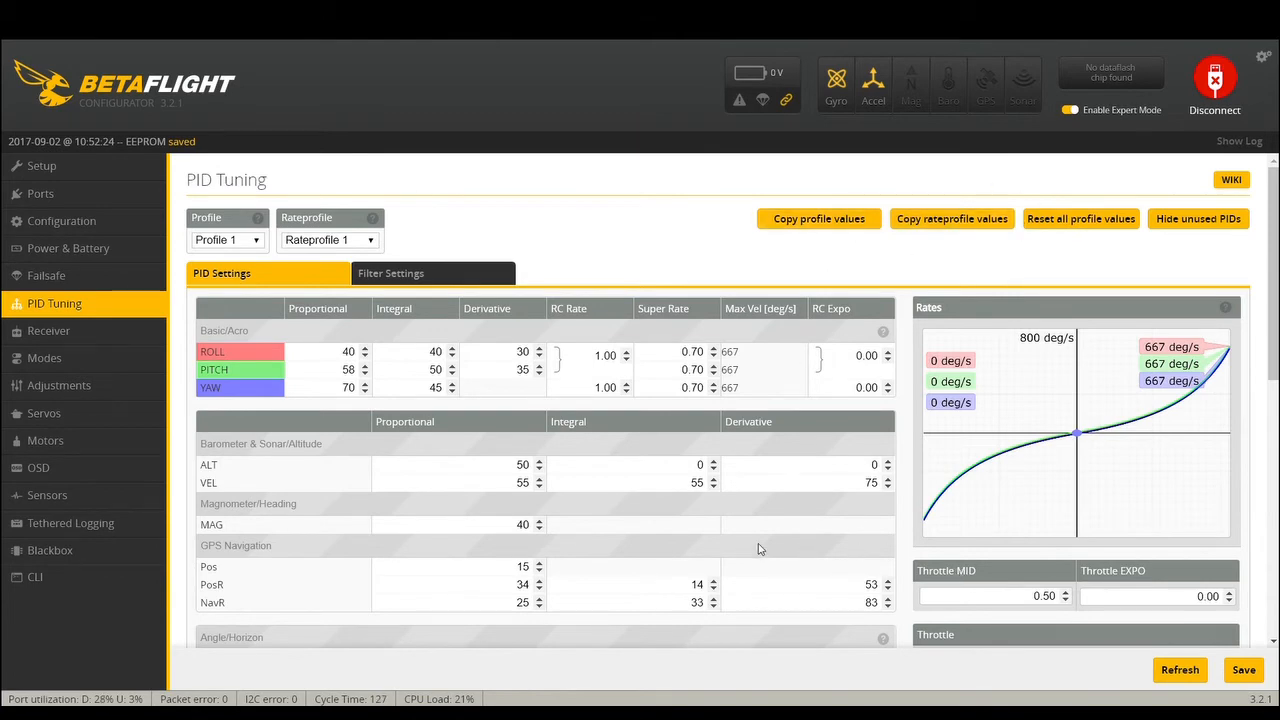
scroll("down", 3)
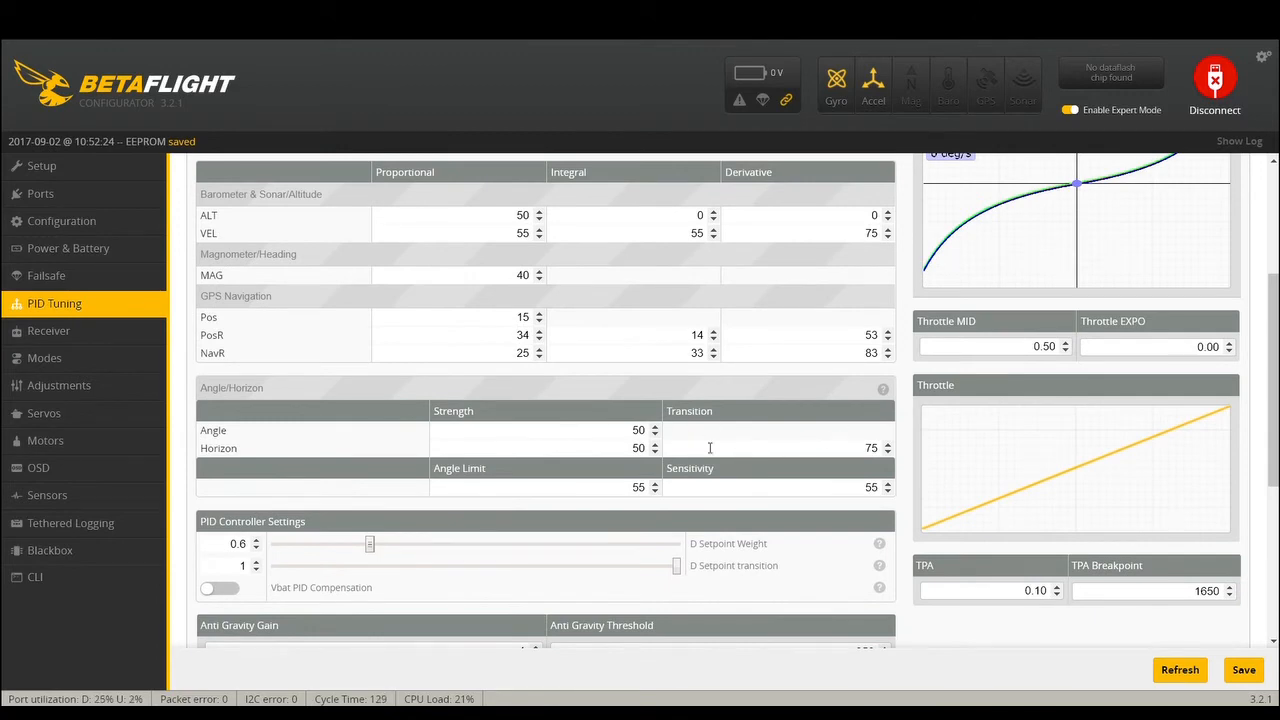
scroll("up", 3)
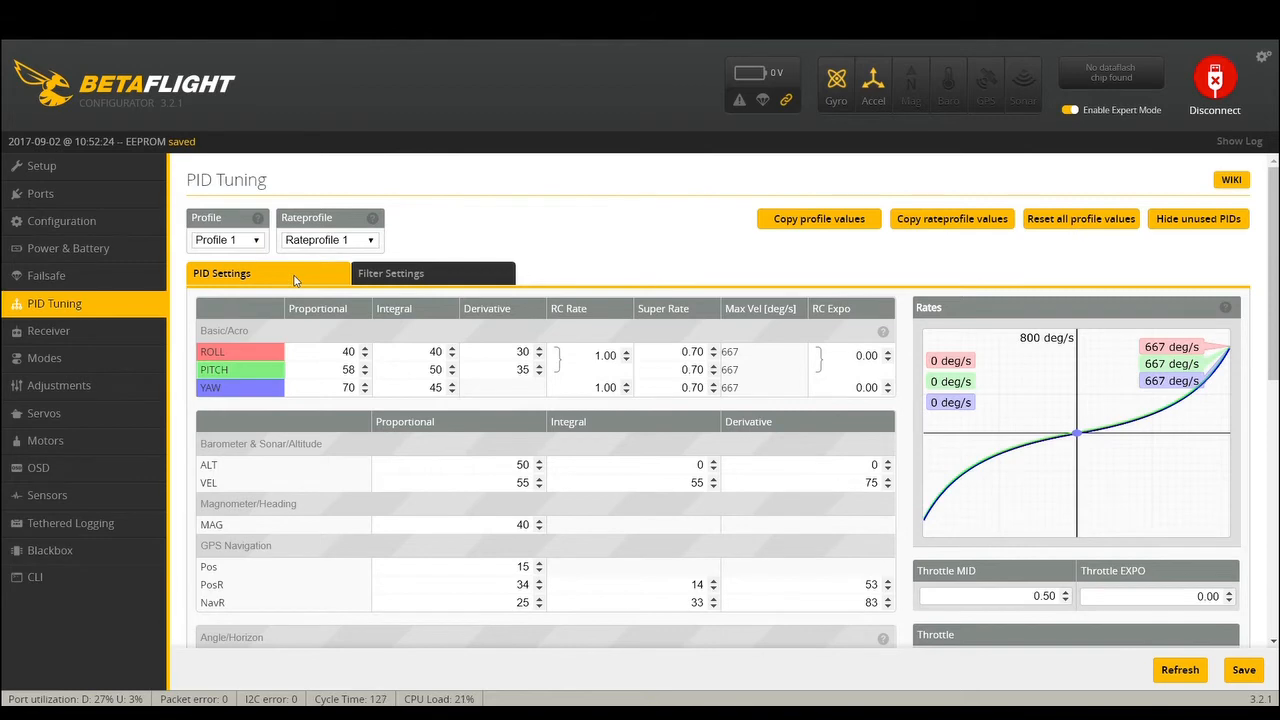
left_click(60, 220)
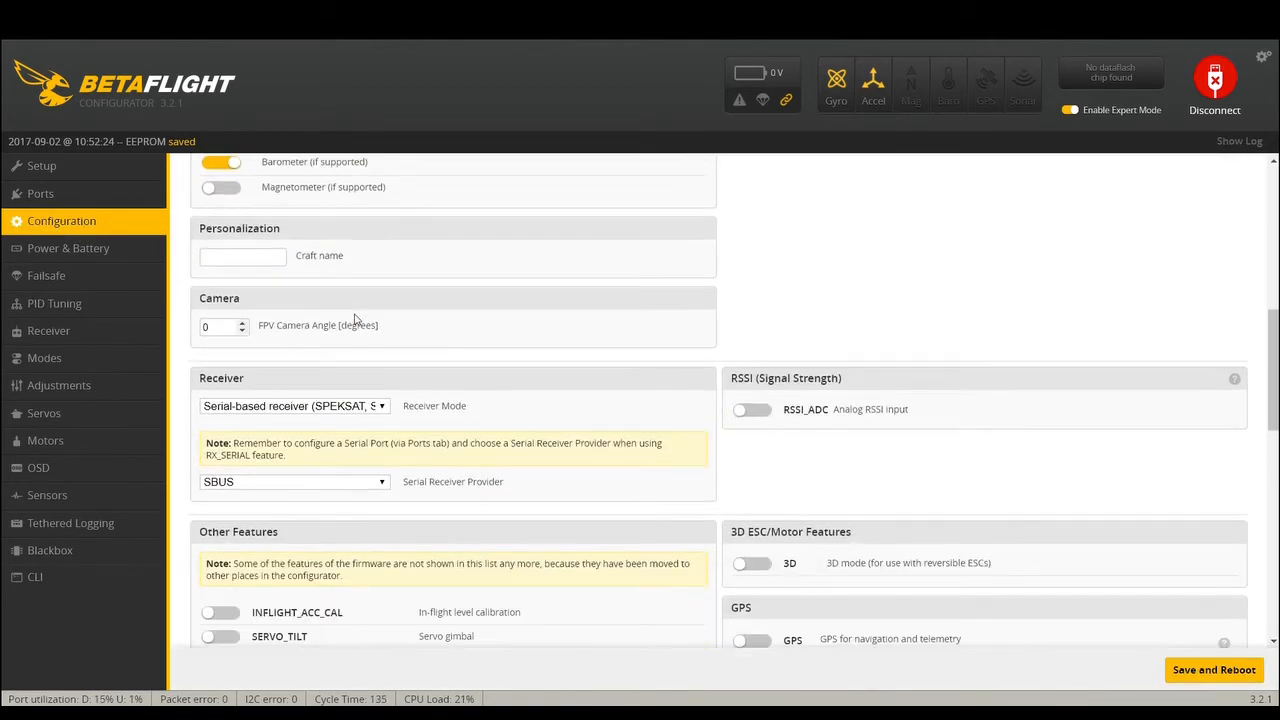
scroll("down", 3)
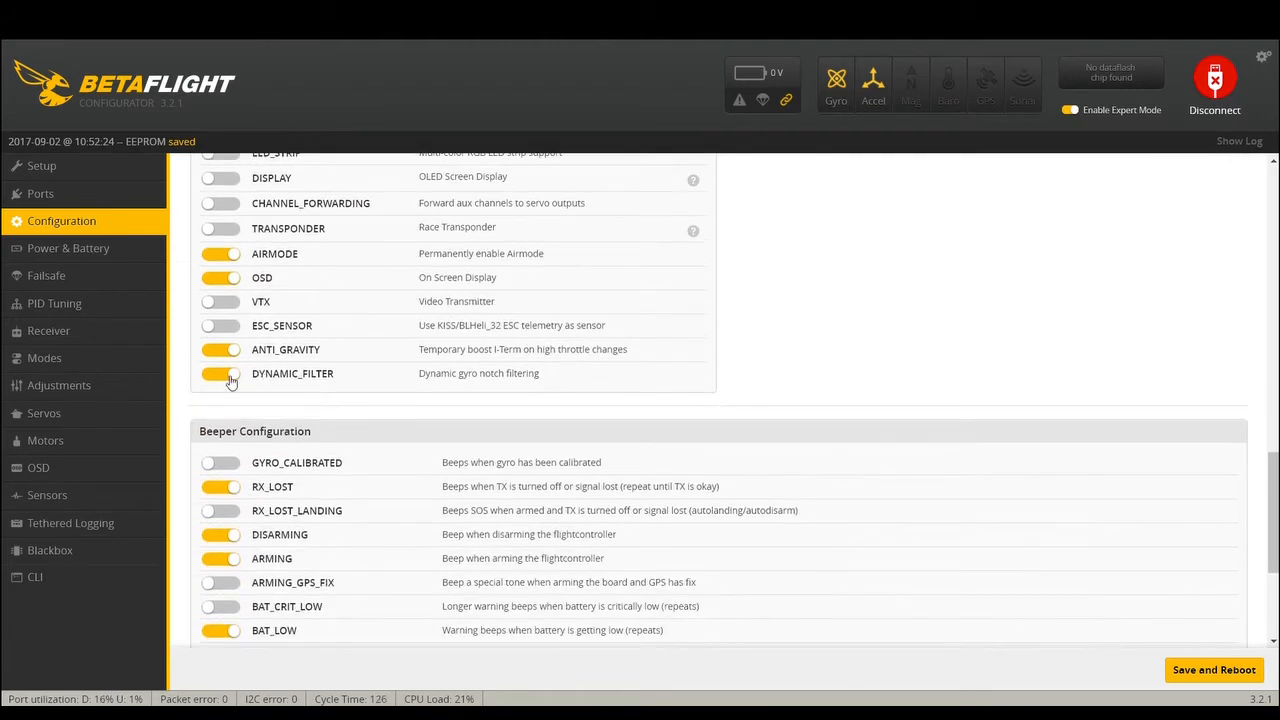
mouse_move(248, 356)
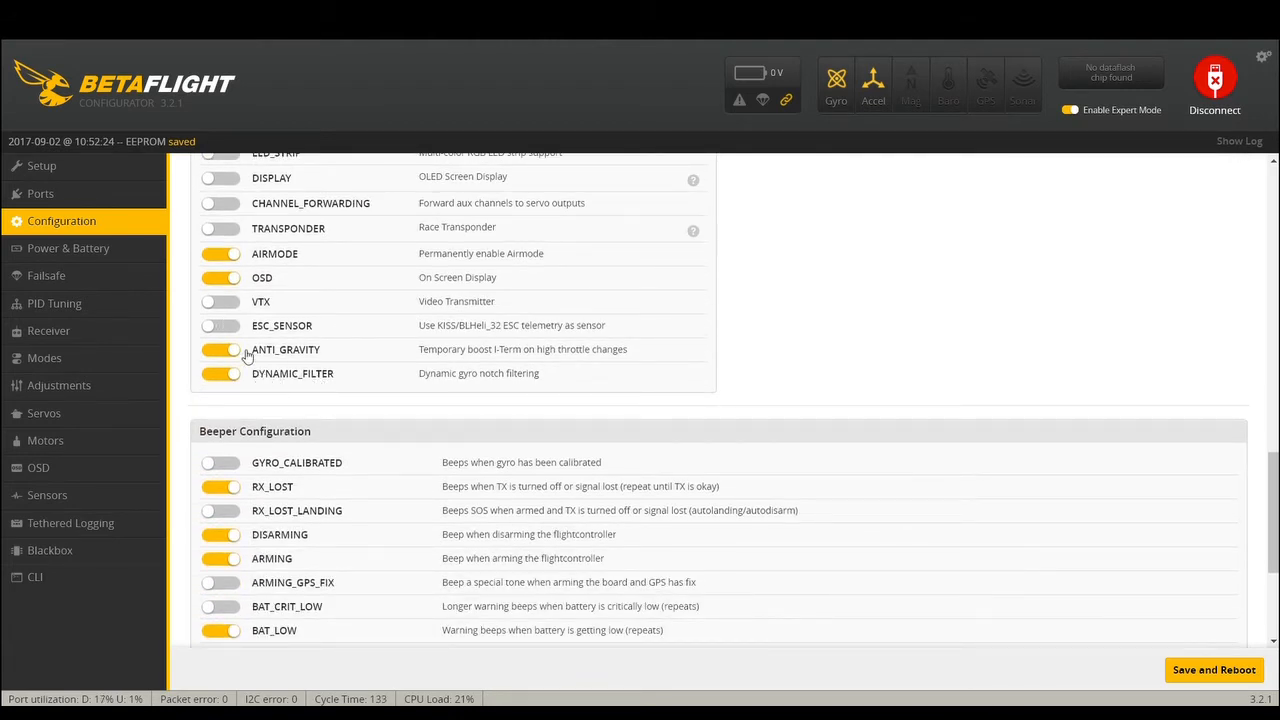
mouse_move(46, 276)
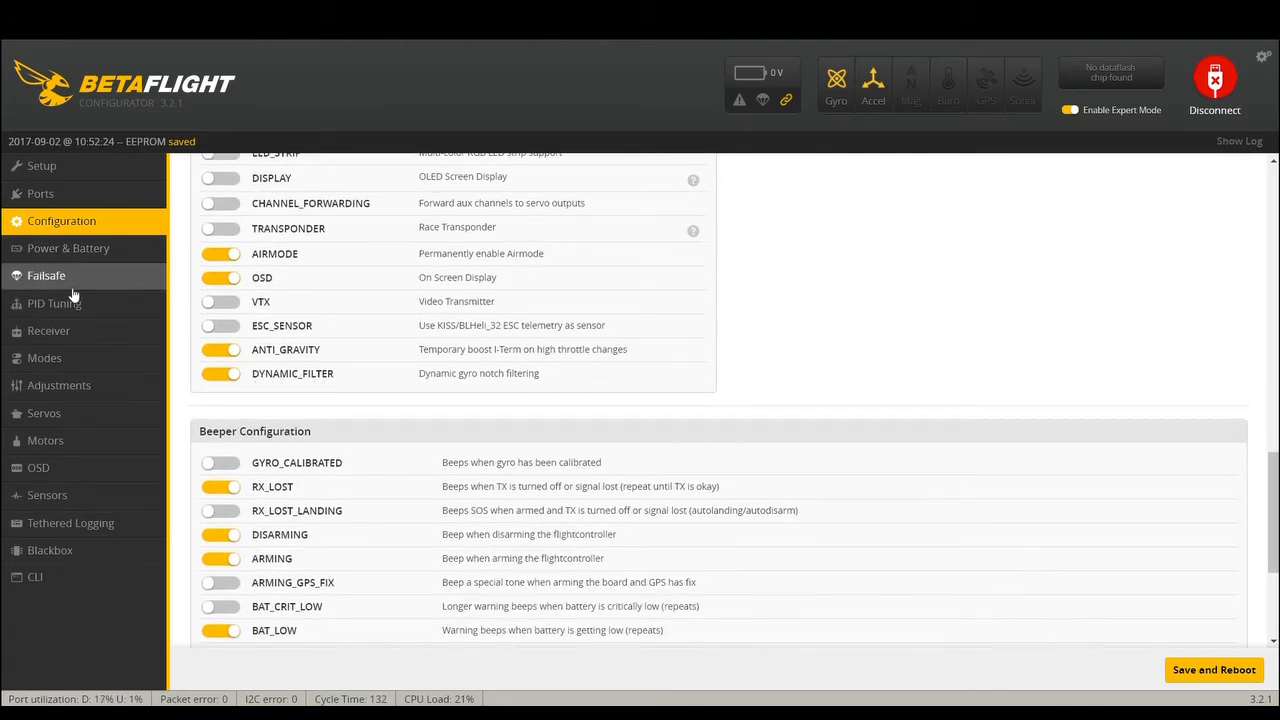
left_click(54, 304)
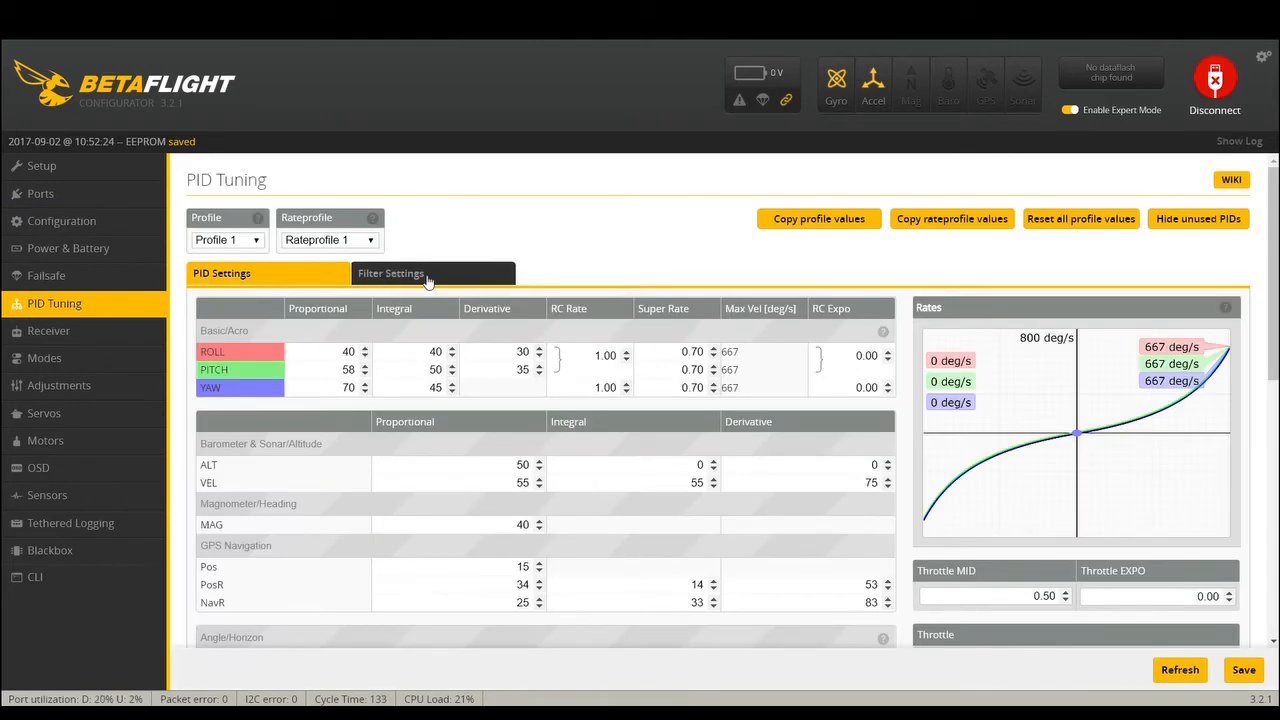
left_click(388, 272)
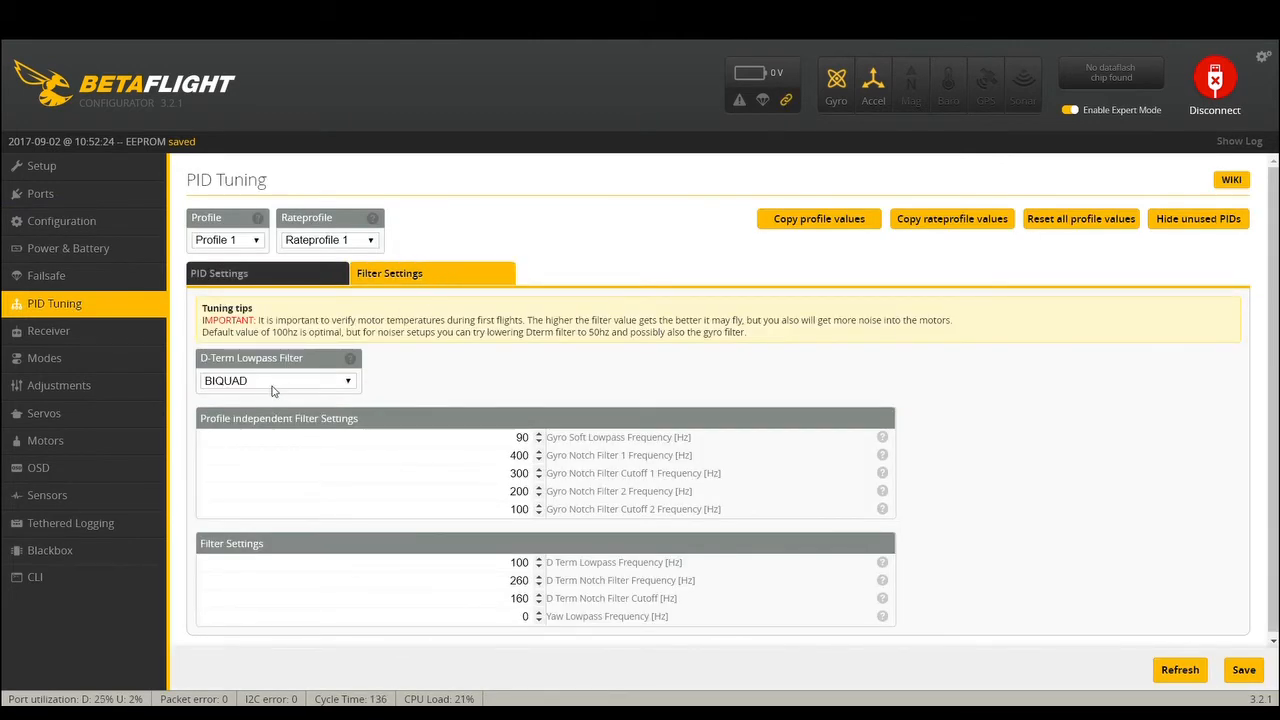
left_click(276, 380)
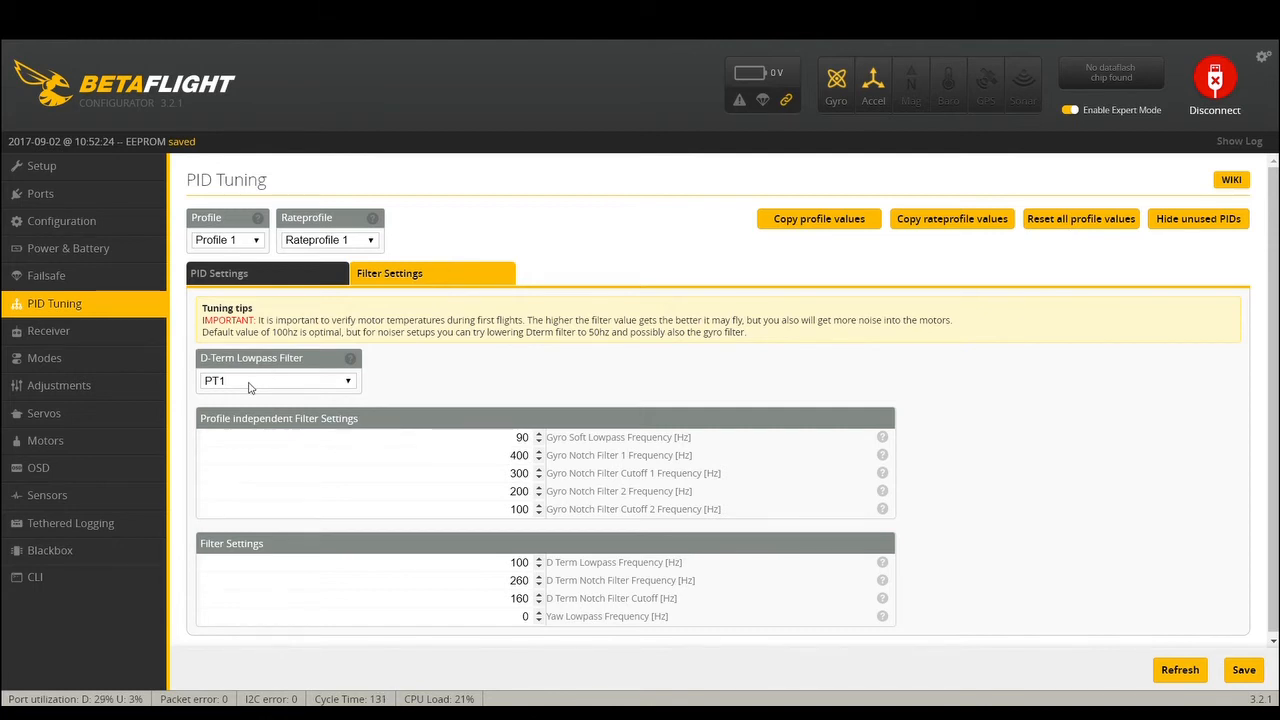
mouse_move(314, 384)
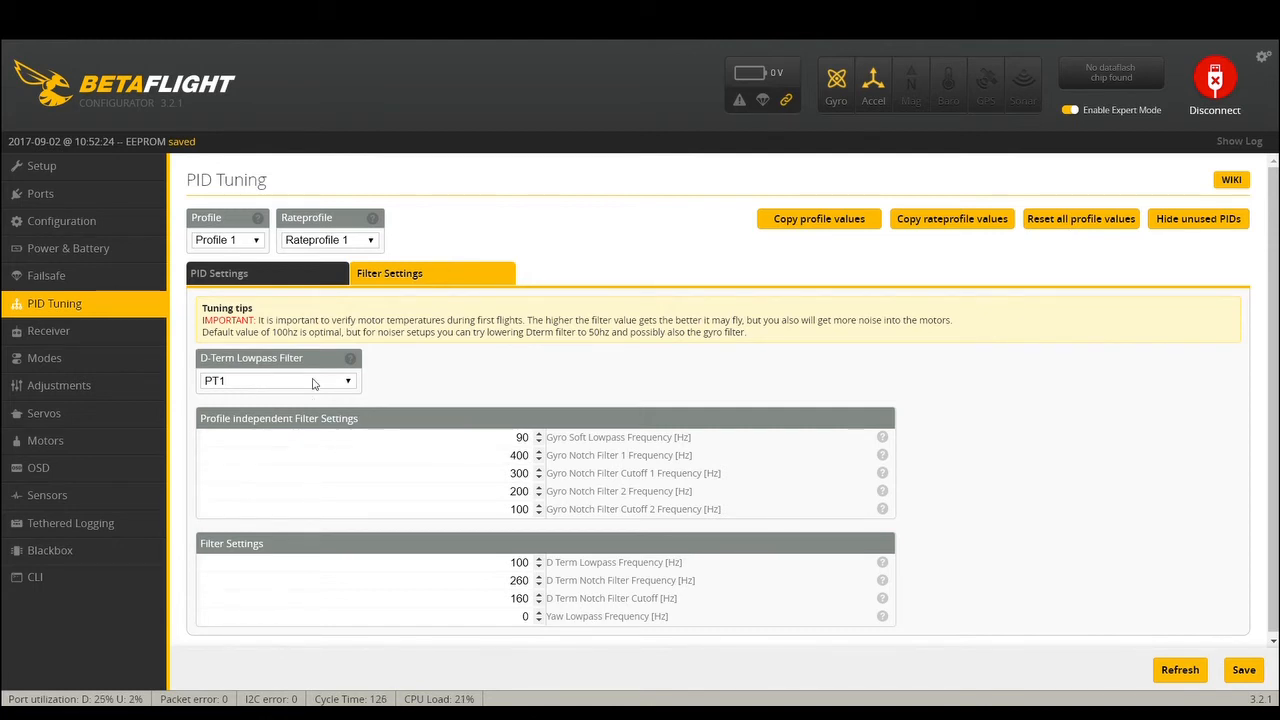
mouse_move(212, 364)
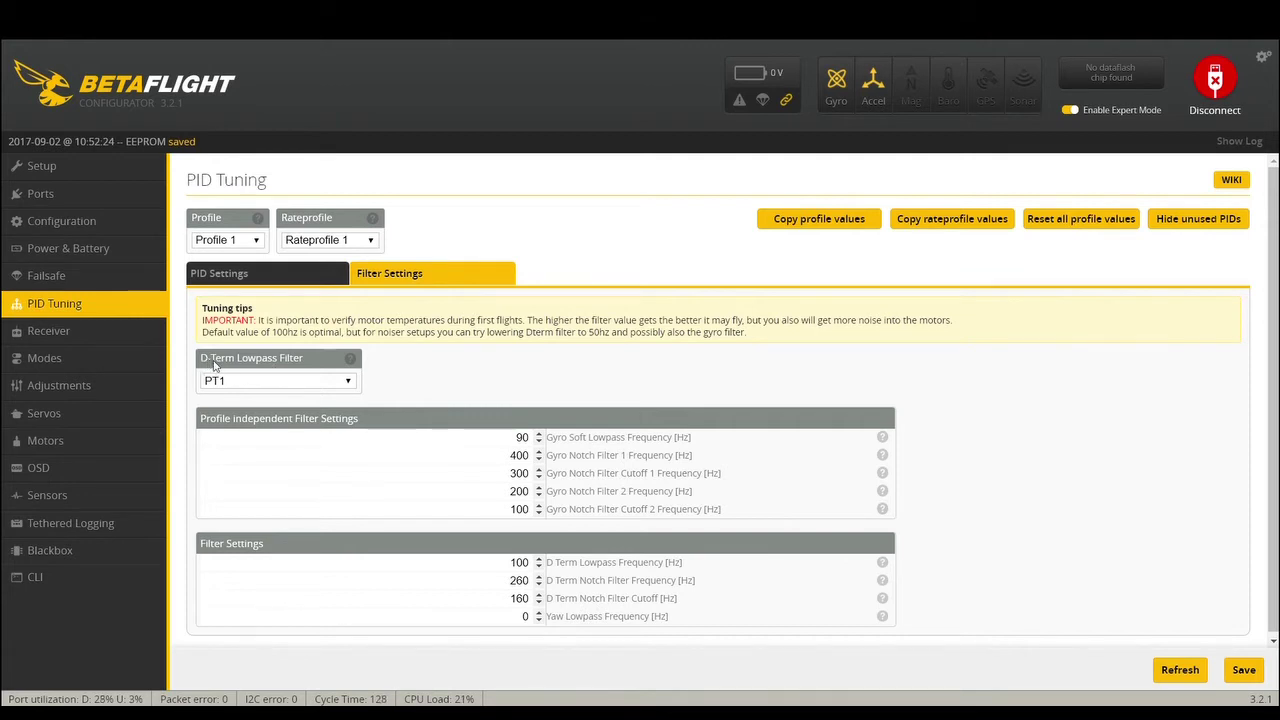
mouse_move(258, 356)
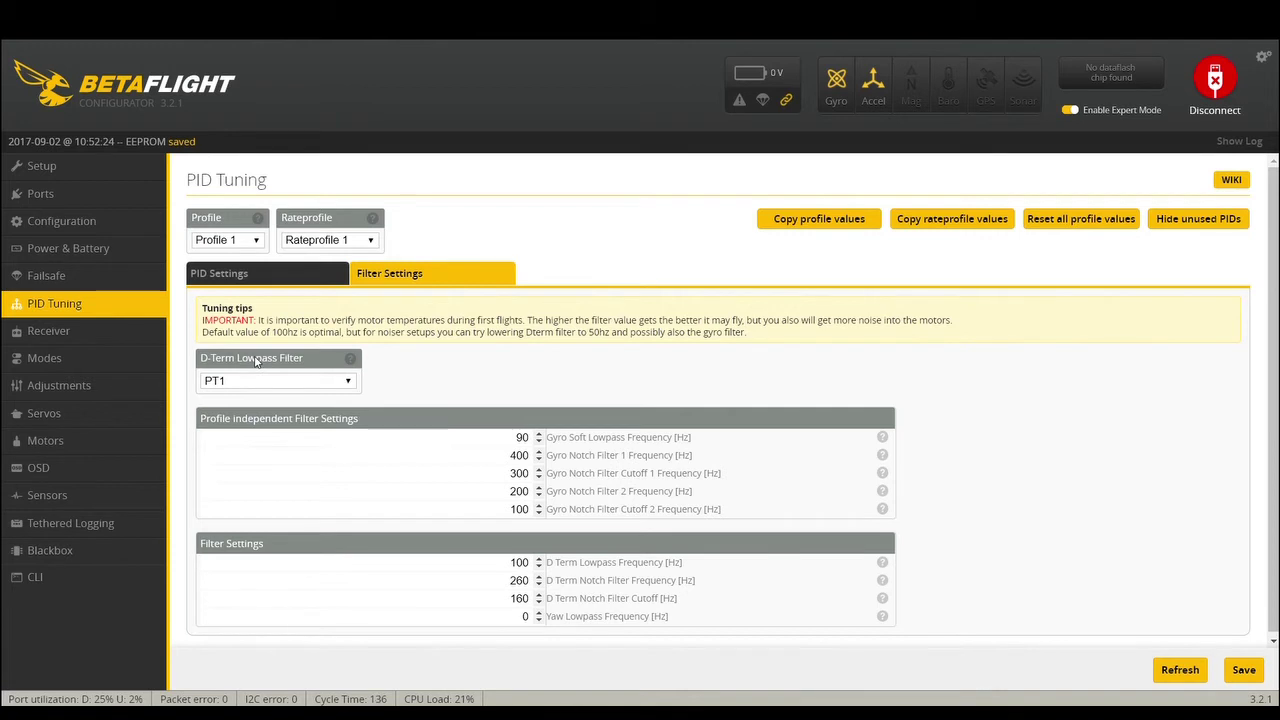
mouse_move(712, 390)
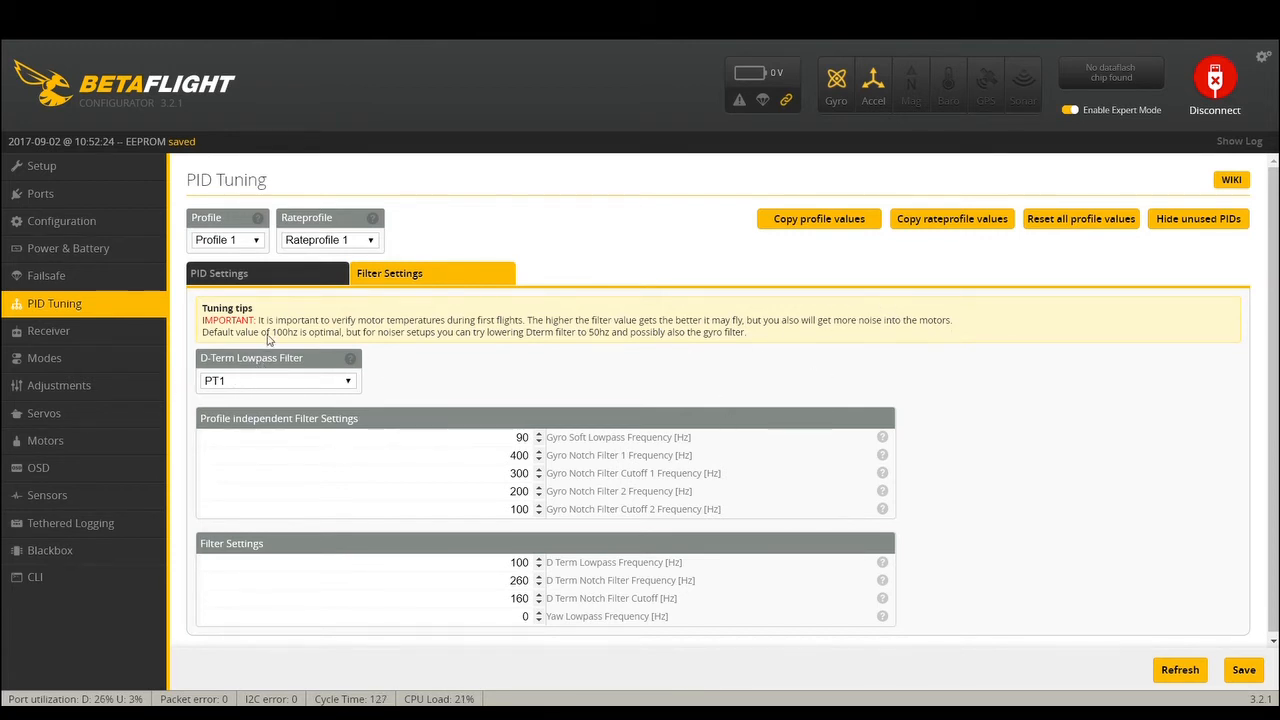
mouse_move(484, 482)
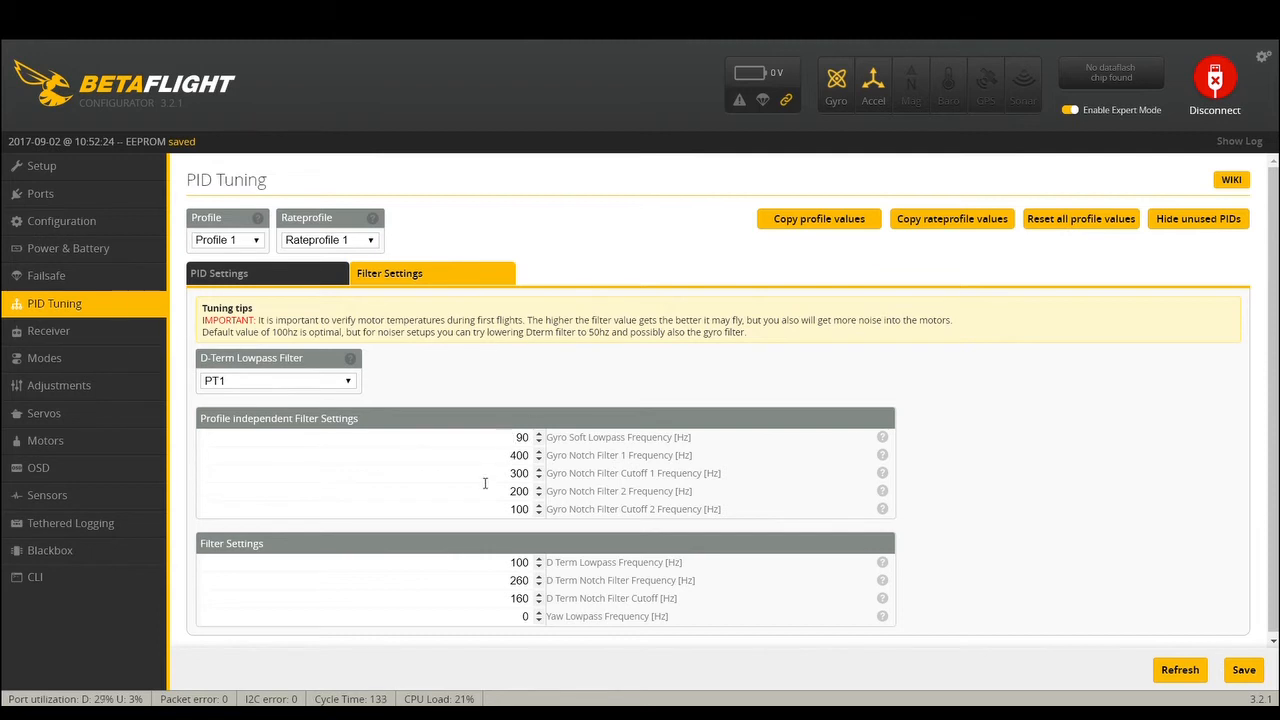
mouse_move(556, 472)
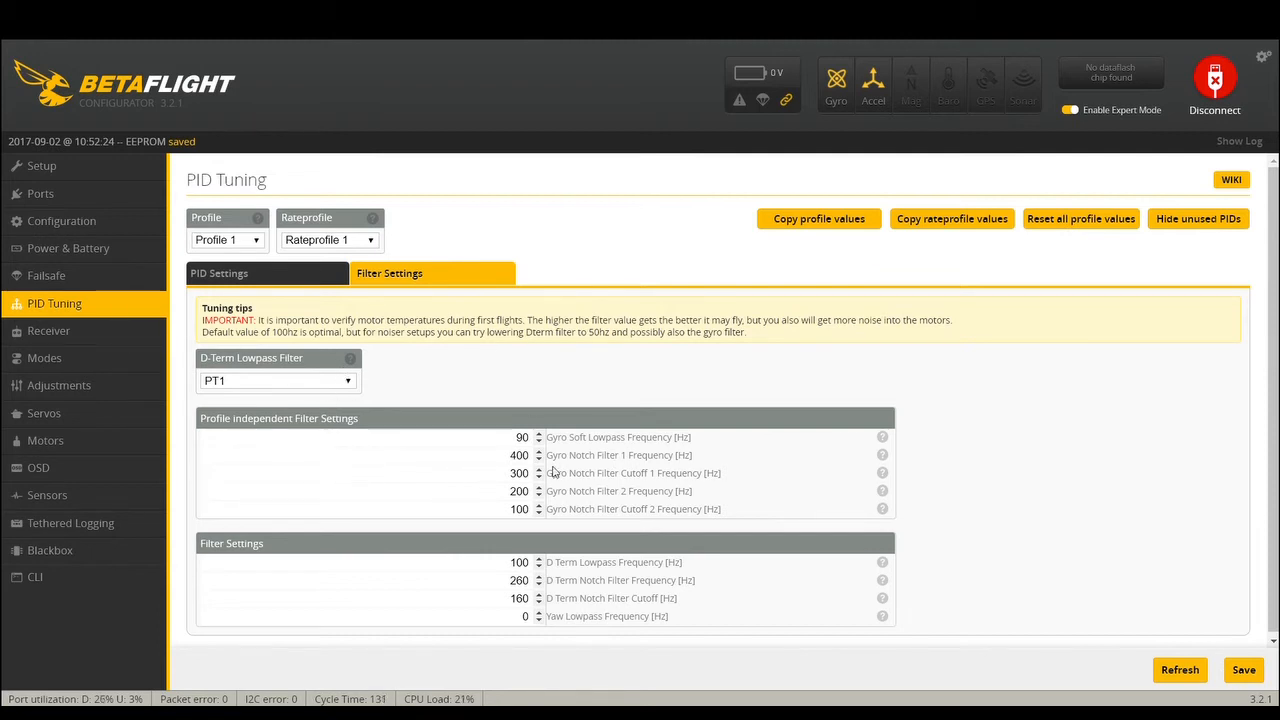
mouse_move(344, 374)
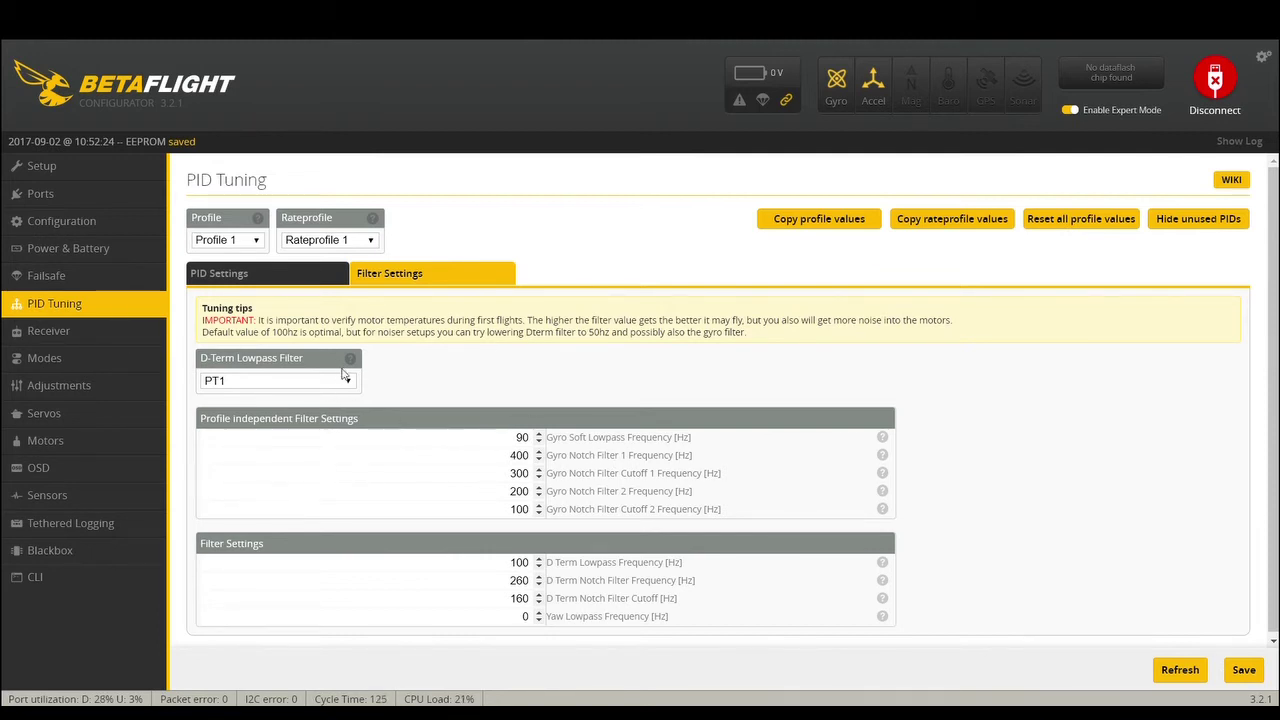
mouse_move(1096, 636)
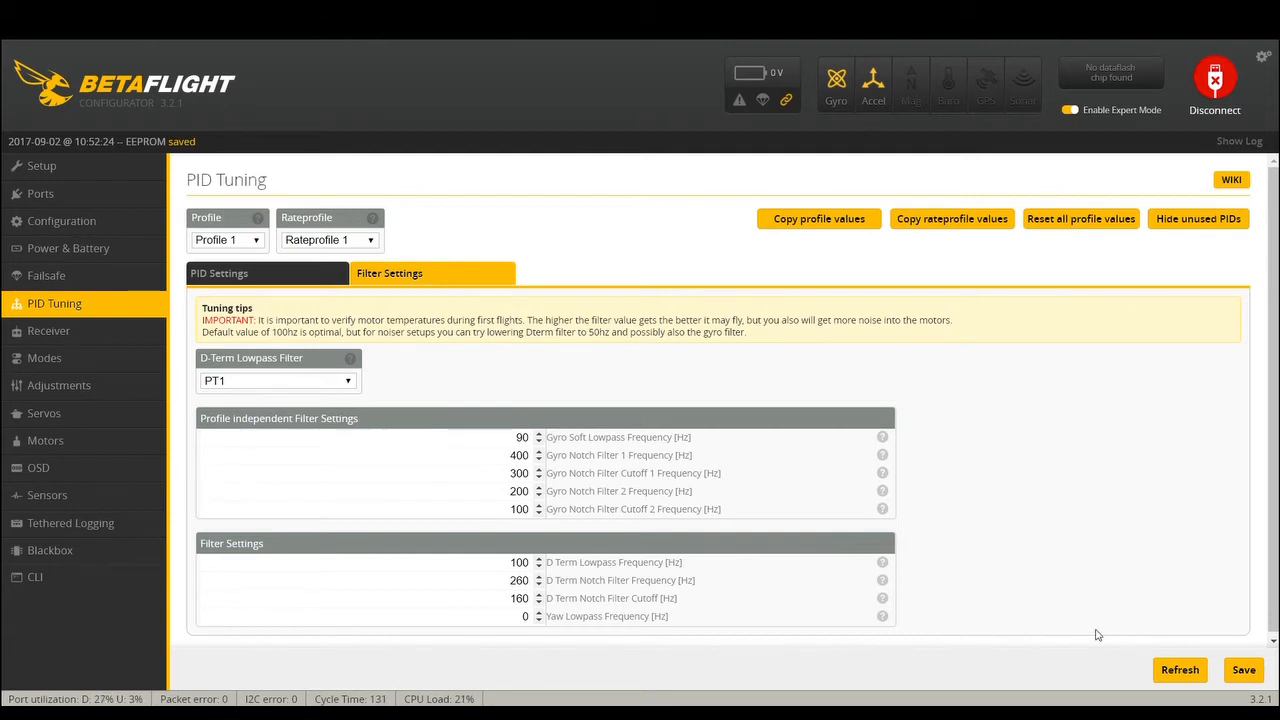
mouse_move(840, 580)
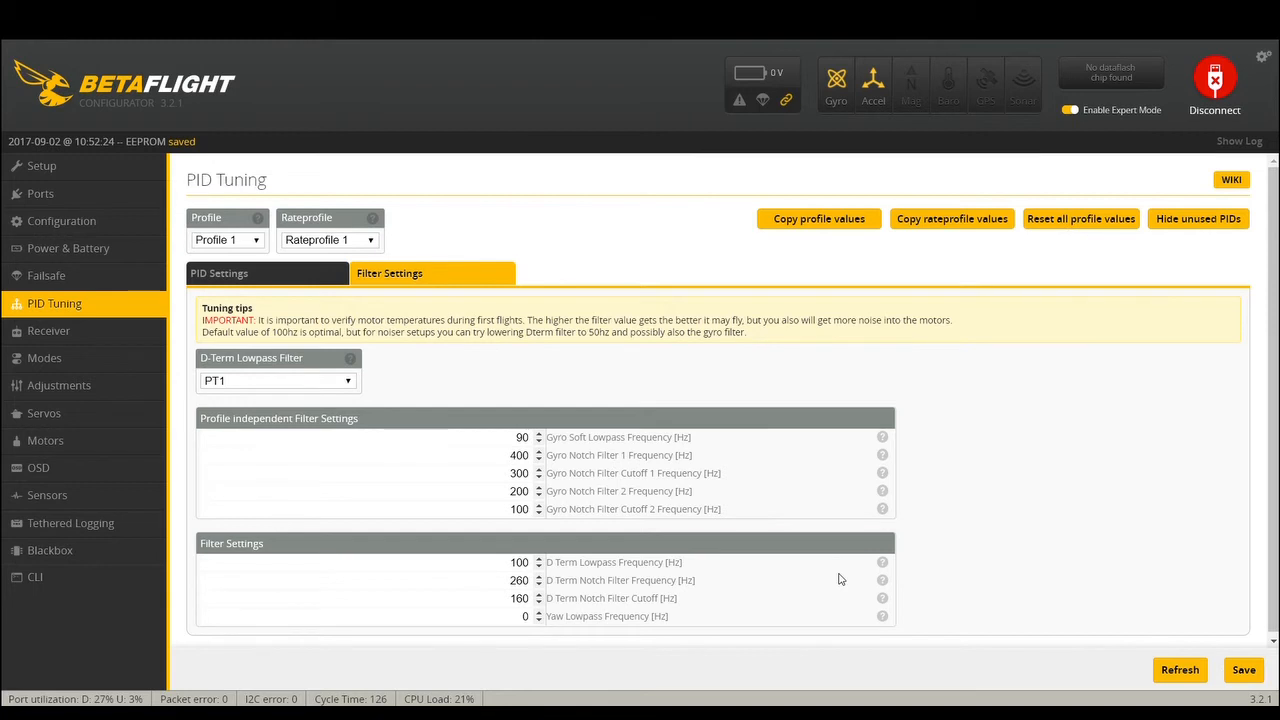
mouse_move(292, 392)
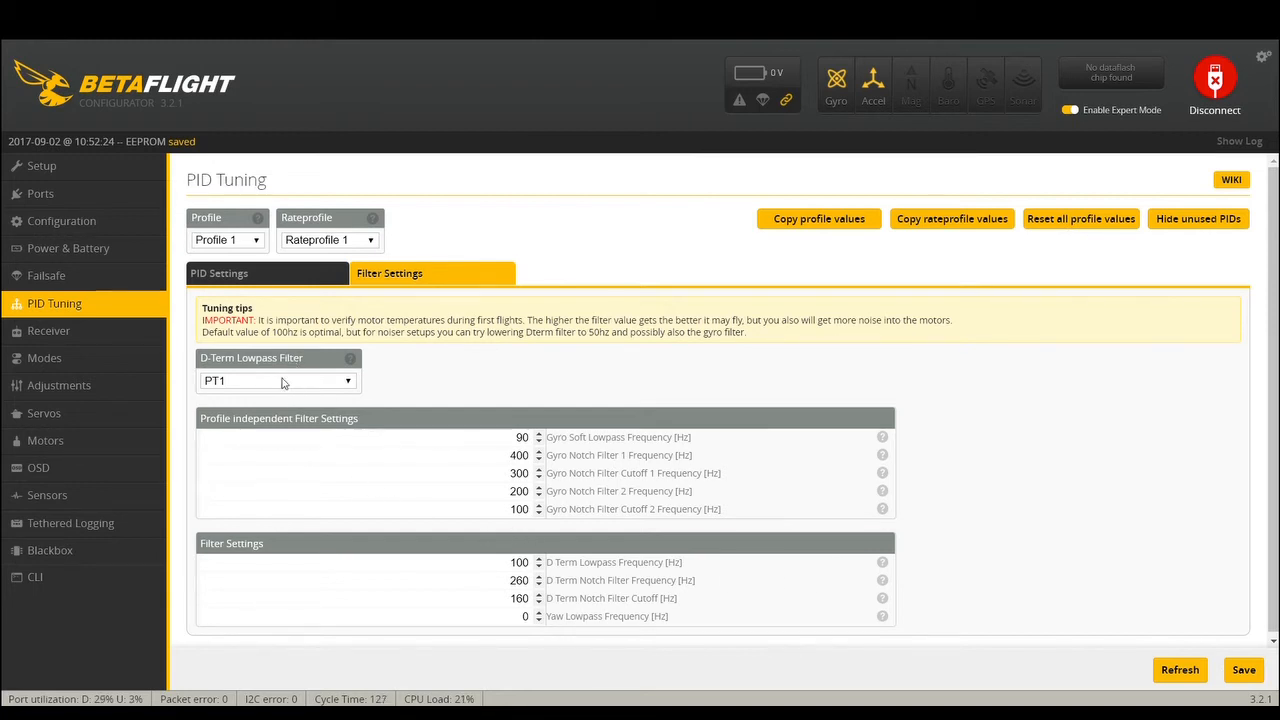
mouse_move(484, 488)
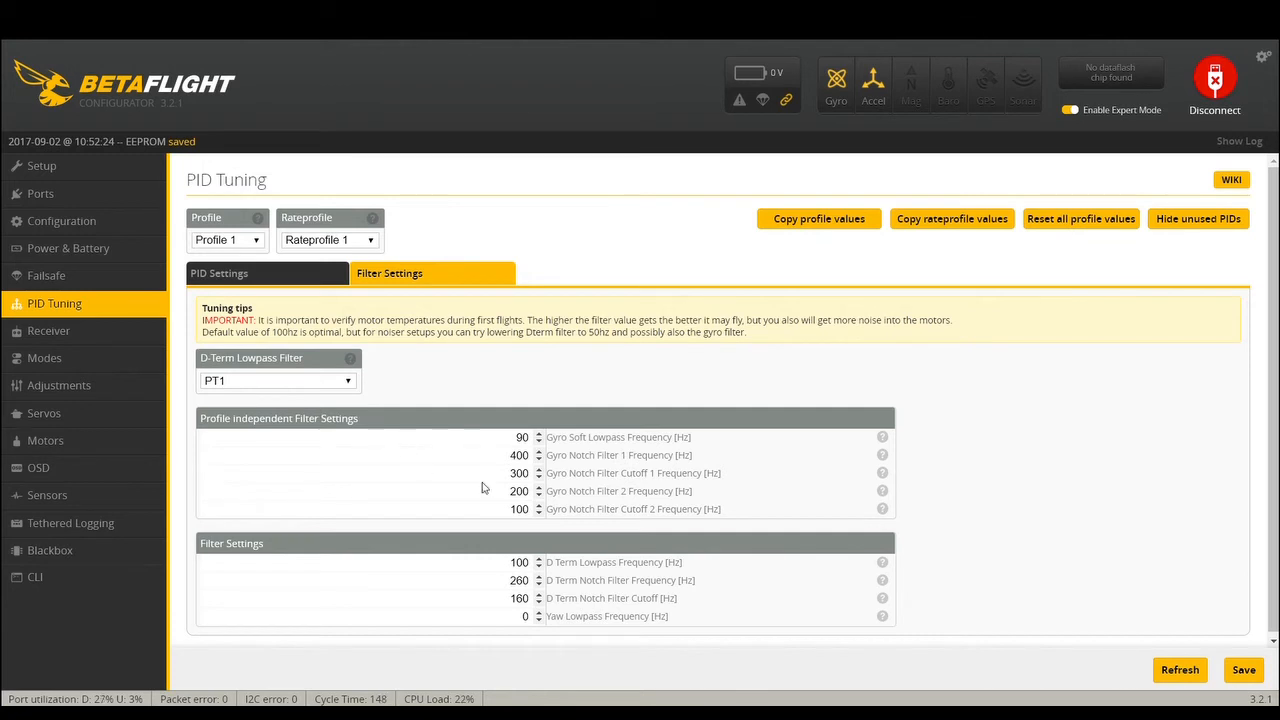
- Set Gyro Notch Filter 1 and D-Term Notch Filter frequencies to 0
triple_click(520, 456)
type("0")
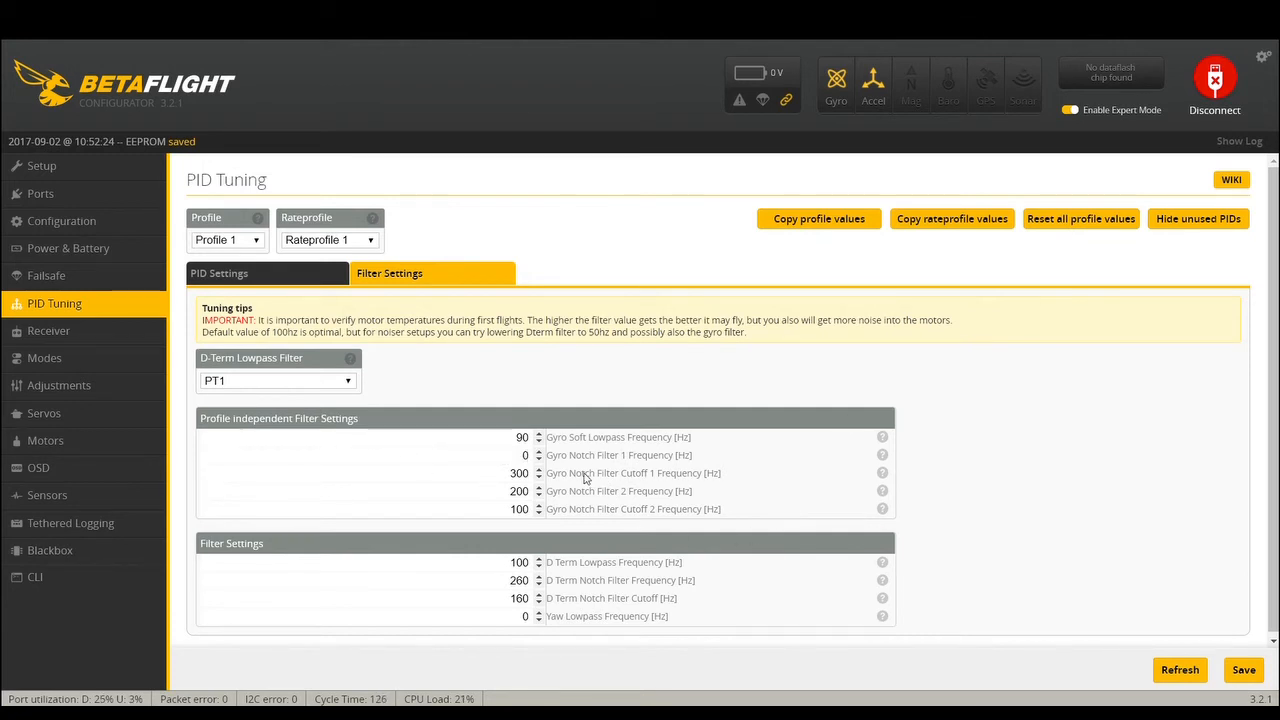
mouse_move(580, 464)
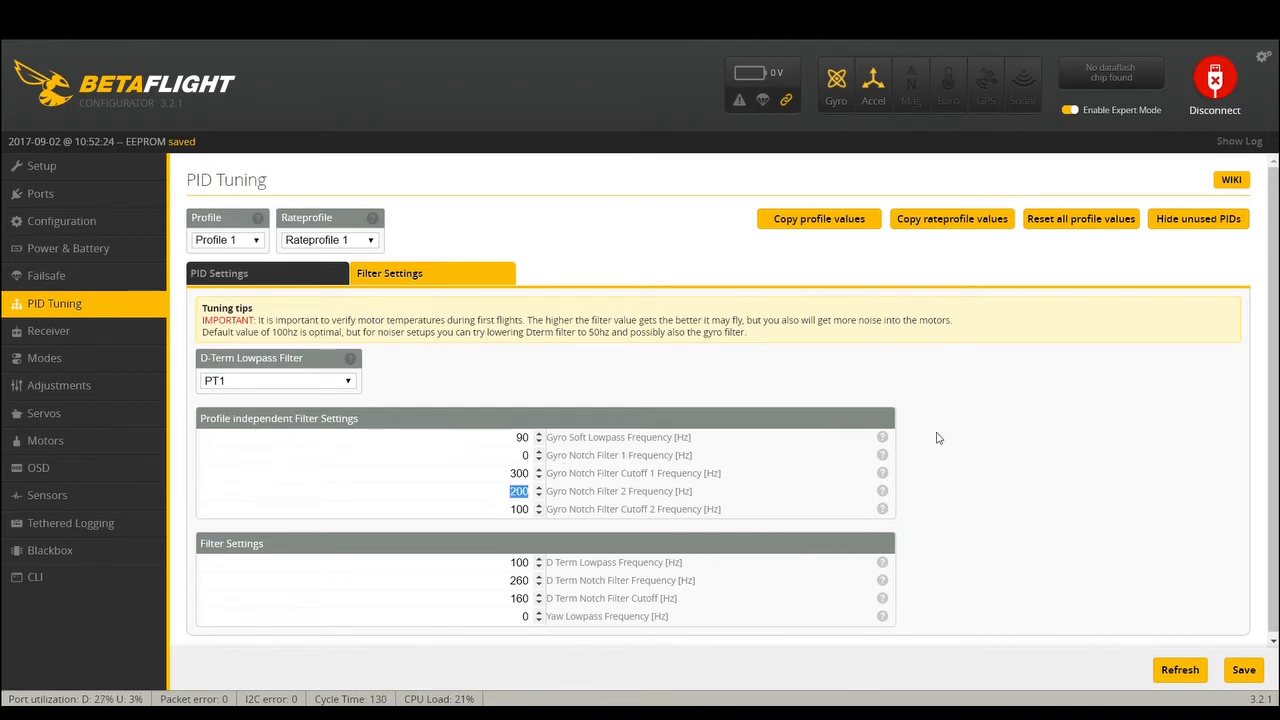
mouse_move(904, 456)
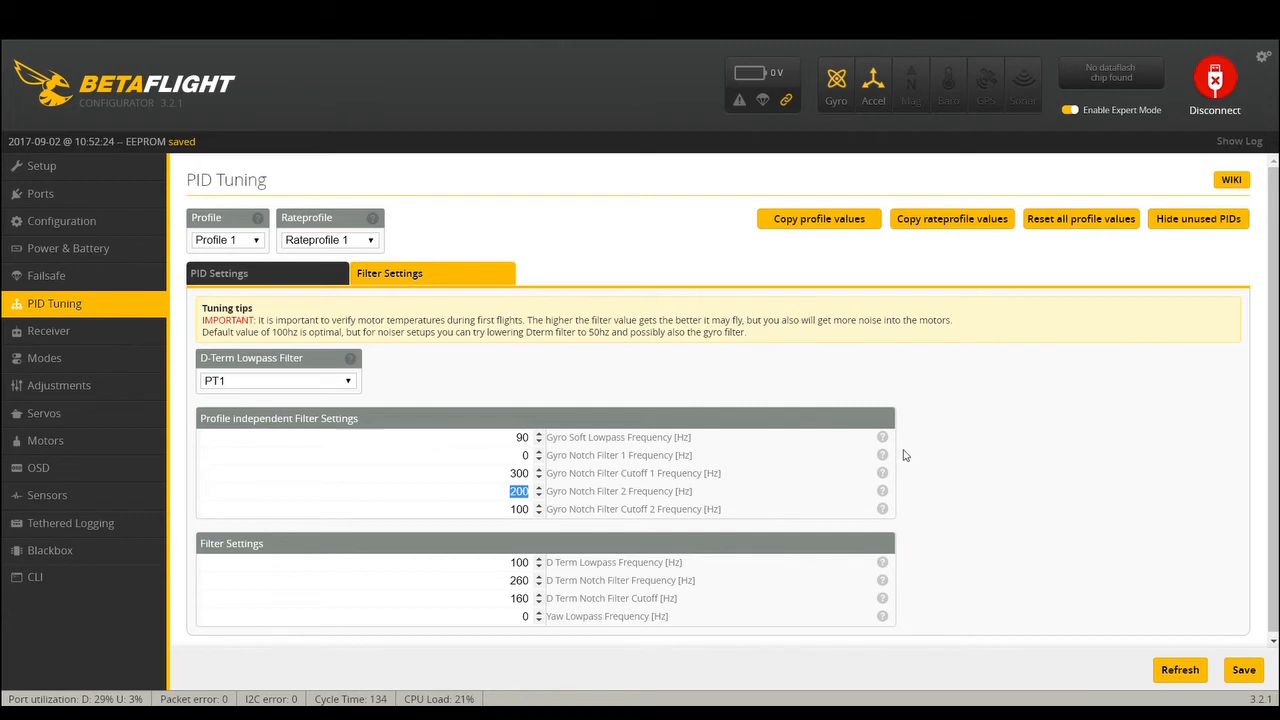
mouse_move(1038, 574)
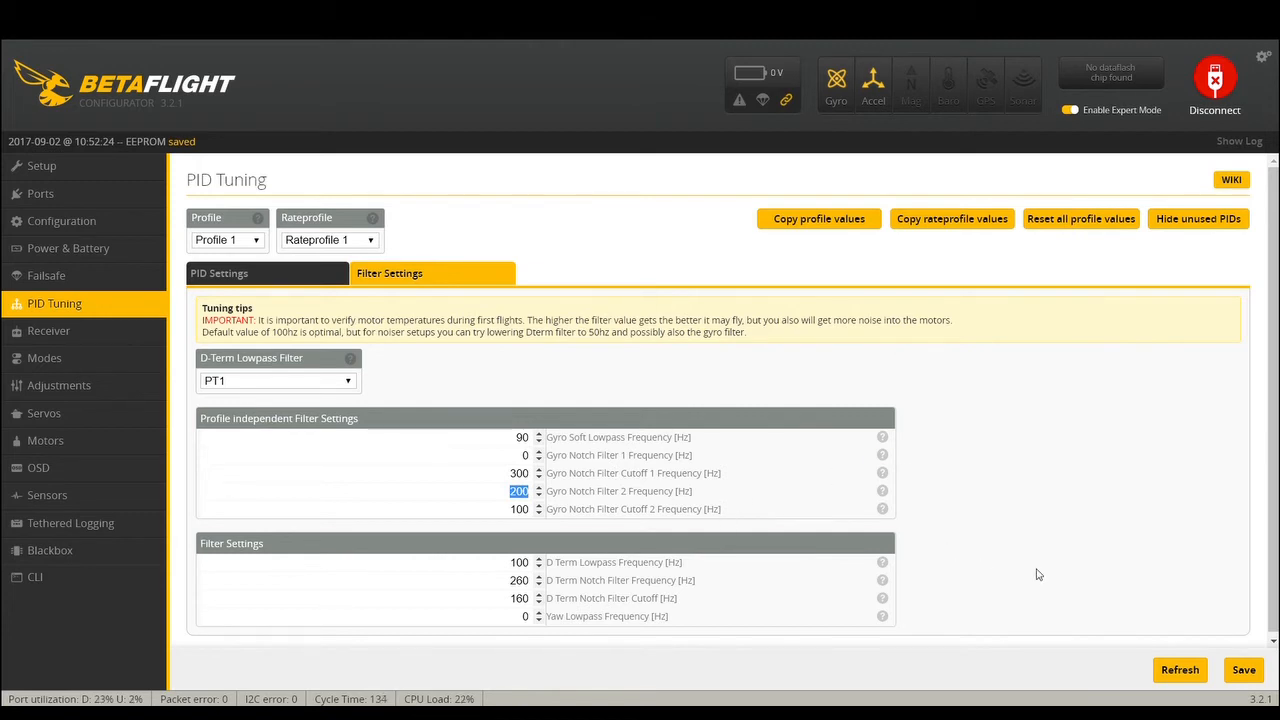
mouse_move(872, 548)
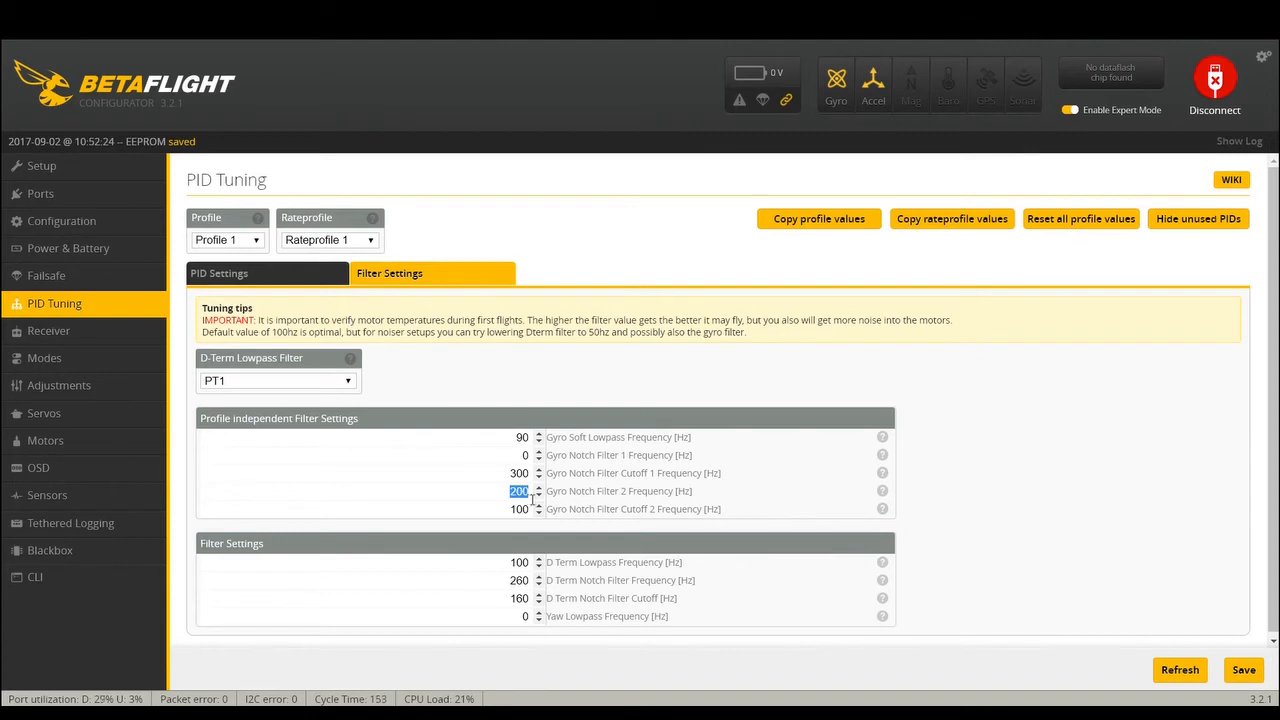
left_click(520, 580)
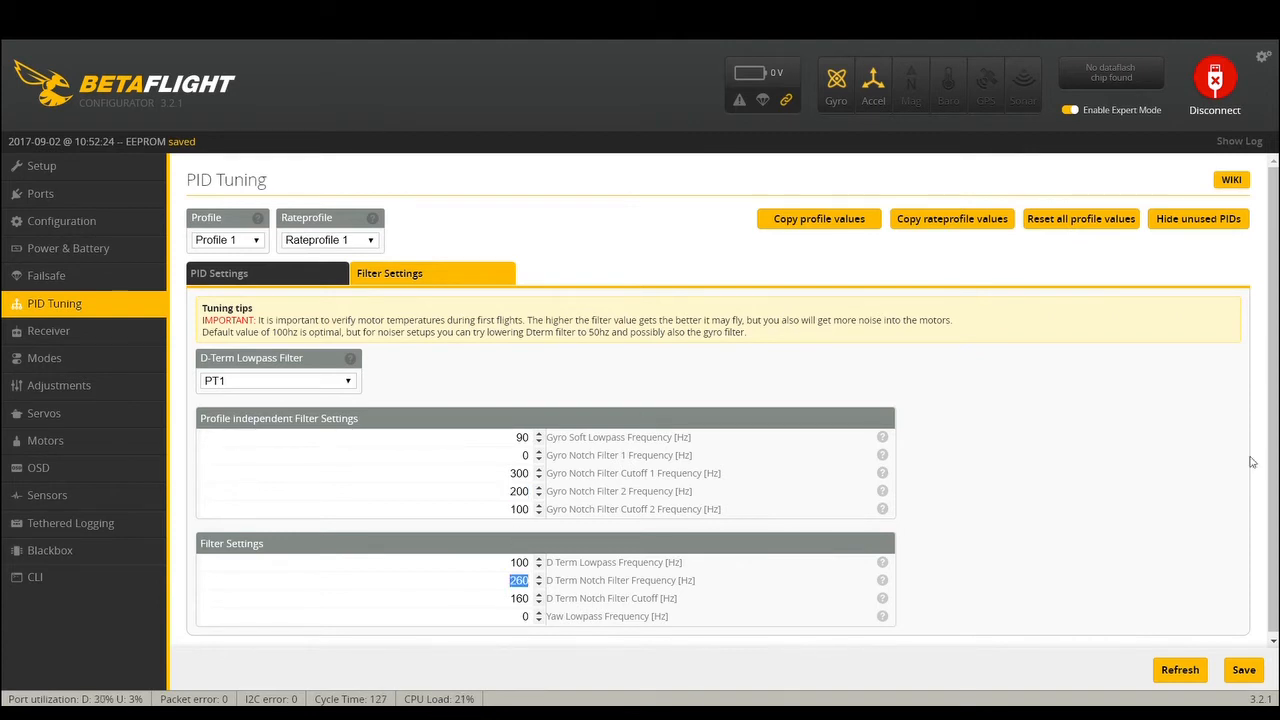
mouse_move(488, 486)
type("0")
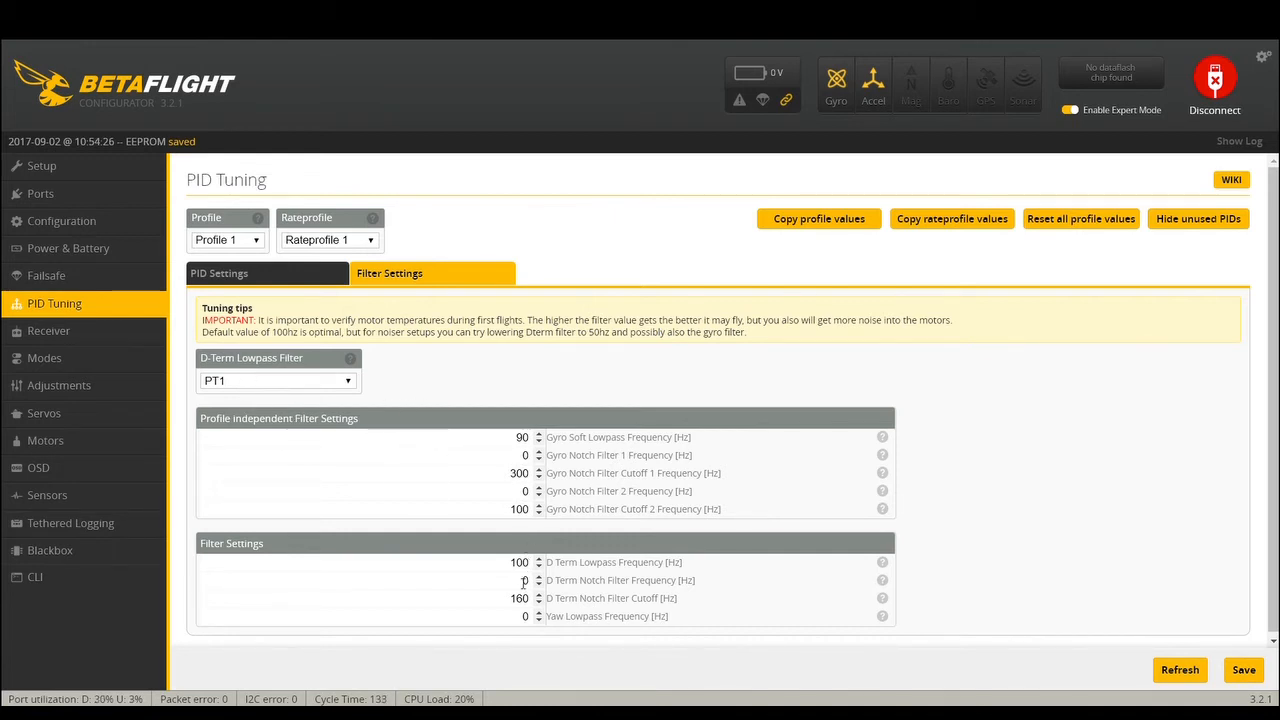
mouse_move(240, 408)
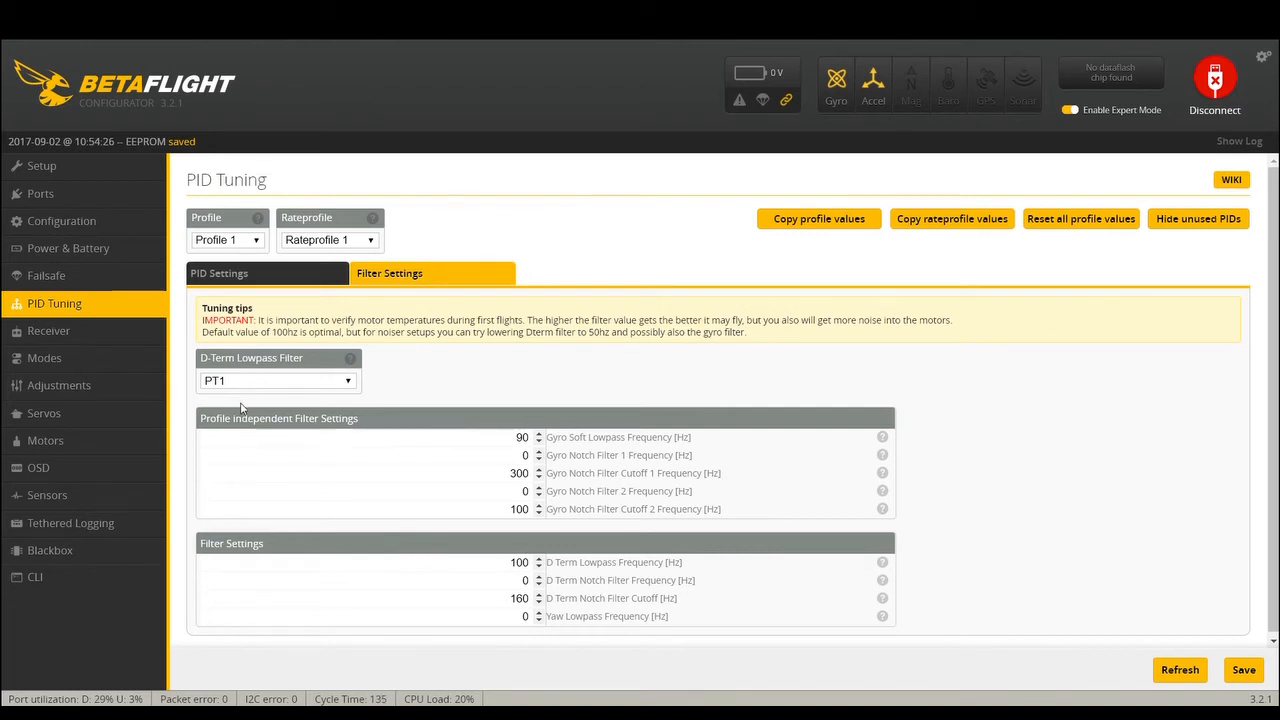
mouse_move(268, 390)
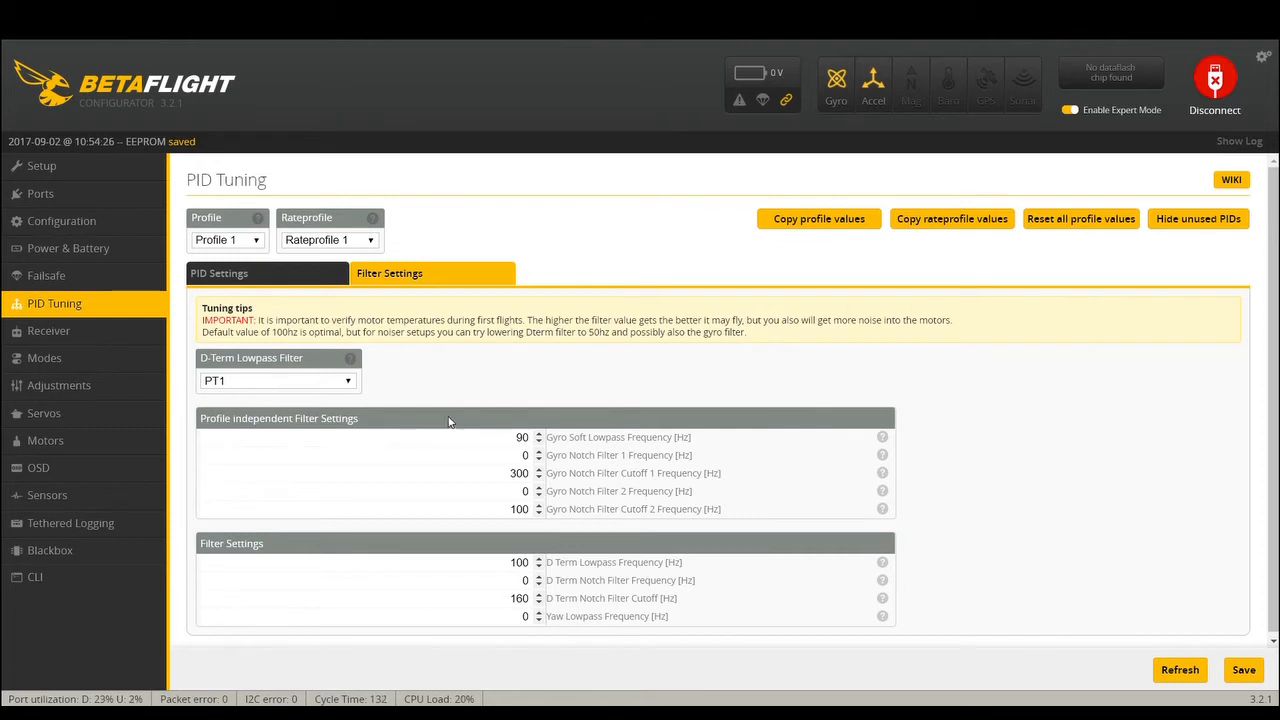
mouse_move(610, 590)
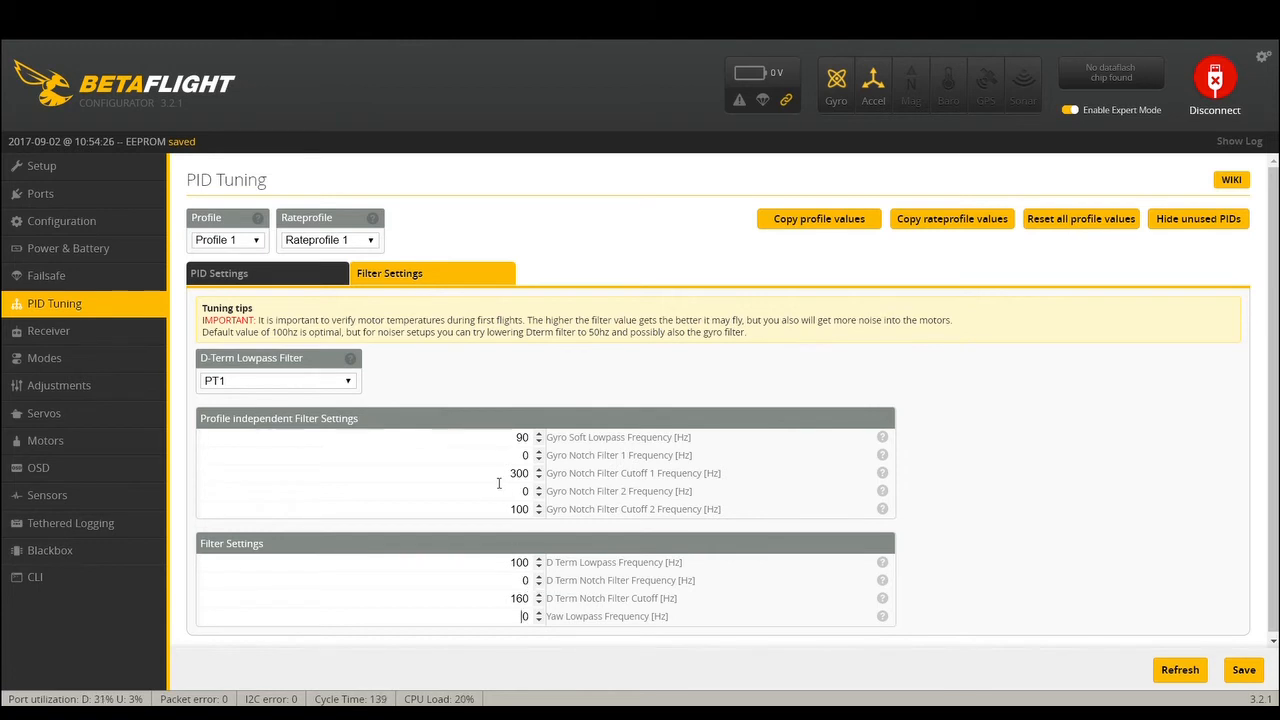
mouse_move(848, 444)
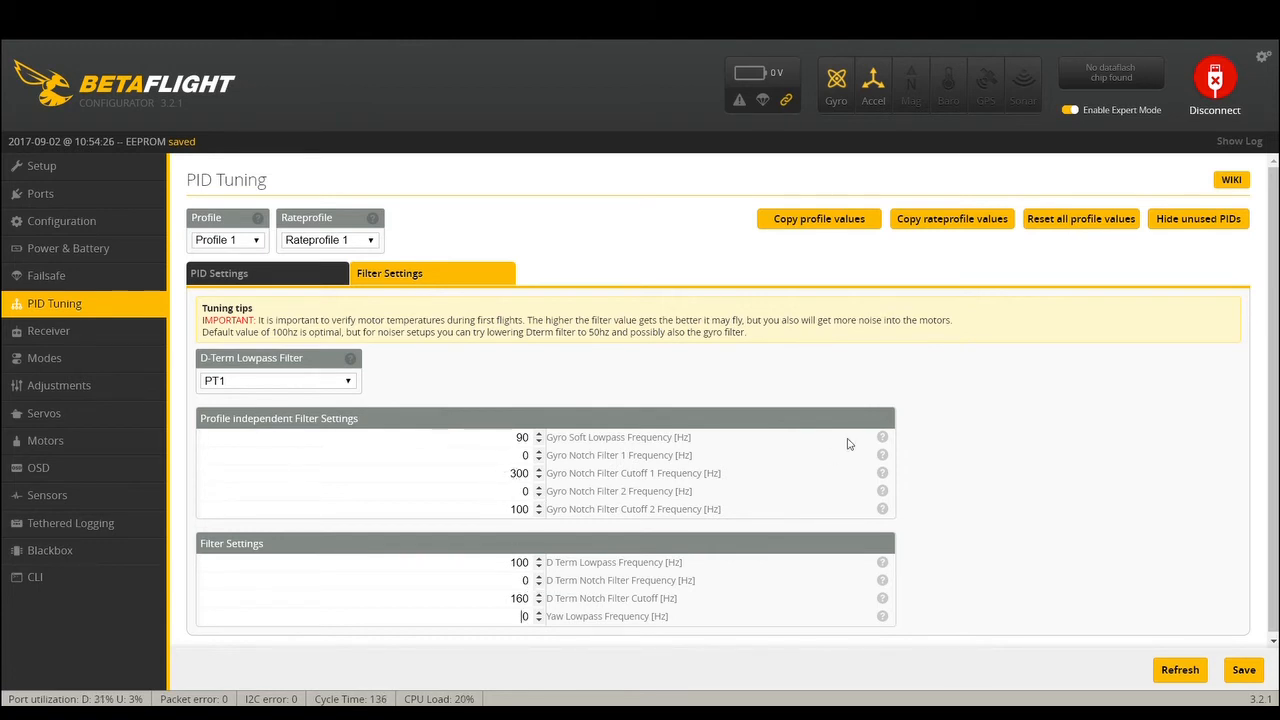
mouse_move(472, 292)
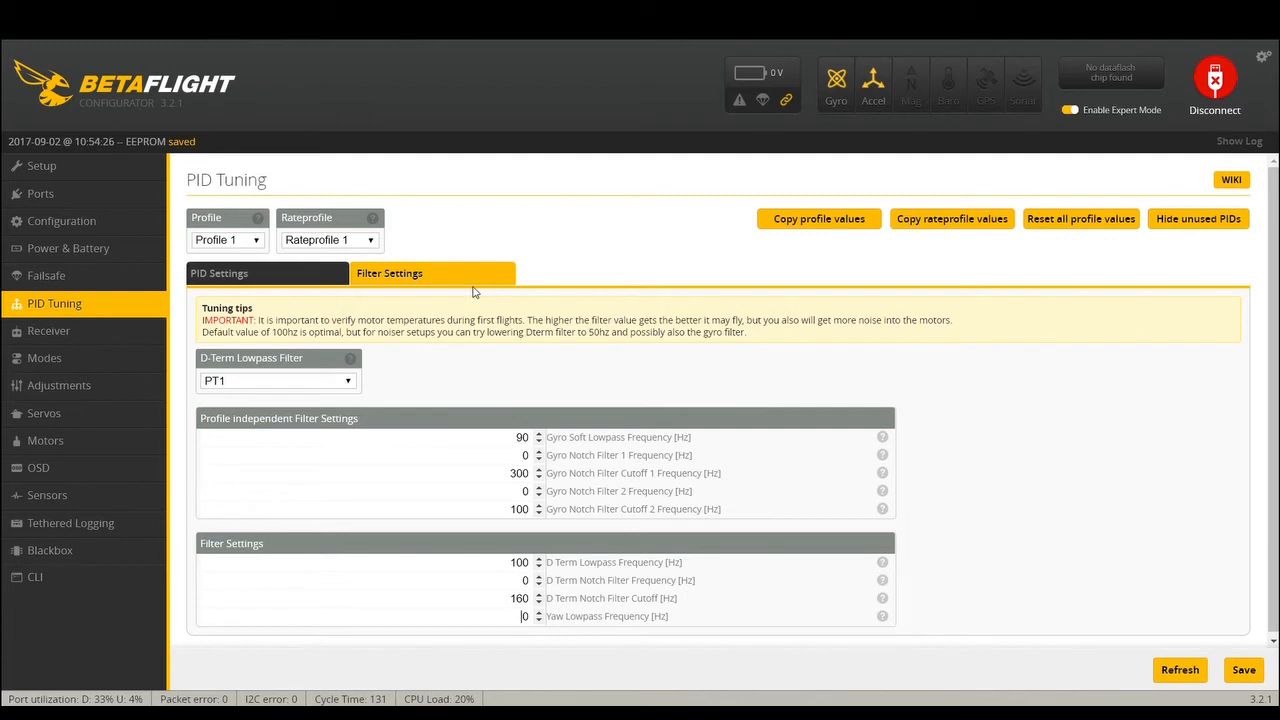
mouse_move(280, 384)
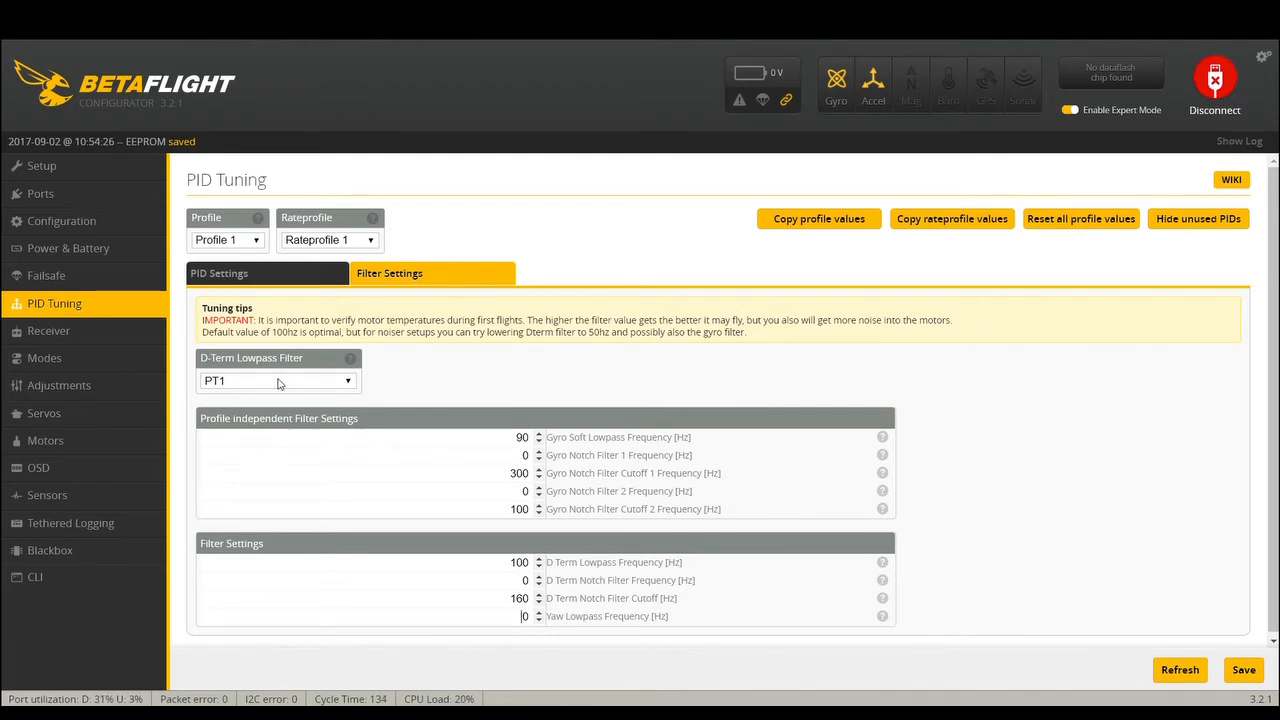
mouse_move(564, 466)
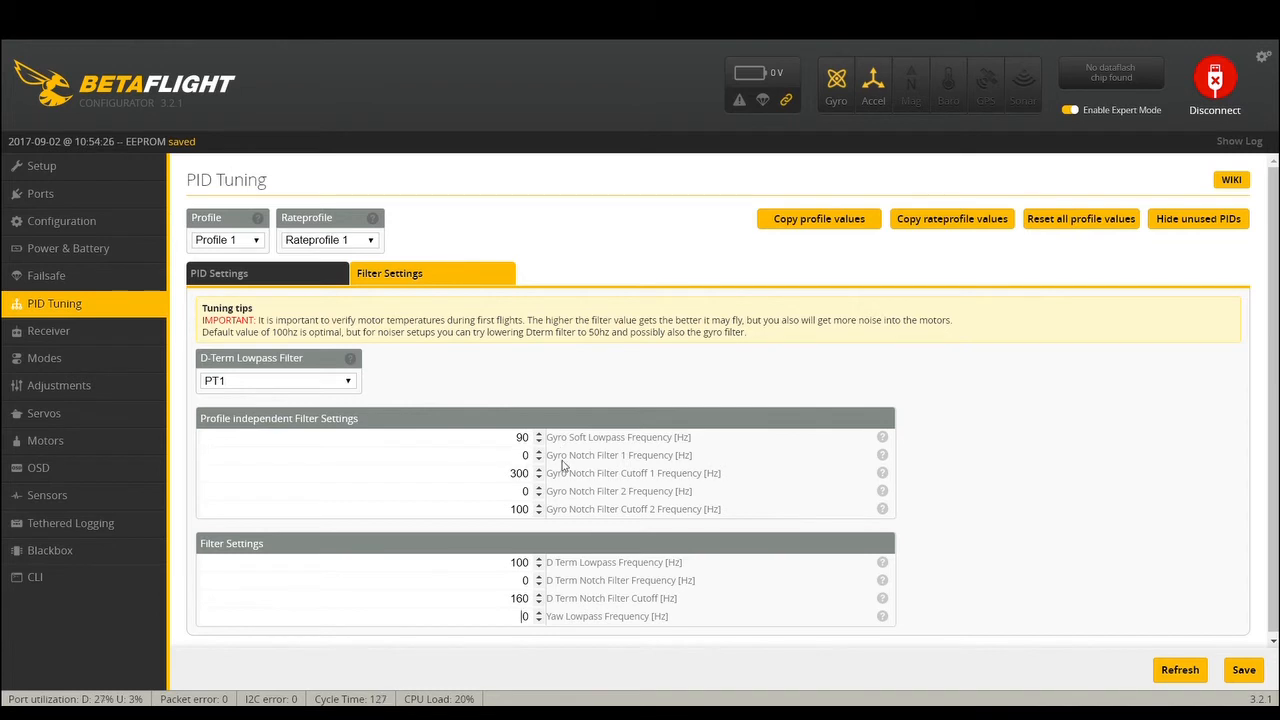
mouse_move(48, 276)
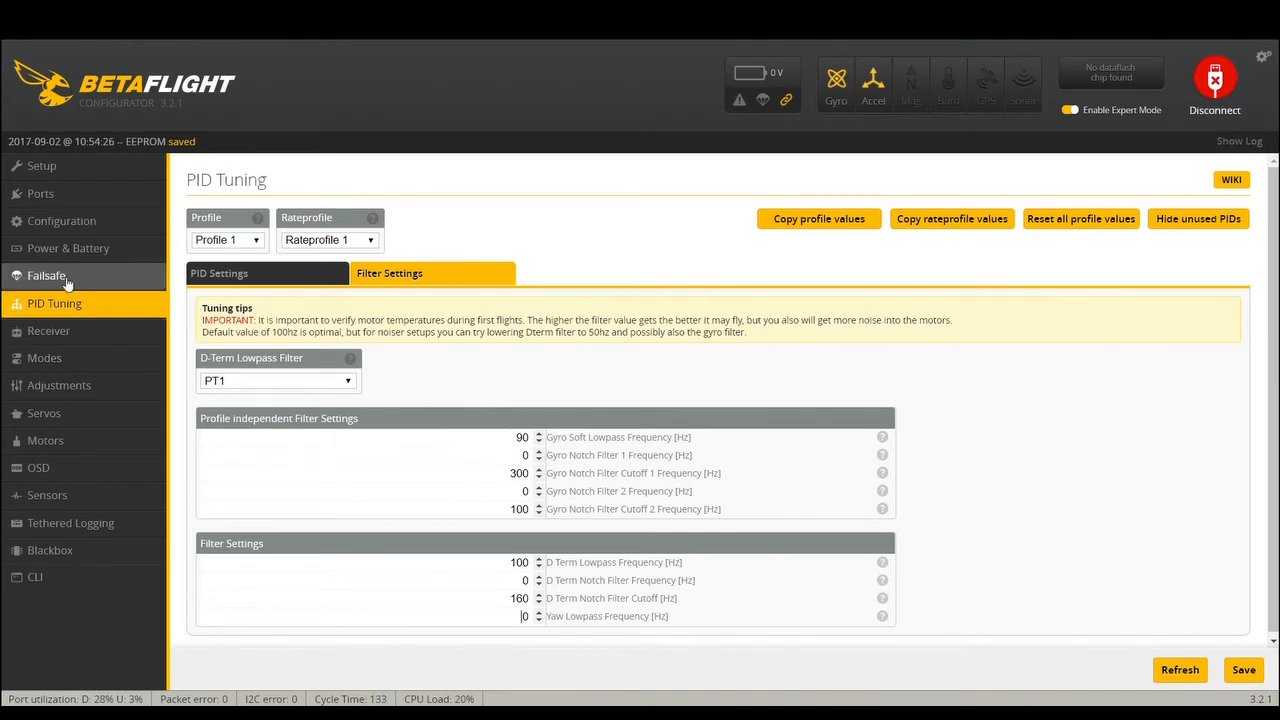
mouse_move(446, 486)
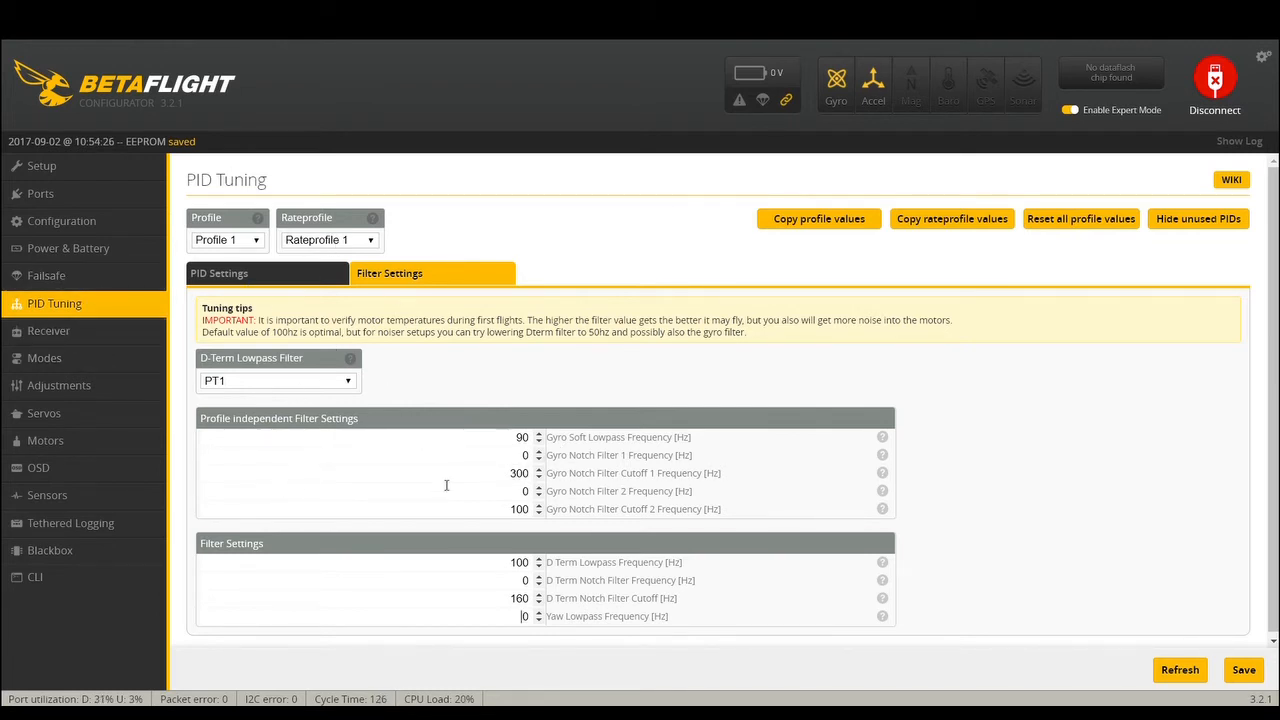
- Glance at the Configuration page, then return to the PID Settings table in PID Tuning
left_click(220, 272)
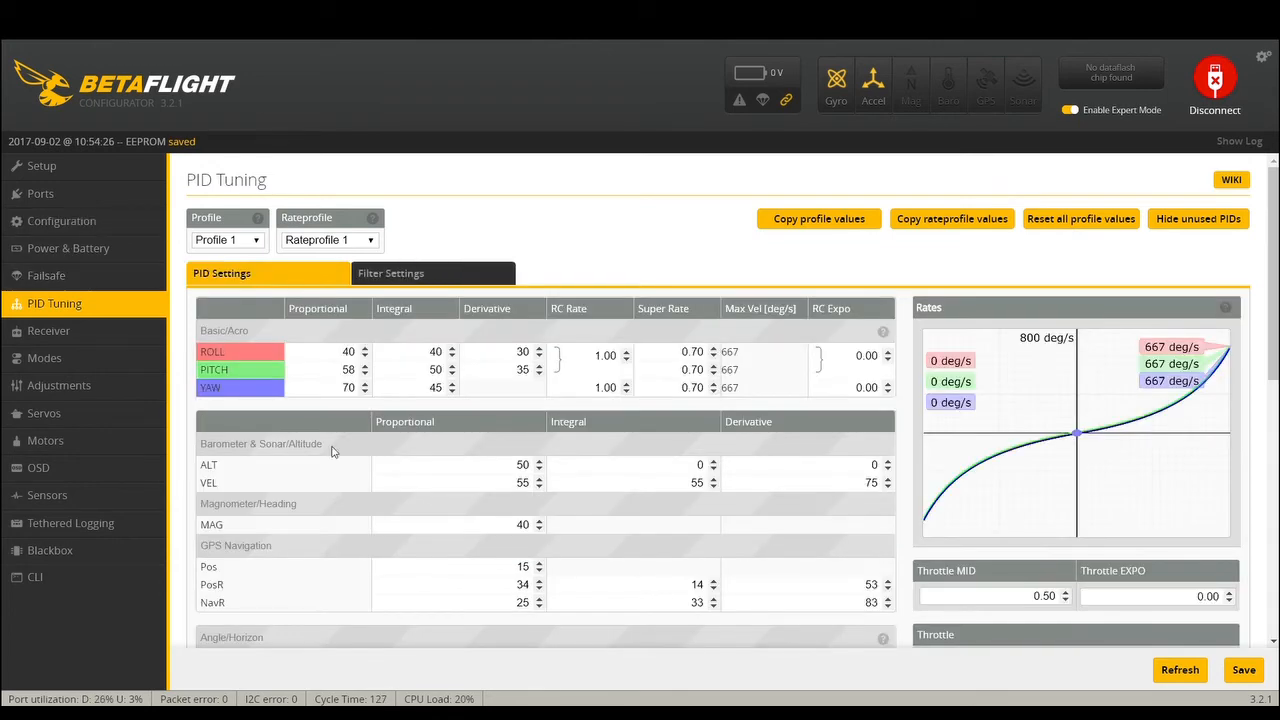
left_click(390, 272)
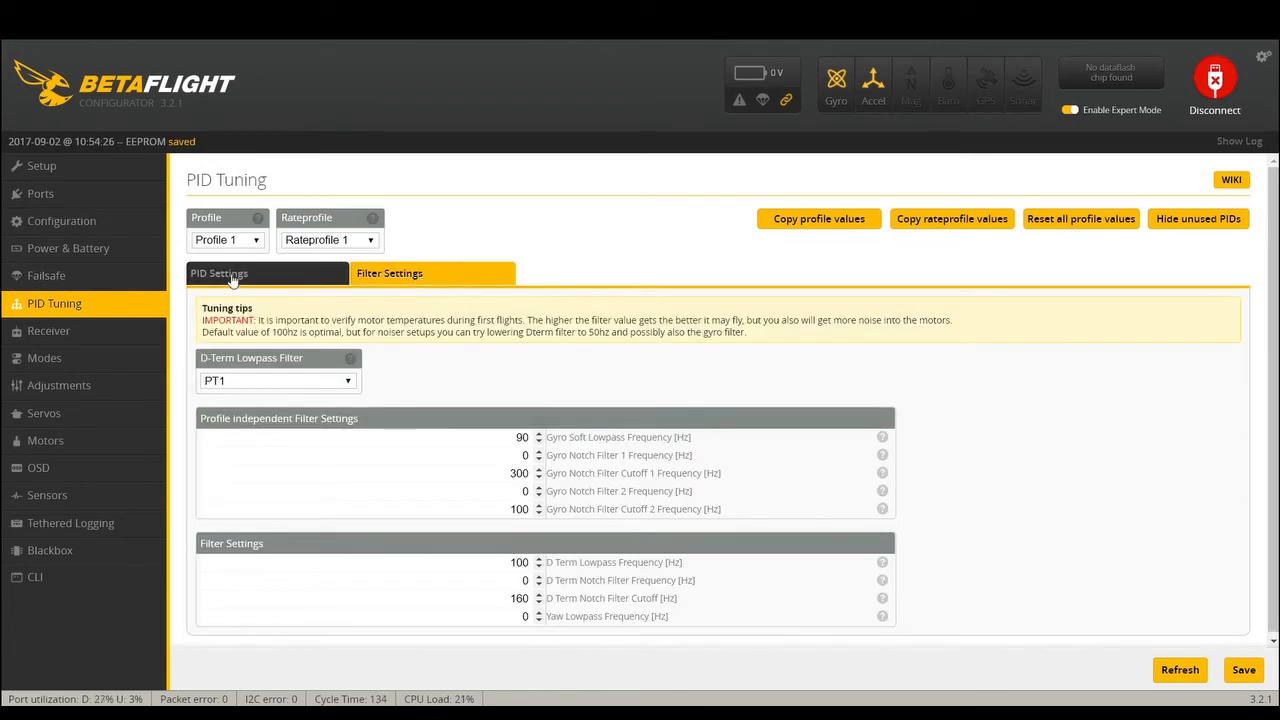
left_click(60, 220)
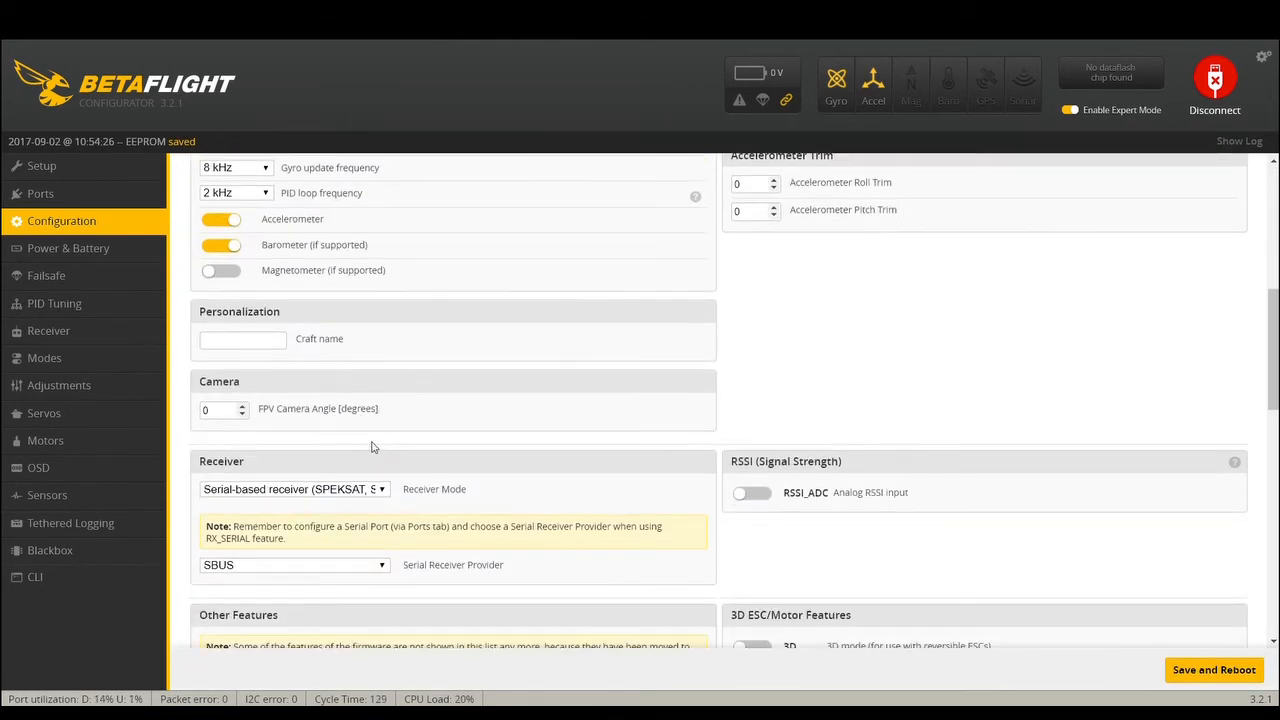
scroll("down", 3)
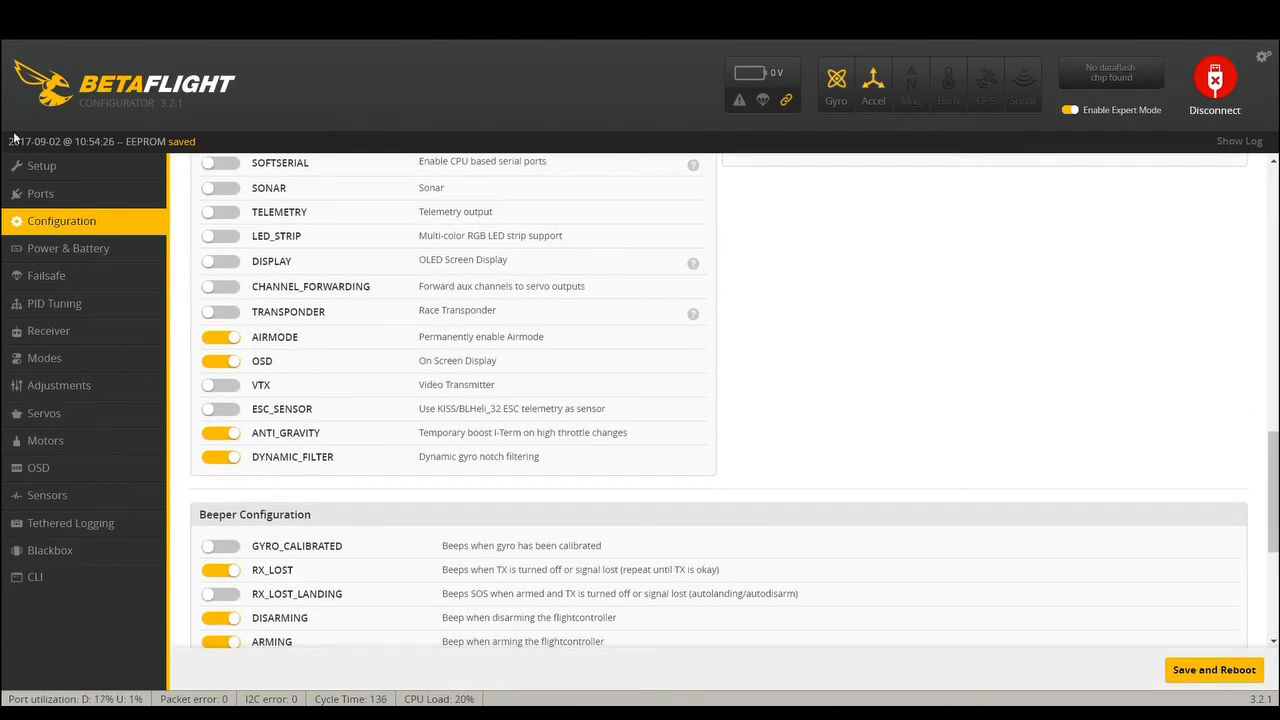
left_click(54, 304)
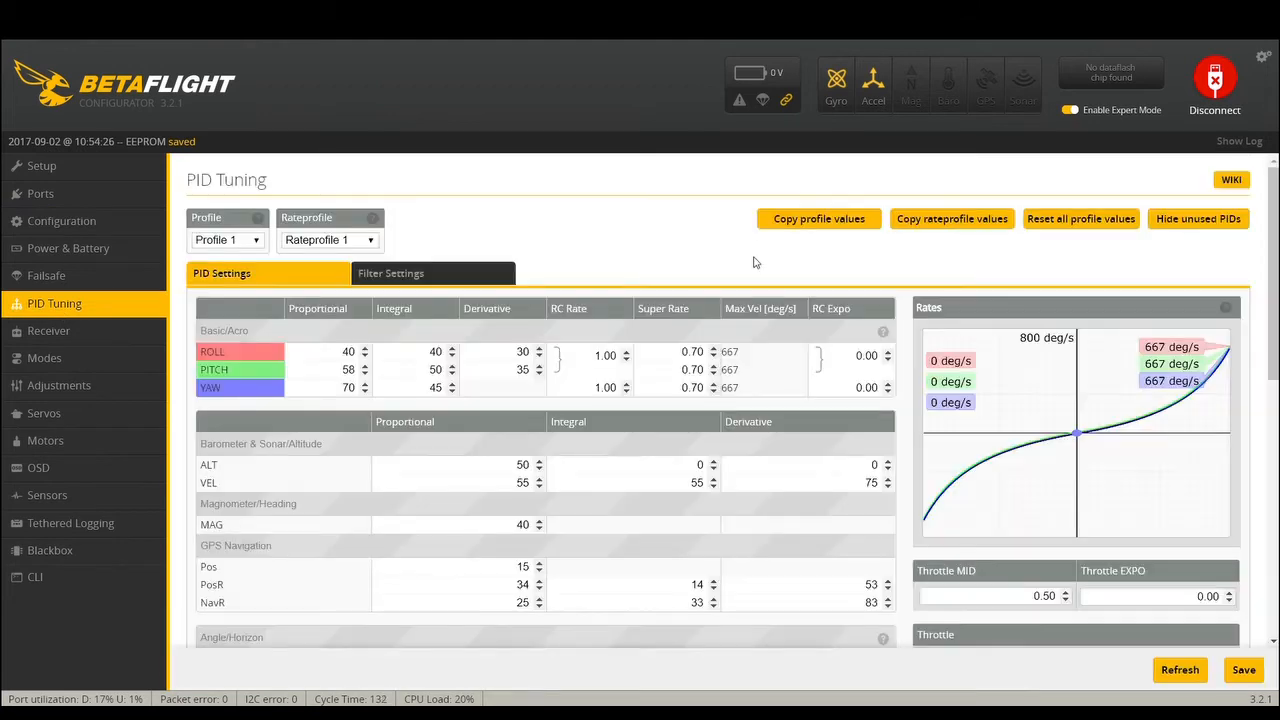
mouse_move(416, 276)
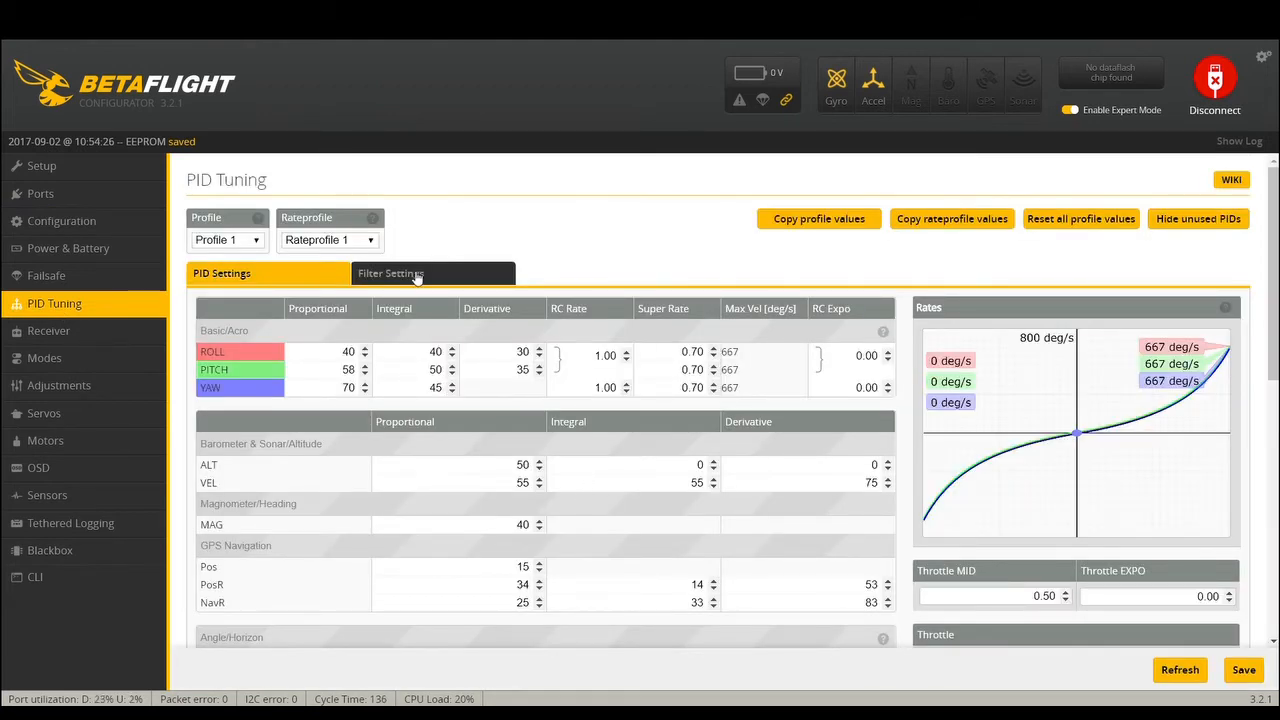
mouse_move(384, 356)
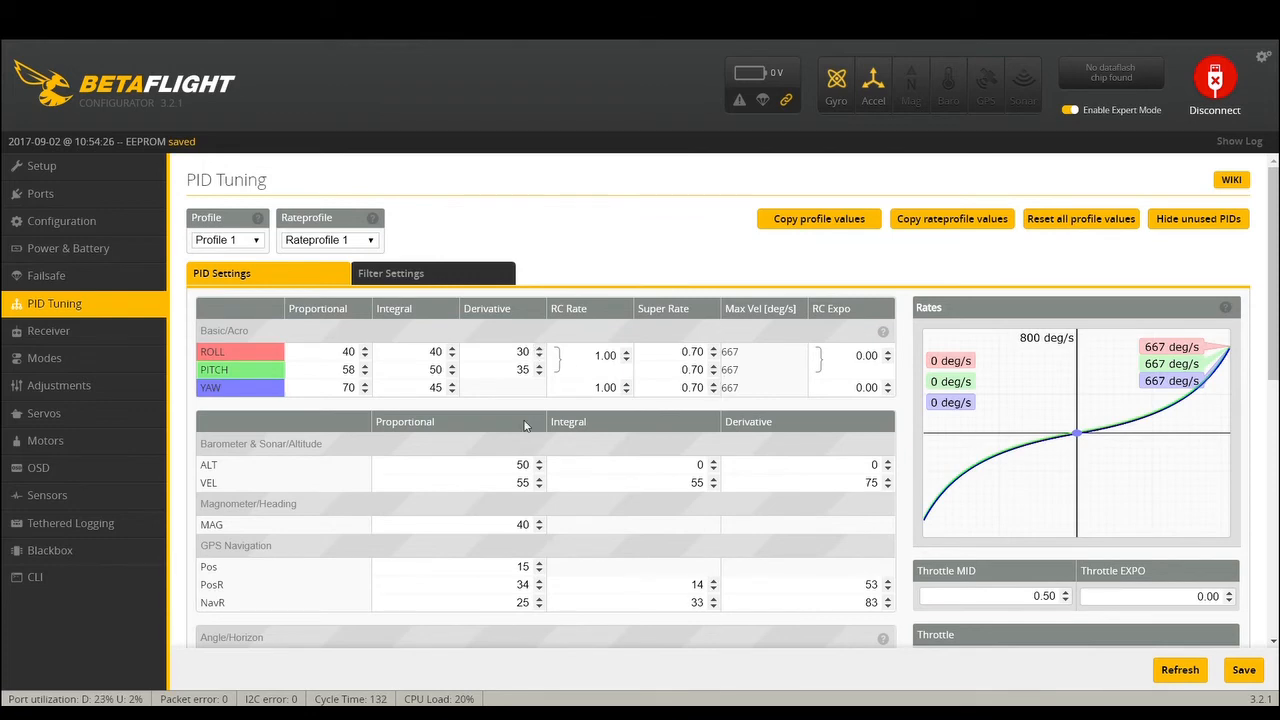
- Set the D setpoint weight to 0.6 and begin editing Anti Gravity Gain toward 7.0
scroll("down", 3)
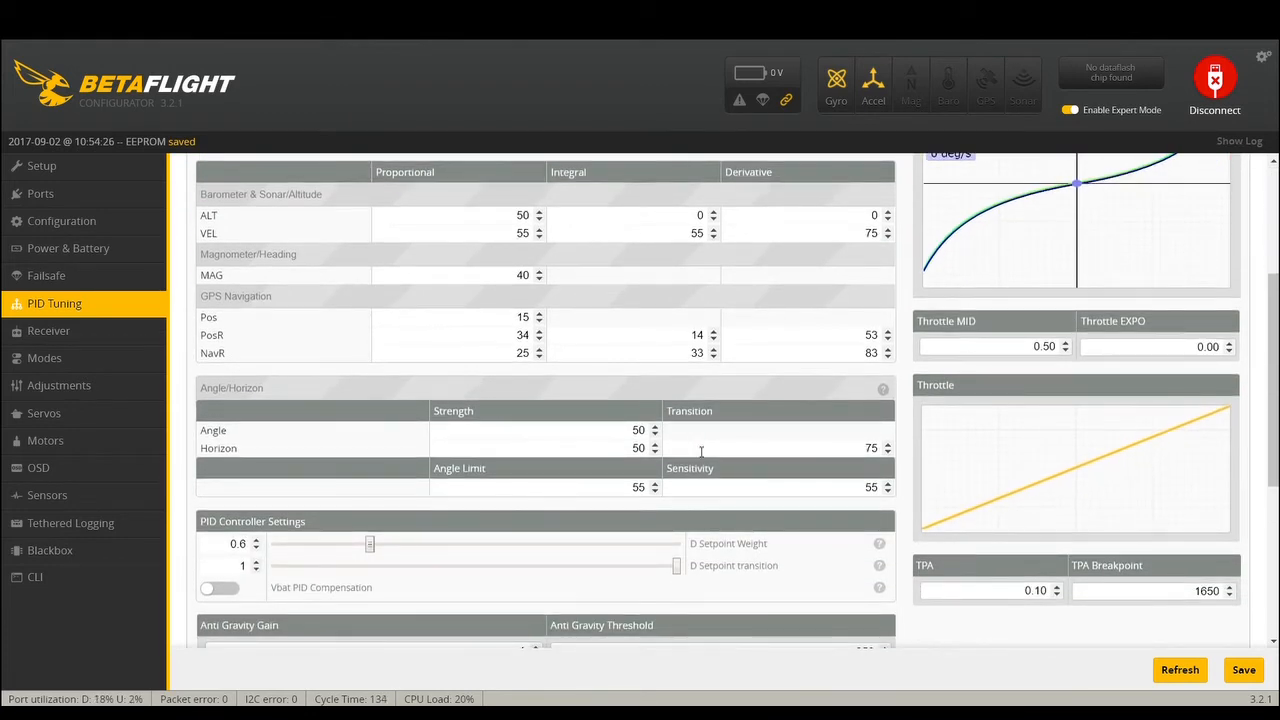
scroll("down", 3)
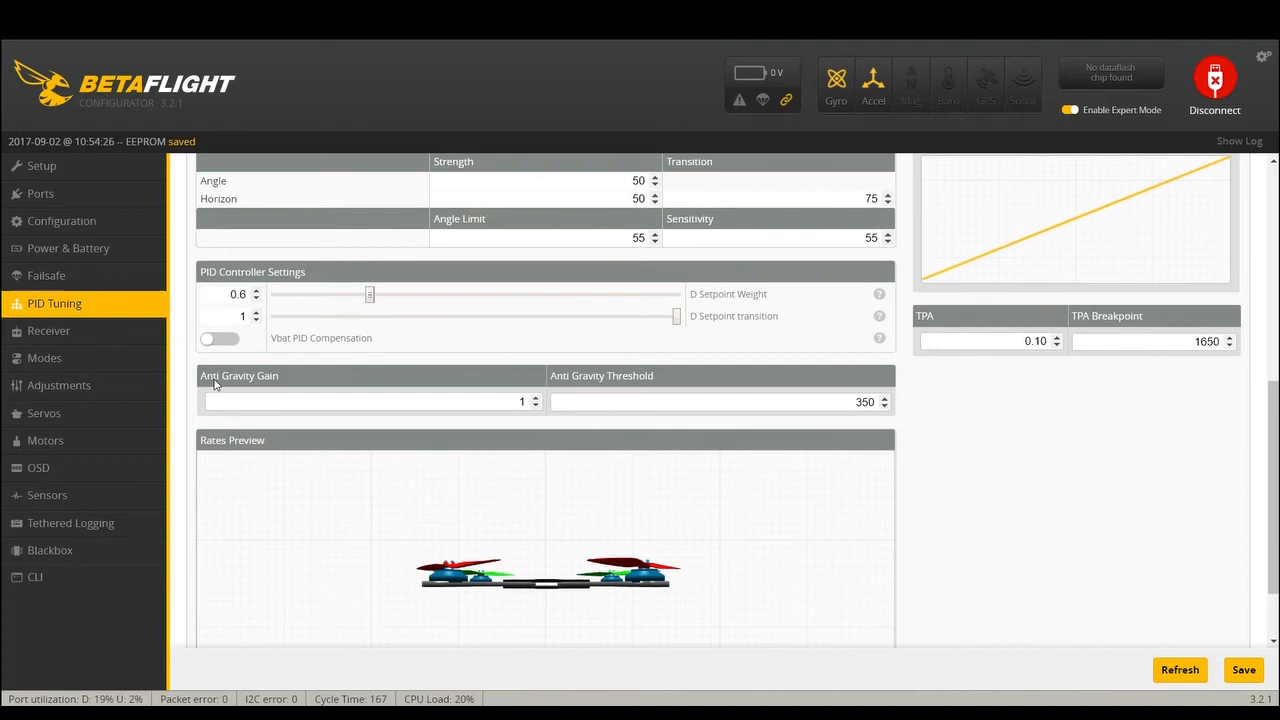
left_click(520, 400)
type("7")
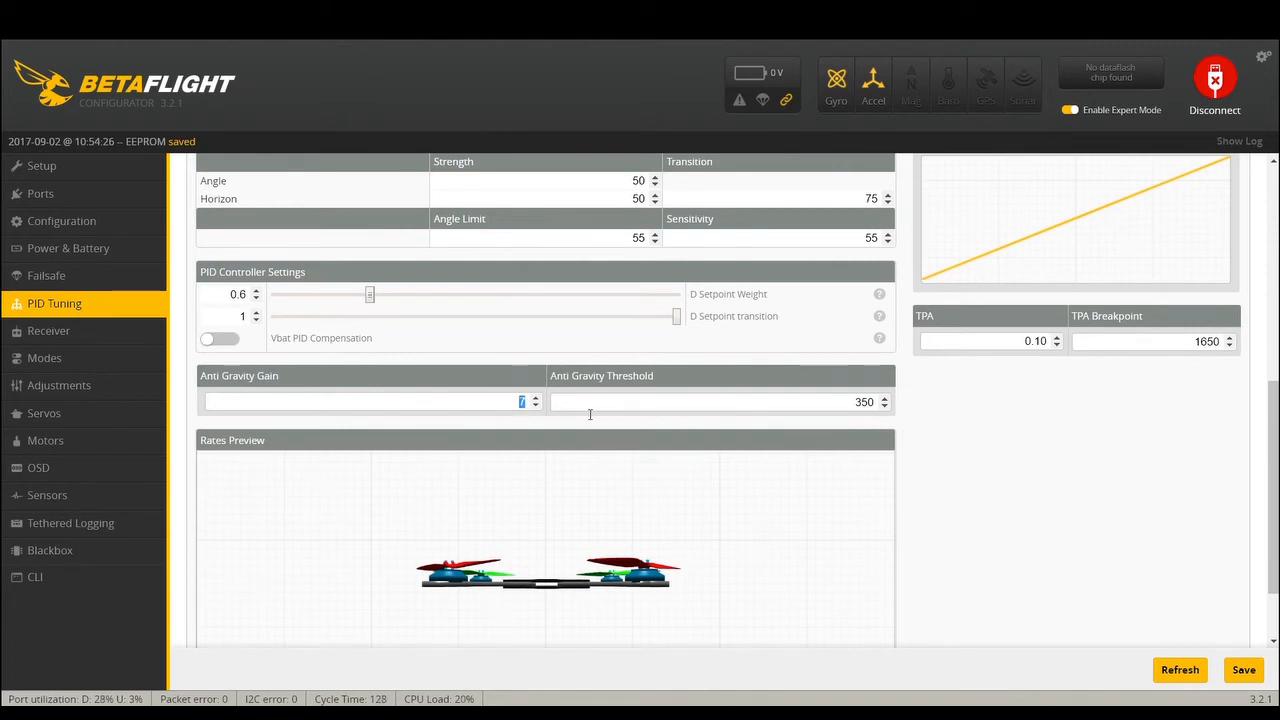
mouse_move(664, 438)
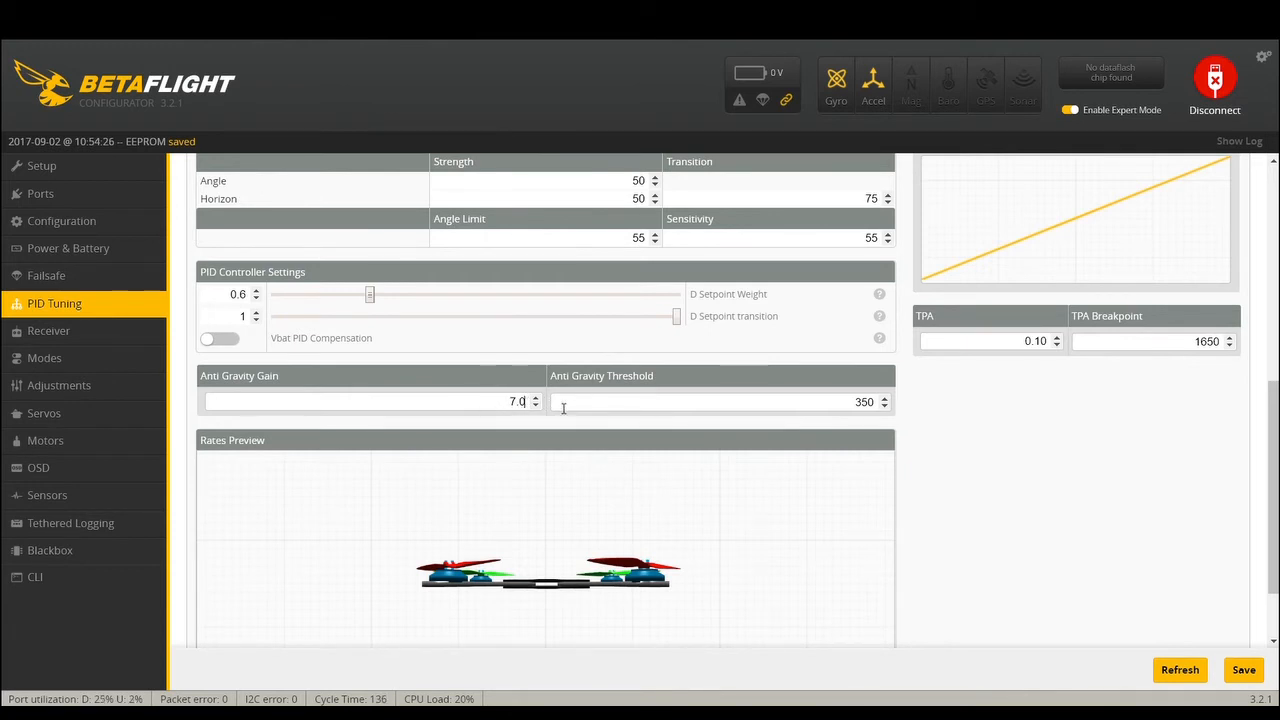
mouse_move(1220, 650)
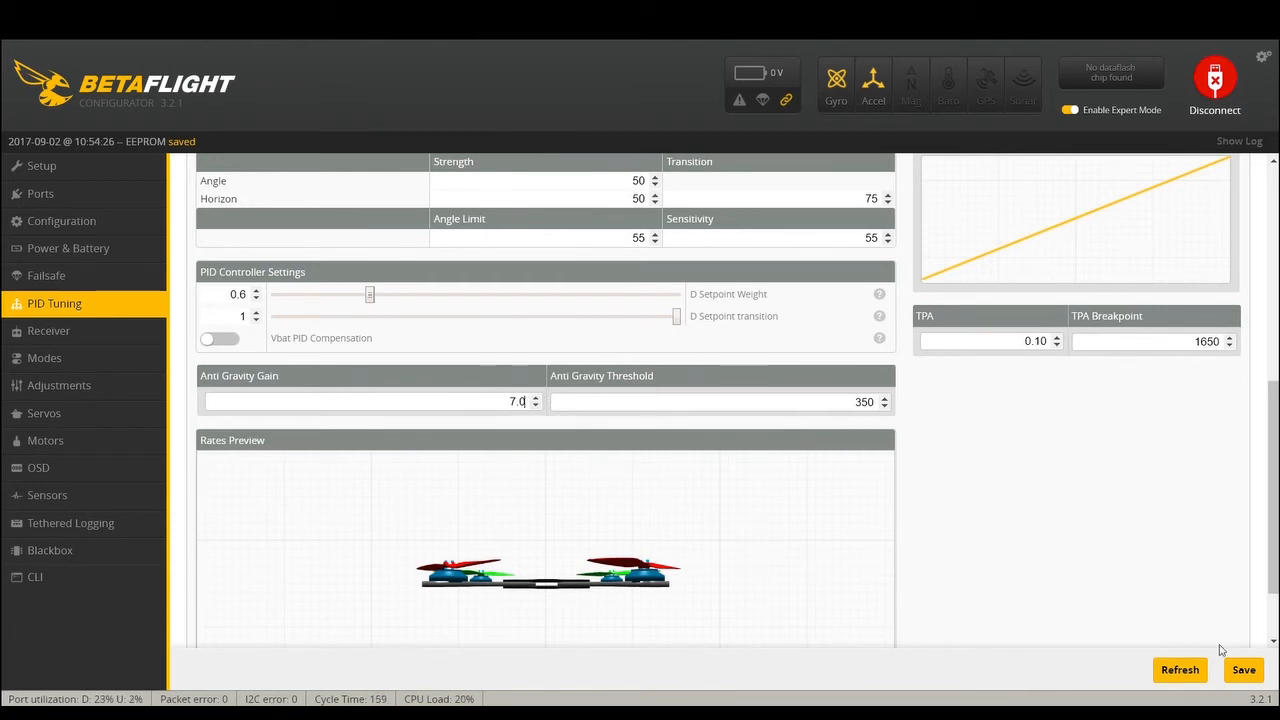
mouse_move(80, 356)
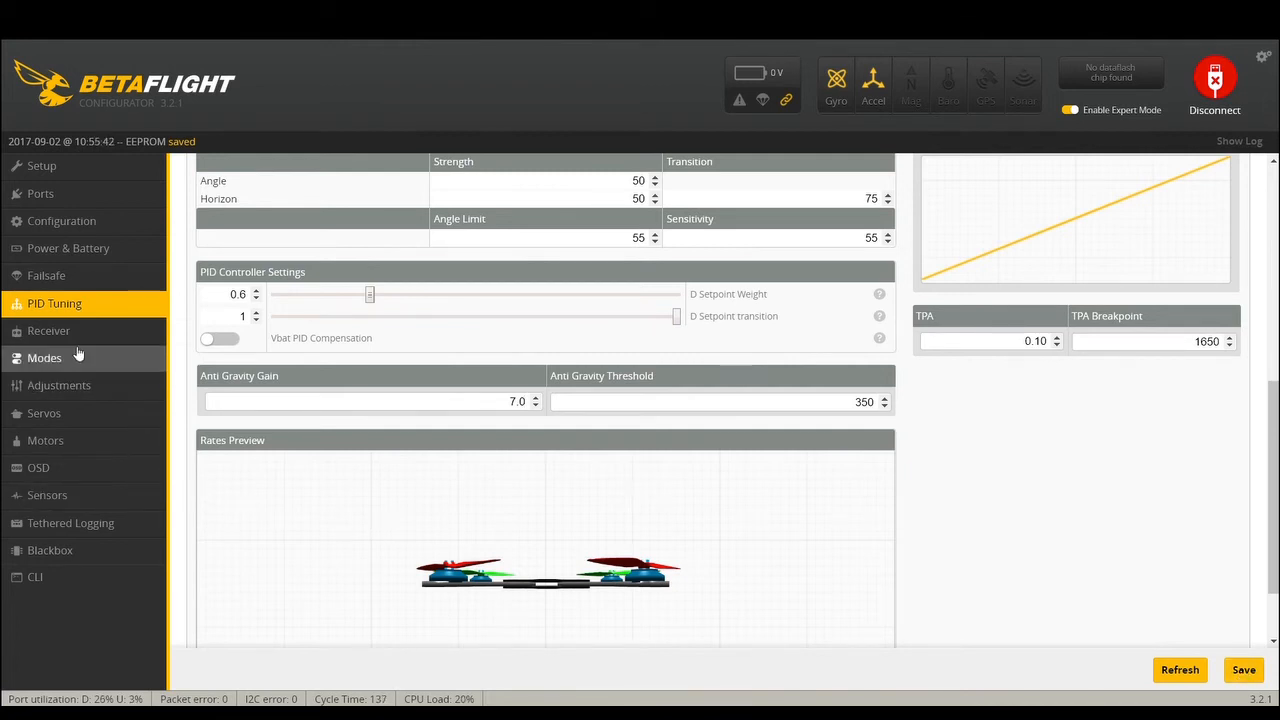
- Check the Receiver channel page, then look through the Modes list with no ranges assigned
left_click(48, 332)
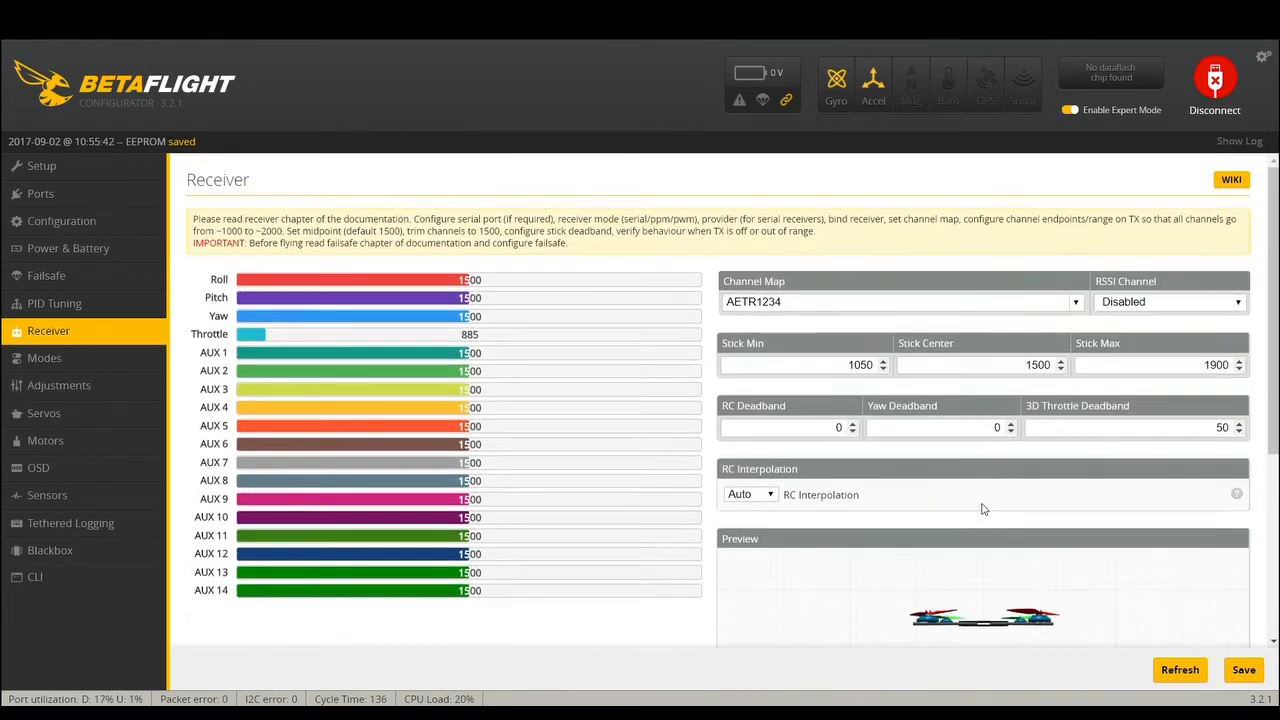
left_click(44, 356)
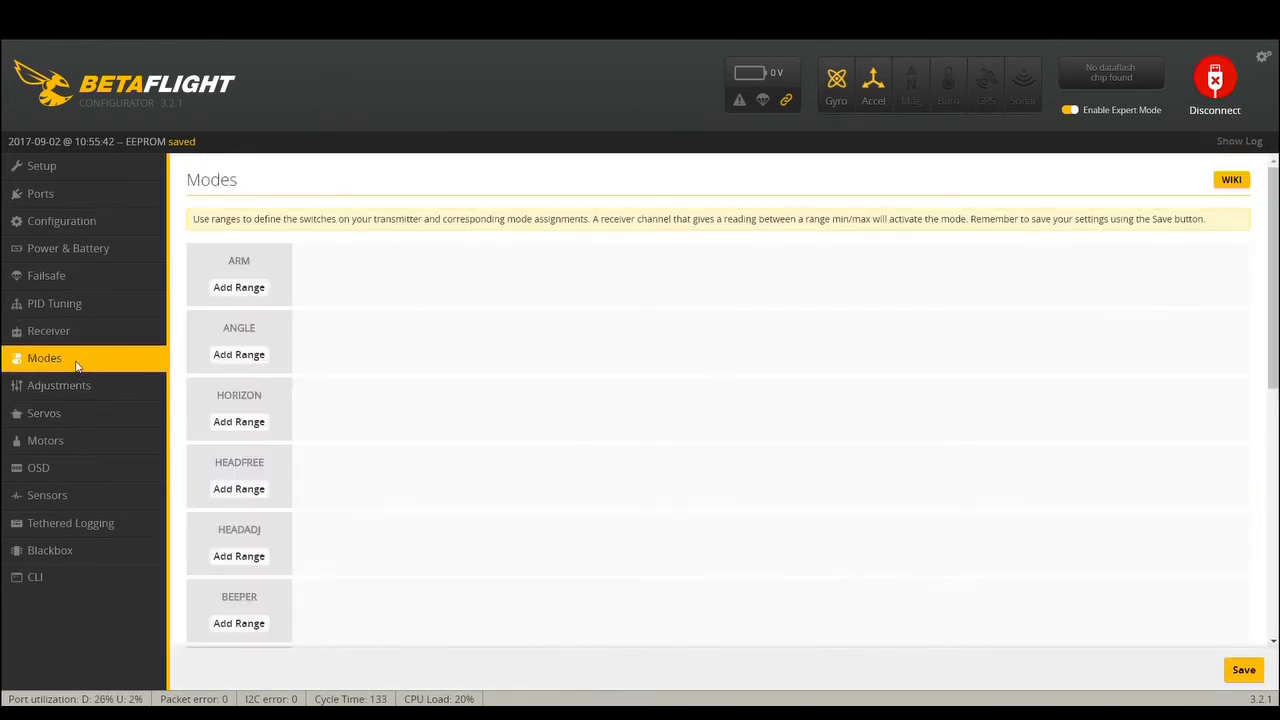
mouse_move(266, 396)
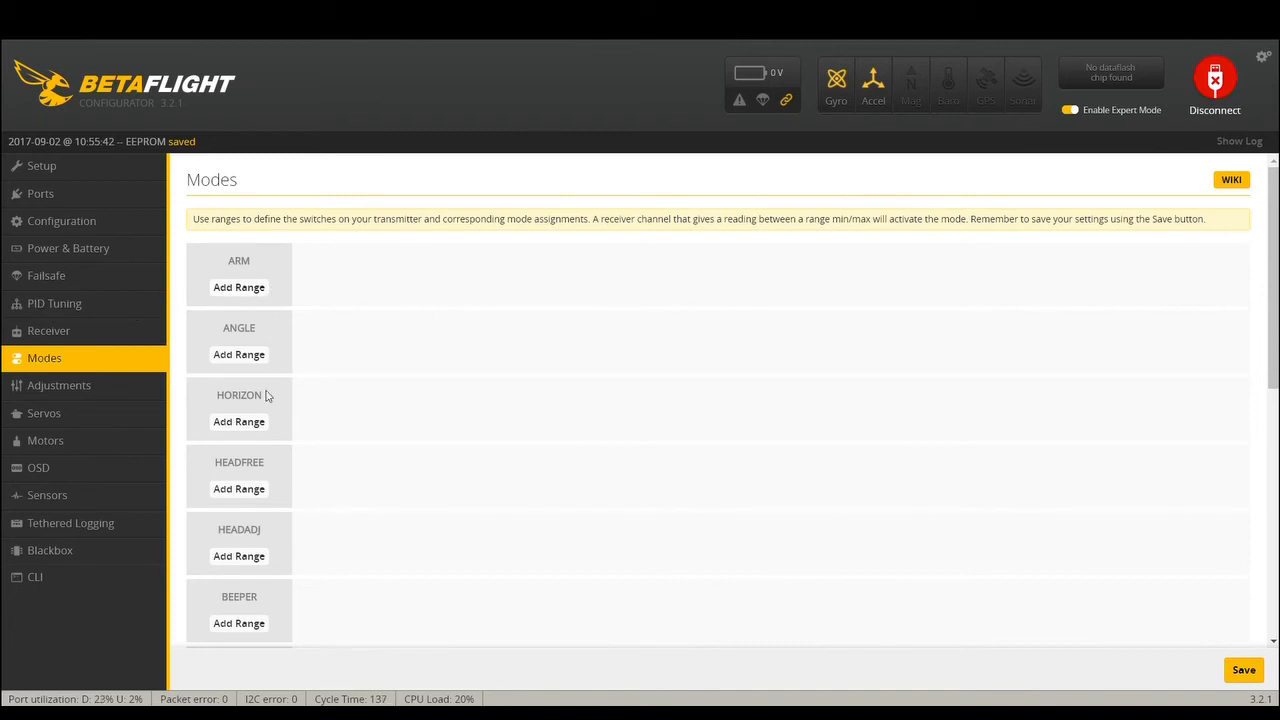
scroll("down", 3)
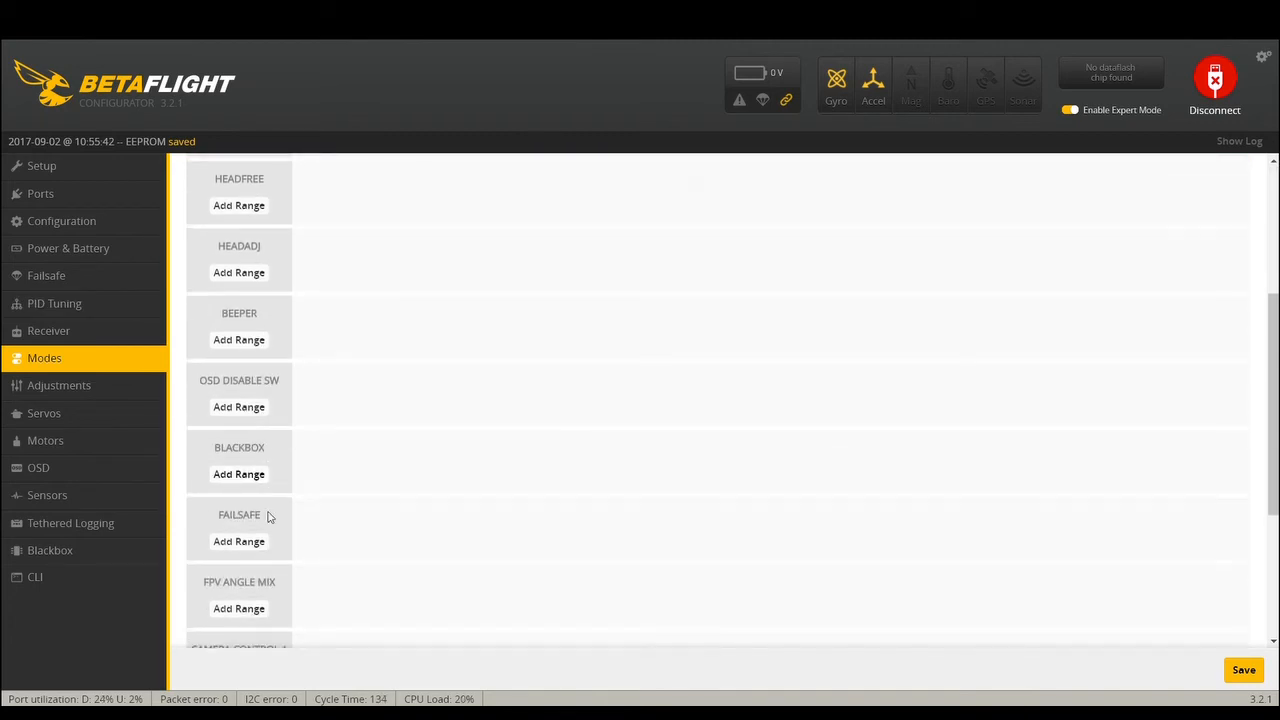
scroll("down", 3)
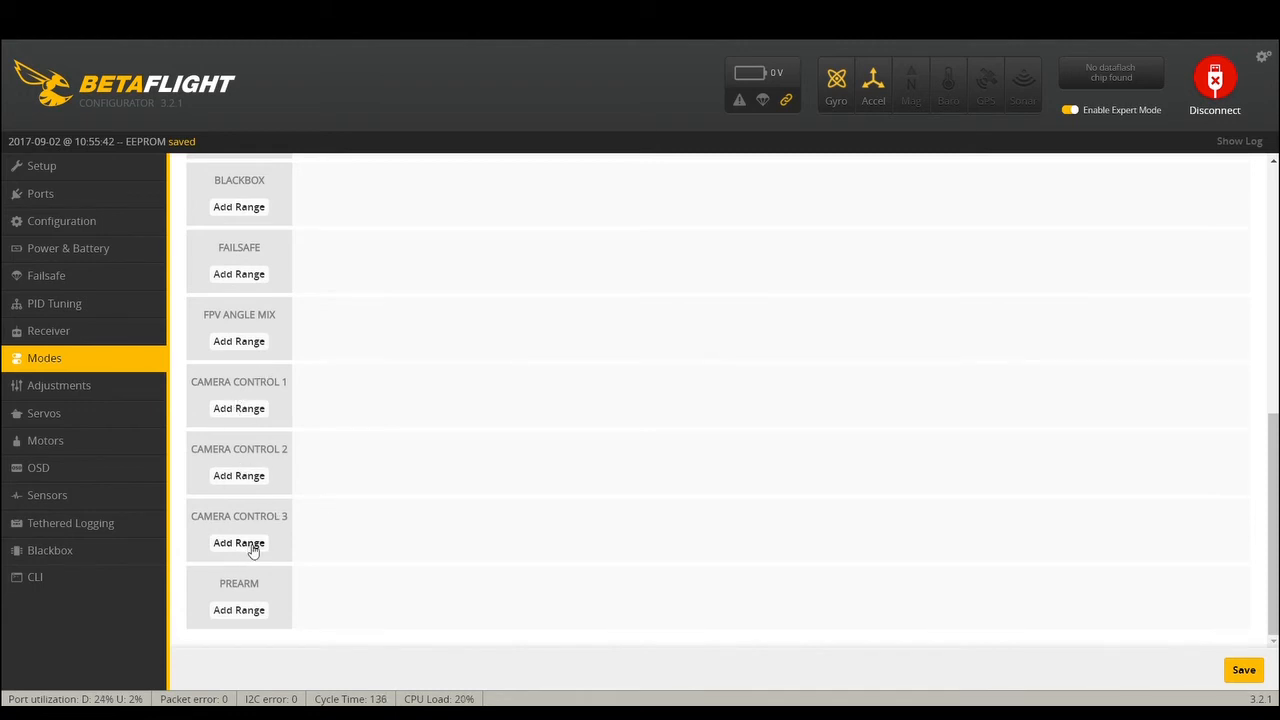
mouse_move(238, 538)
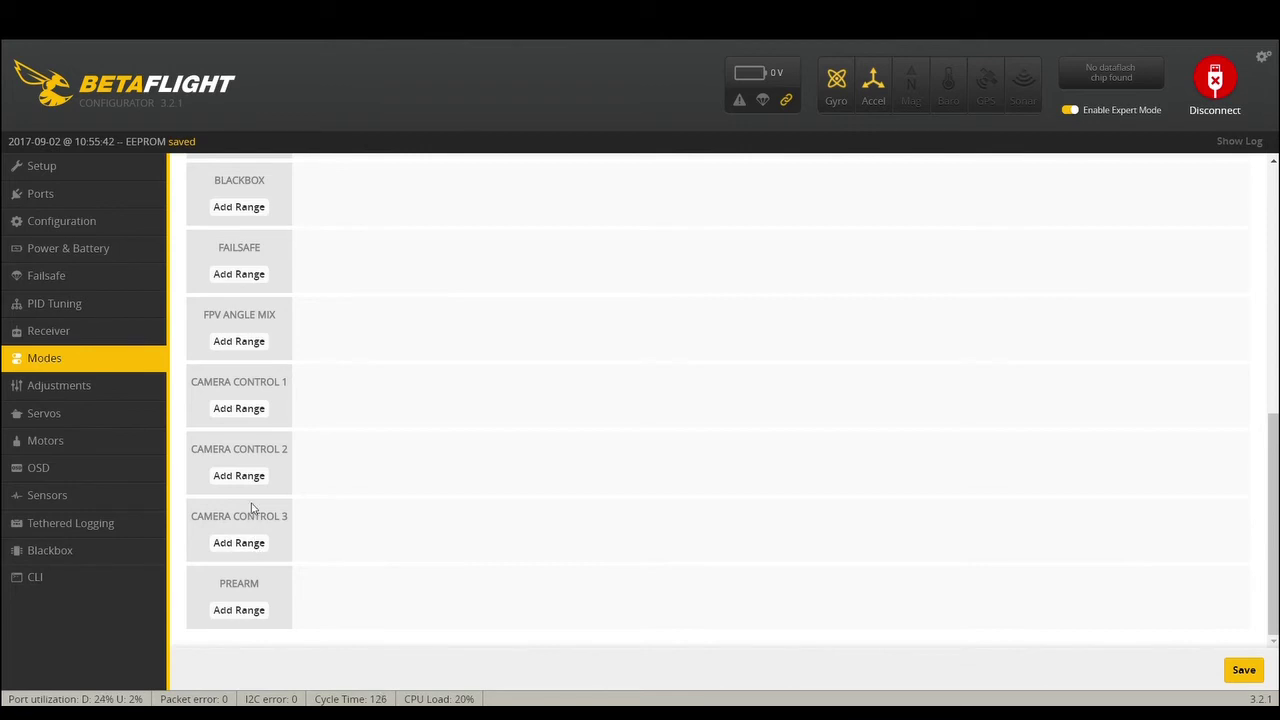
- Add a PREARM range on AUX 3 and an ARM range on AUX 2
left_click(240, 610)
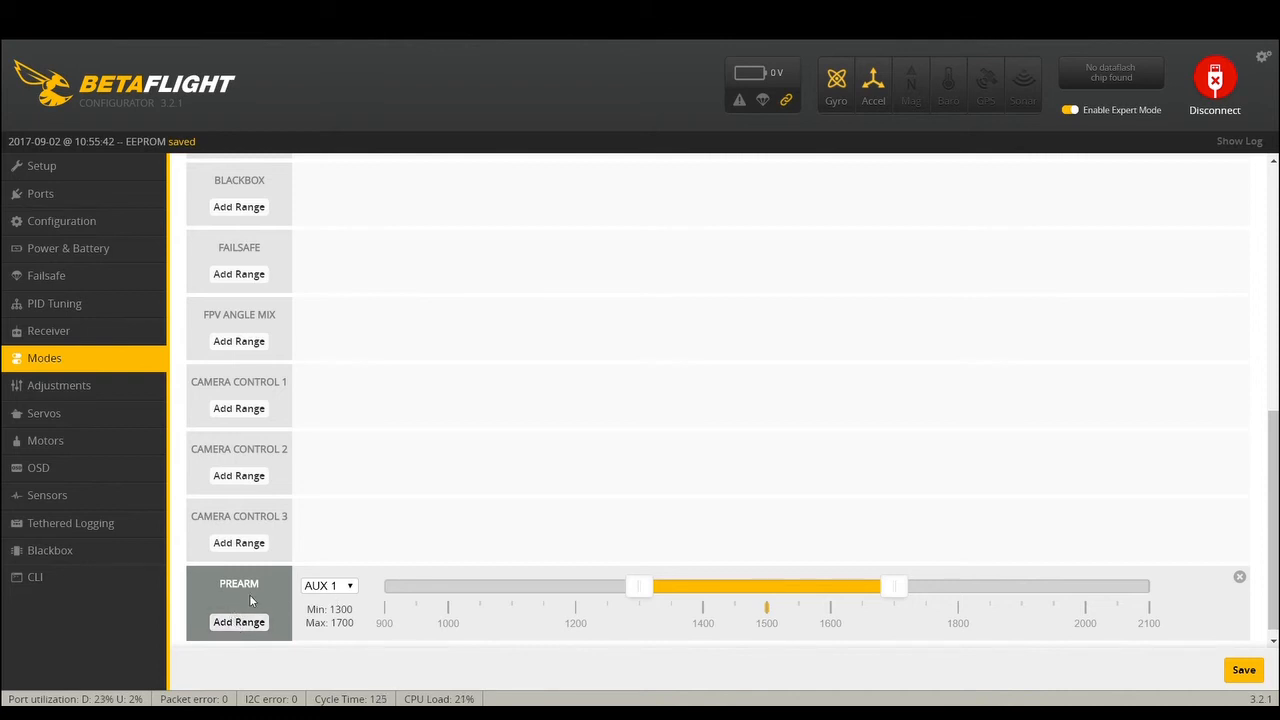
left_click(328, 584)
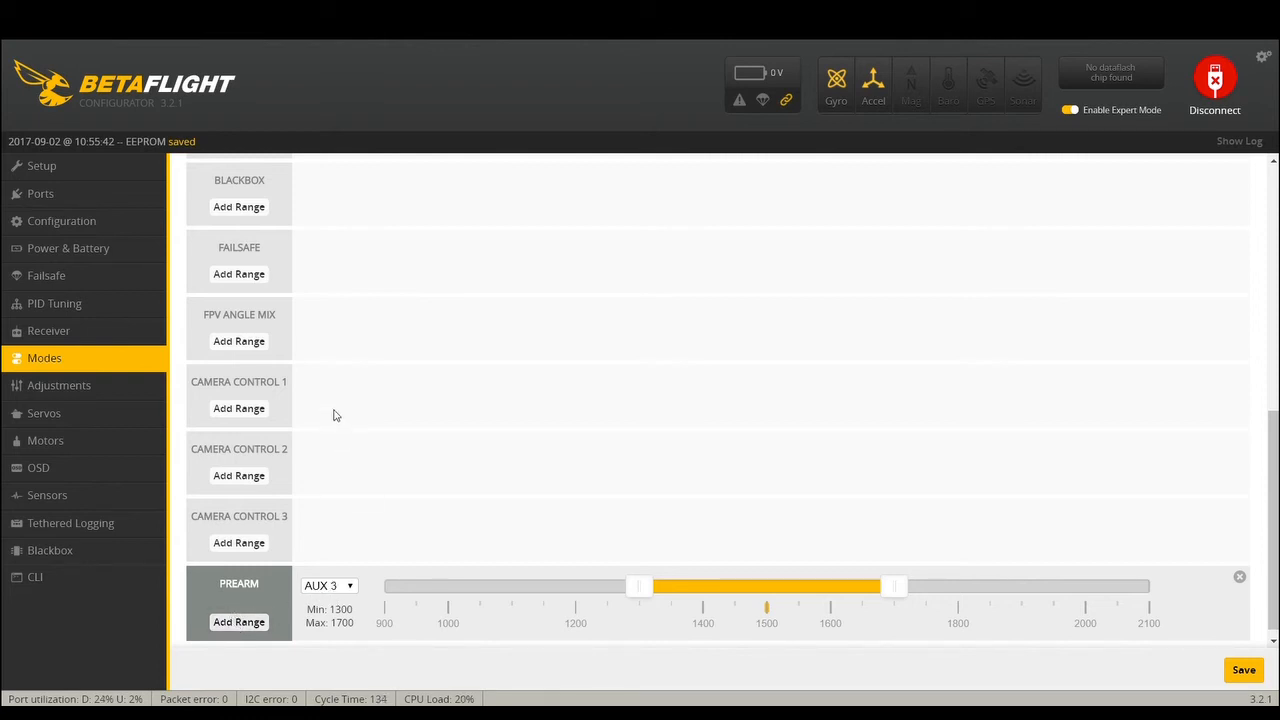
scroll("up", 3)
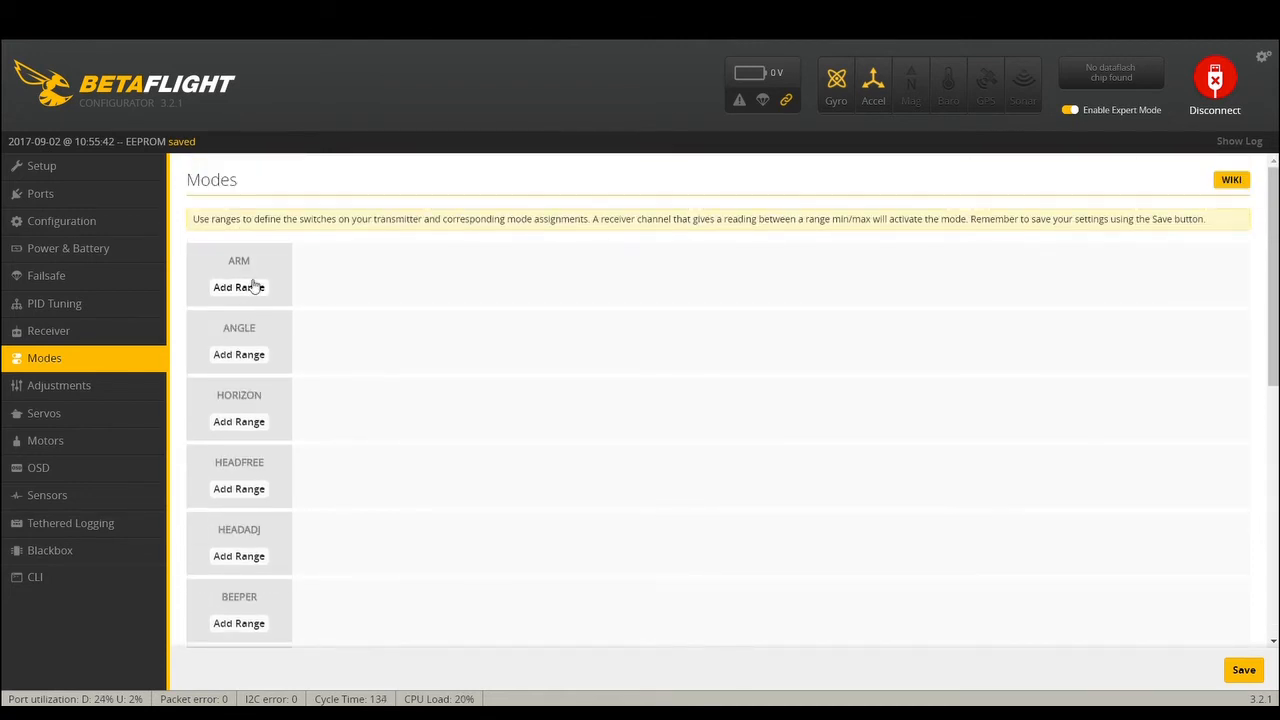
left_click(238, 288)
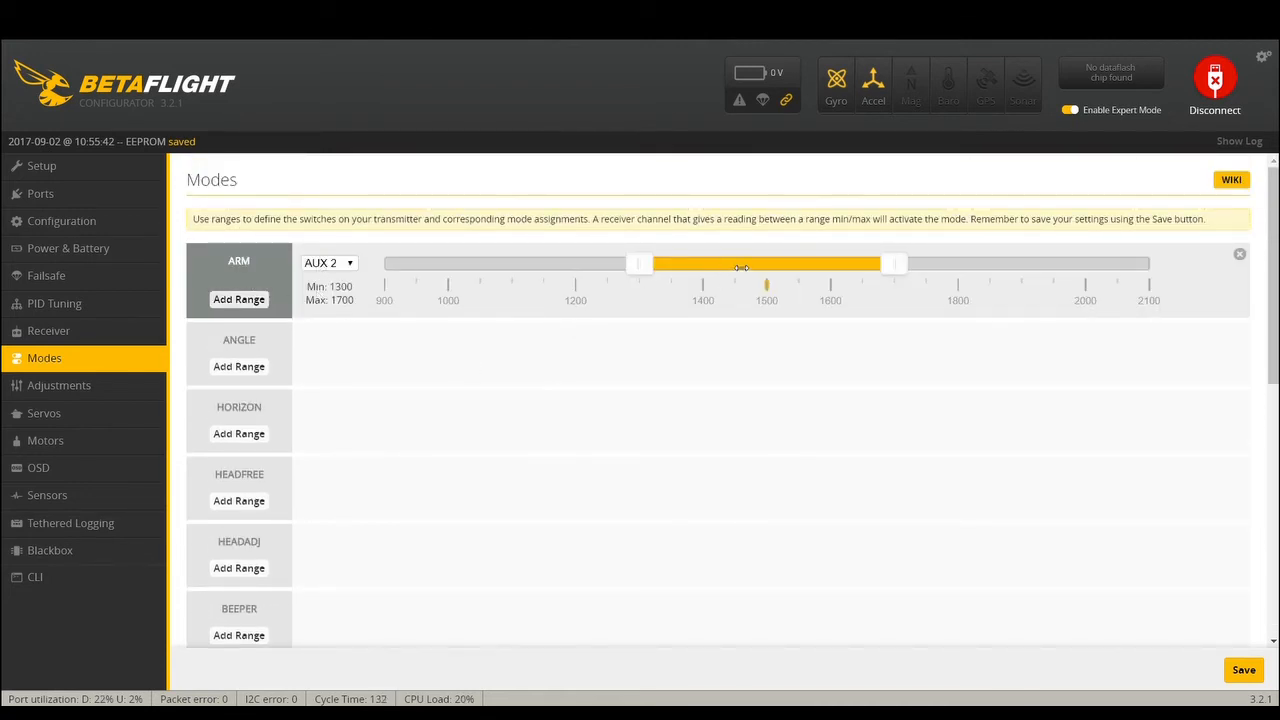
- Adjust both ARM and PREARM ranges to span 1700–2100
scroll("down", 3)
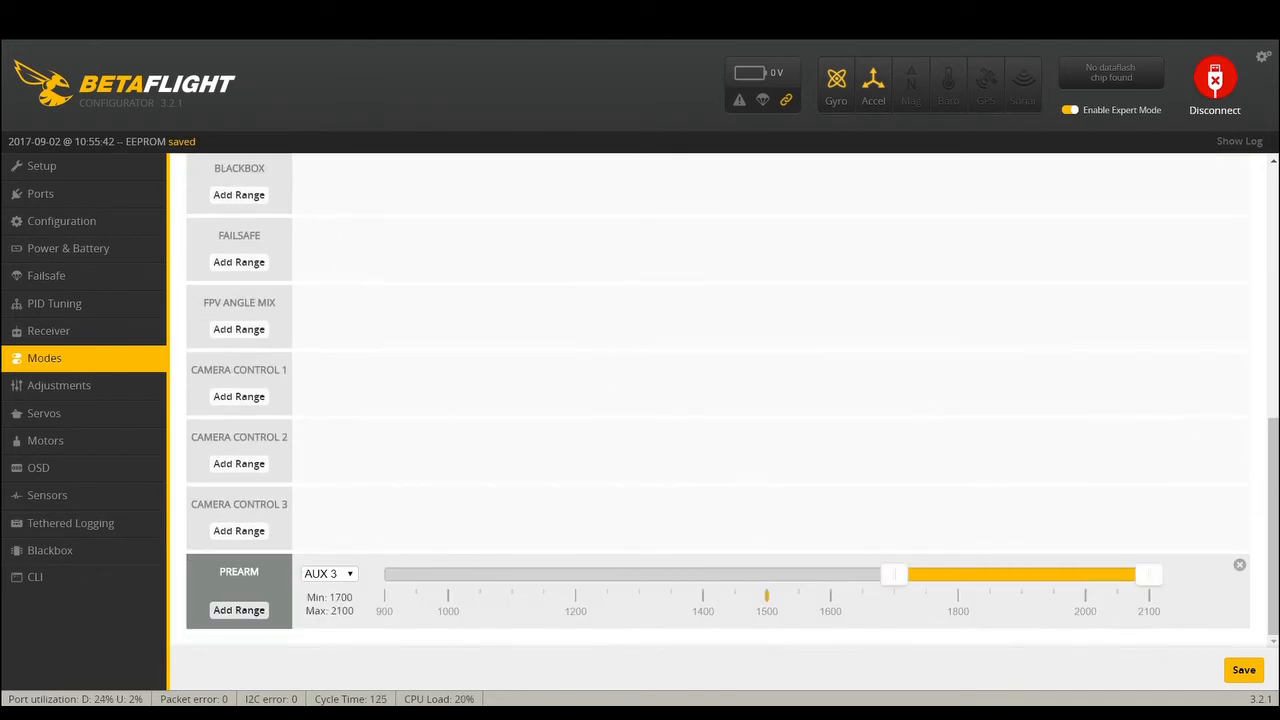
mouse_move(810, 412)
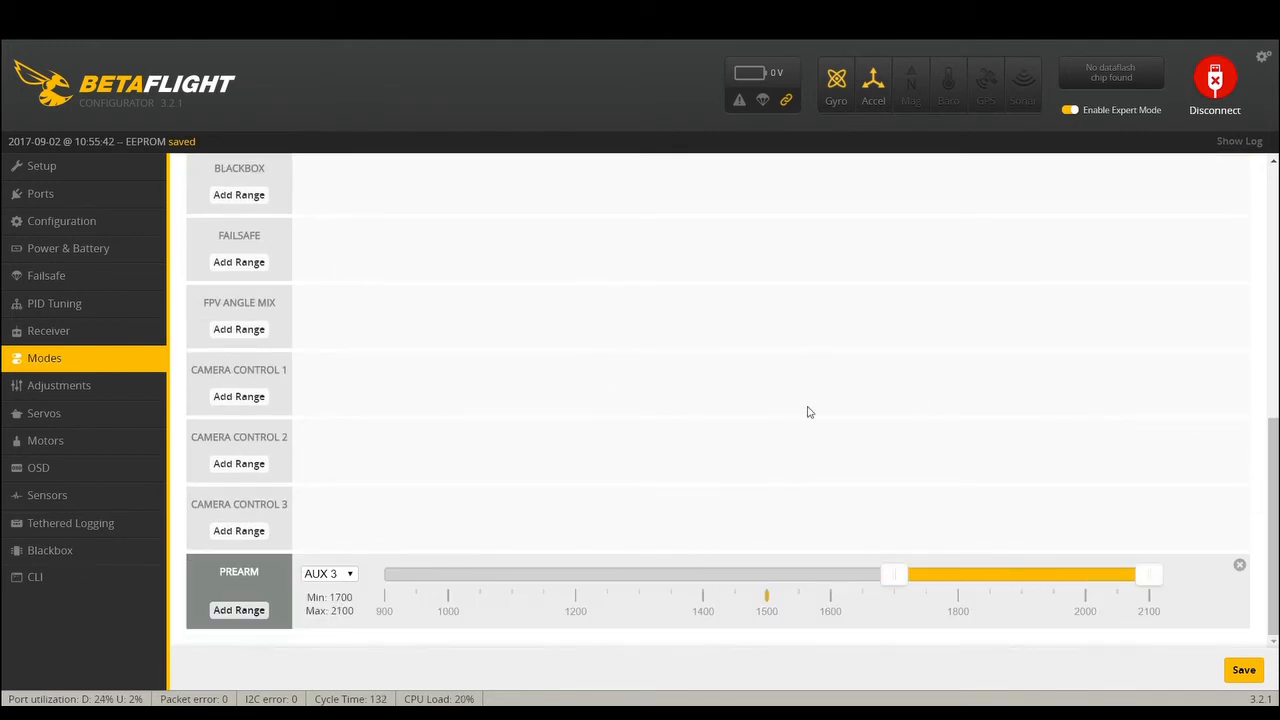
scroll("up", 3)
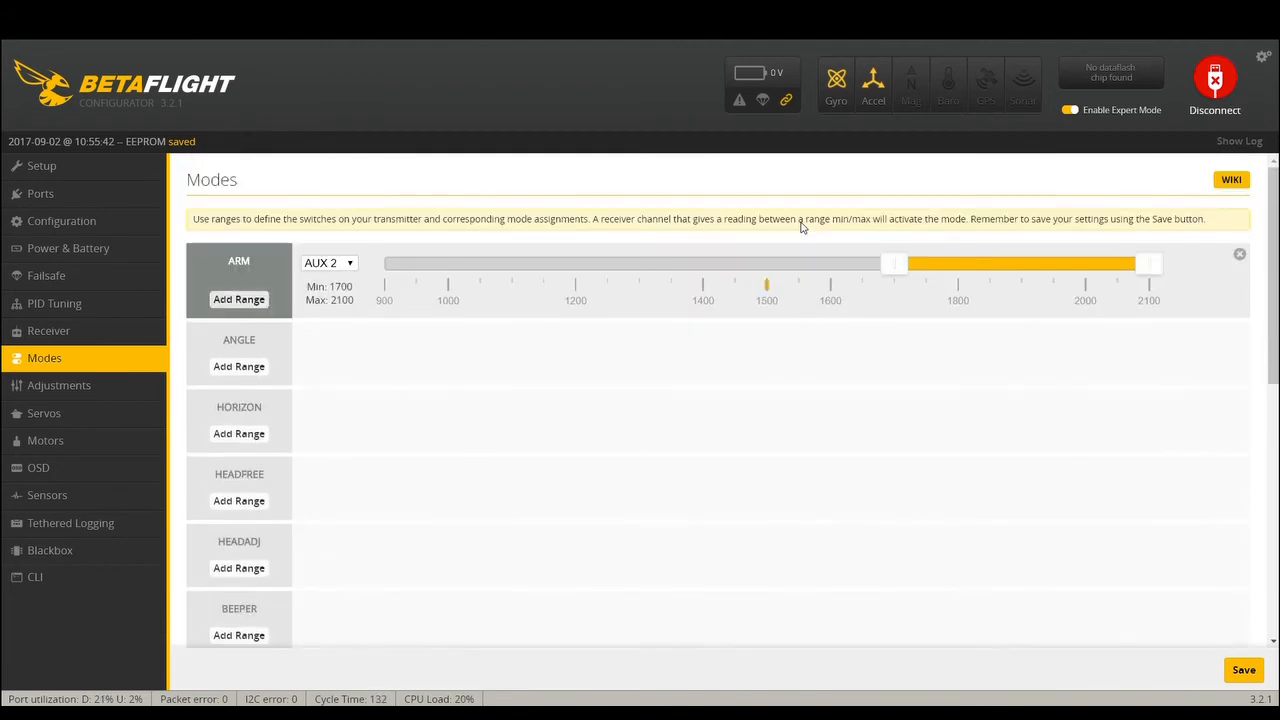
scroll("down", 3)
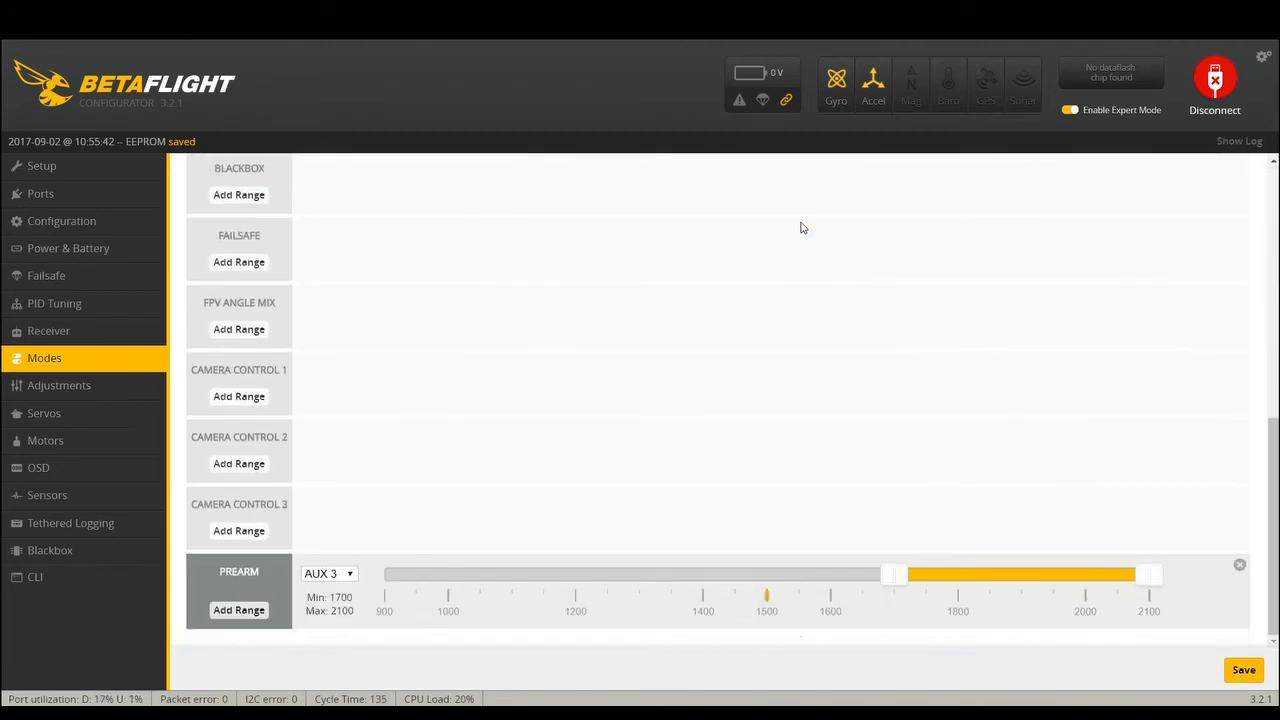
scroll("up", 3)
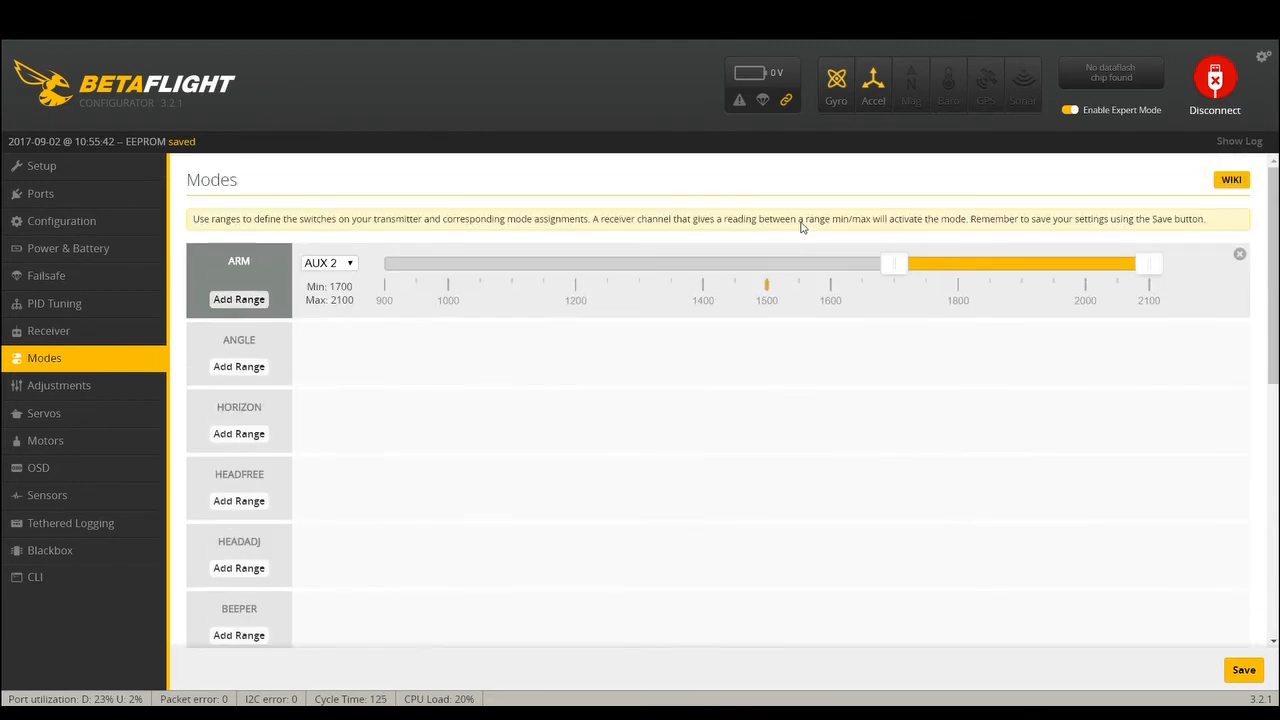
scroll("down", 3)
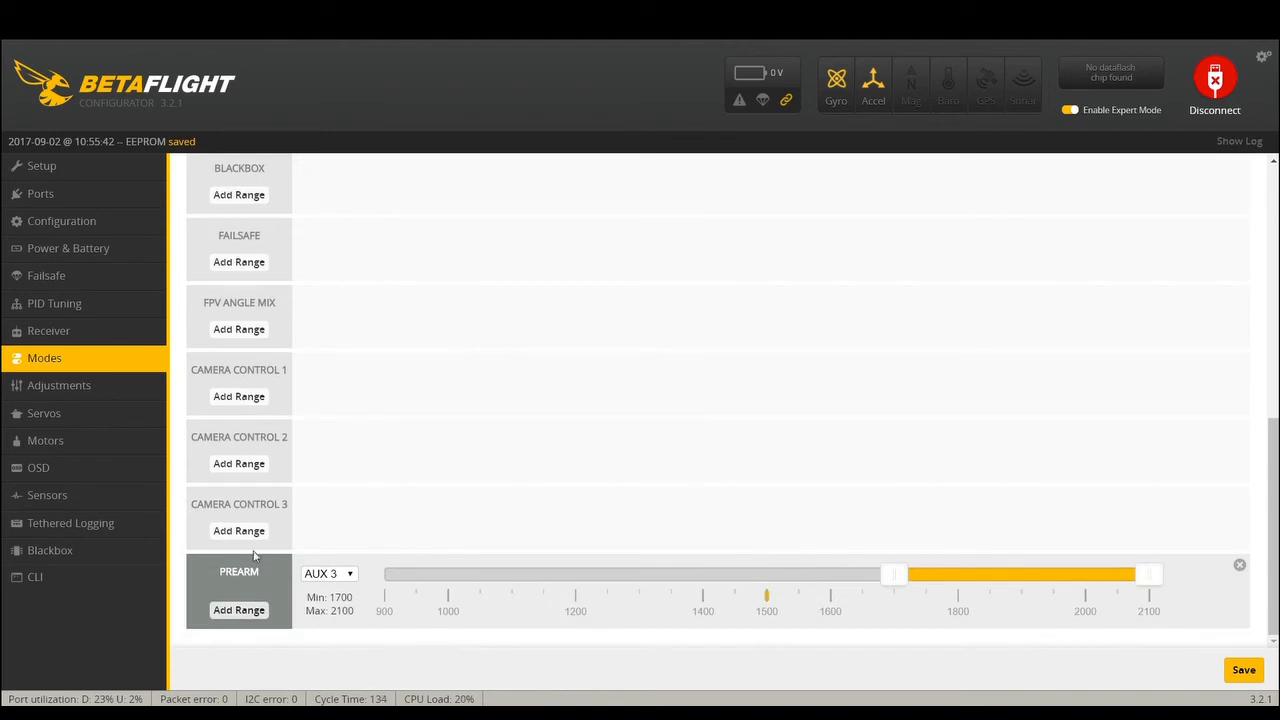
mouse_move(206, 576)
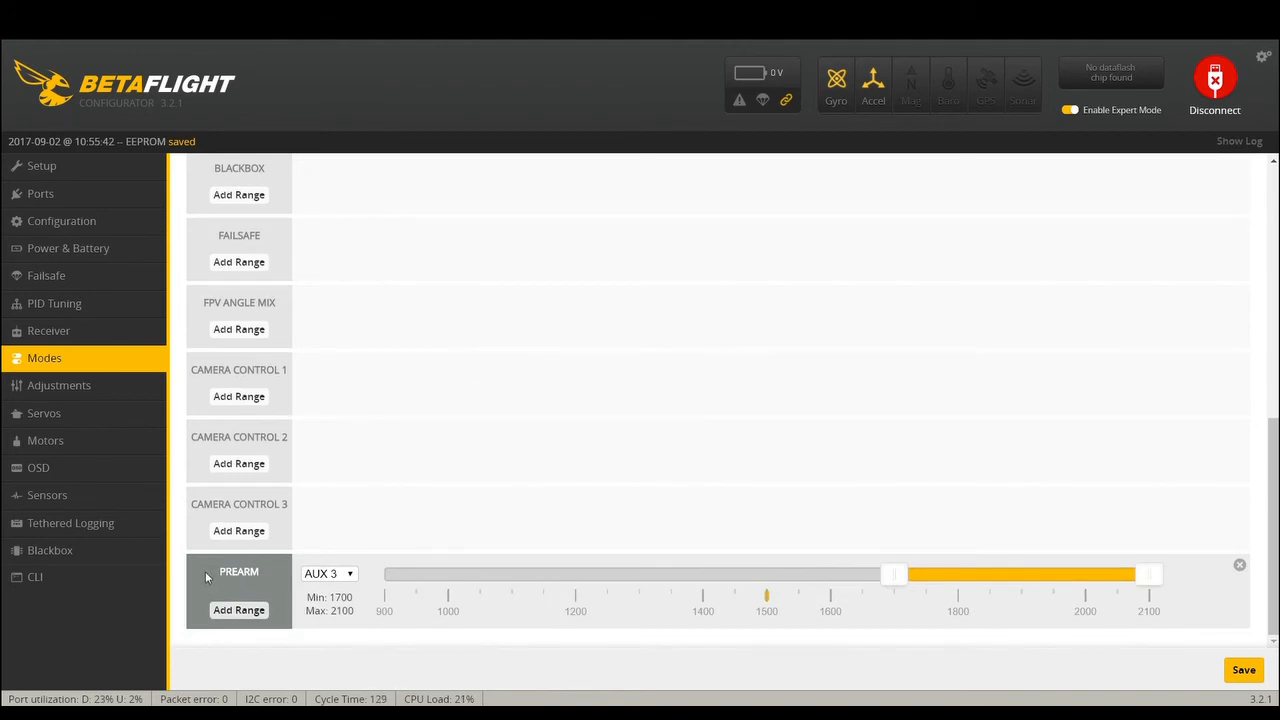
mouse_move(694, 434)
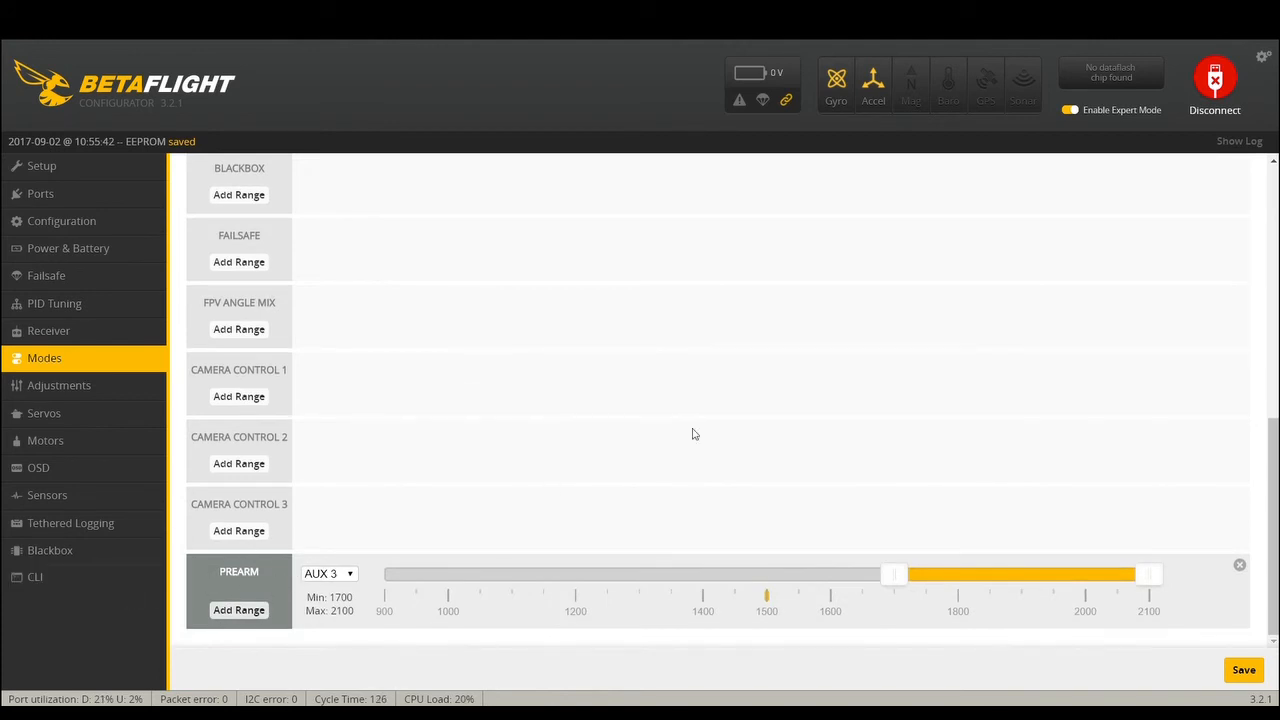
scroll("up", 3)
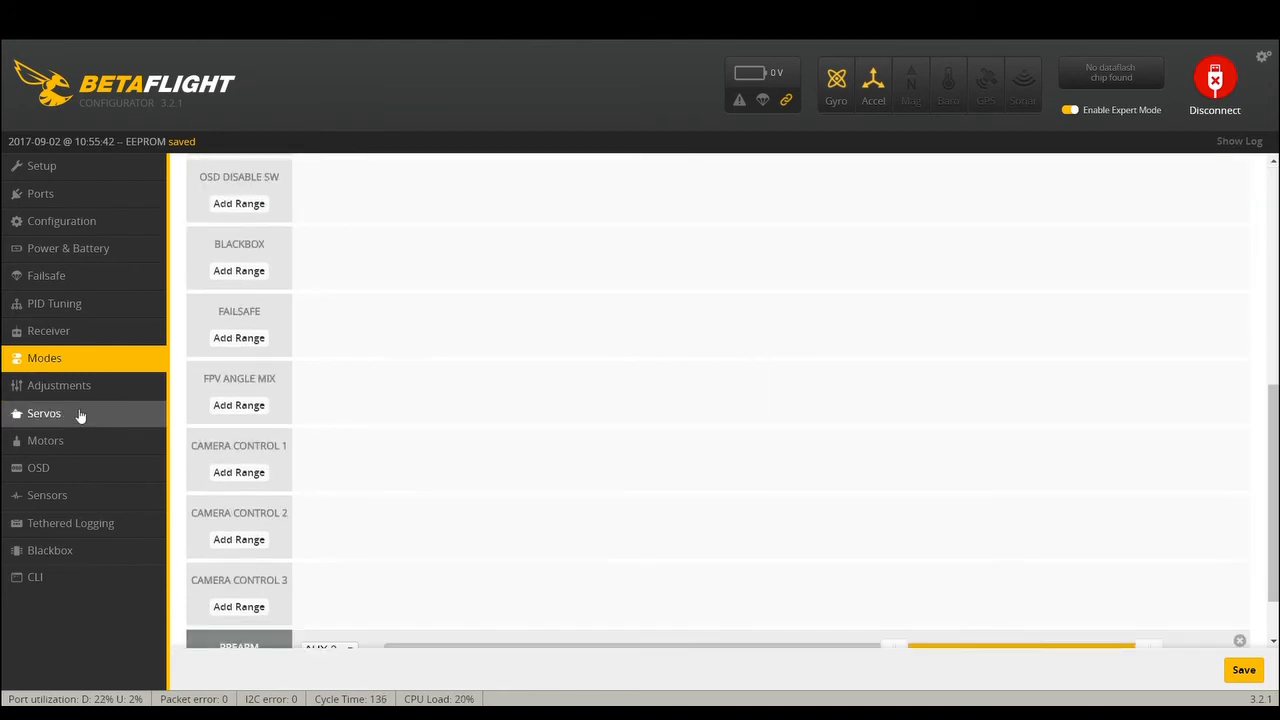
- Look over the Adjustments and Servos pages unchanged and land on the Motors page
left_click(60, 384)
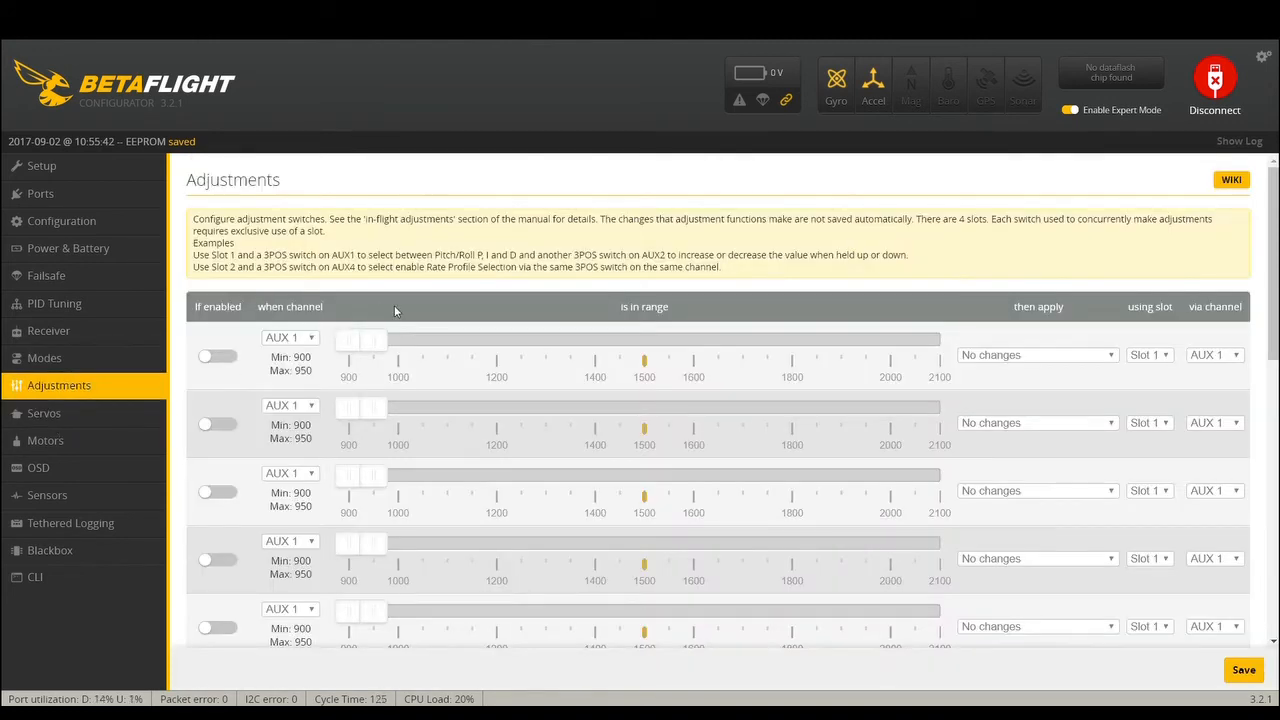
mouse_move(524, 436)
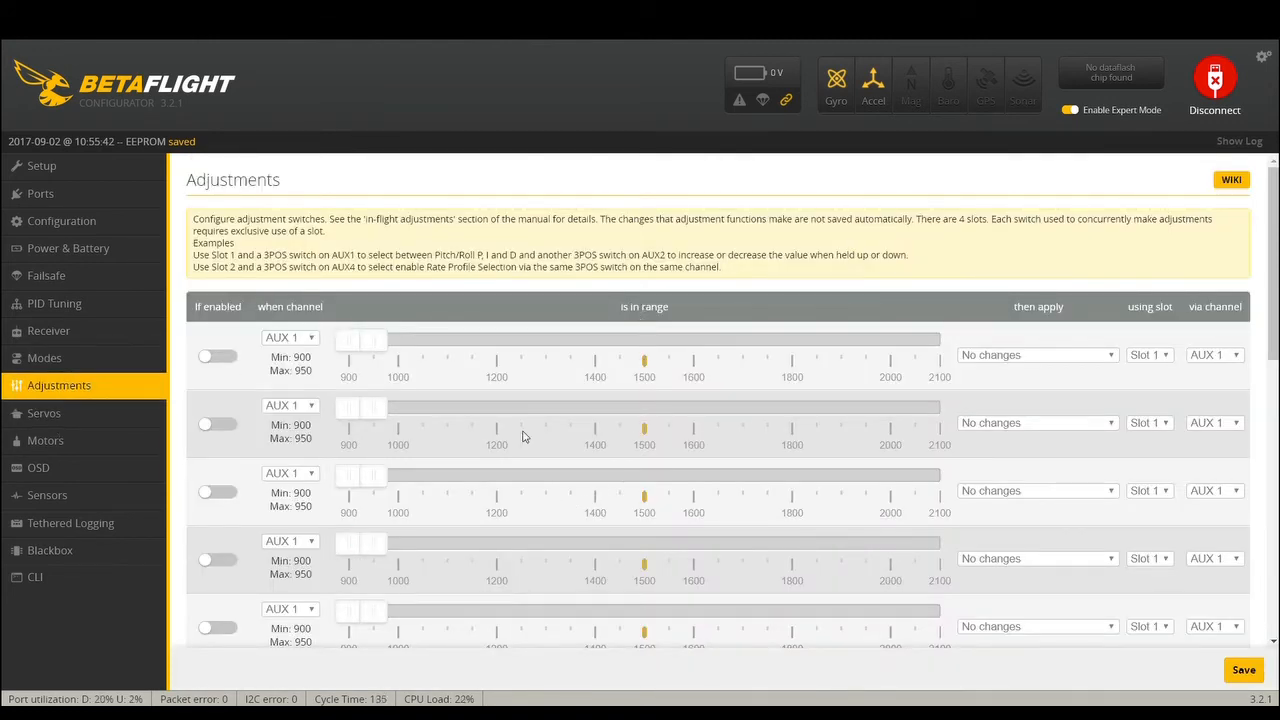
left_click(44, 412)
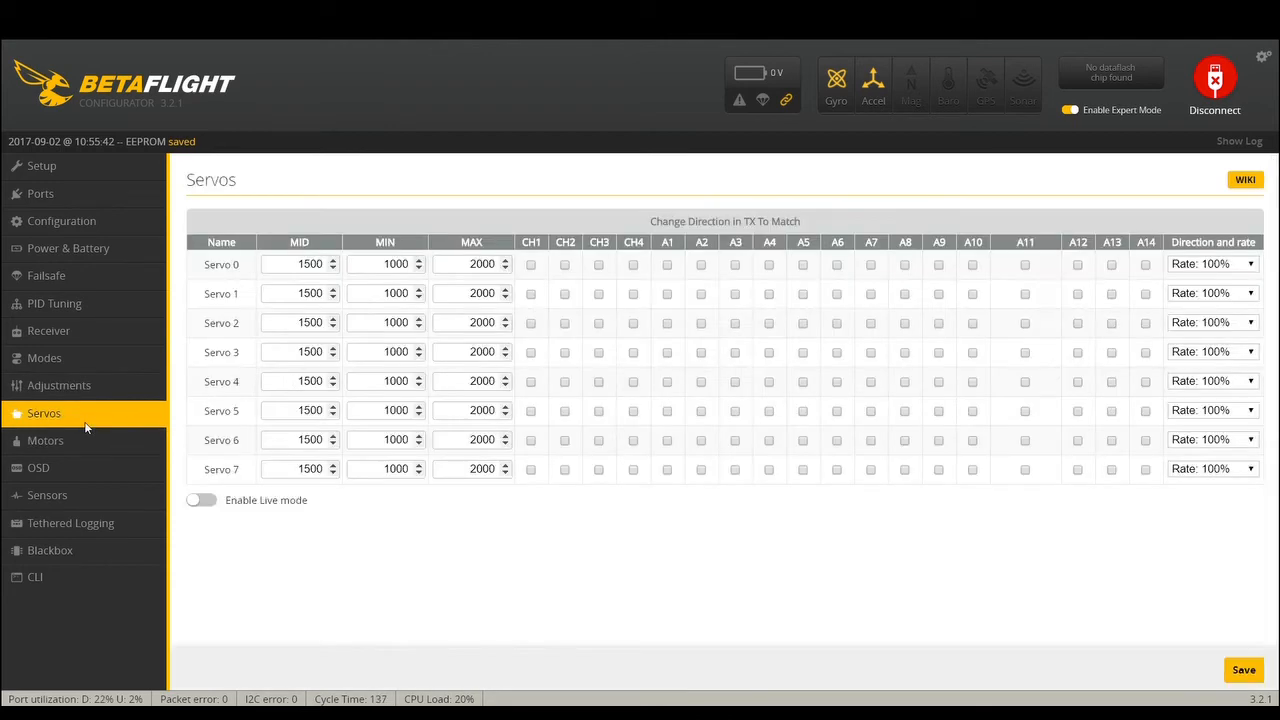
mouse_move(150, 634)
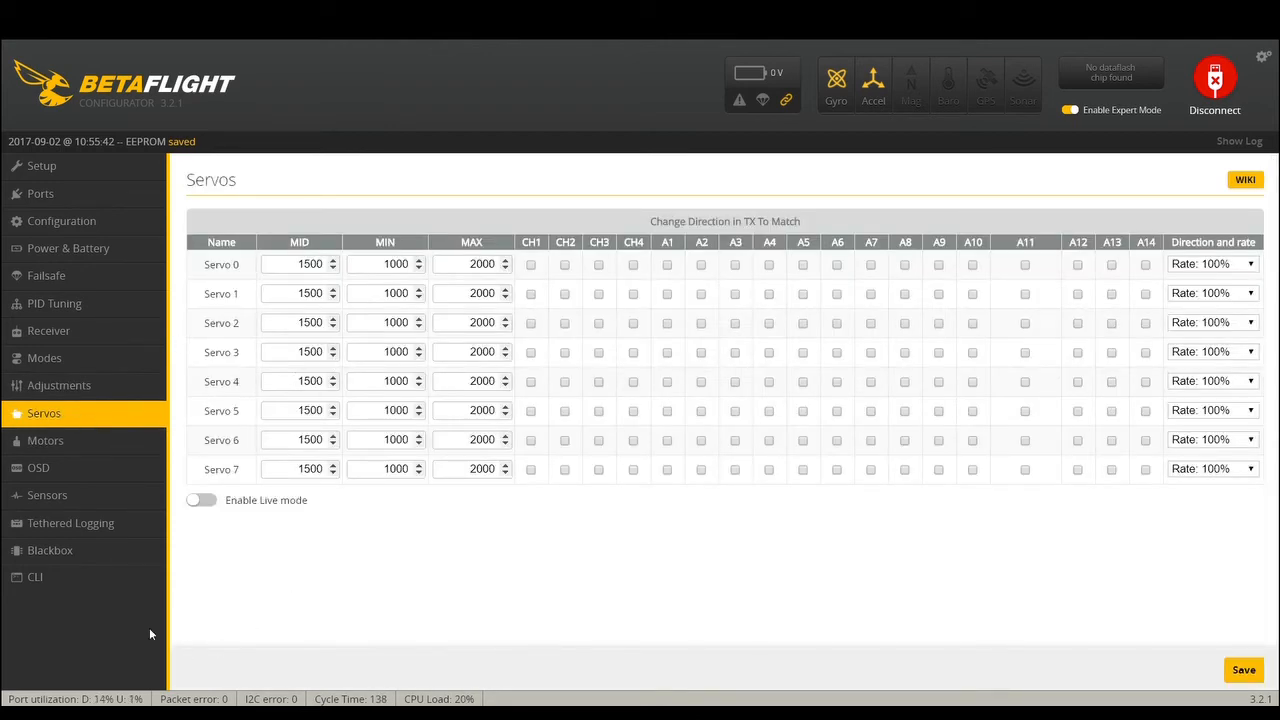
left_click(44, 440)
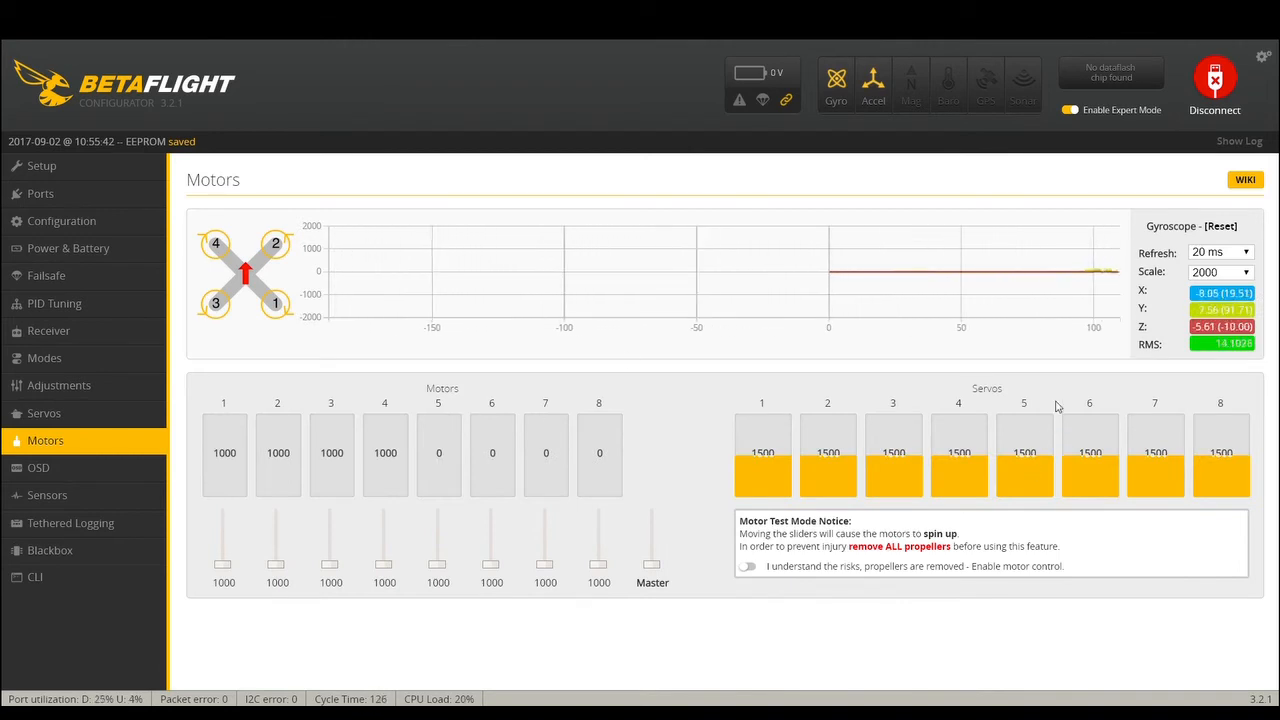
- On the OSD page, keep main battery voltage shown and hide the artificial horizon
left_click(38, 468)
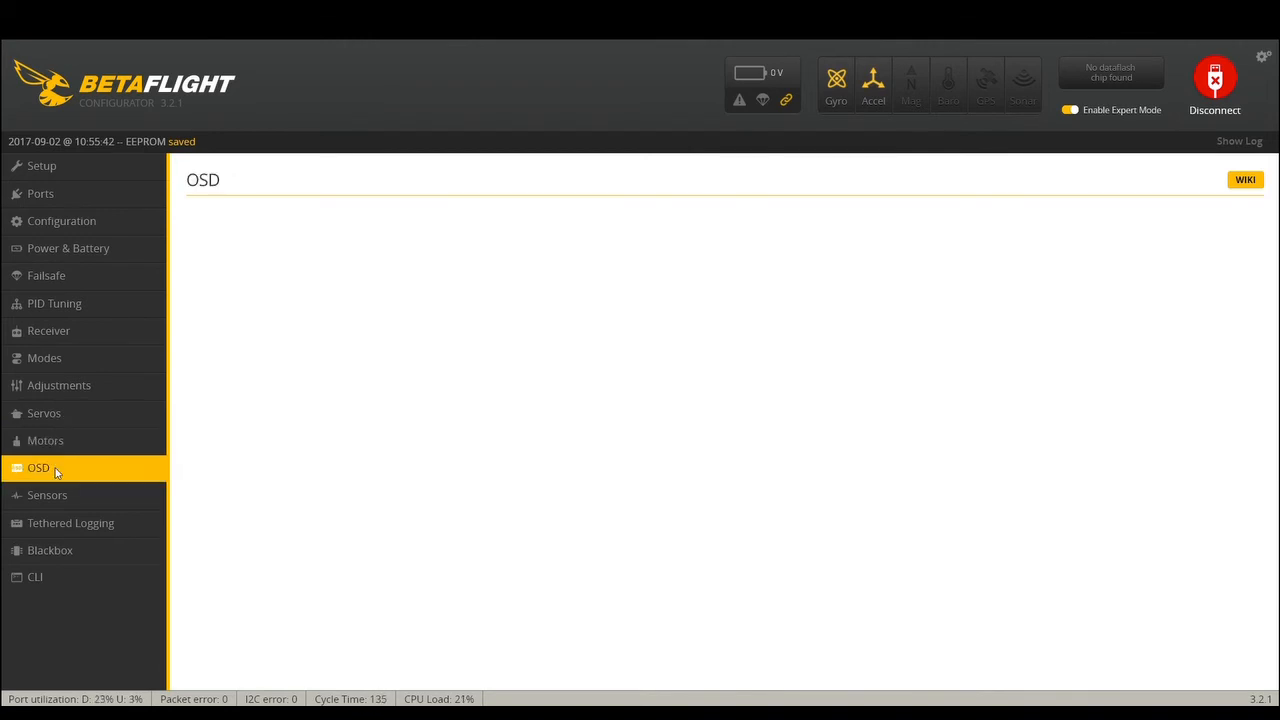
left_click(38, 468)
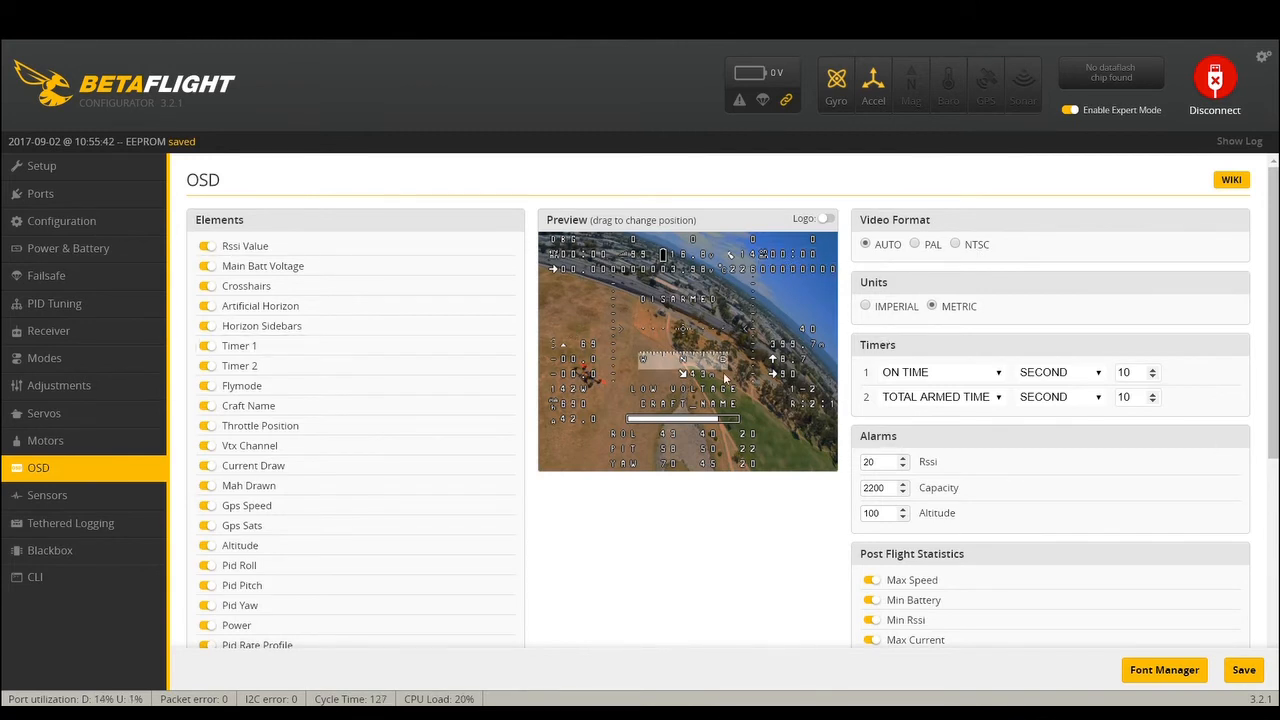
mouse_move(350, 536)
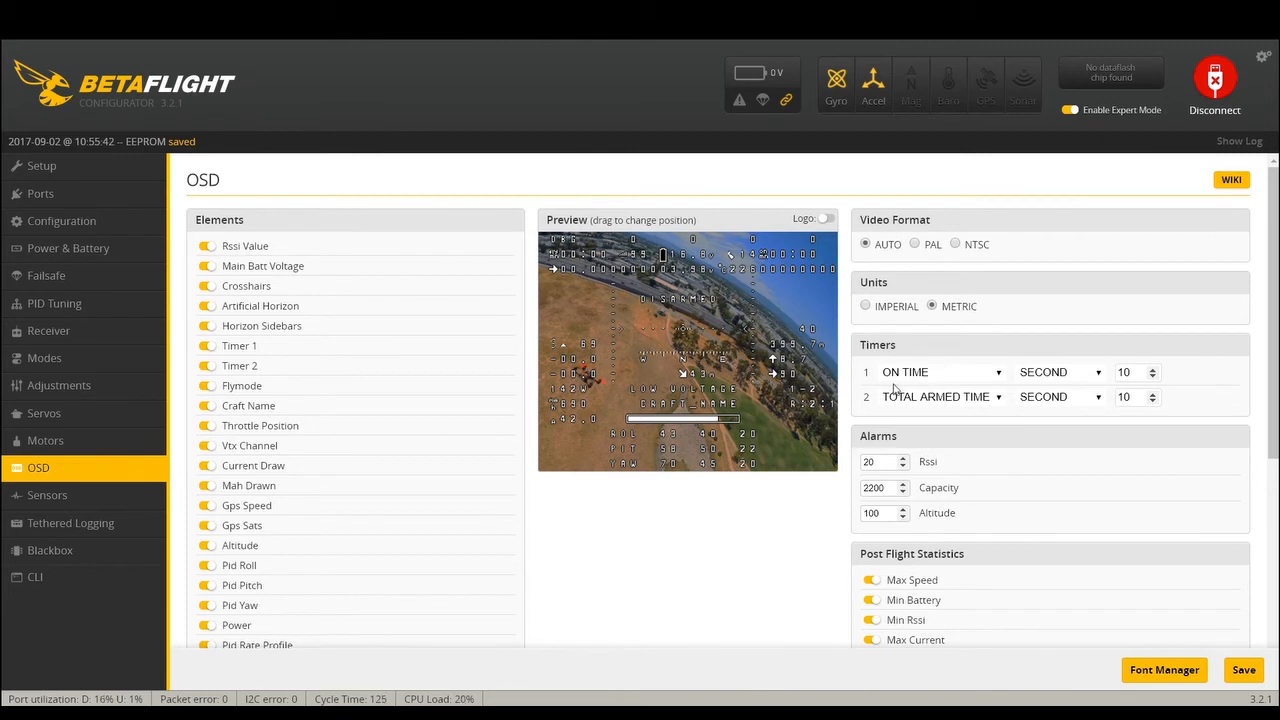
mouse_move(296, 386)
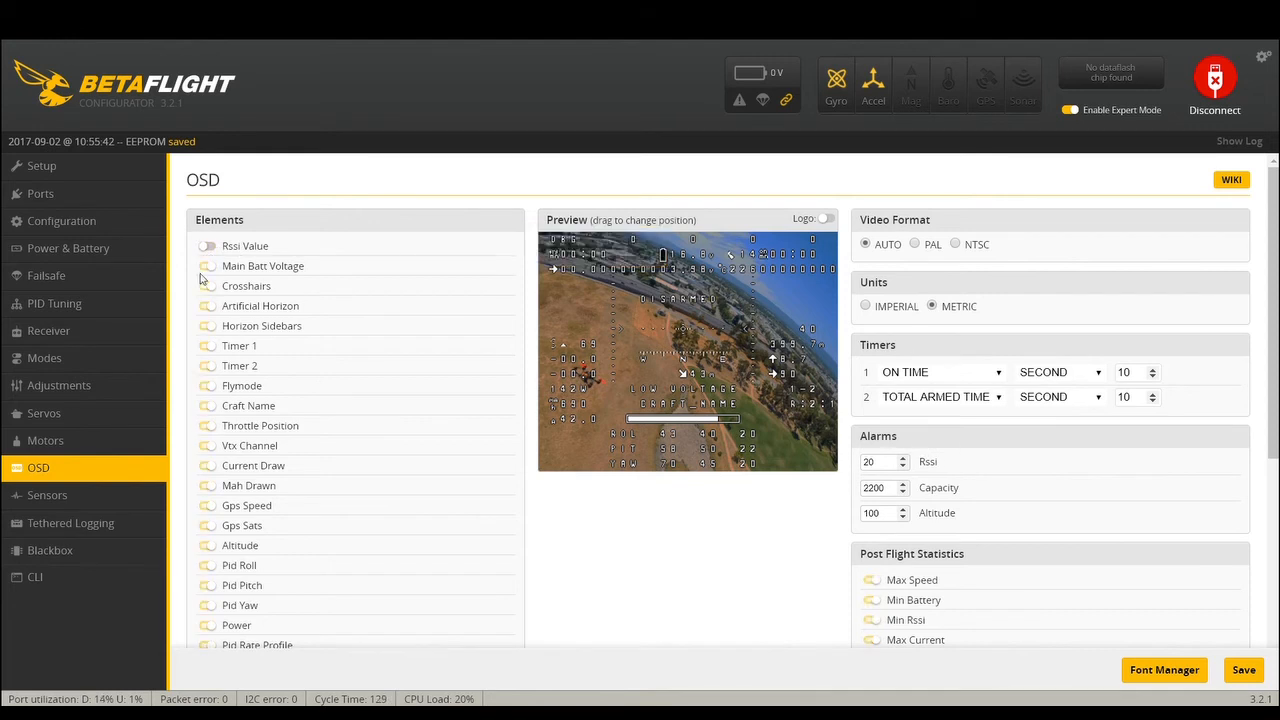
left_click(208, 286)
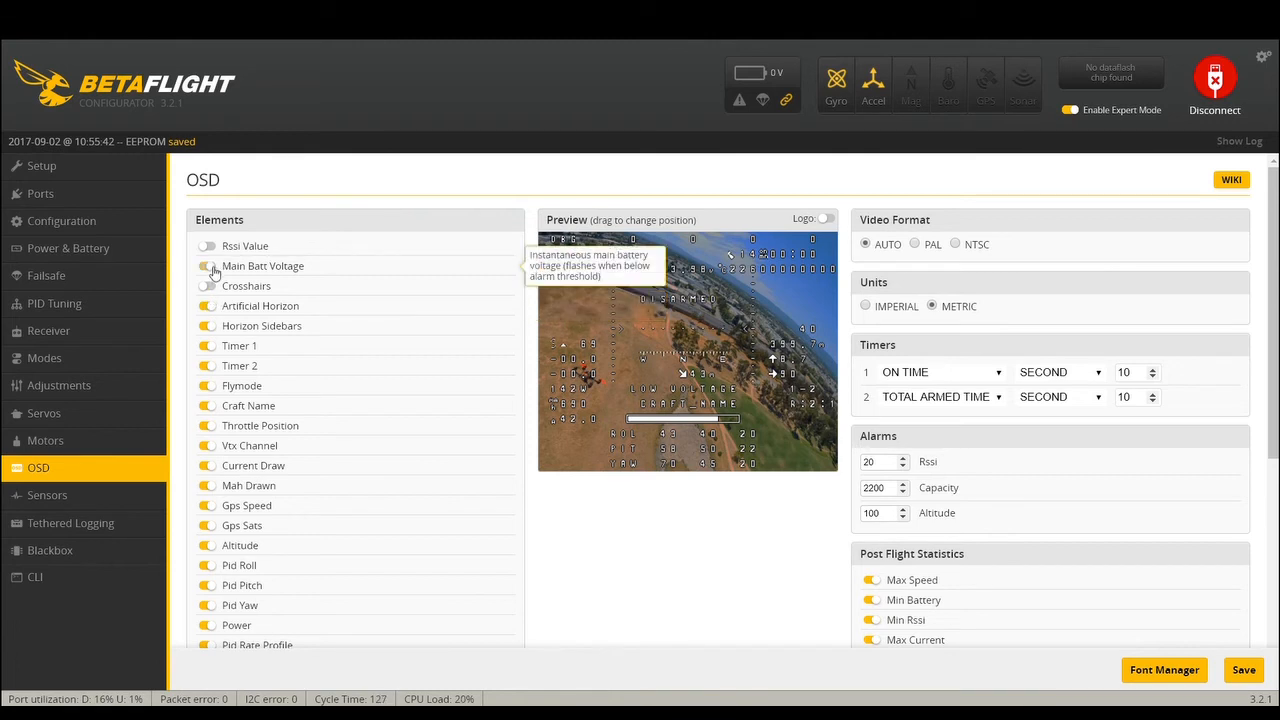
mouse_move(208, 306)
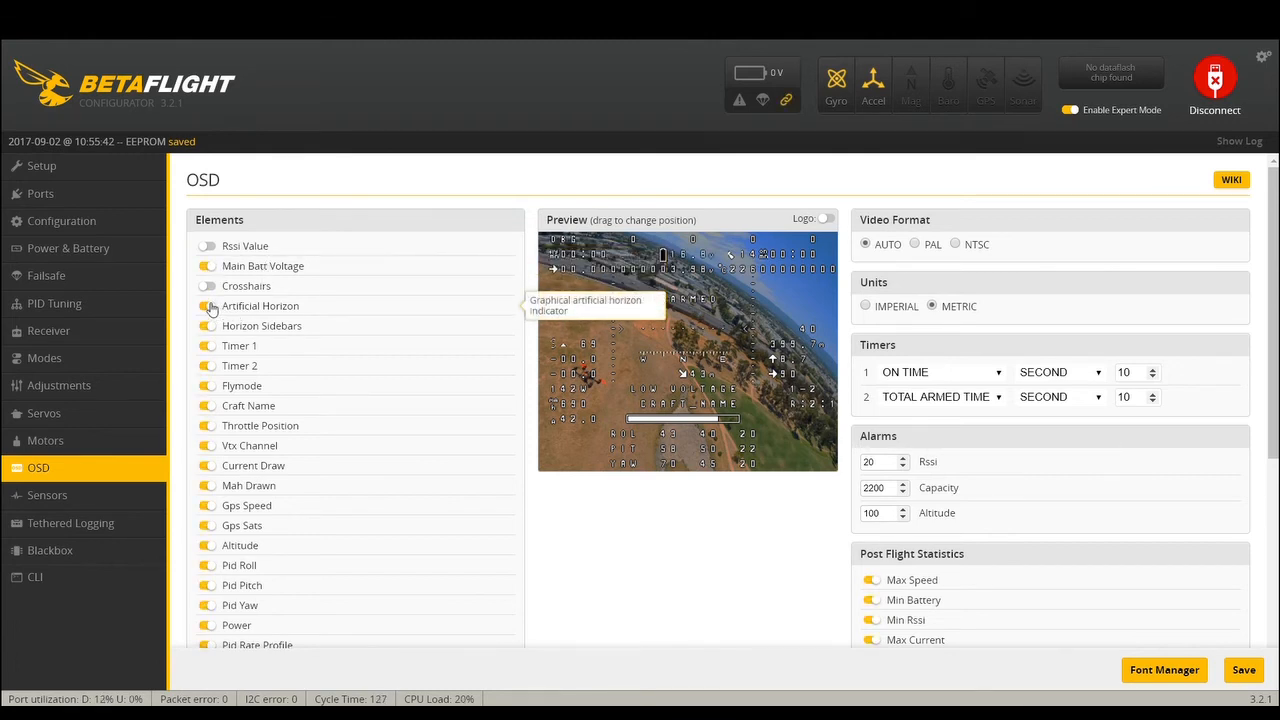
left_click(208, 304)
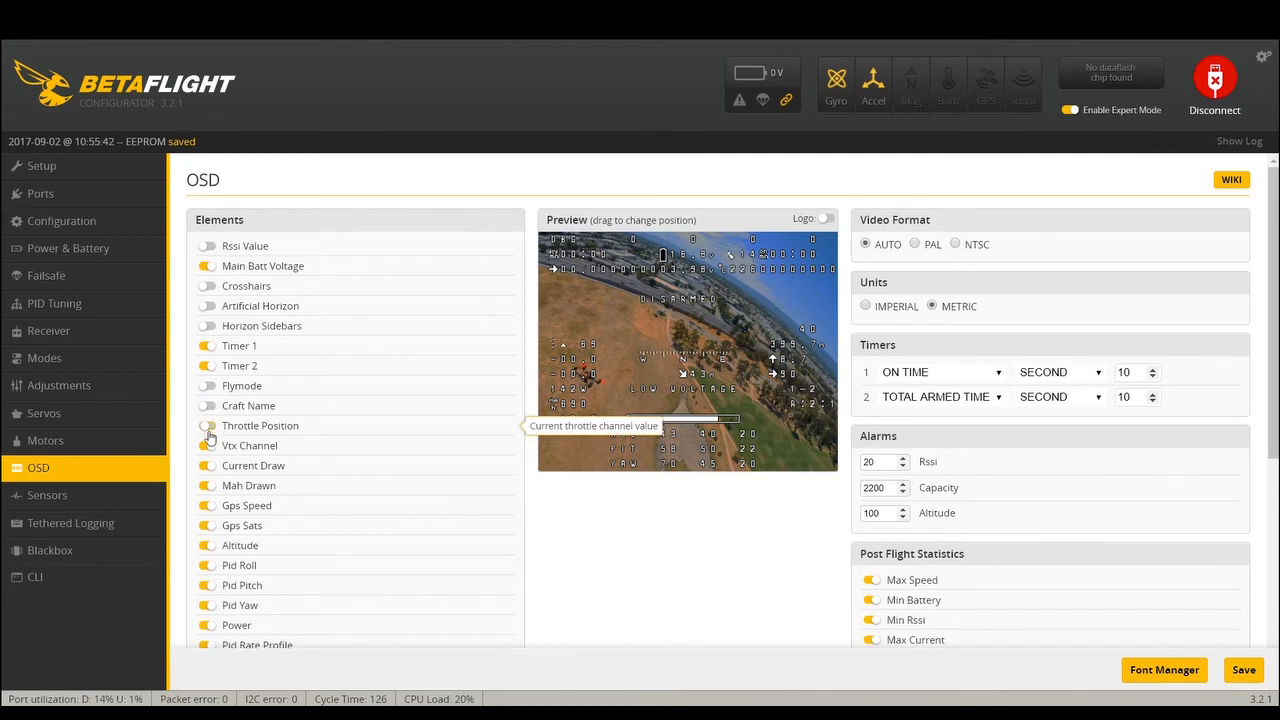
- Hide the VTX channel, current draw, GPS satellite count and PID gain OSD elements
left_click(208, 424)
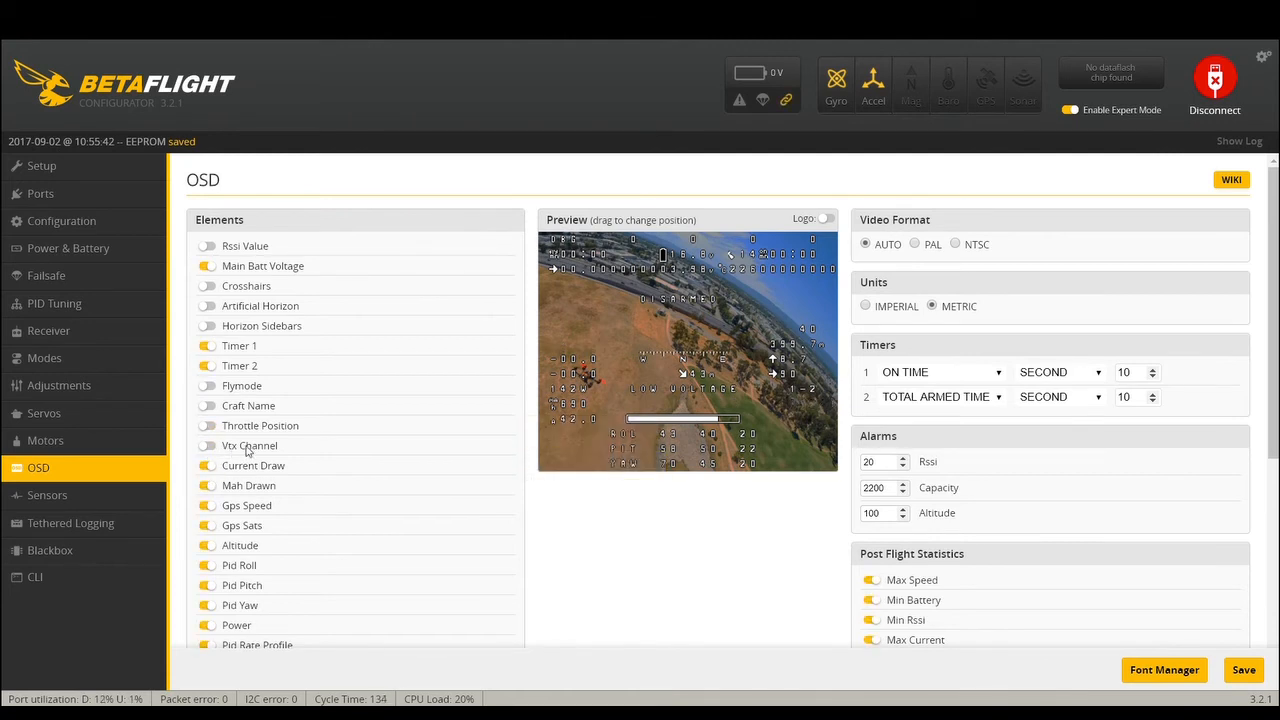
mouse_move(252, 464)
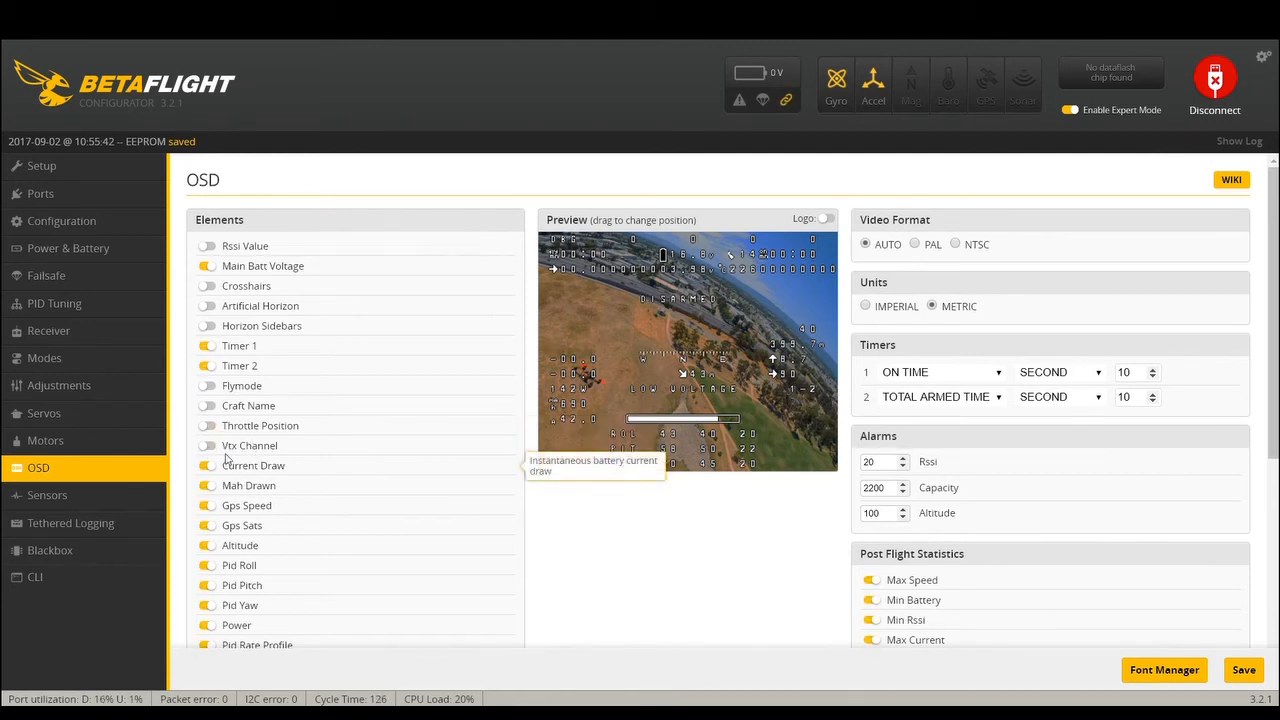
mouse_move(156, 496)
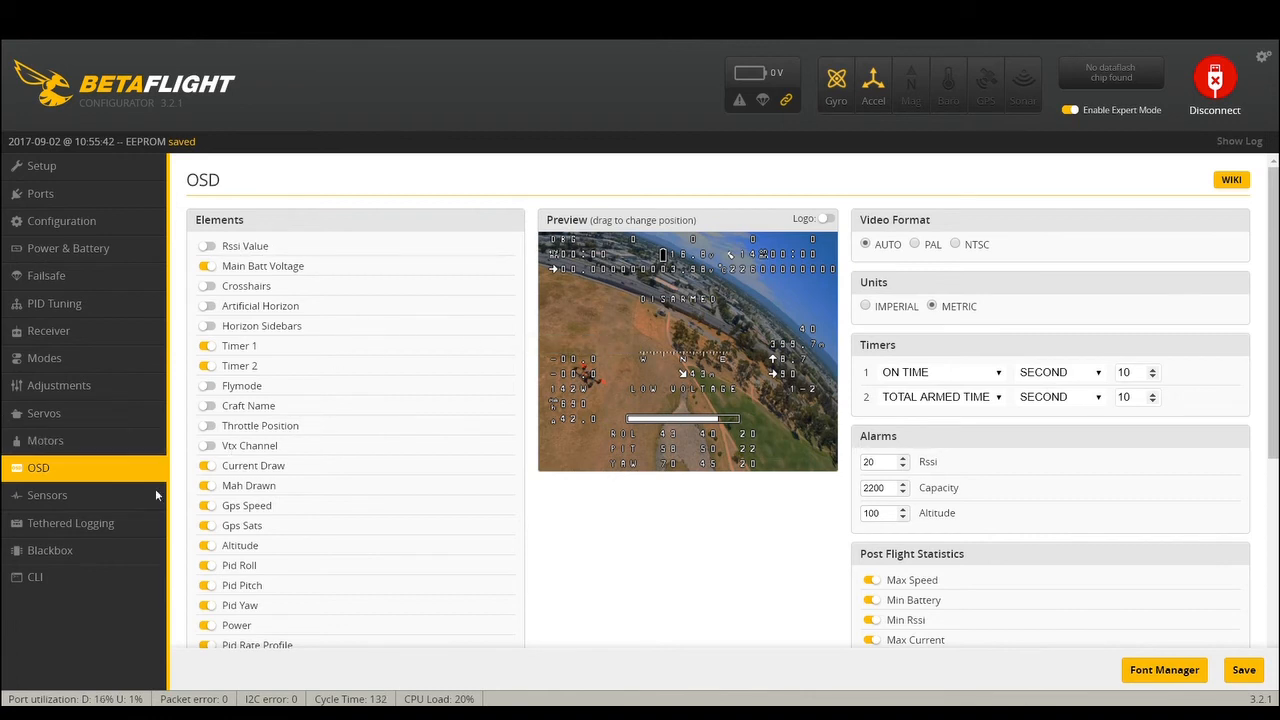
left_click(208, 464)
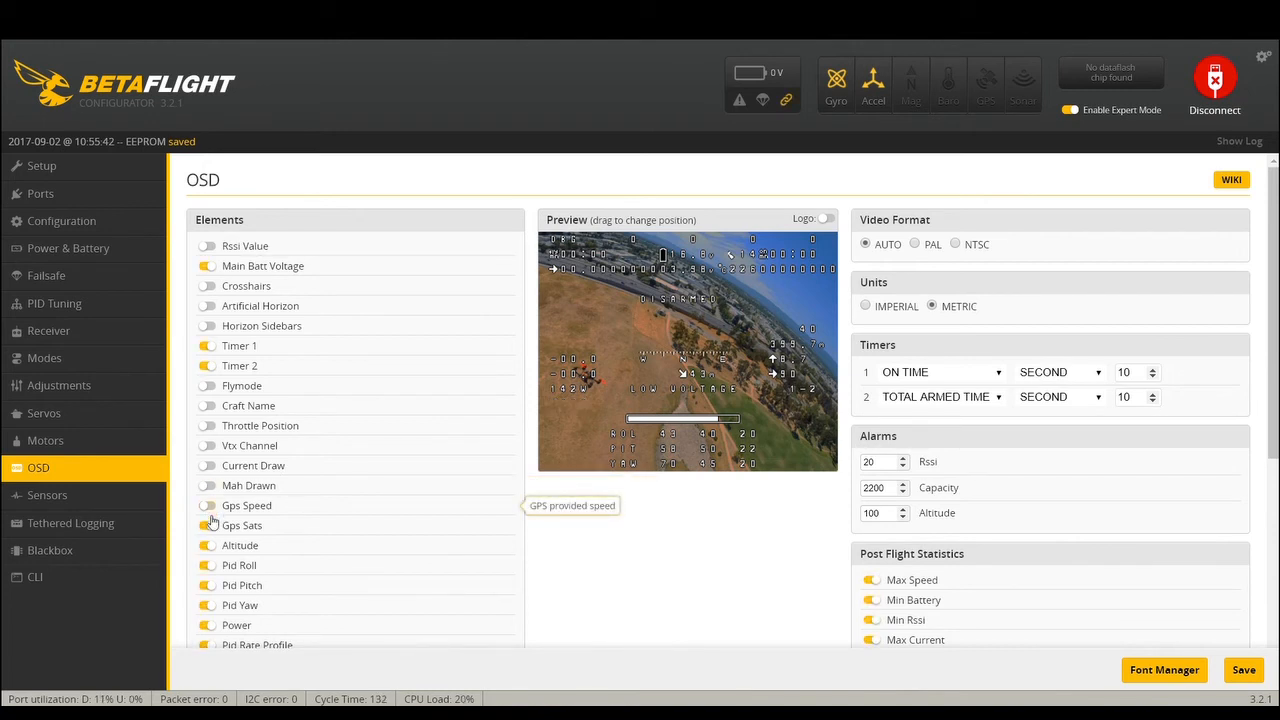
left_click(208, 524)
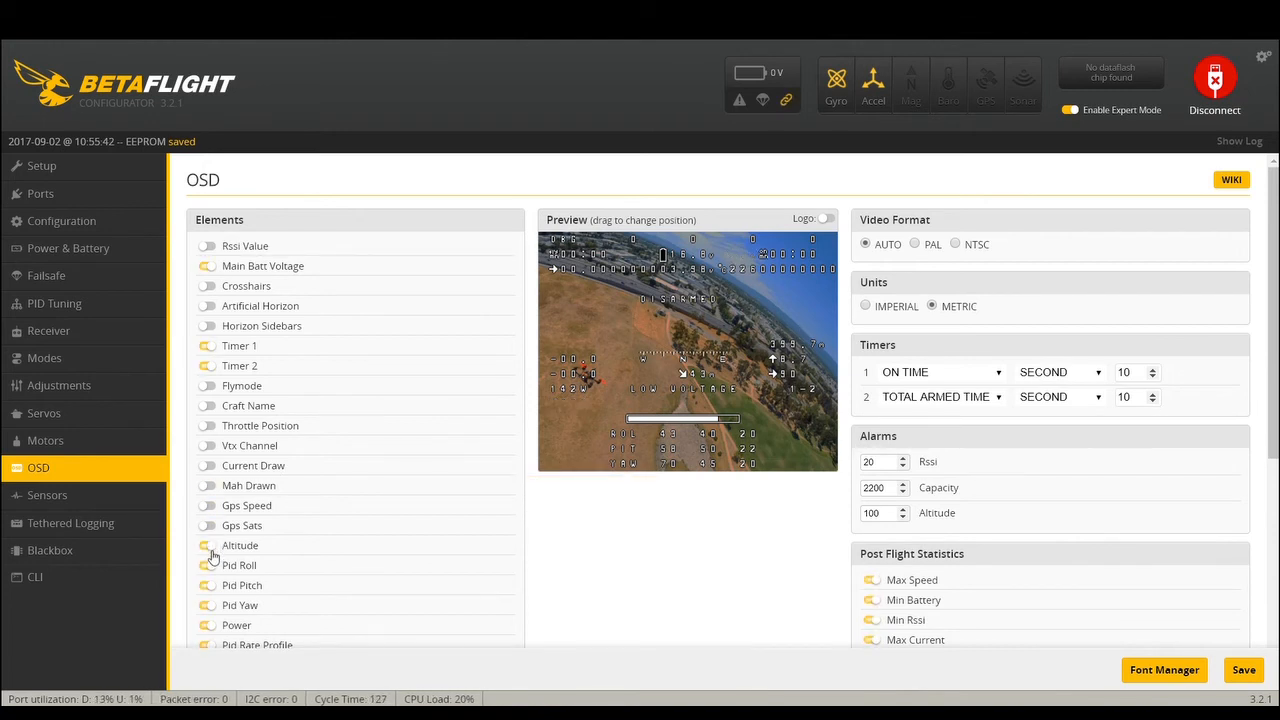
mouse_move(208, 576)
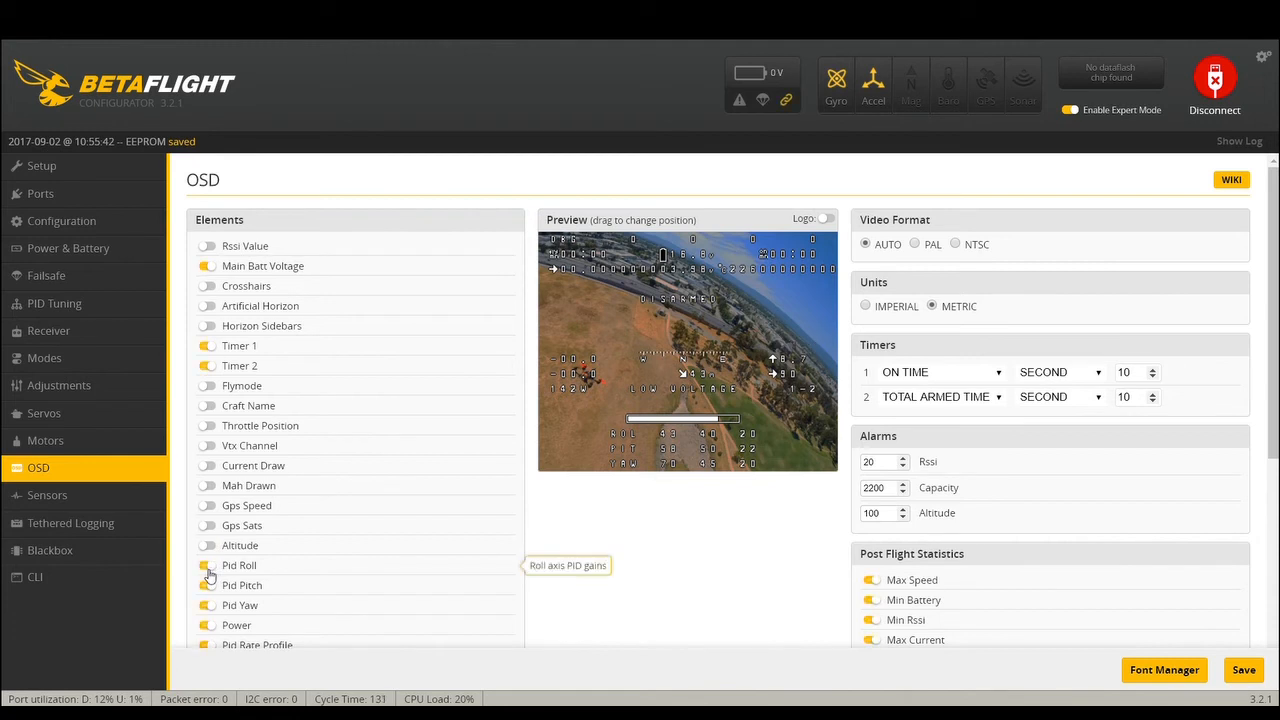
left_click(208, 564)
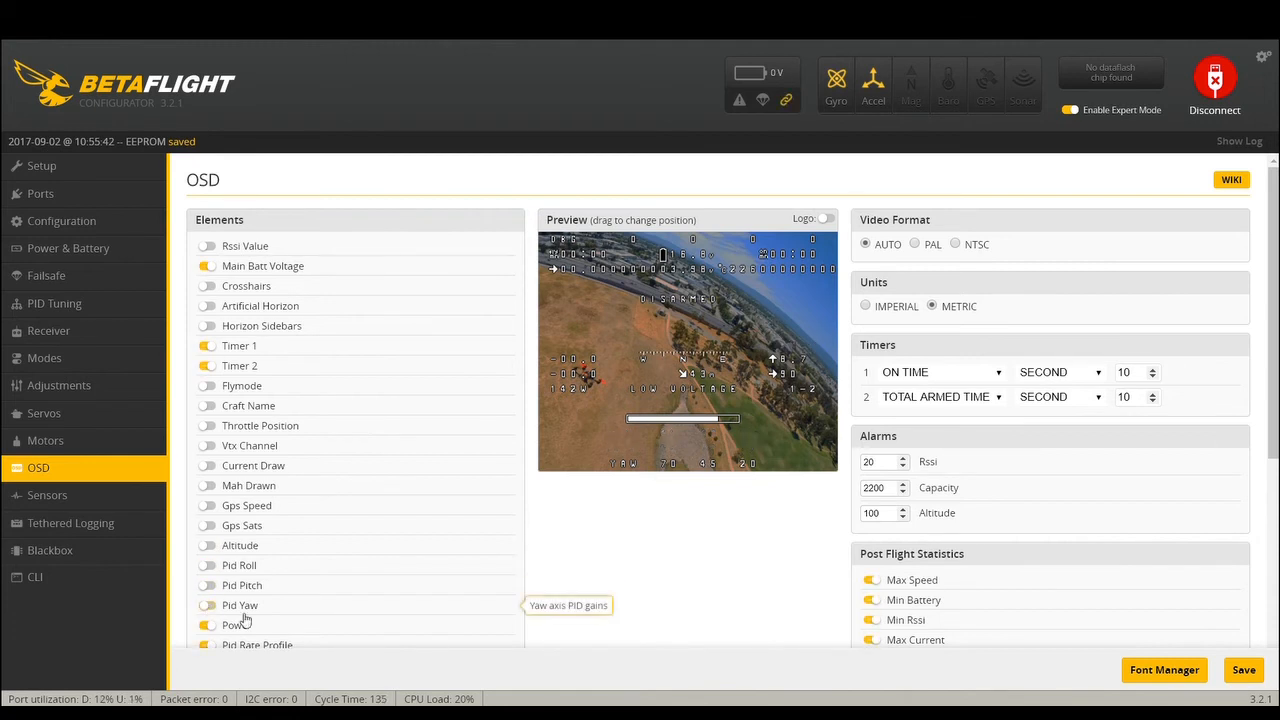
mouse_move(220, 628)
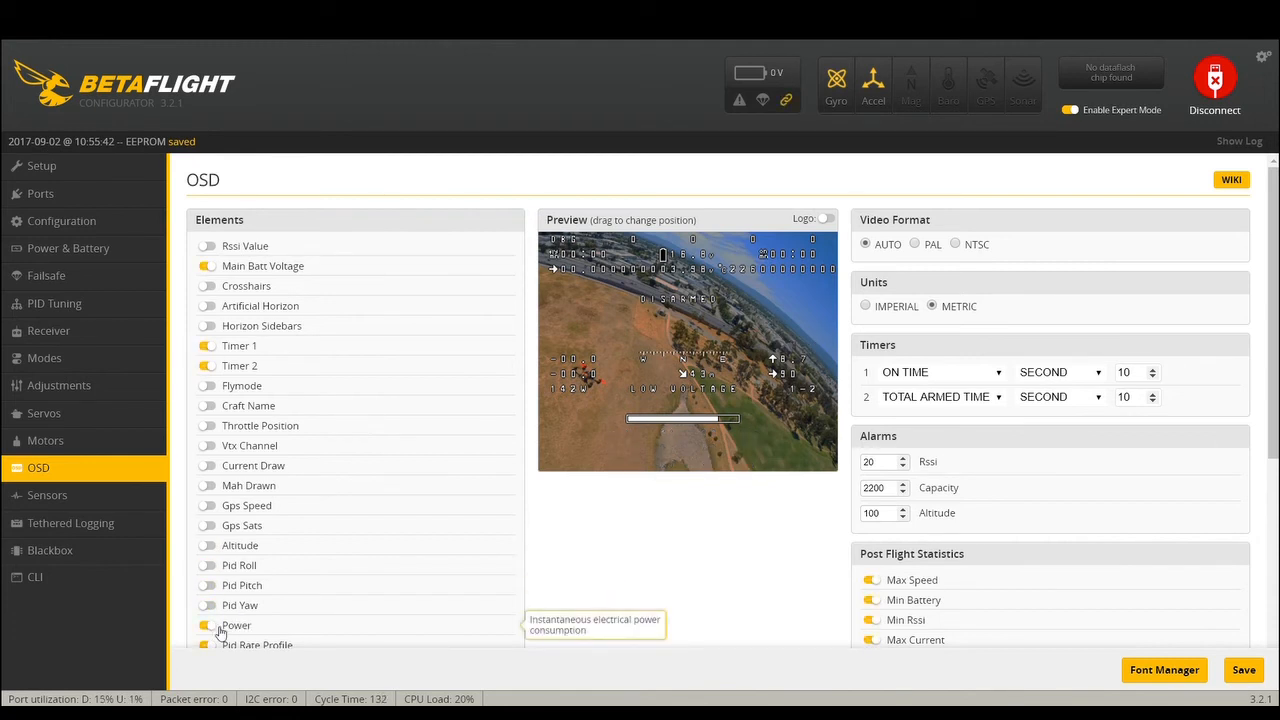
mouse_move(642, 436)
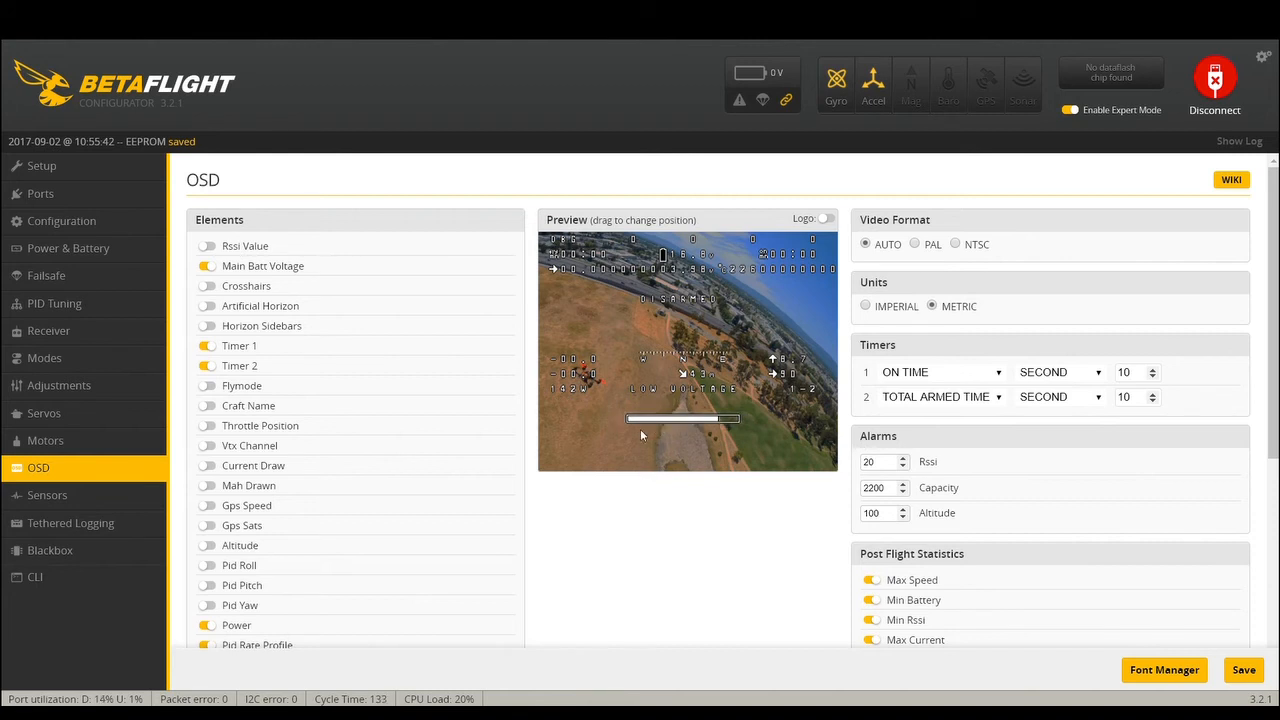
- Scroll down the OSD Elements list to reach the power, warnings and GPS entries
scroll("down", 3)
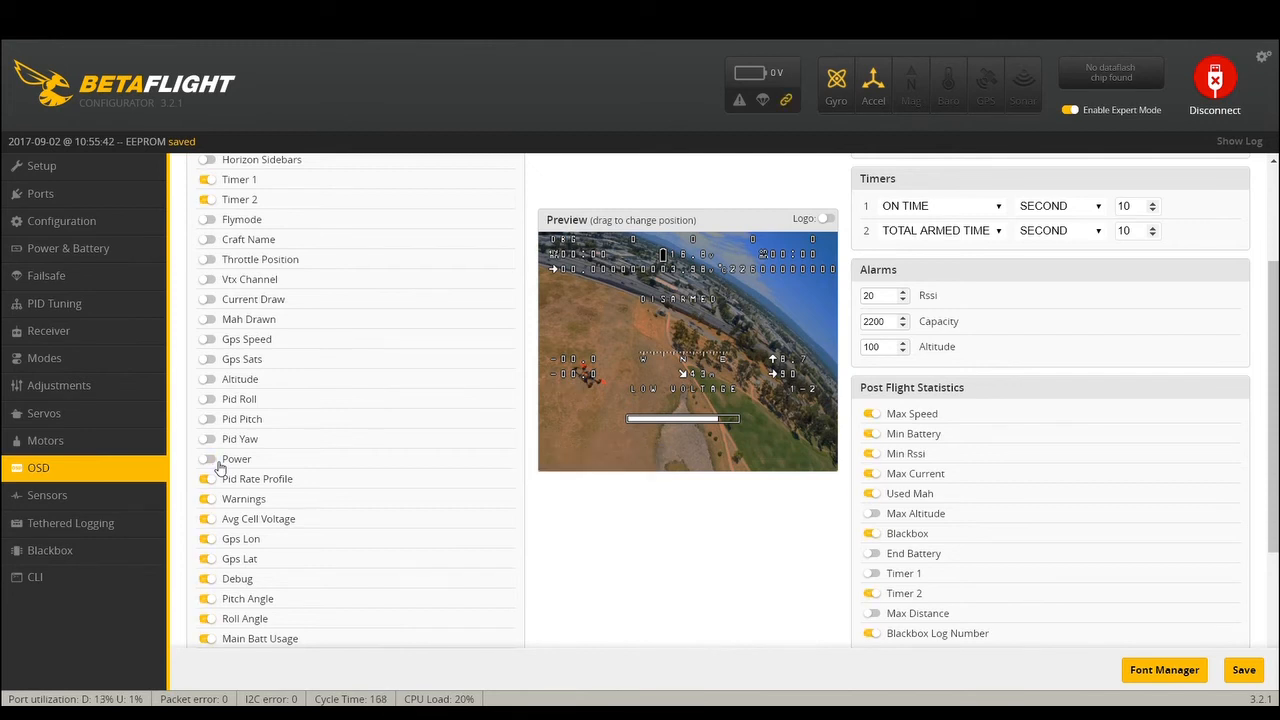
mouse_move(216, 504)
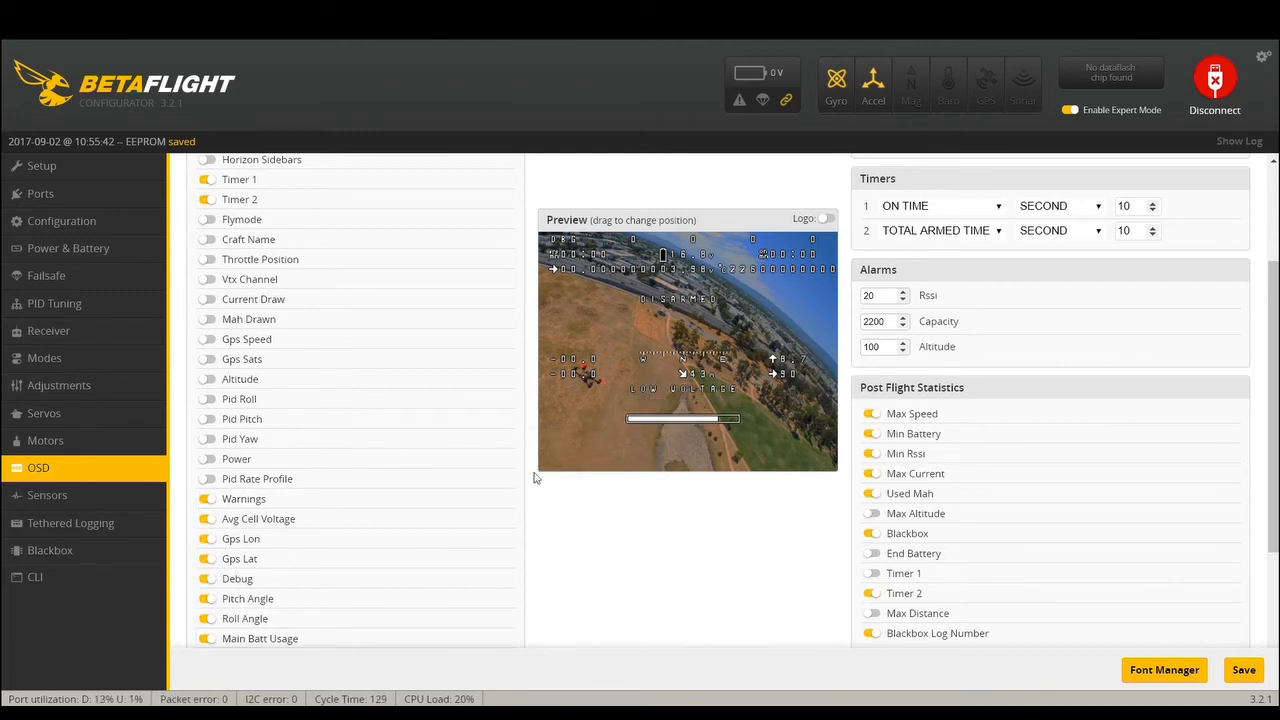
mouse_move(216, 504)
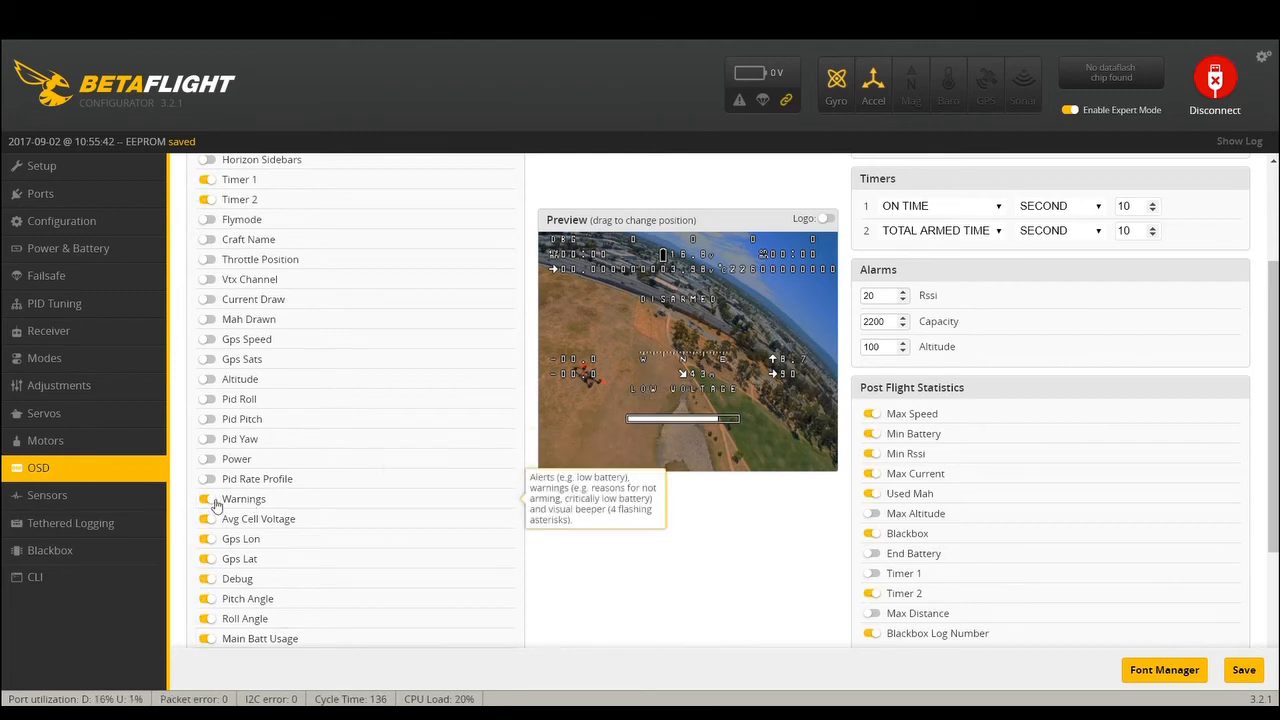
mouse_move(696, 408)
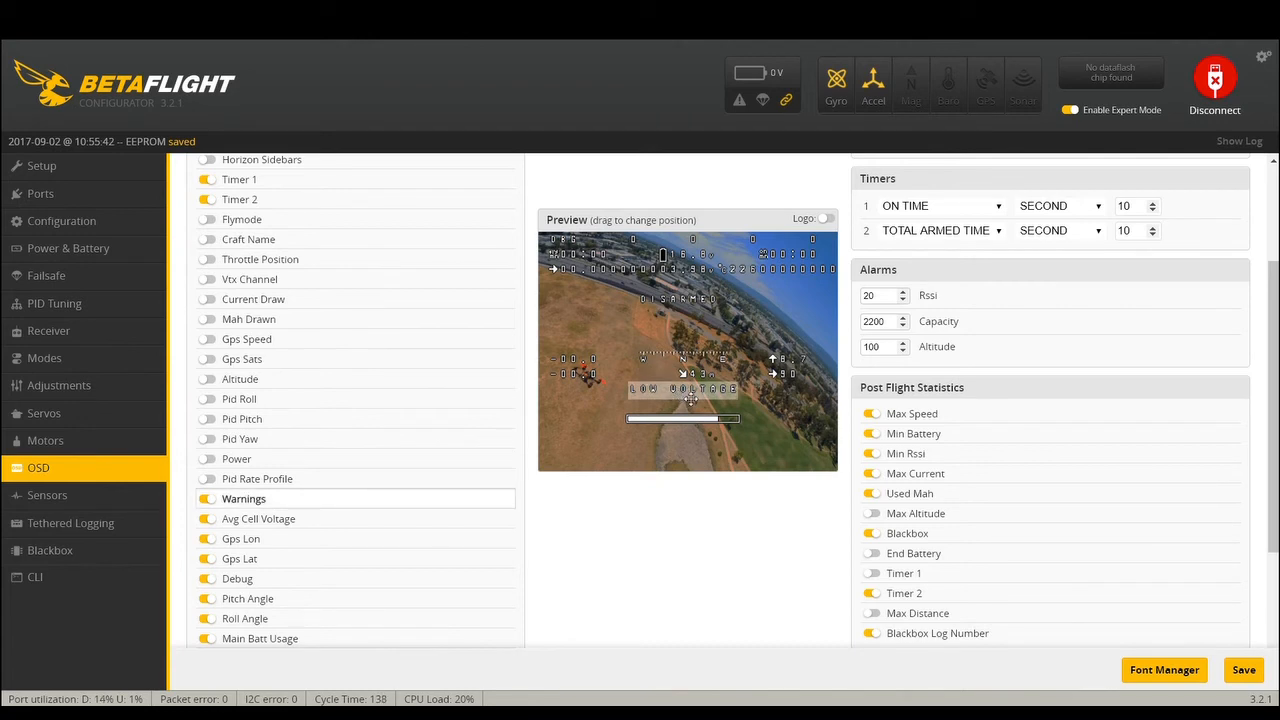
mouse_move(244, 498)
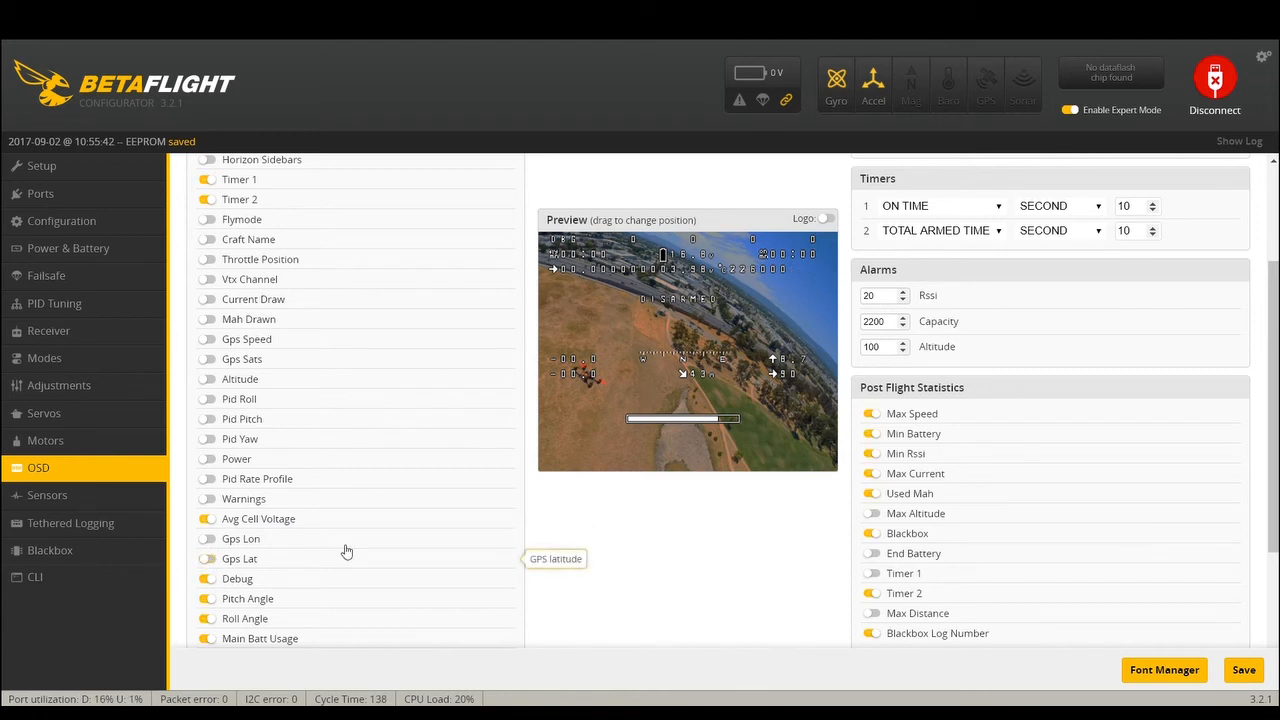
- Hide the Disarmed message and Home Direction indicator in the OSD elements
scroll("down", 3)
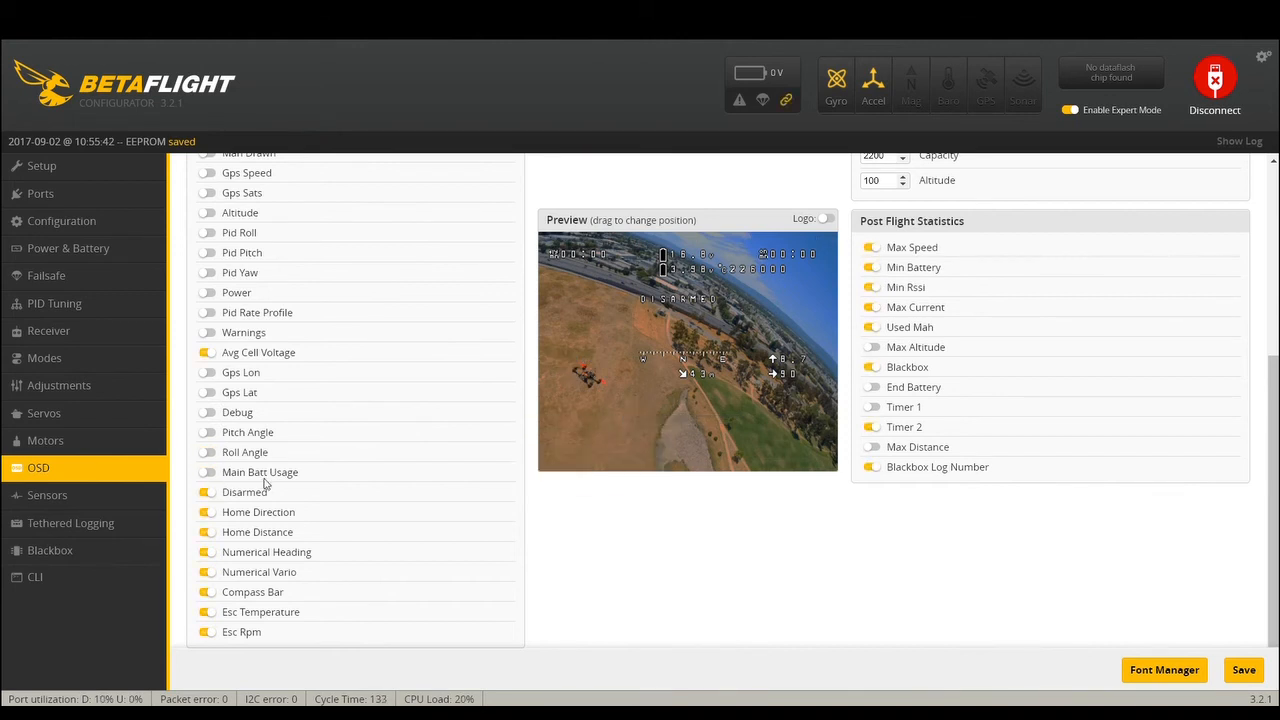
mouse_move(260, 472)
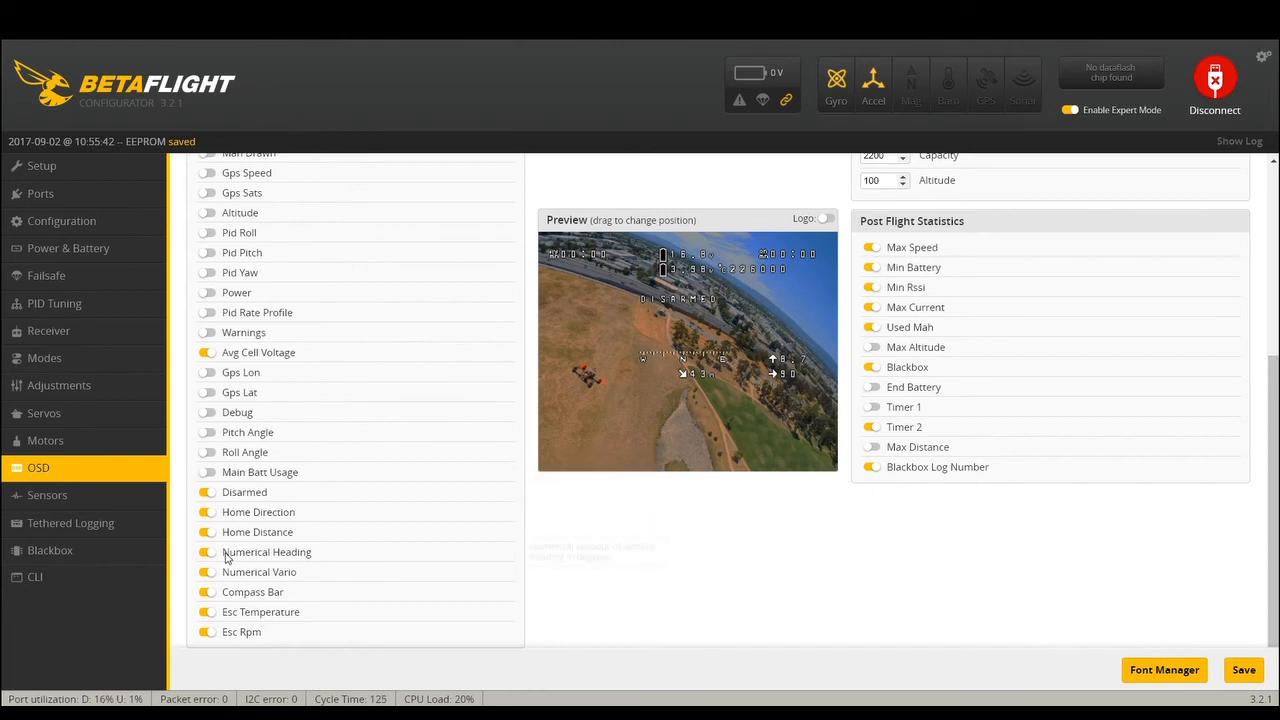
mouse_move(212, 496)
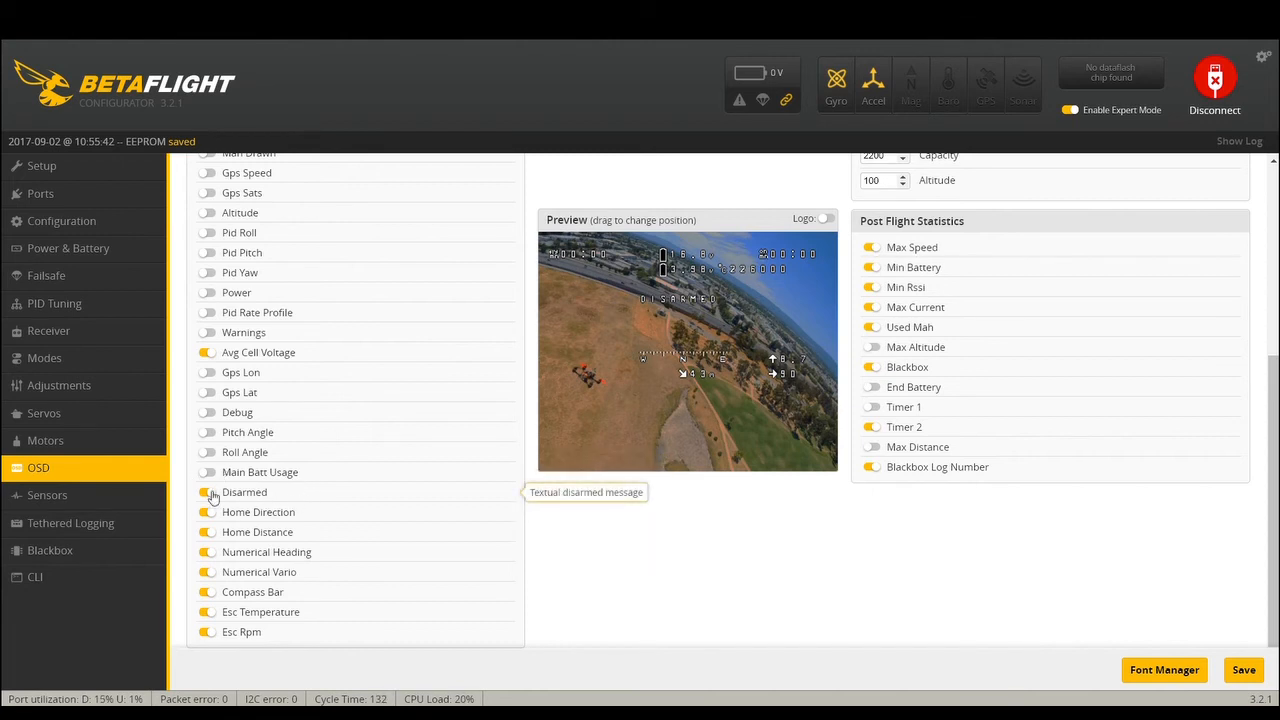
left_click(208, 492)
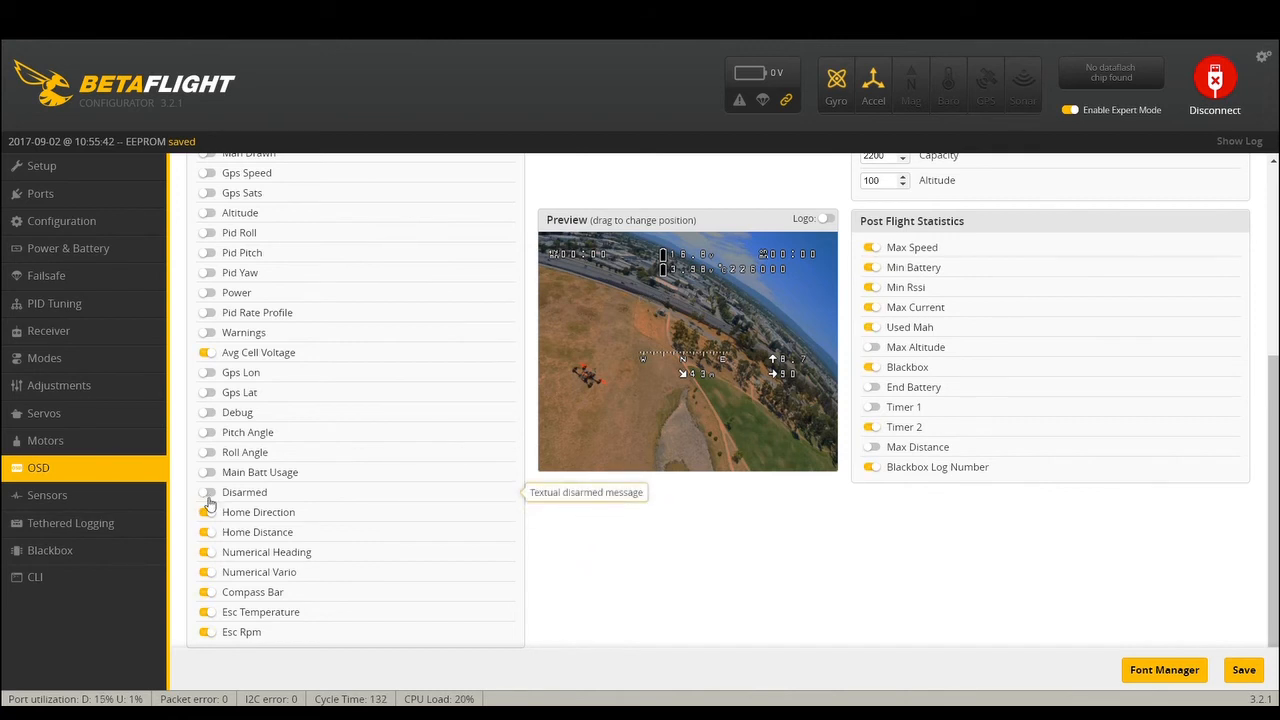
left_click(208, 492)
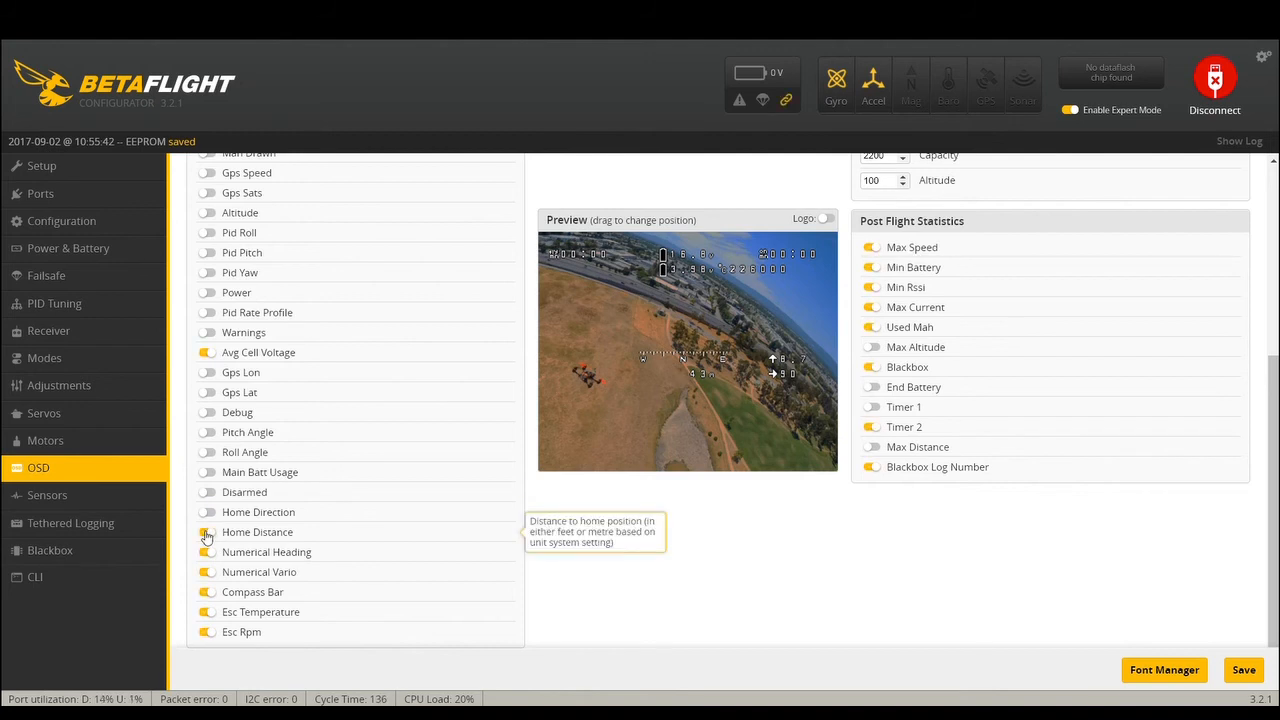
mouse_move(208, 552)
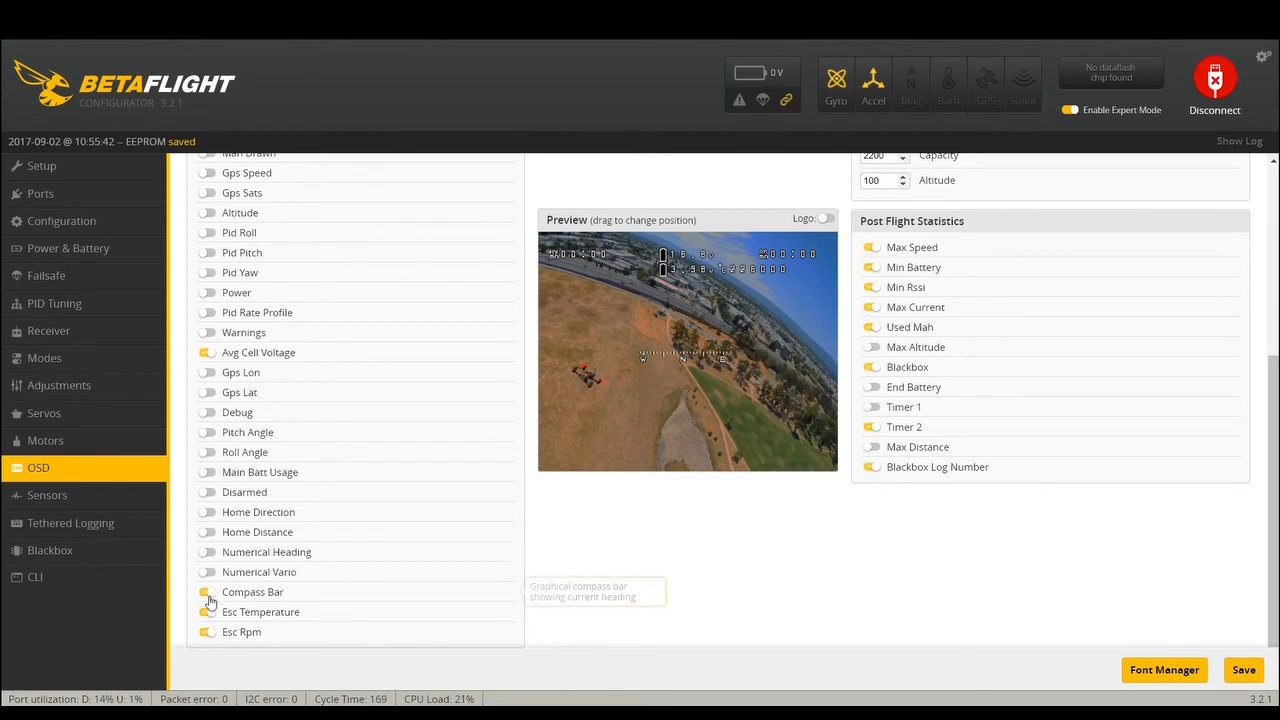
- Toggle the Compass Bar element off and then switch it back on
left_click(208, 592)
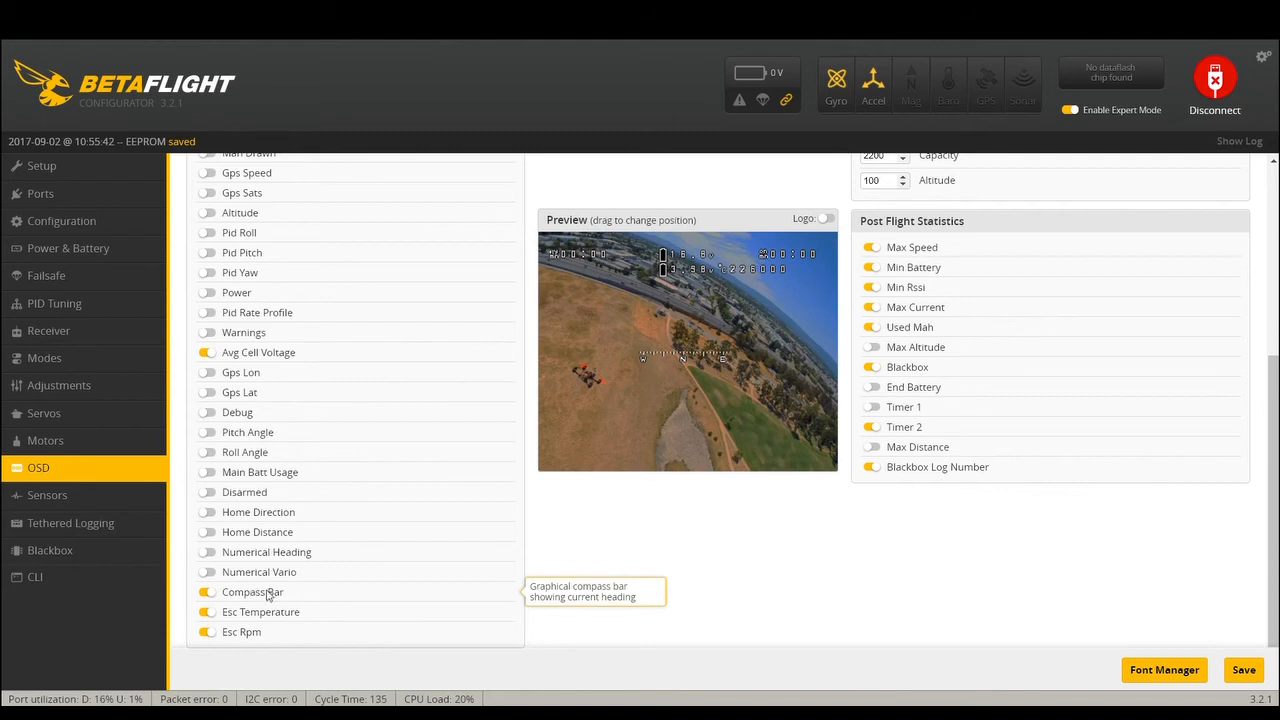
left_click(208, 592)
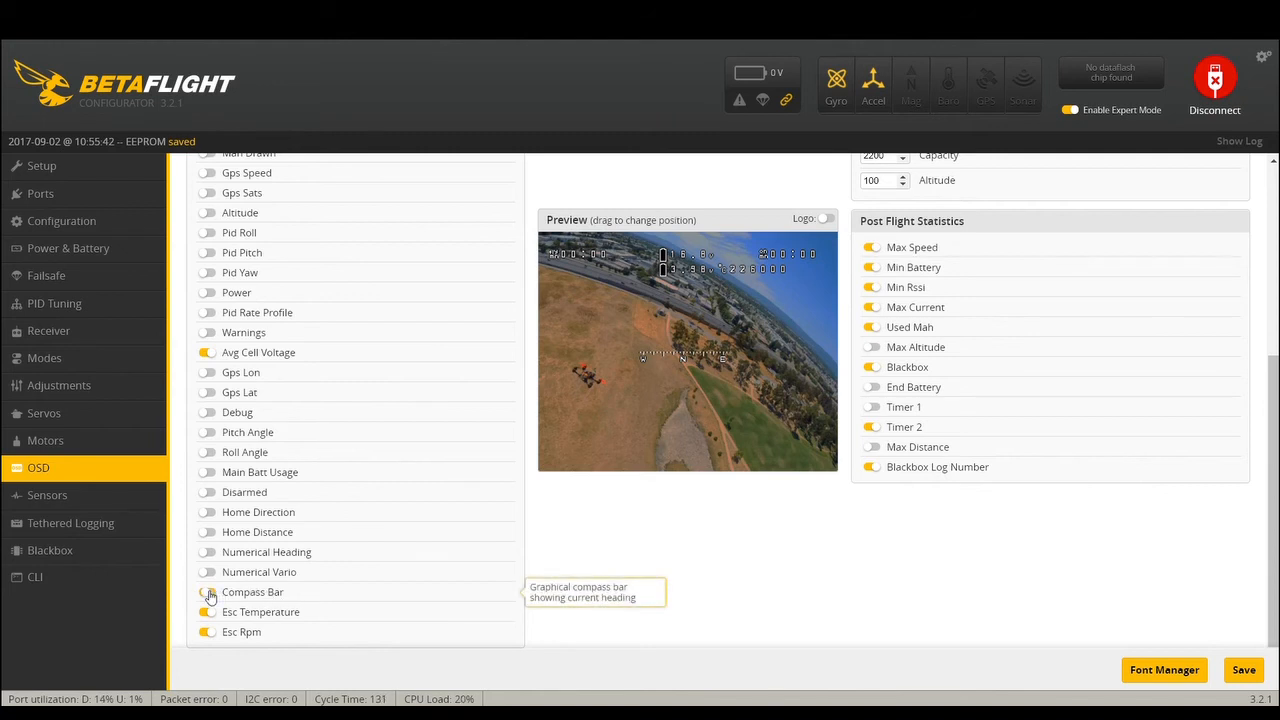
mouse_move(208, 618)
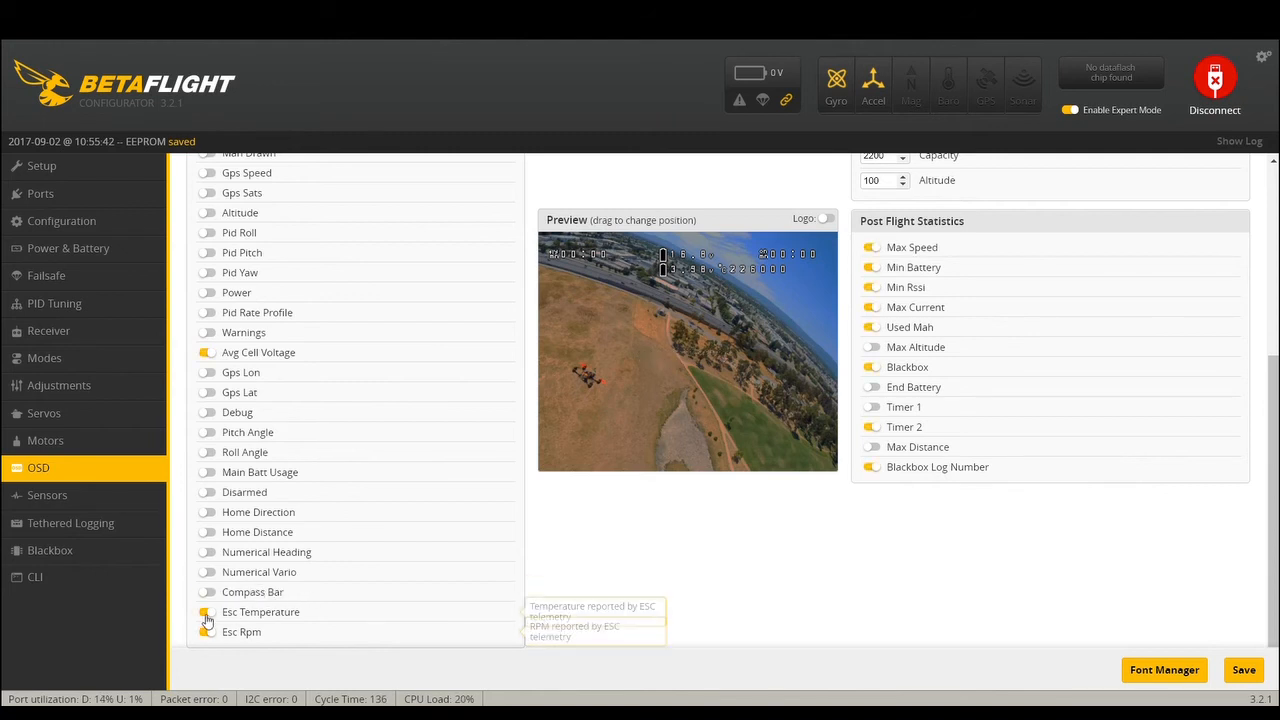
left_click(208, 592)
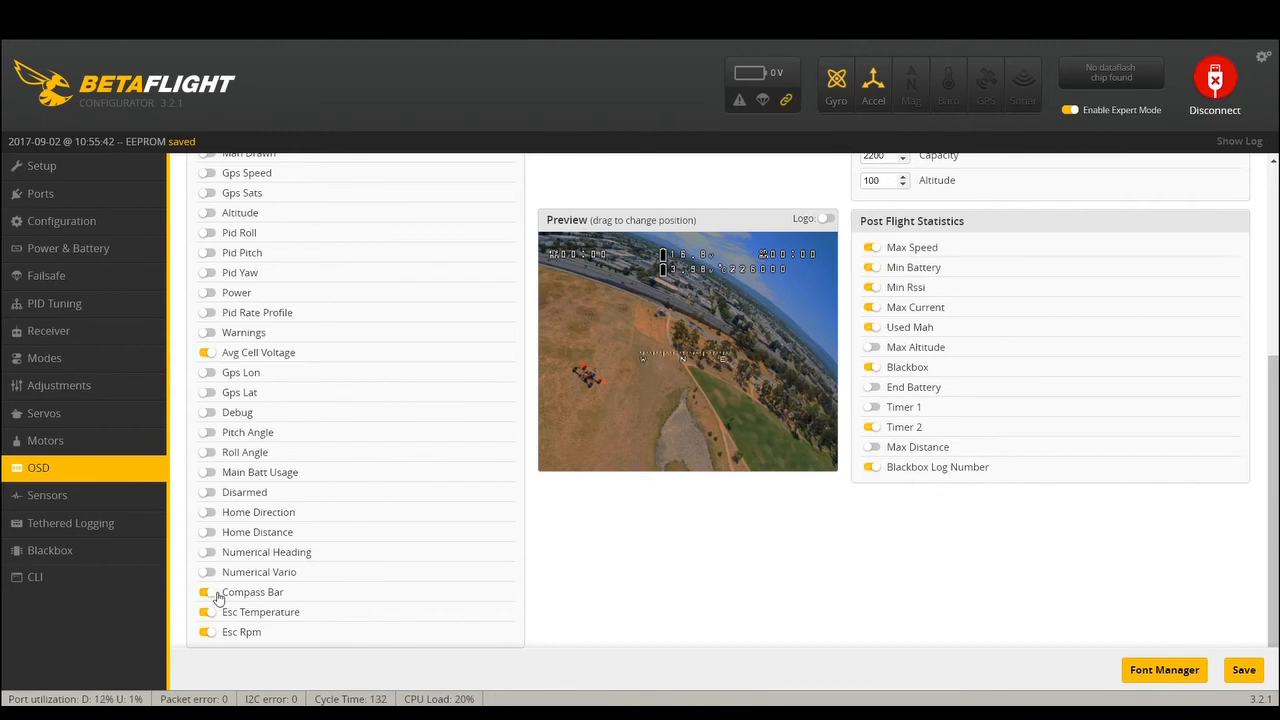
mouse_move(220, 592)
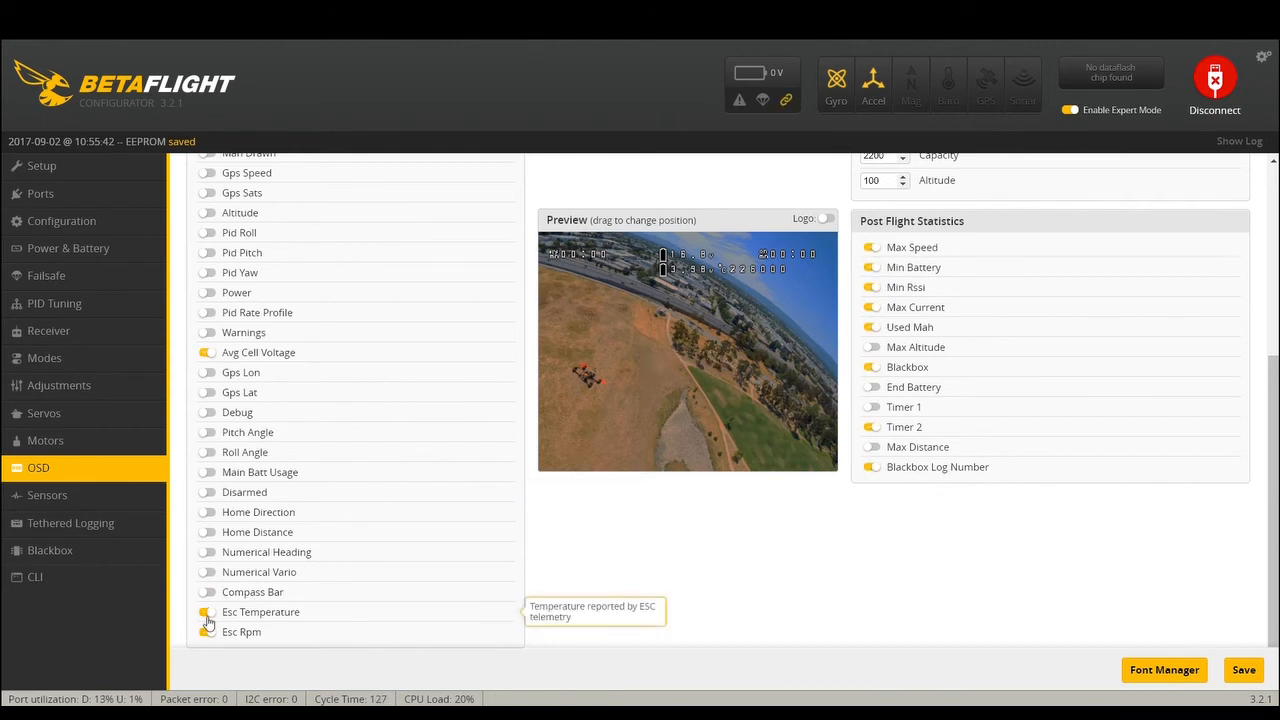
mouse_move(208, 632)
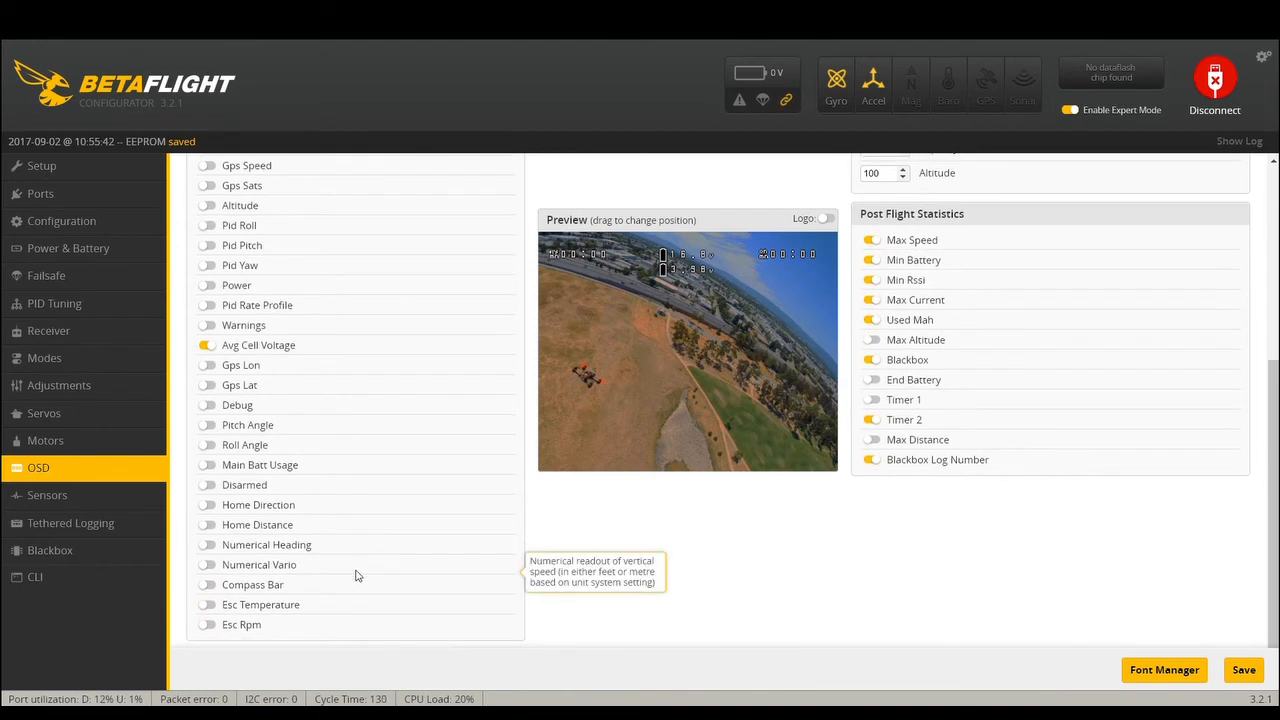
scroll("up", 3)
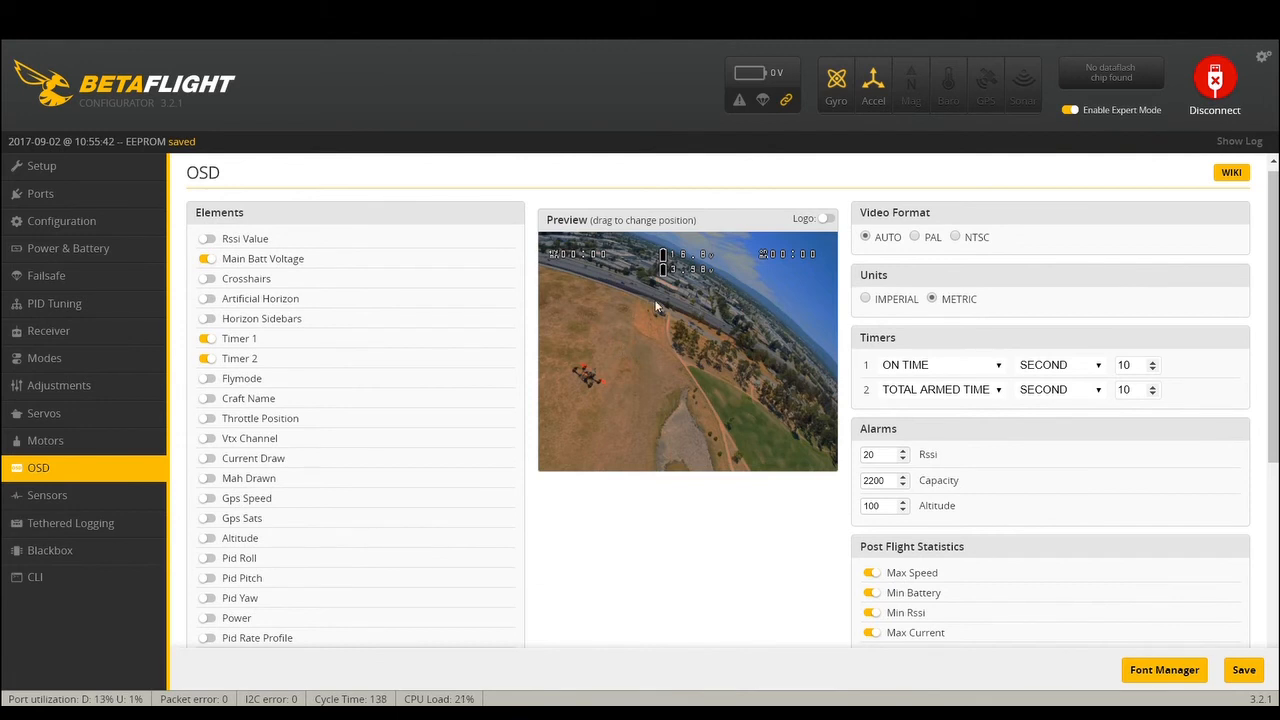
mouse_move(564, 464)
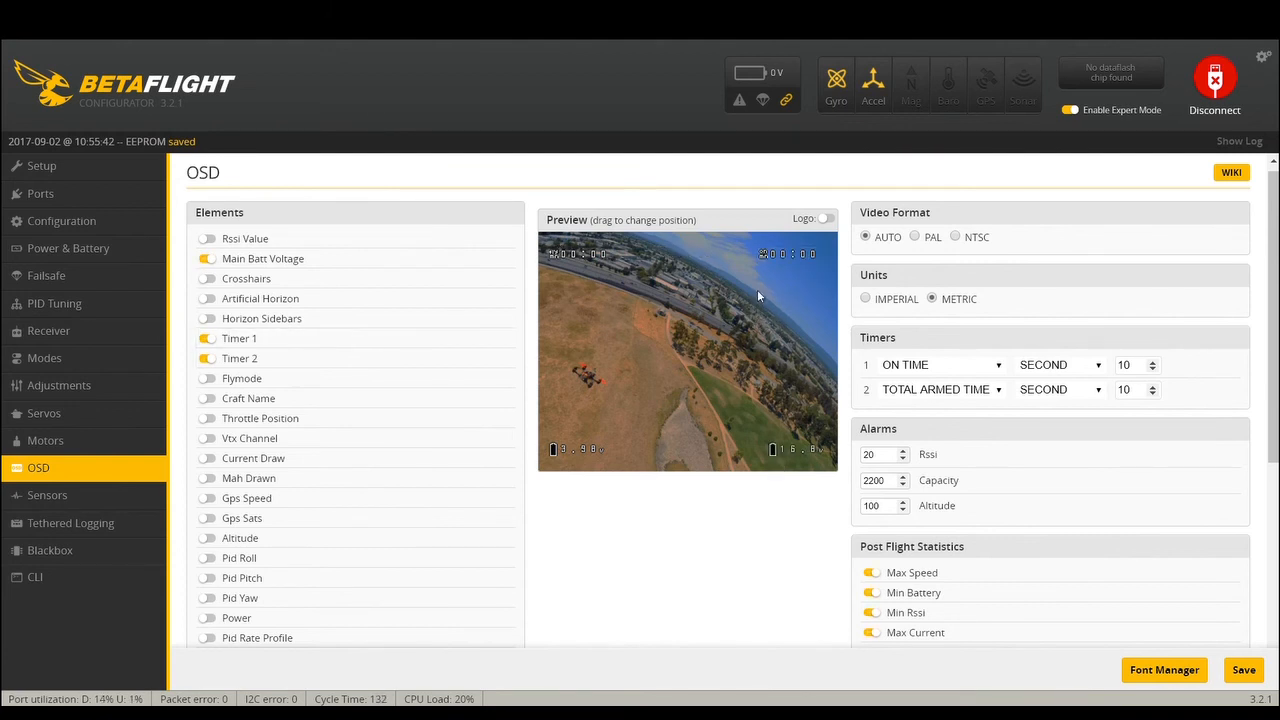
mouse_move(780, 350)
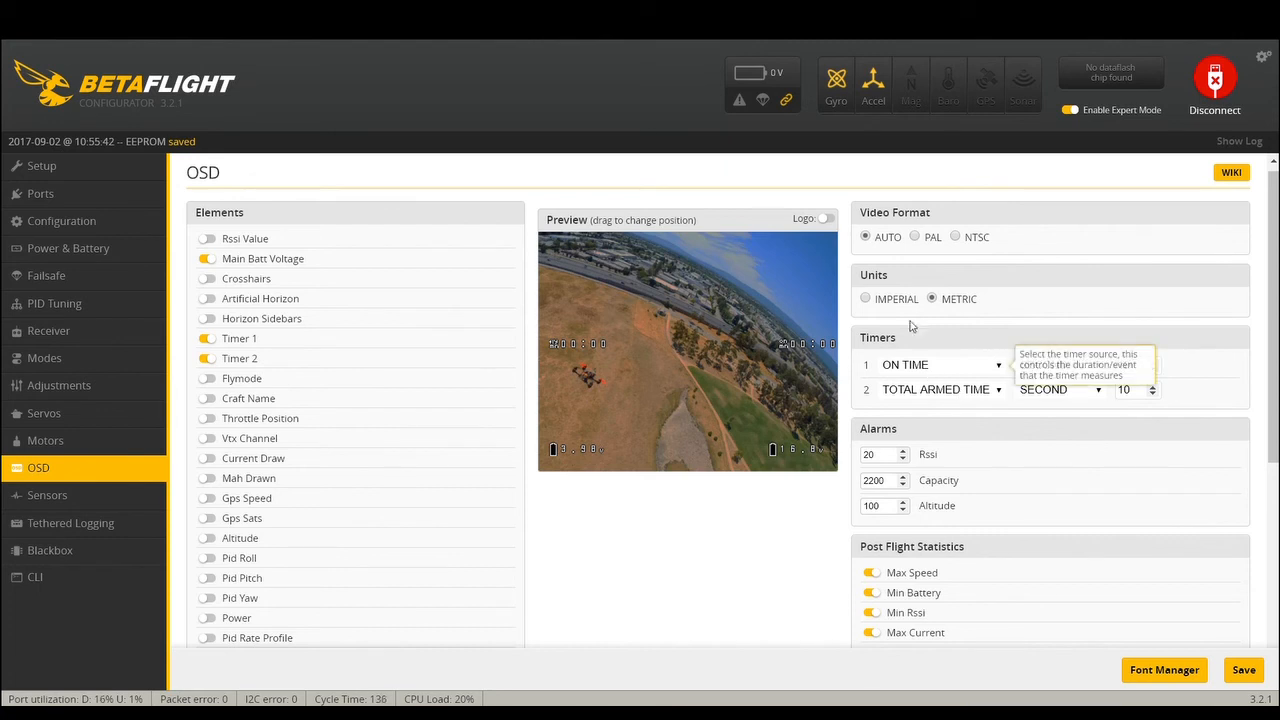
mouse_move(896, 350)
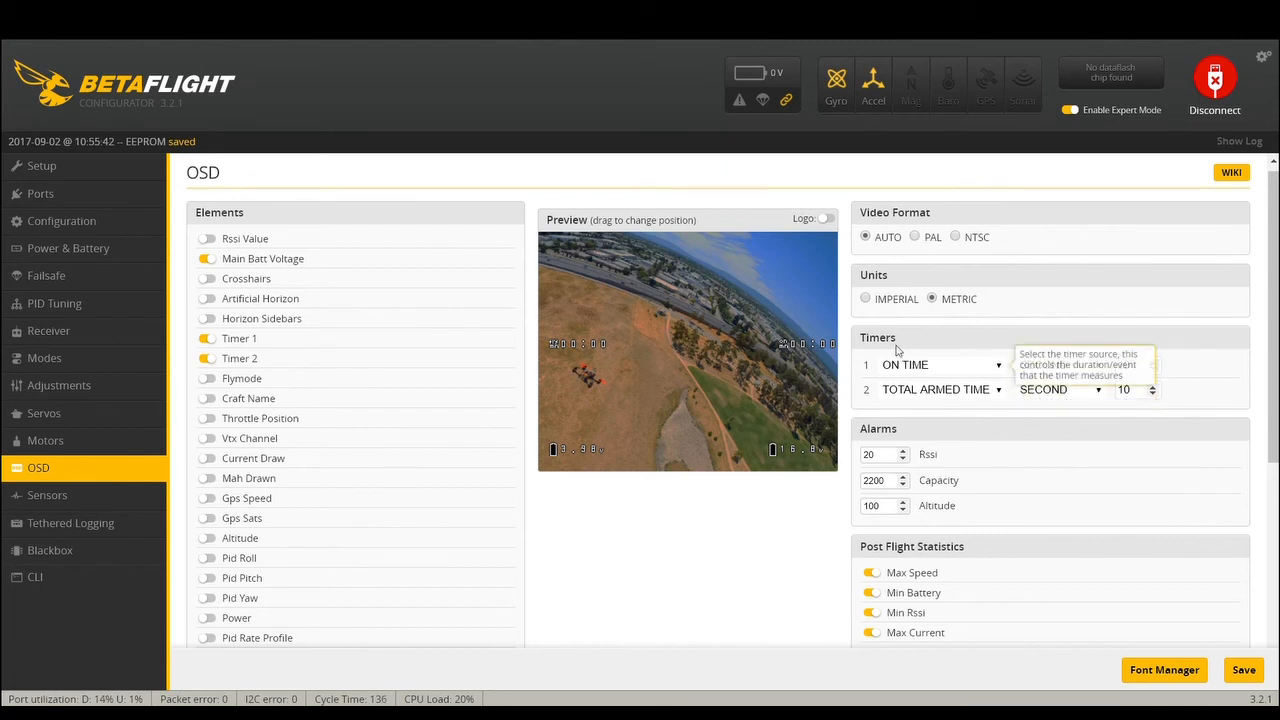
mouse_move(932, 390)
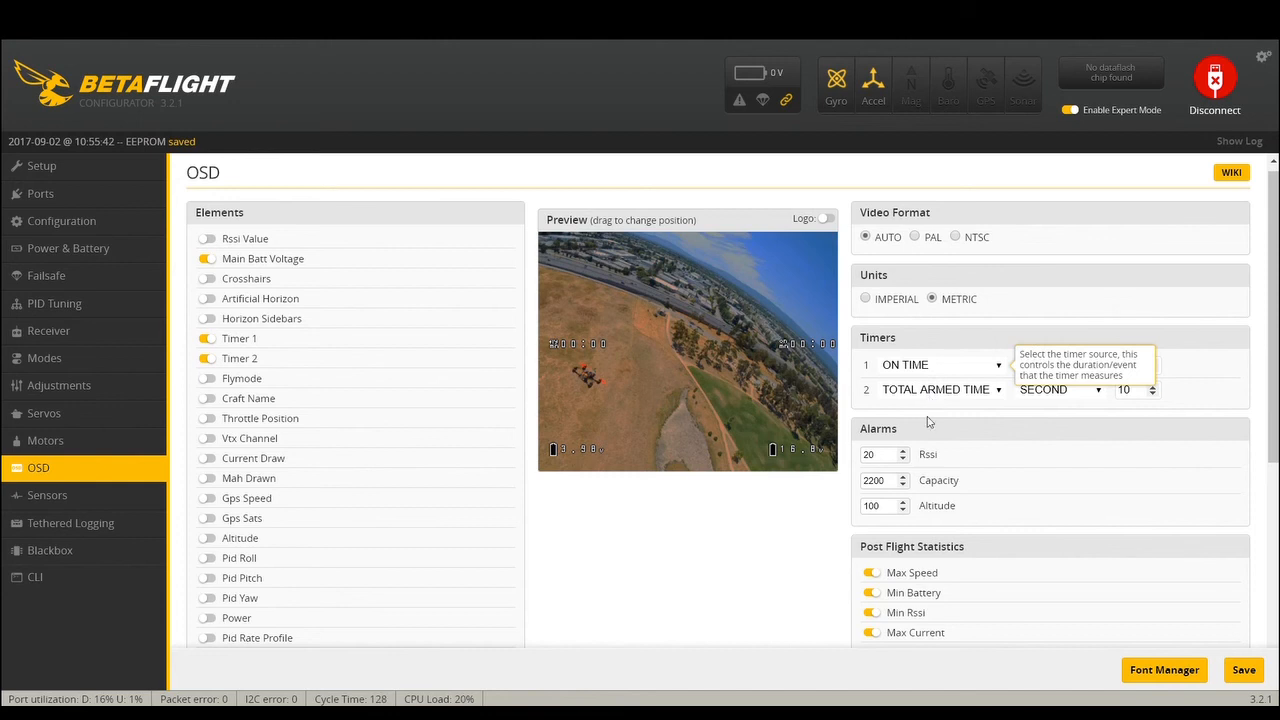
mouse_move(912, 384)
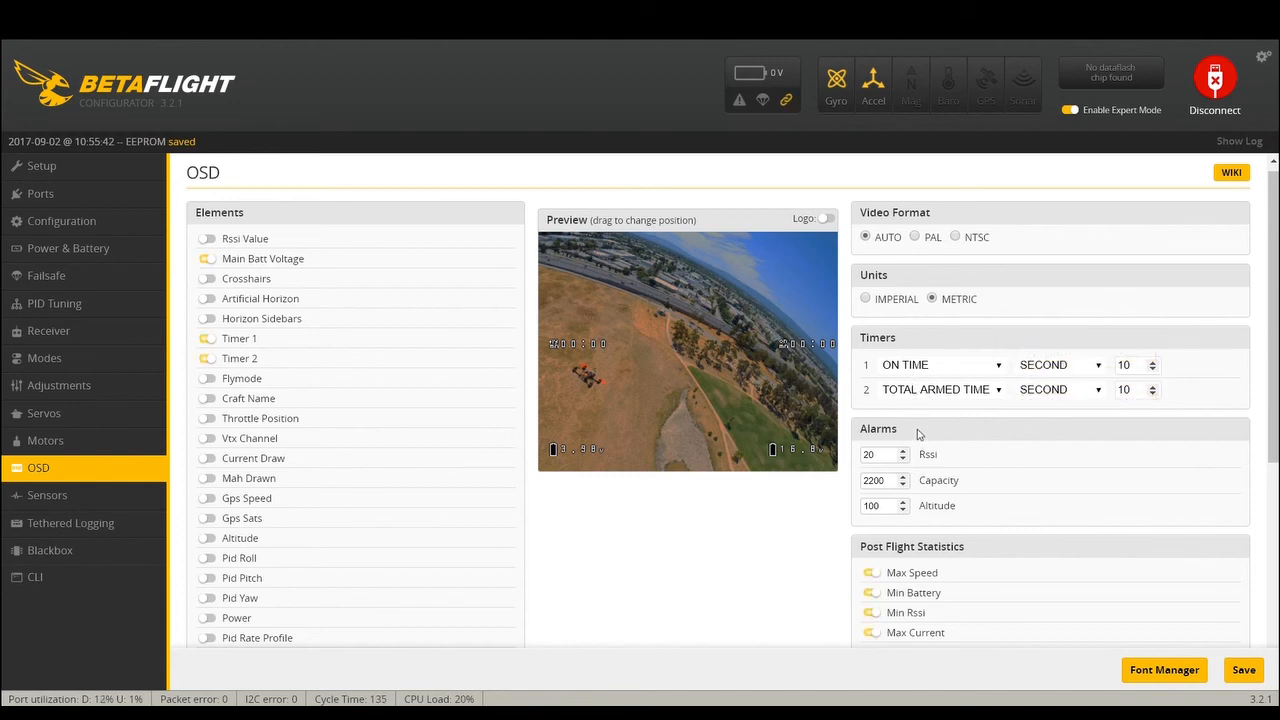
mouse_move(1044, 364)
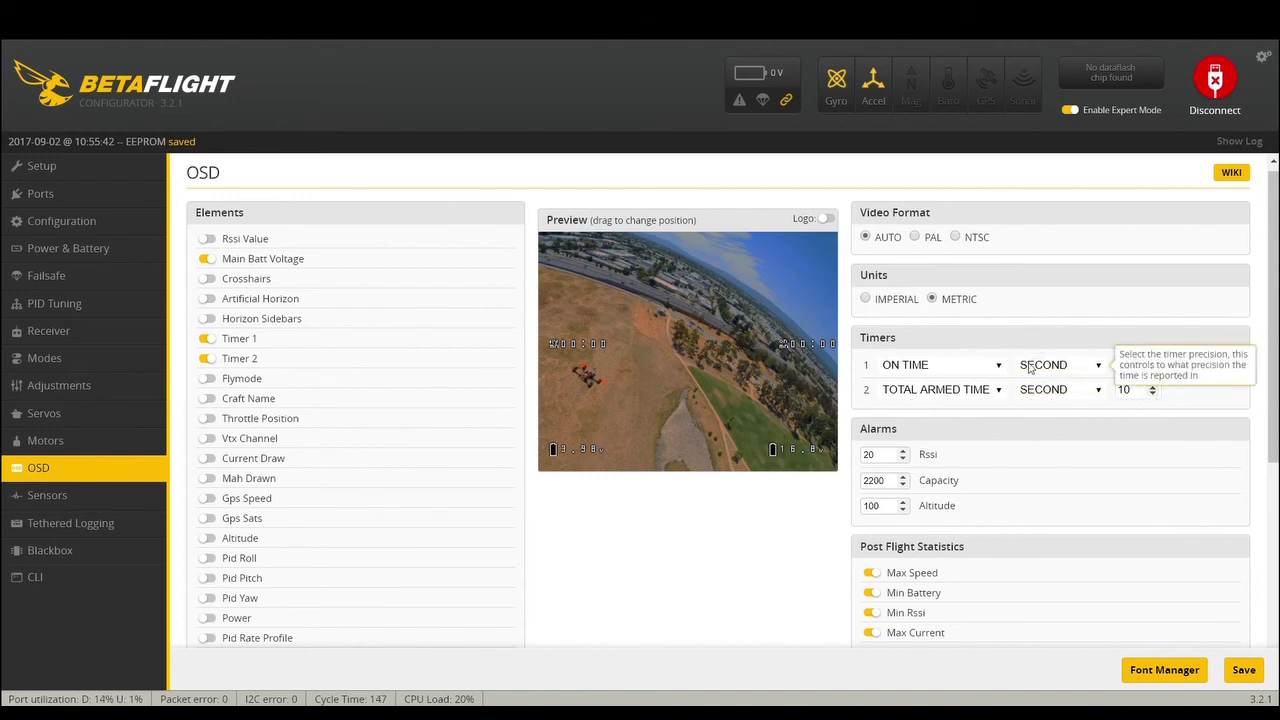
mouse_move(1044, 368)
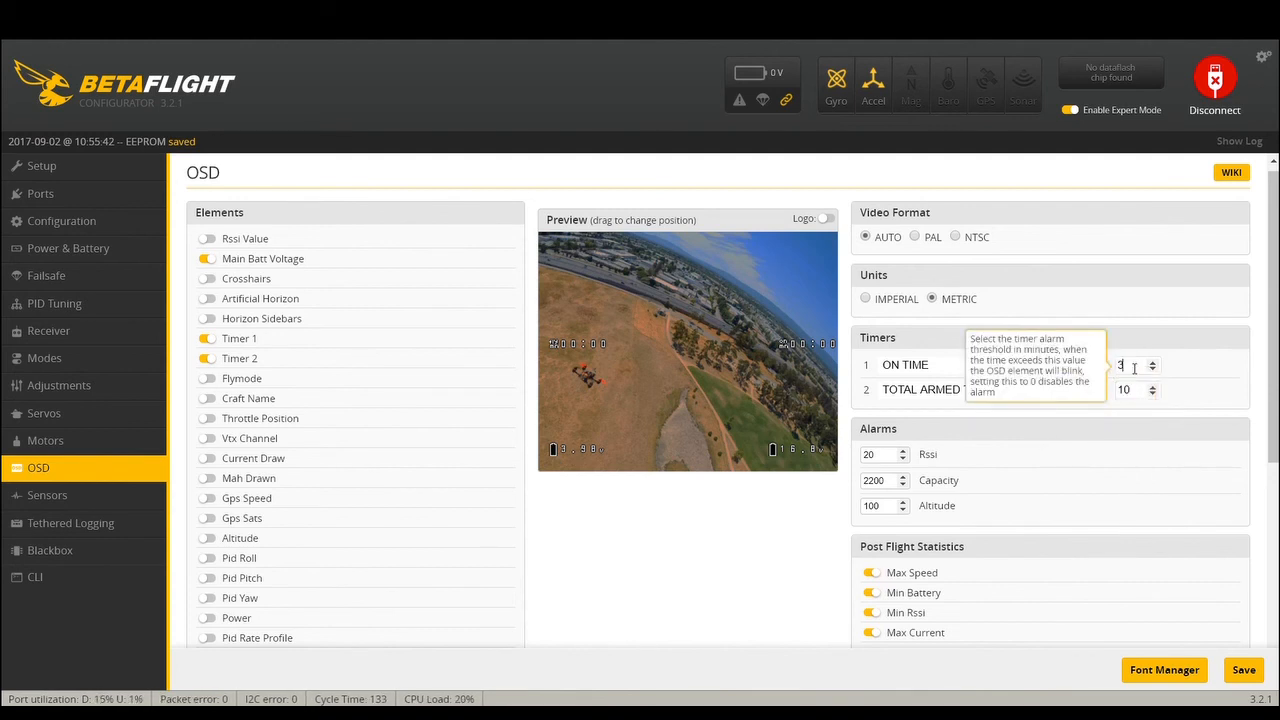
mouse_move(1104, 556)
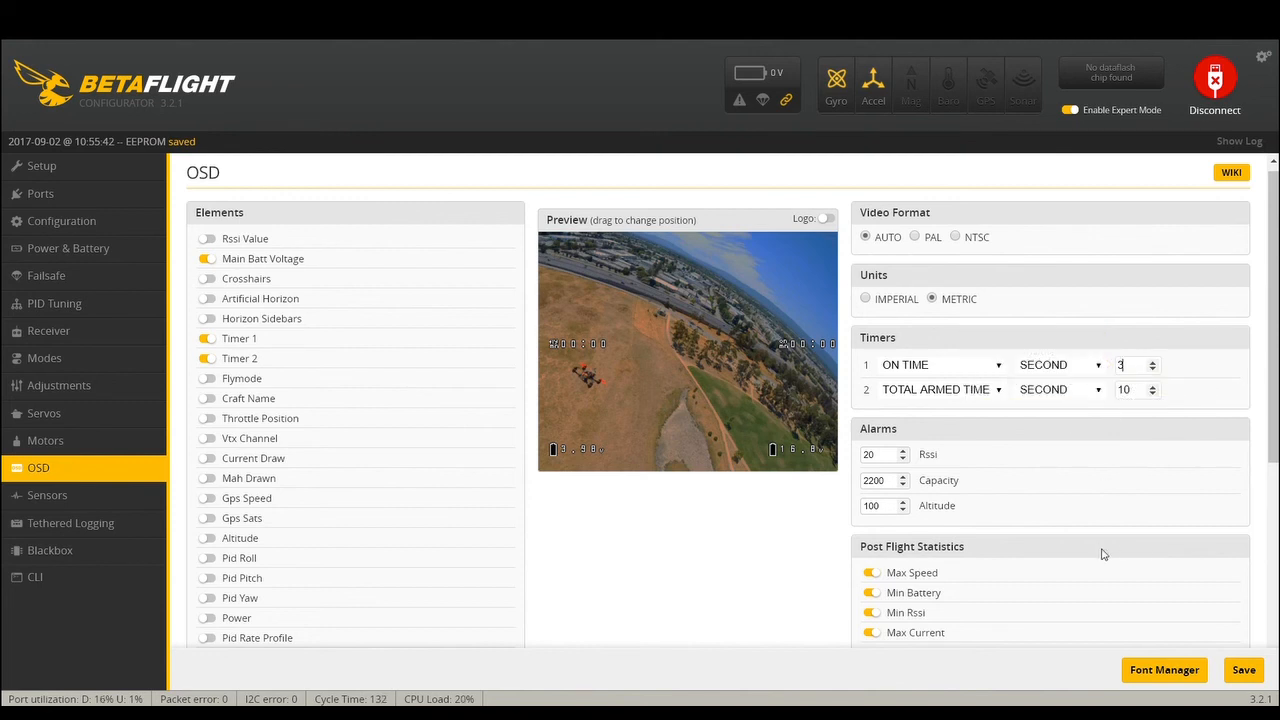
mouse_move(1136, 364)
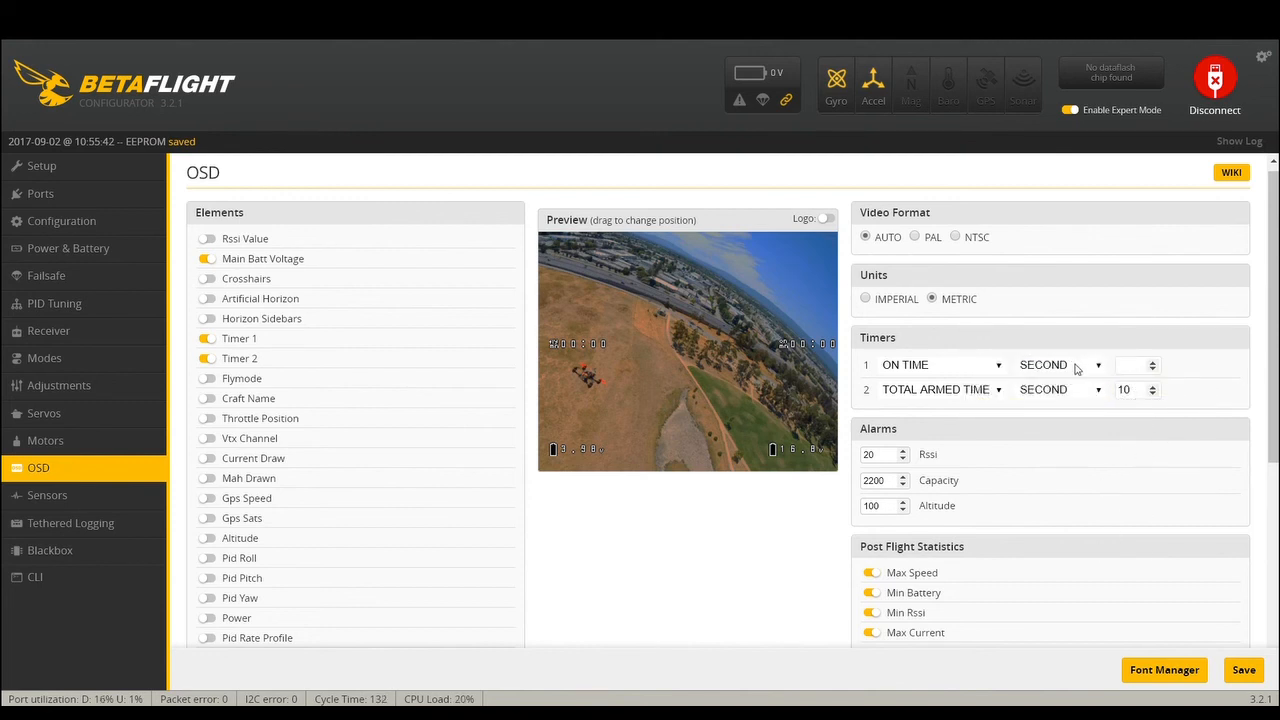
mouse_move(1036, 412)
type("10")
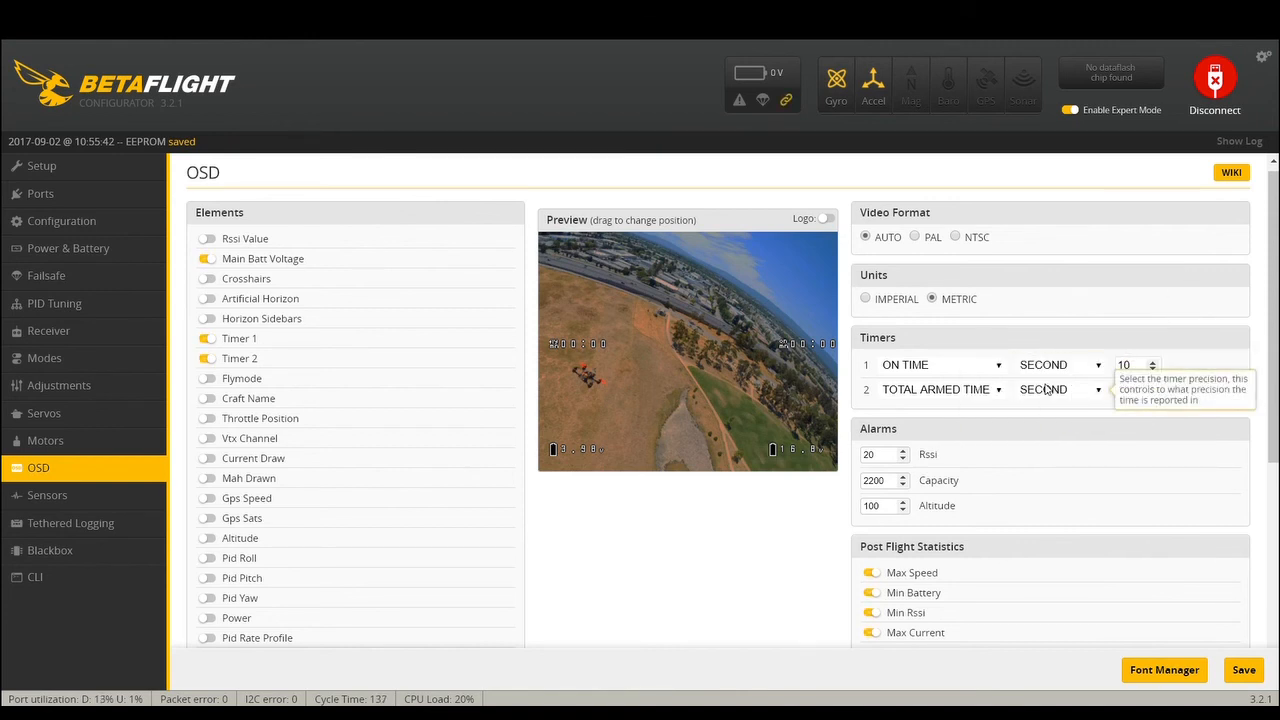
mouse_move(994, 410)
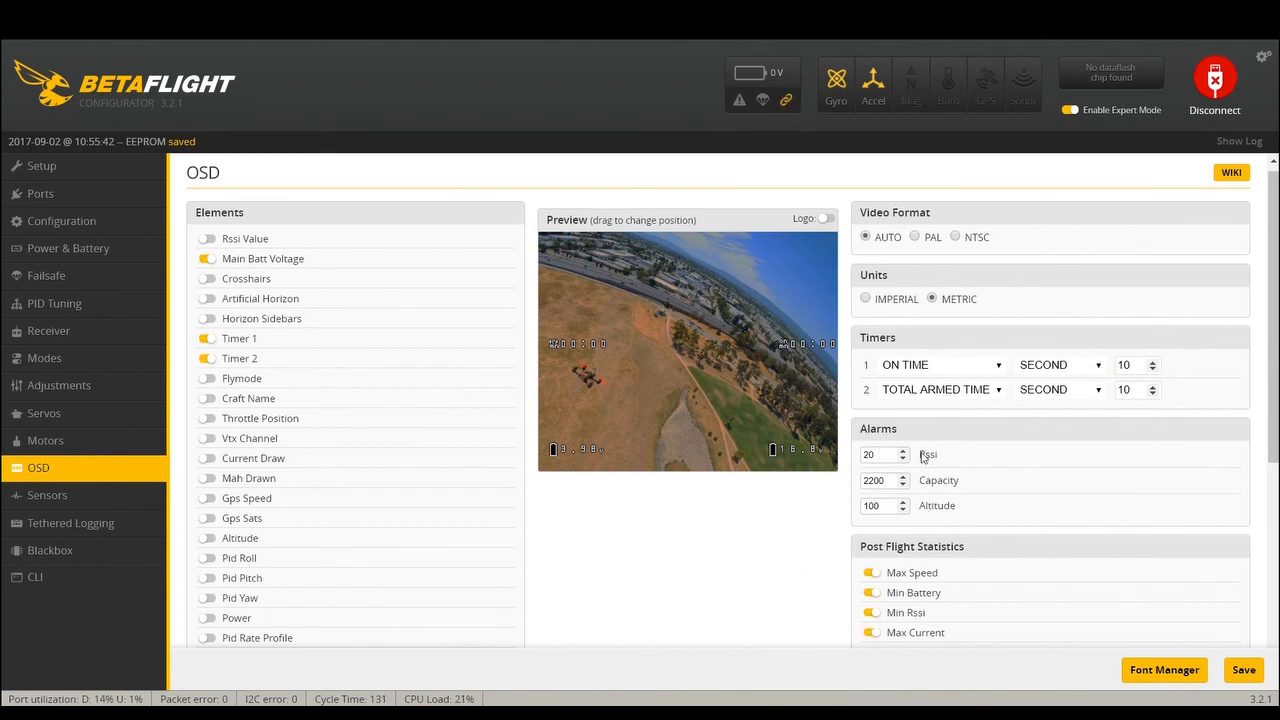
mouse_move(900, 446)
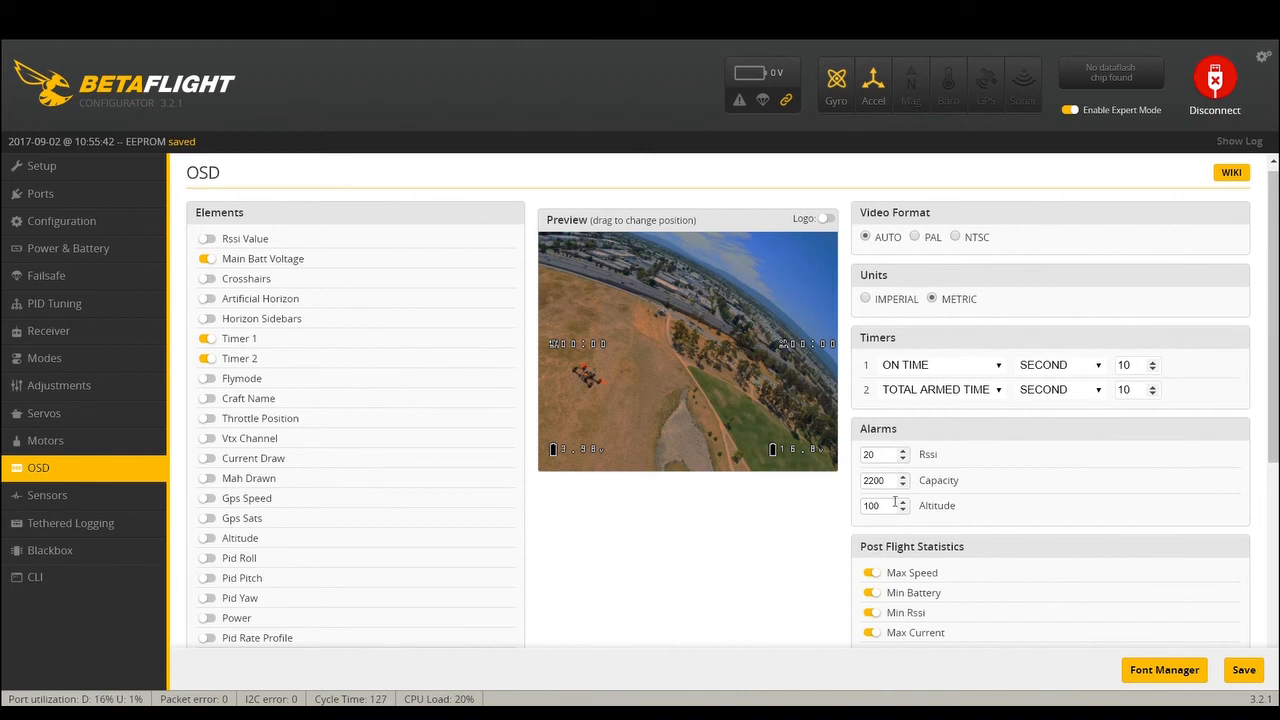
mouse_move(890, 476)
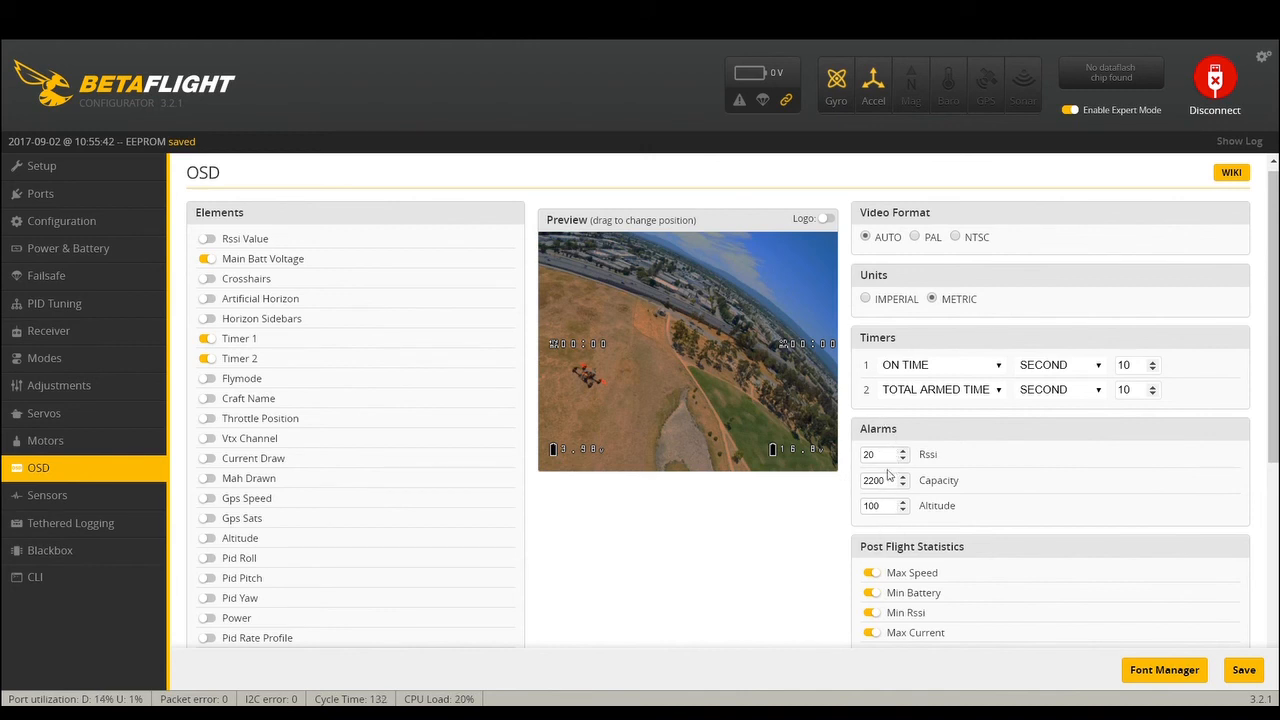
- Turn off Max Speed and the Blackbox statistic in Post Flight Statistics
scroll("down", 3)
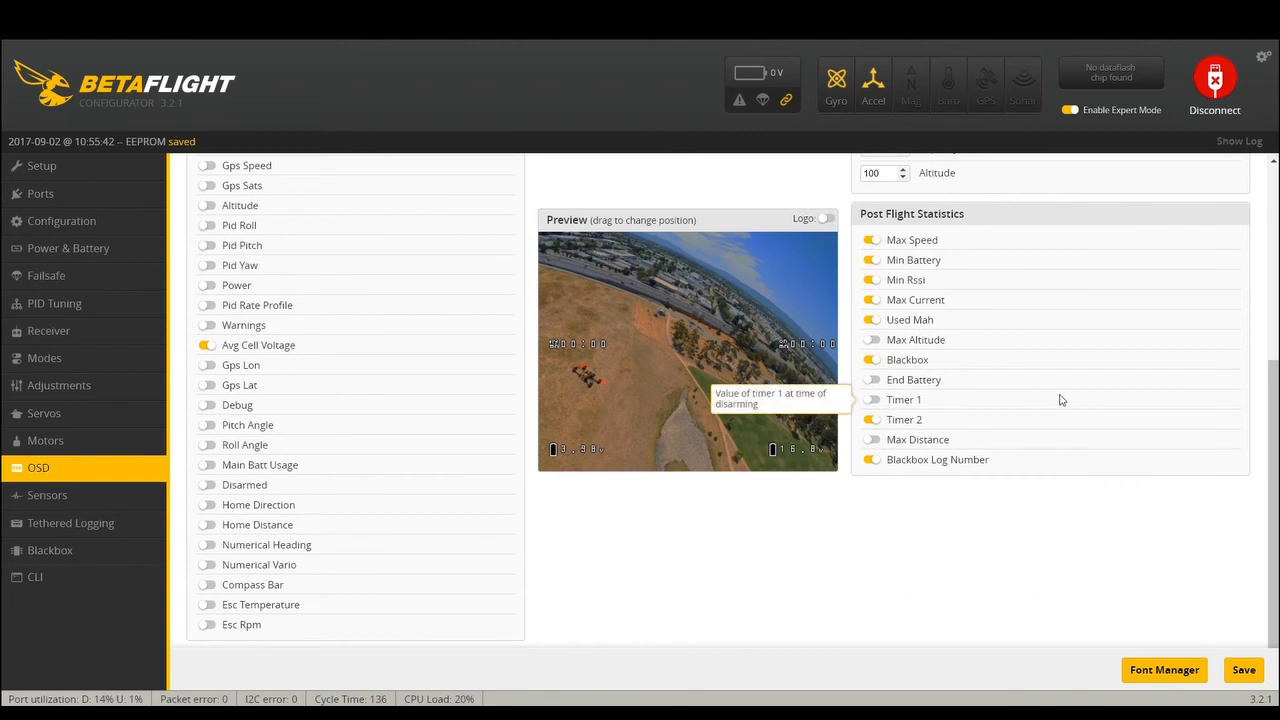
left_click(870, 400)
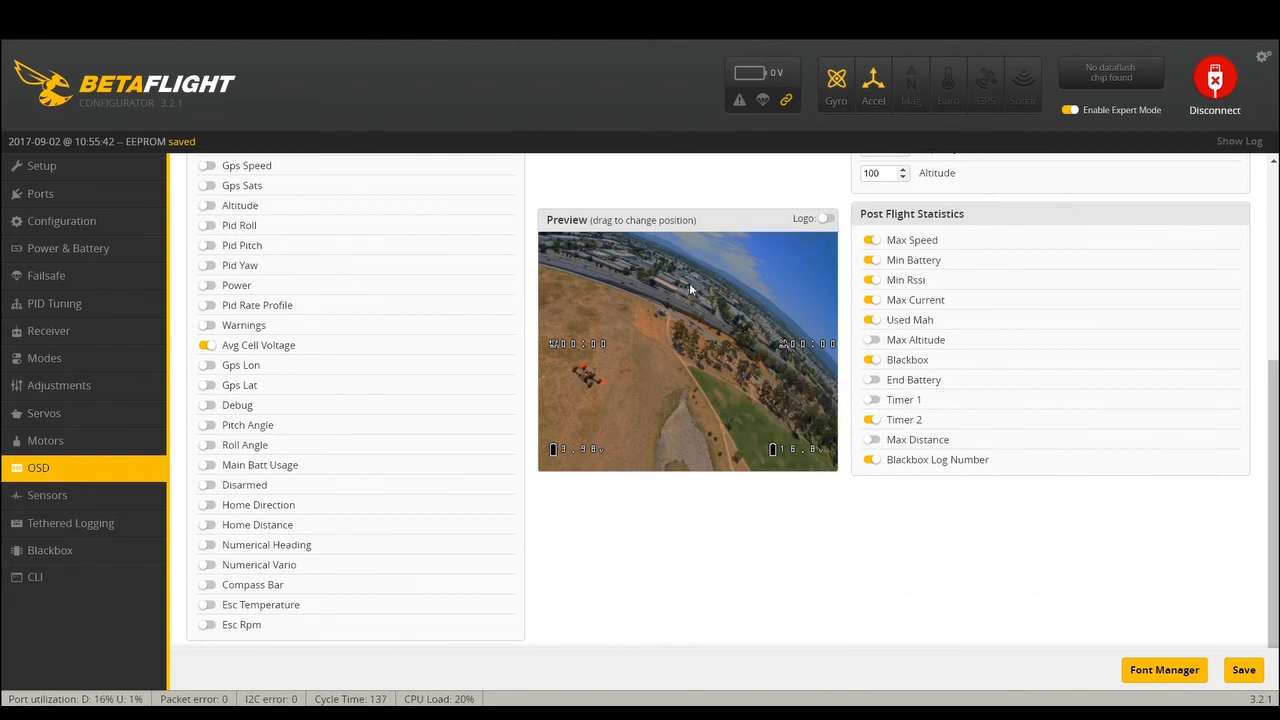
mouse_move(624, 404)
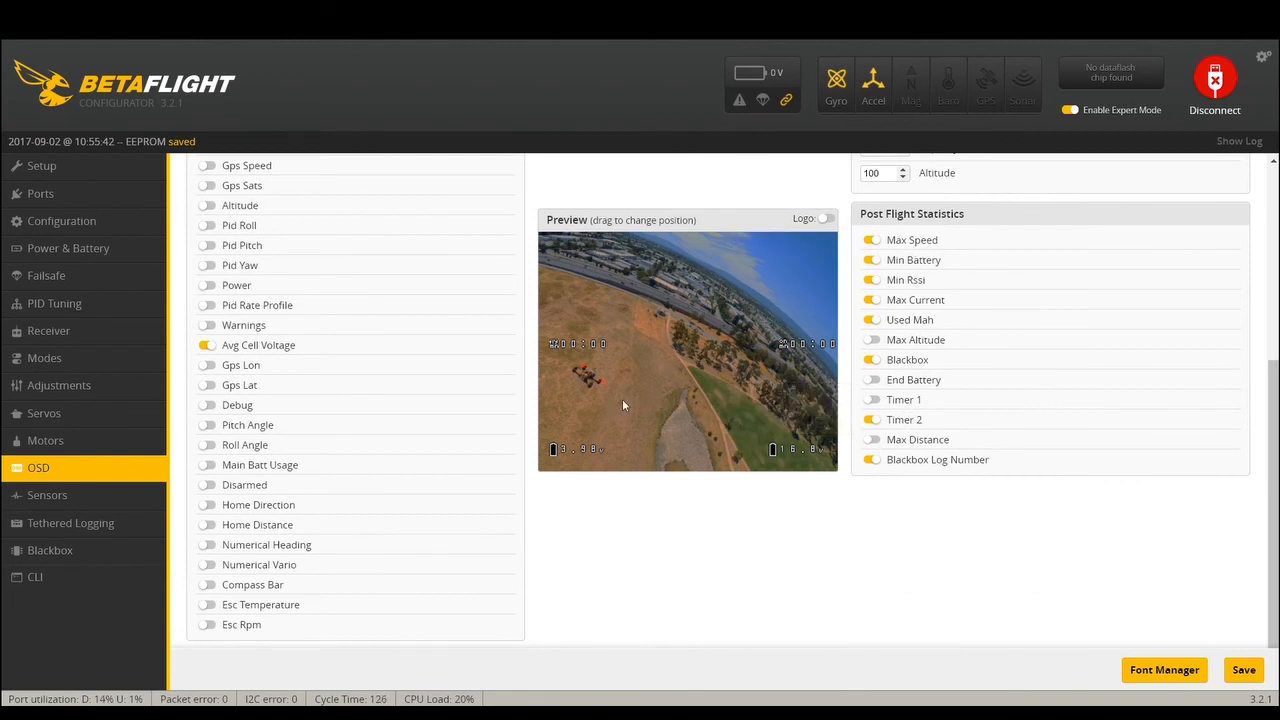
mouse_move(708, 332)
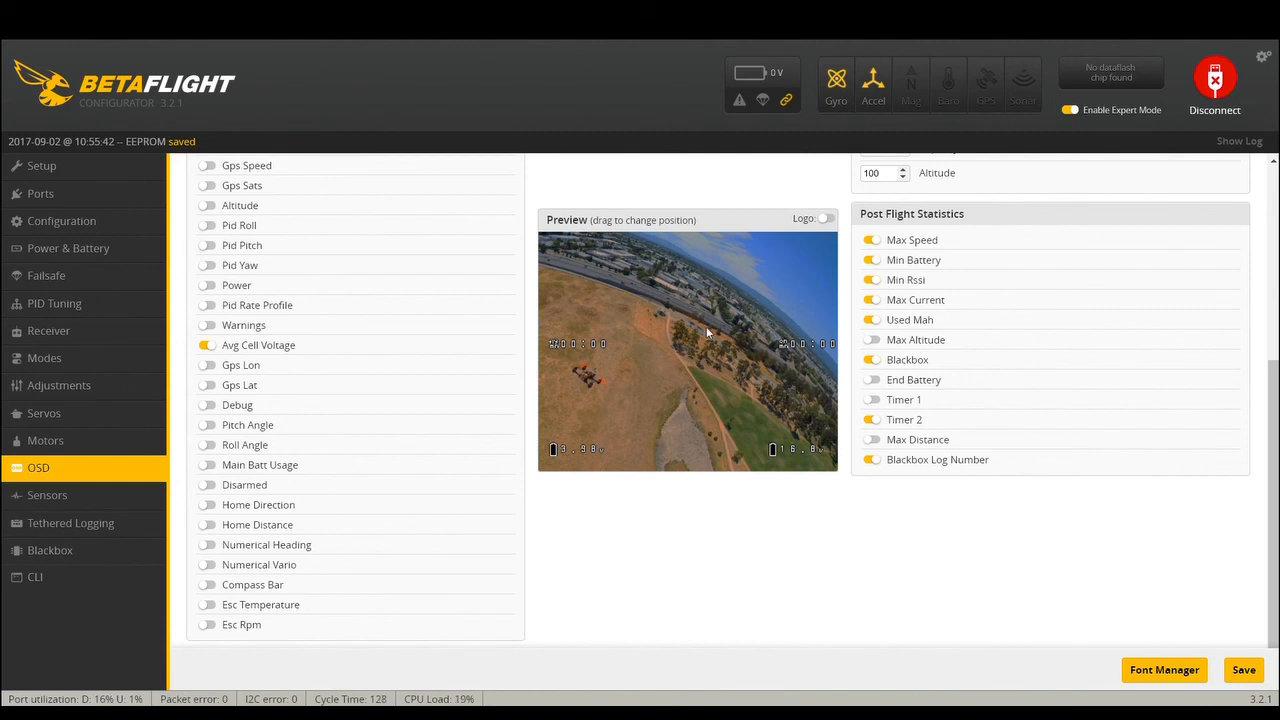
mouse_move(824, 268)
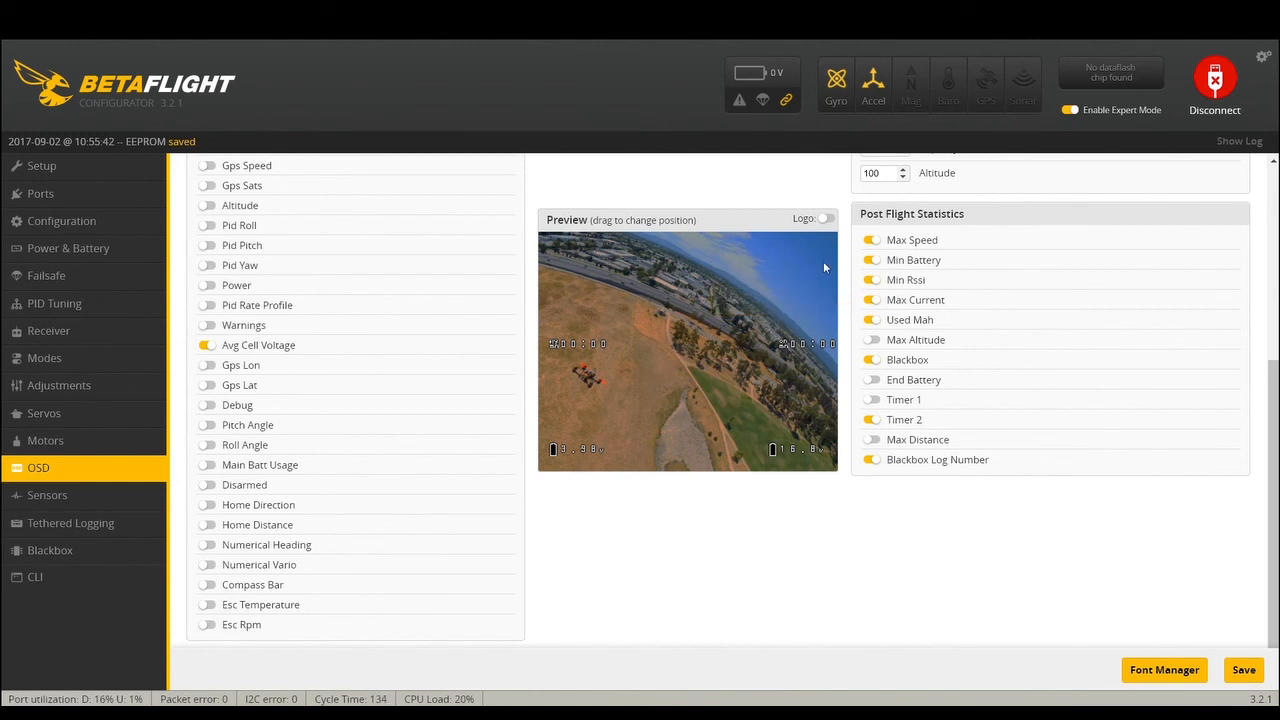
mouse_move(710, 456)
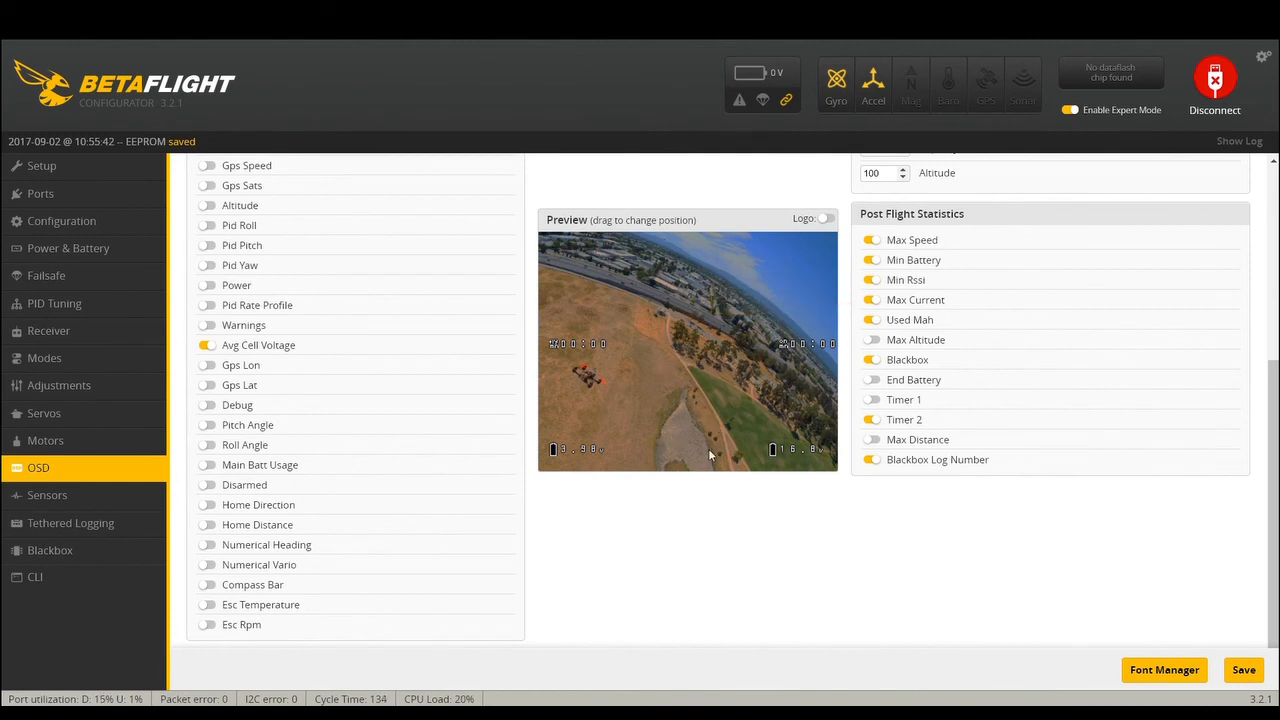
mouse_move(964, 364)
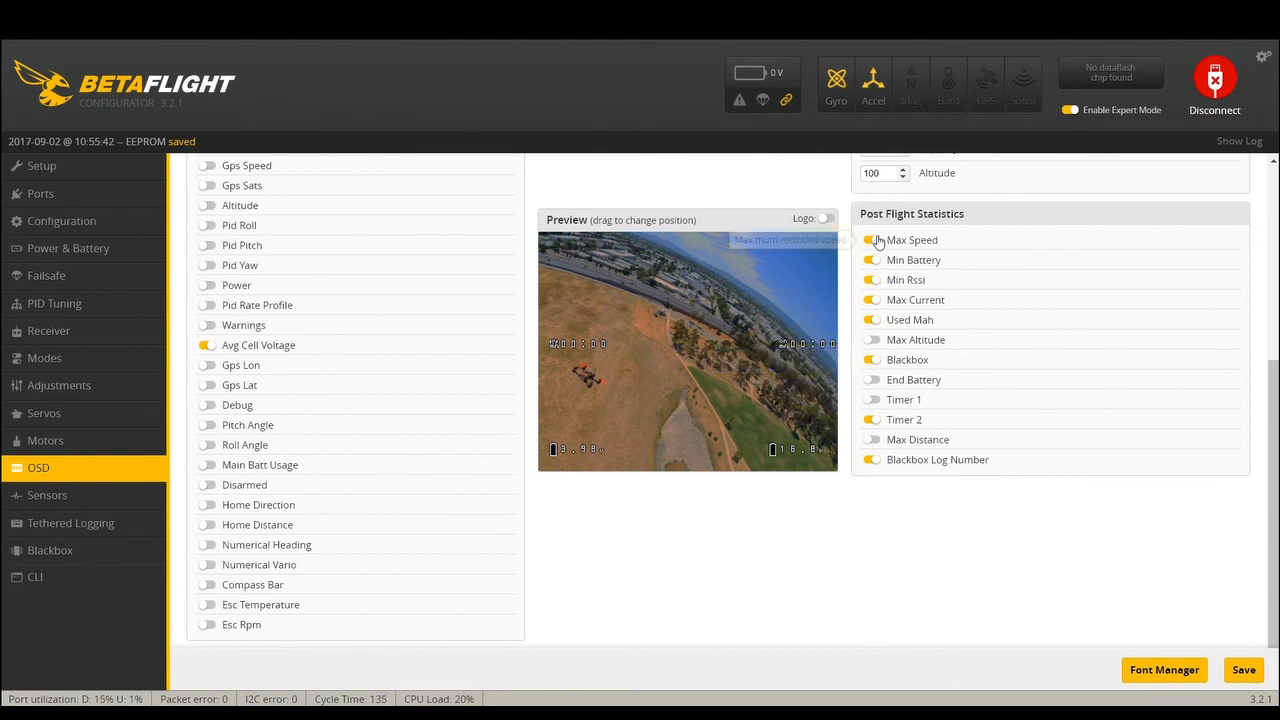
mouse_move(872, 240)
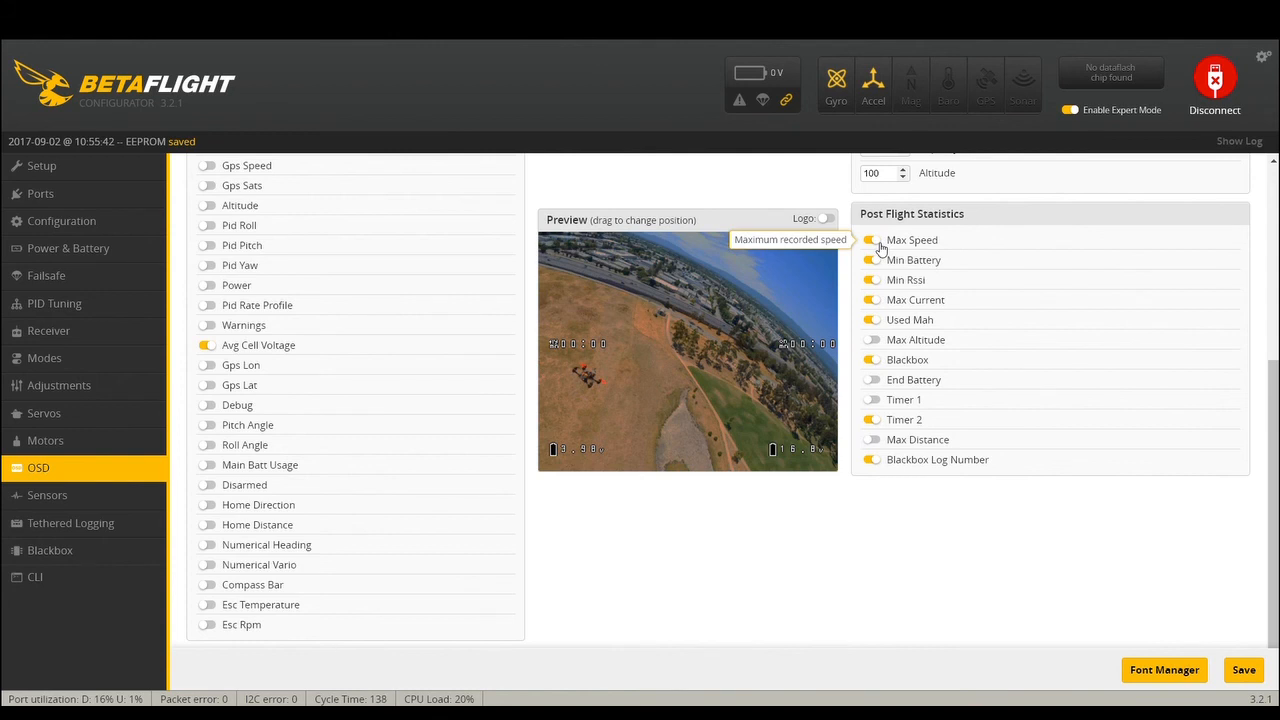
left_click(872, 240)
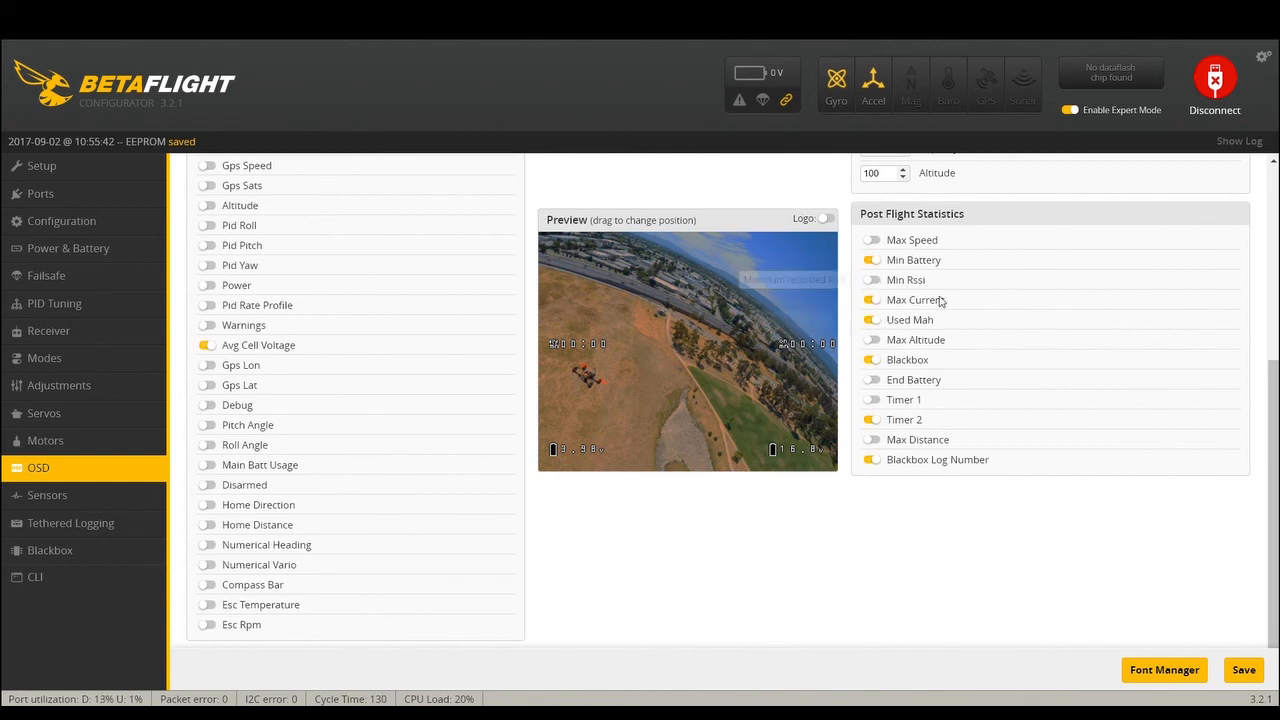
mouse_move(872, 304)
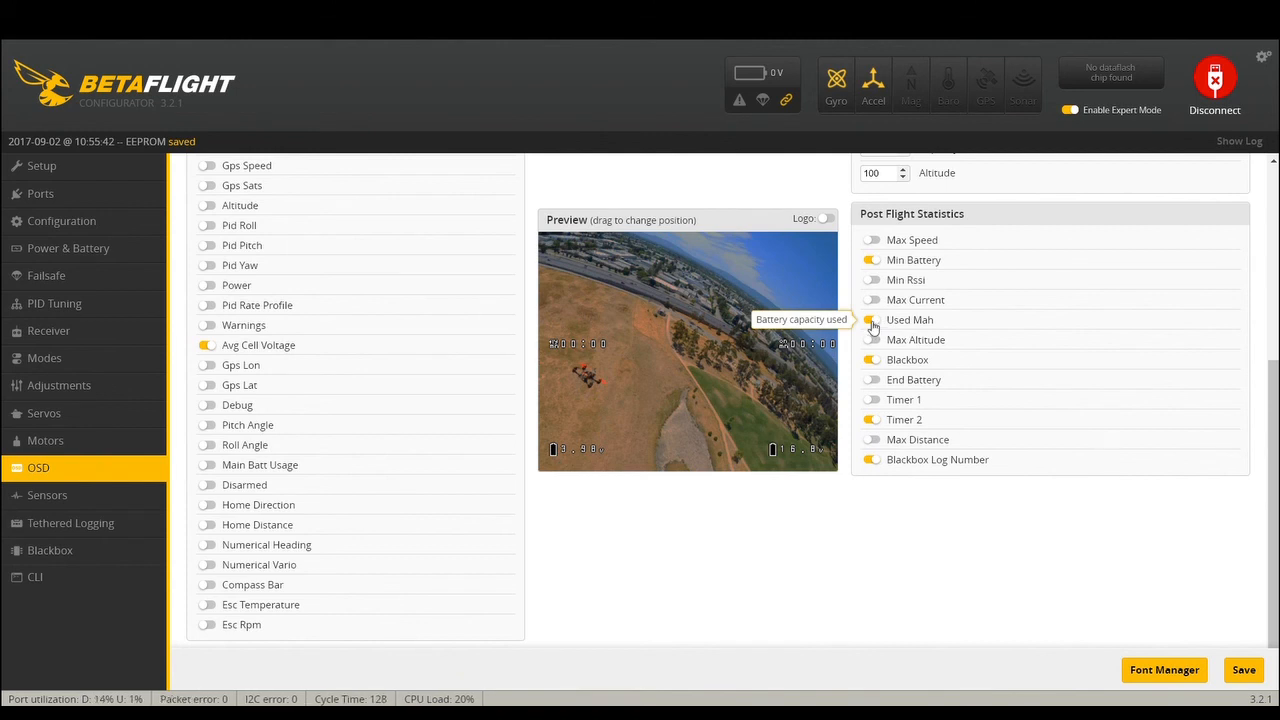
mouse_move(910, 340)
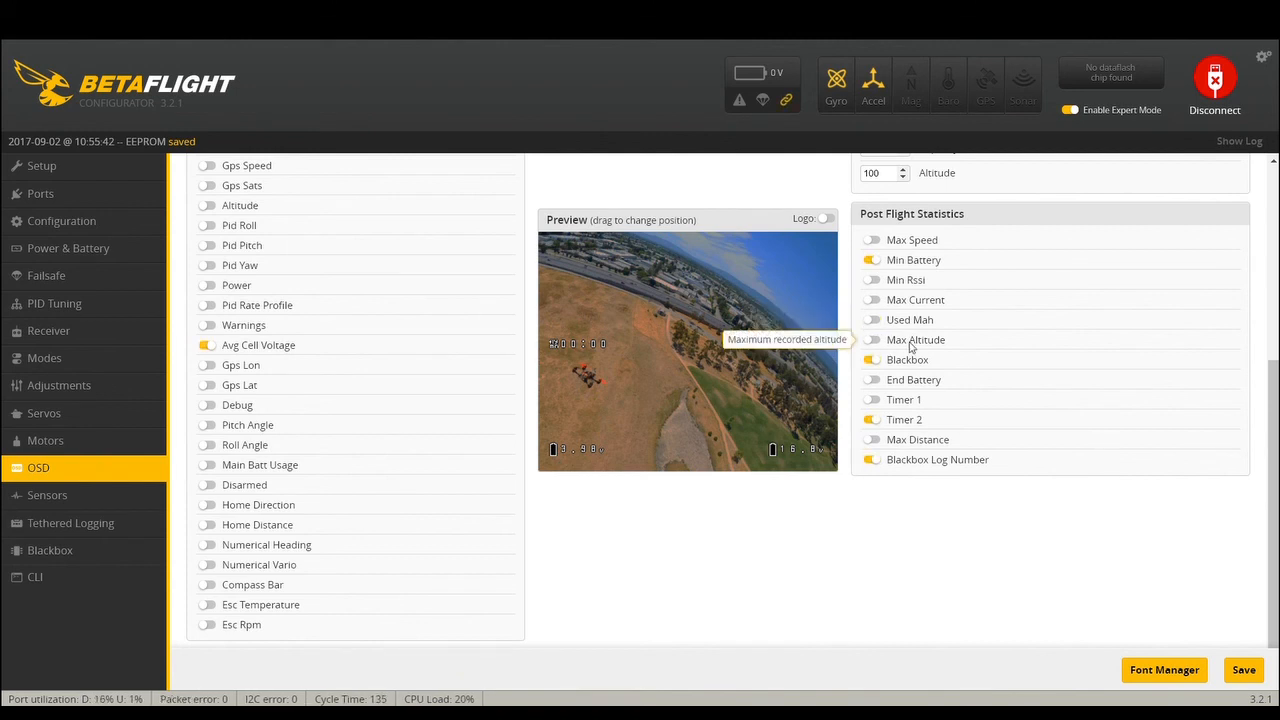
left_click(872, 340)
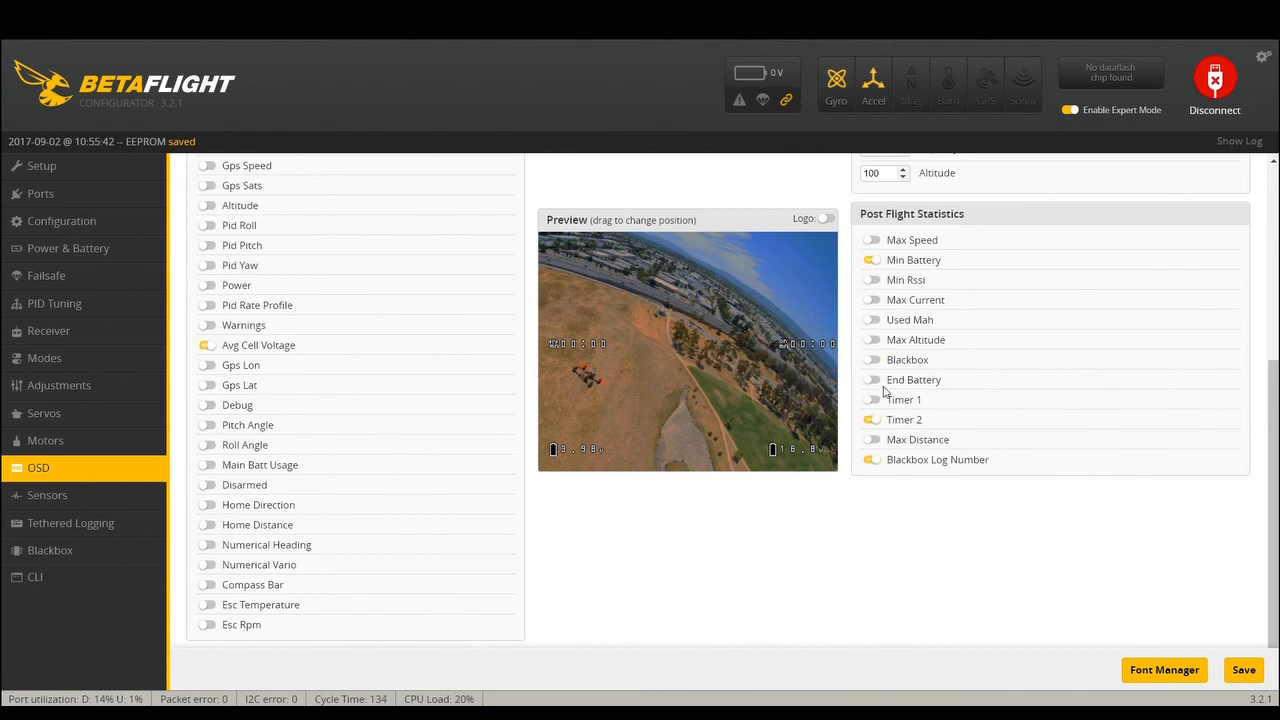
mouse_move(904, 400)
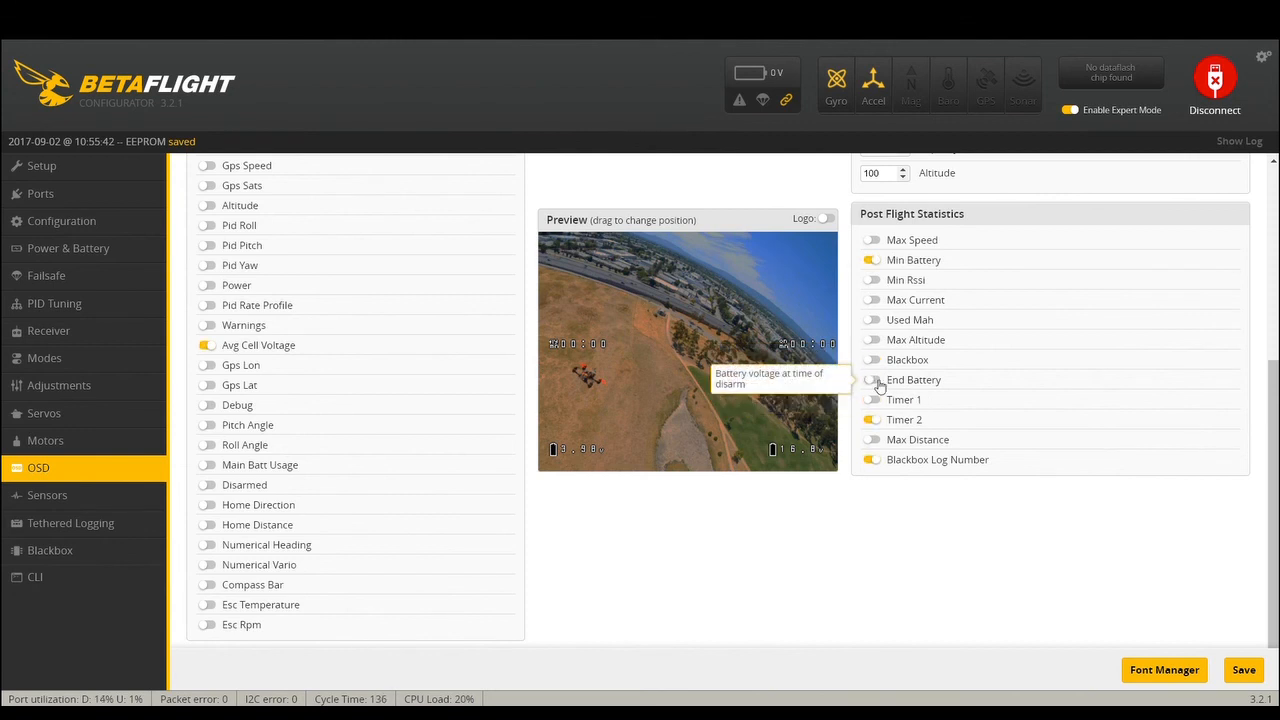
- Enable End Battery and turn off Blackbox Log Number in the statistics
left_click(872, 380)
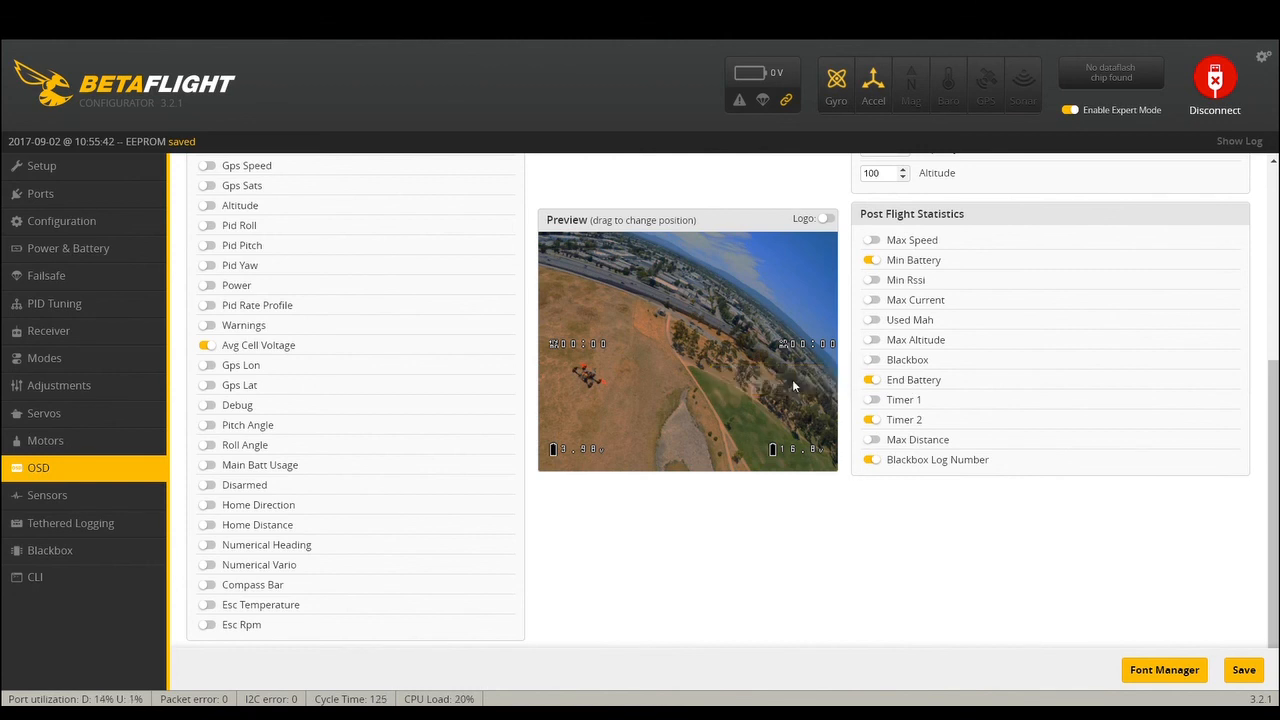
mouse_move(872, 404)
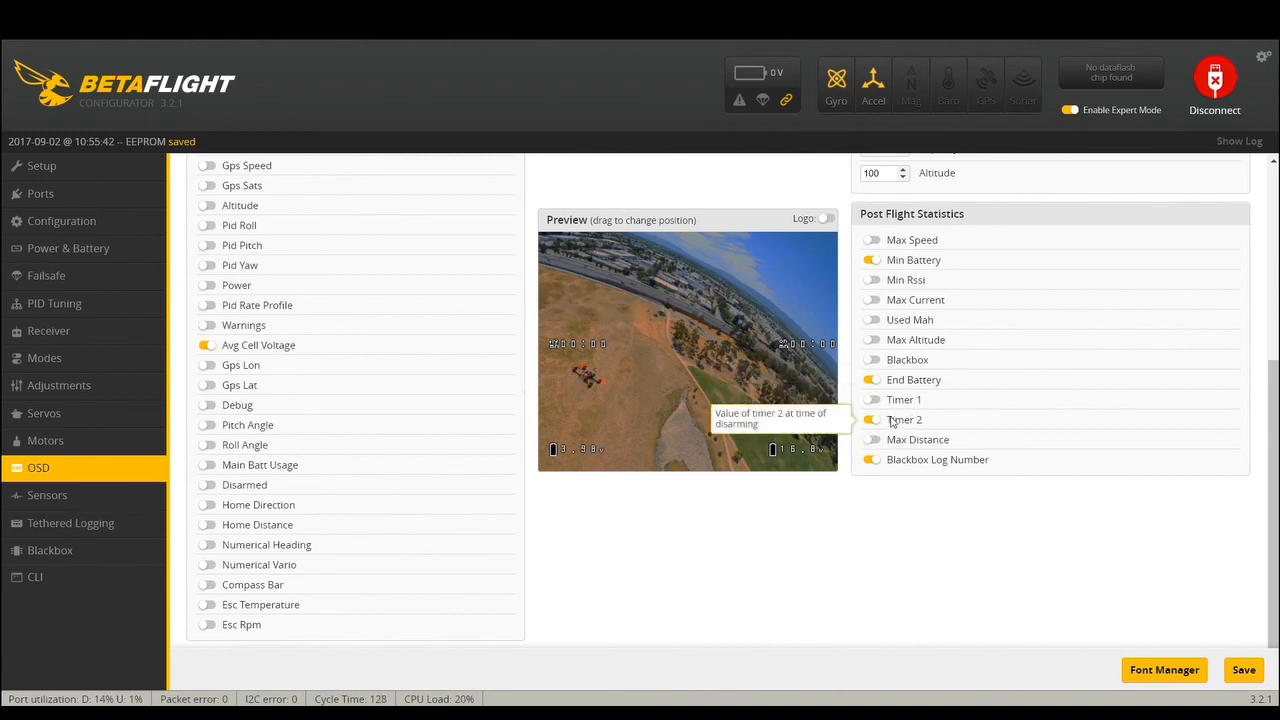
mouse_move(878, 440)
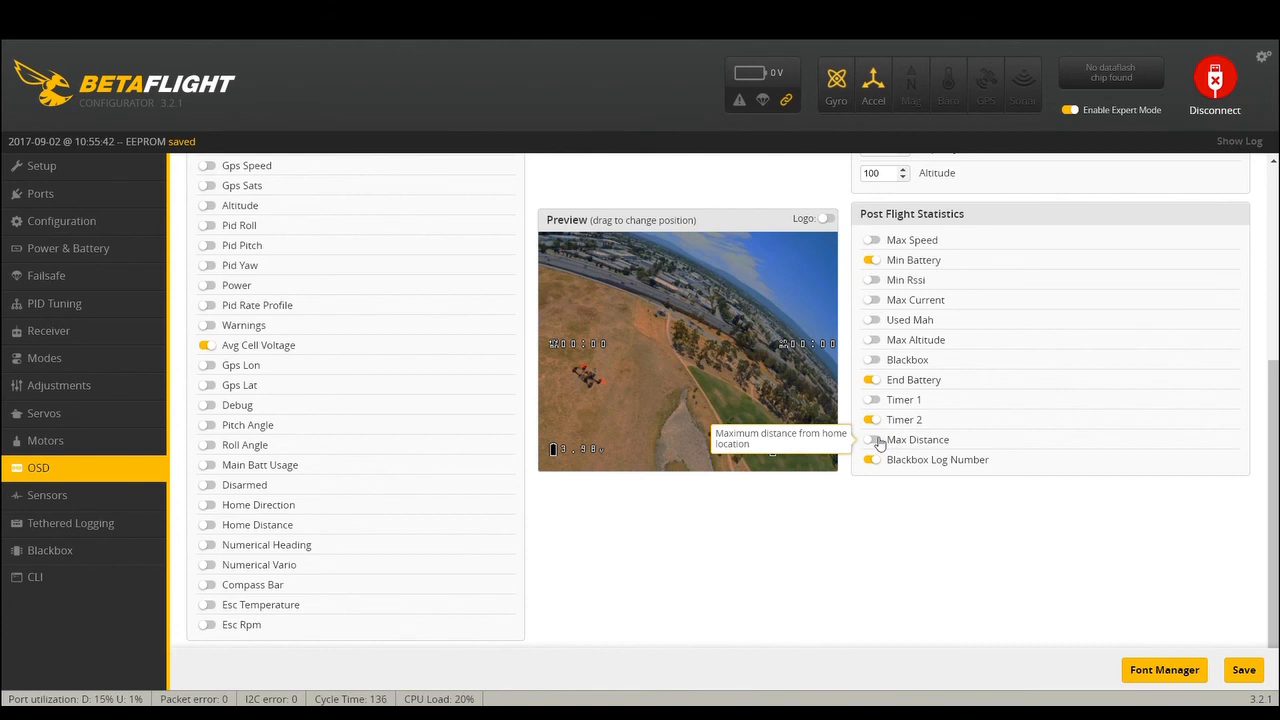
left_click(872, 440)
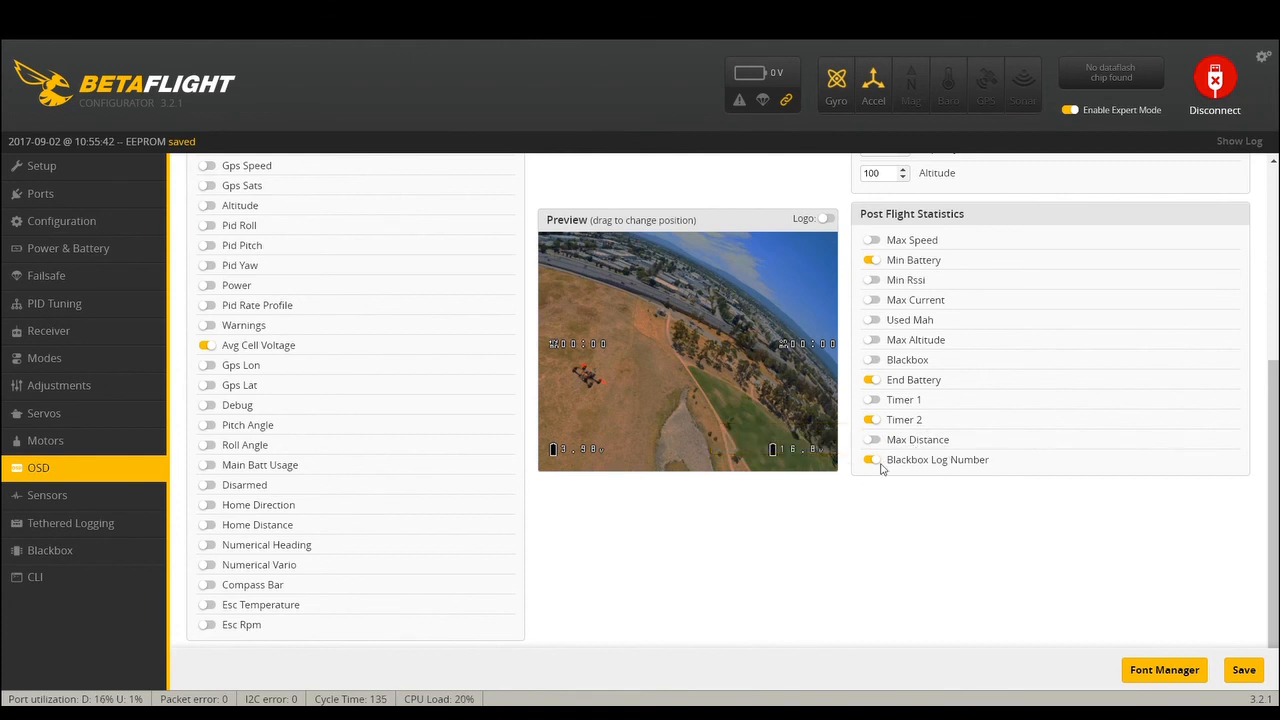
mouse_move(872, 460)
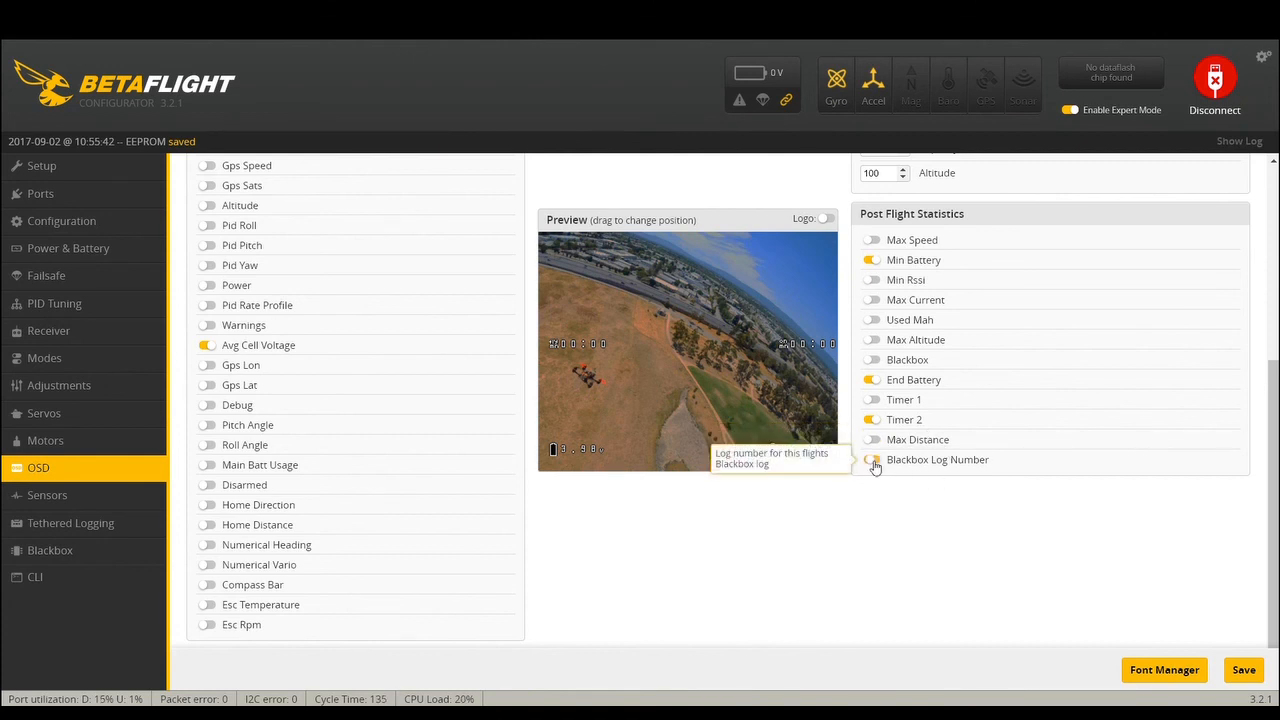
- Scroll up to review the Post Flight Statistics toggles before saving
scroll("up", 3)
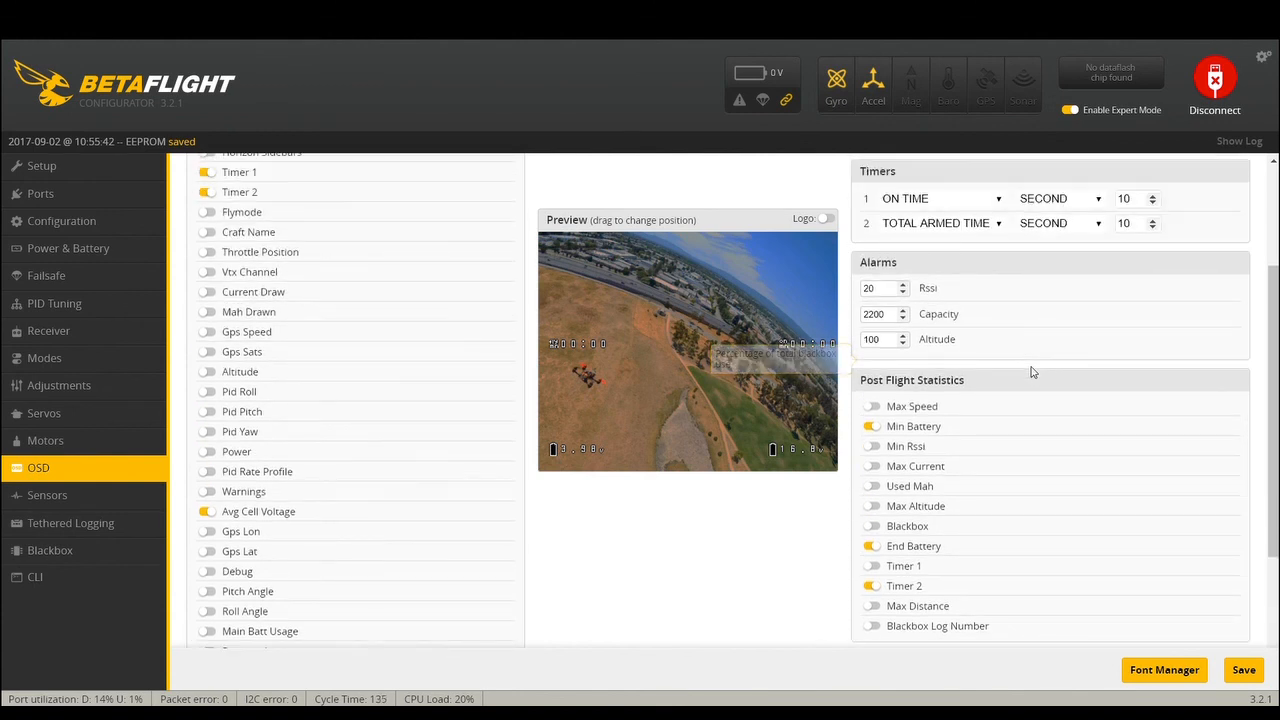
mouse_move(904, 518)
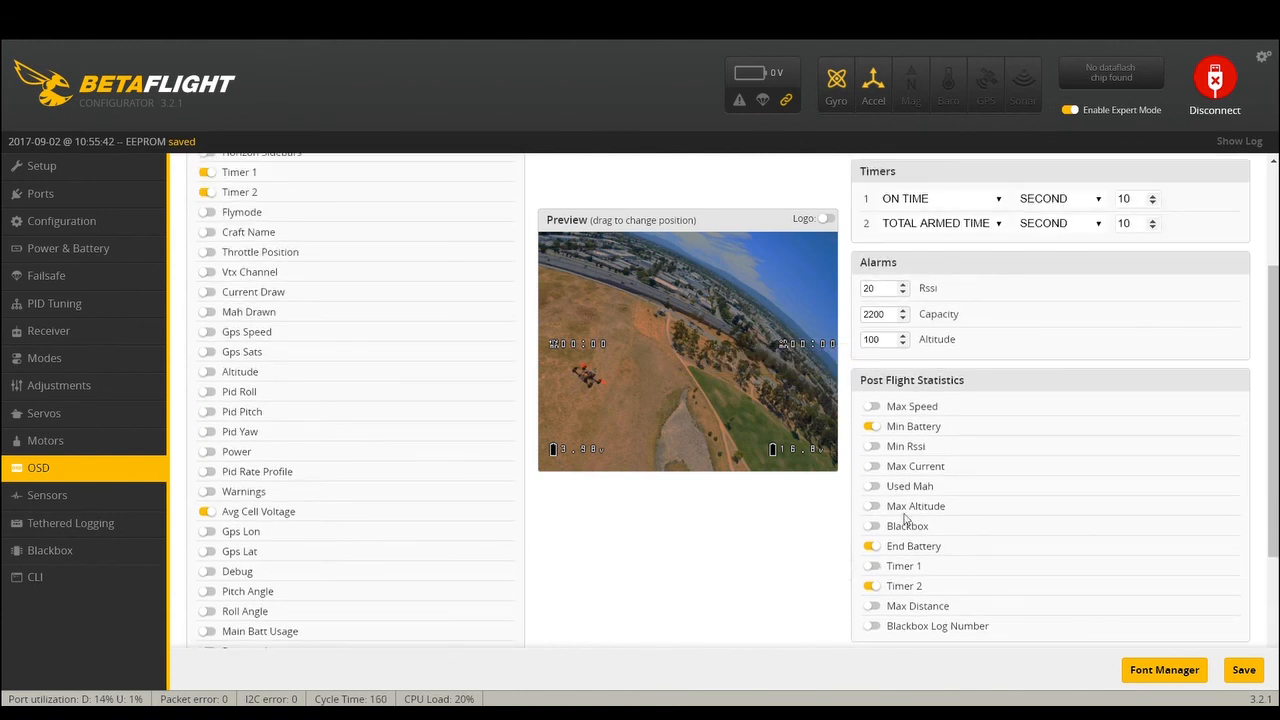
mouse_move(658, 194)
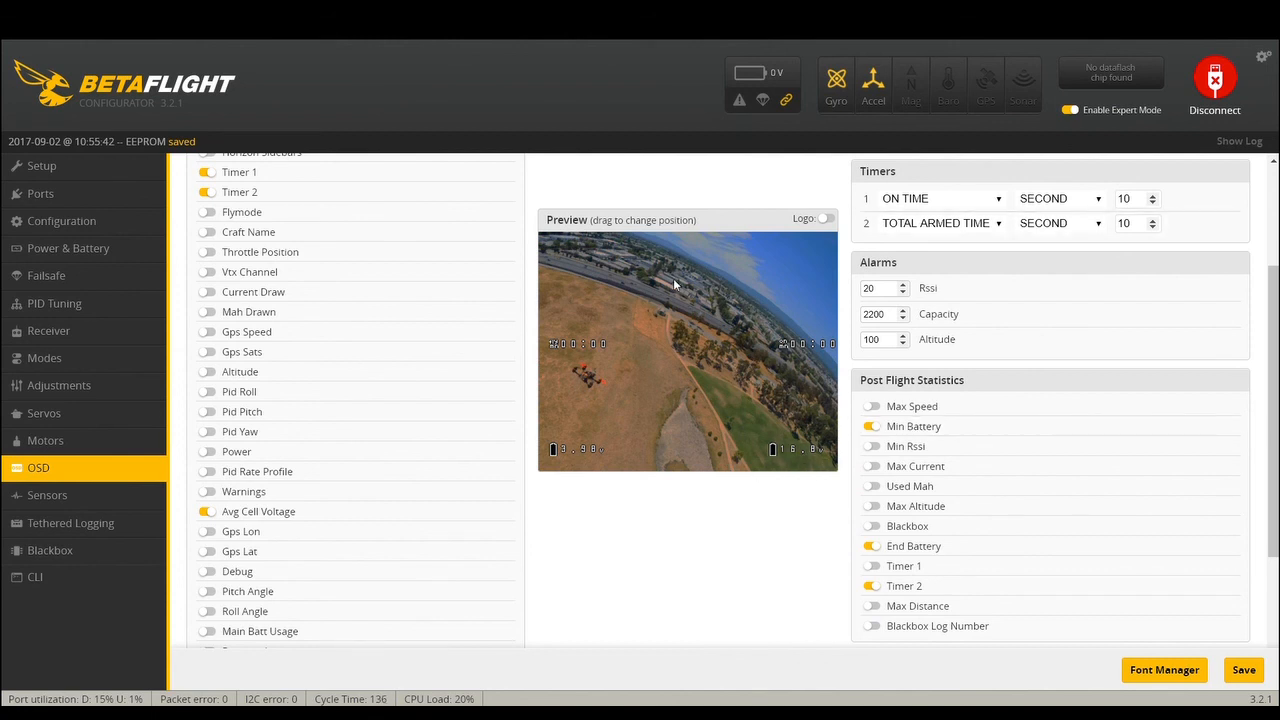
mouse_move(616, 304)
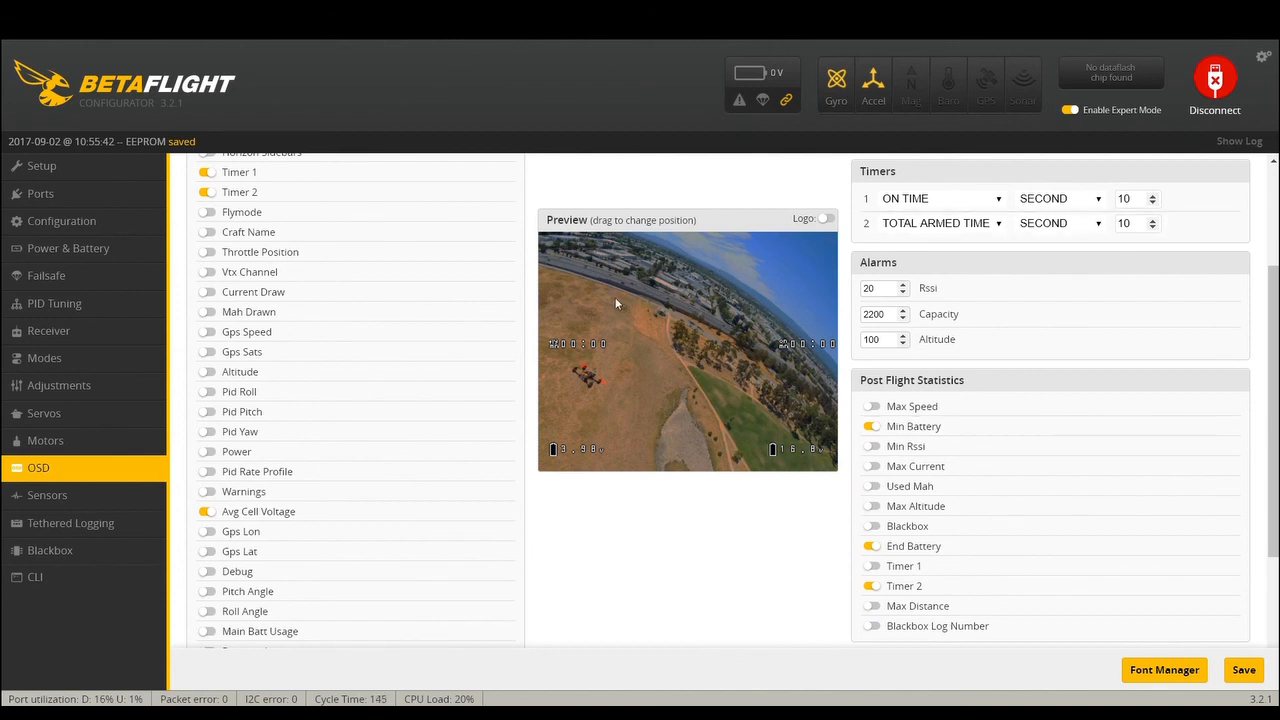
mouse_move(716, 426)
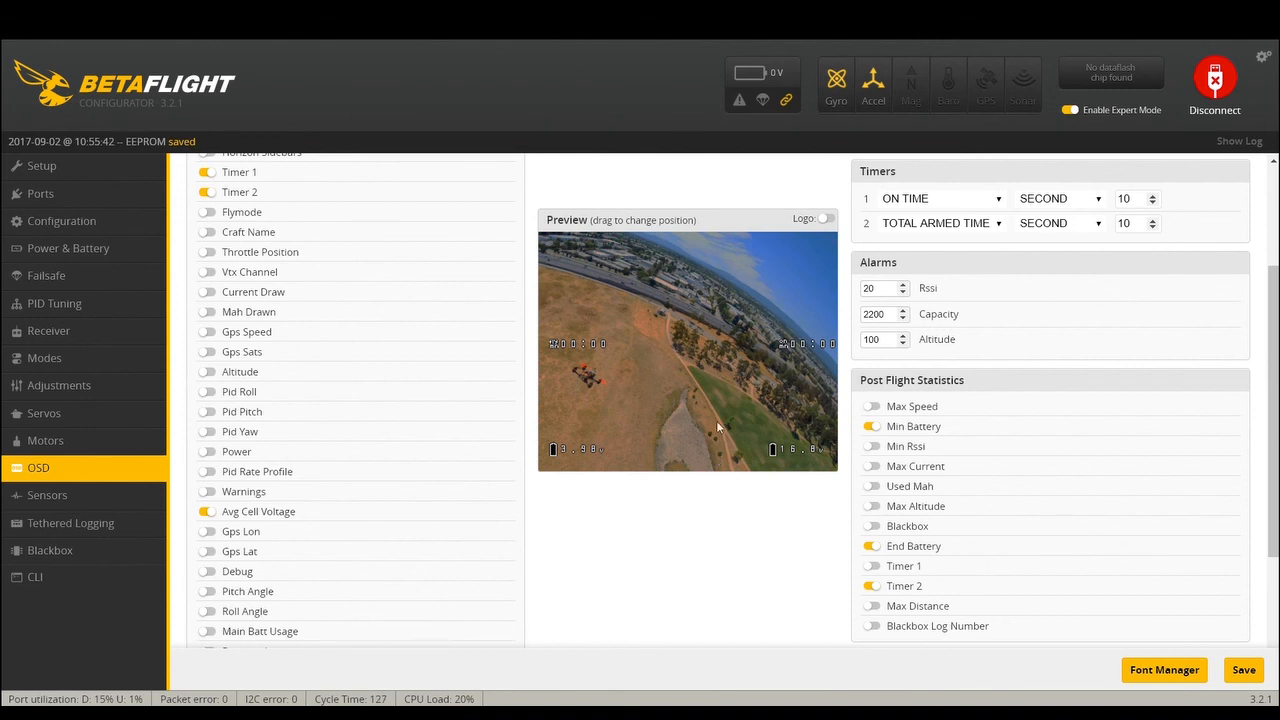
mouse_move(638, 392)
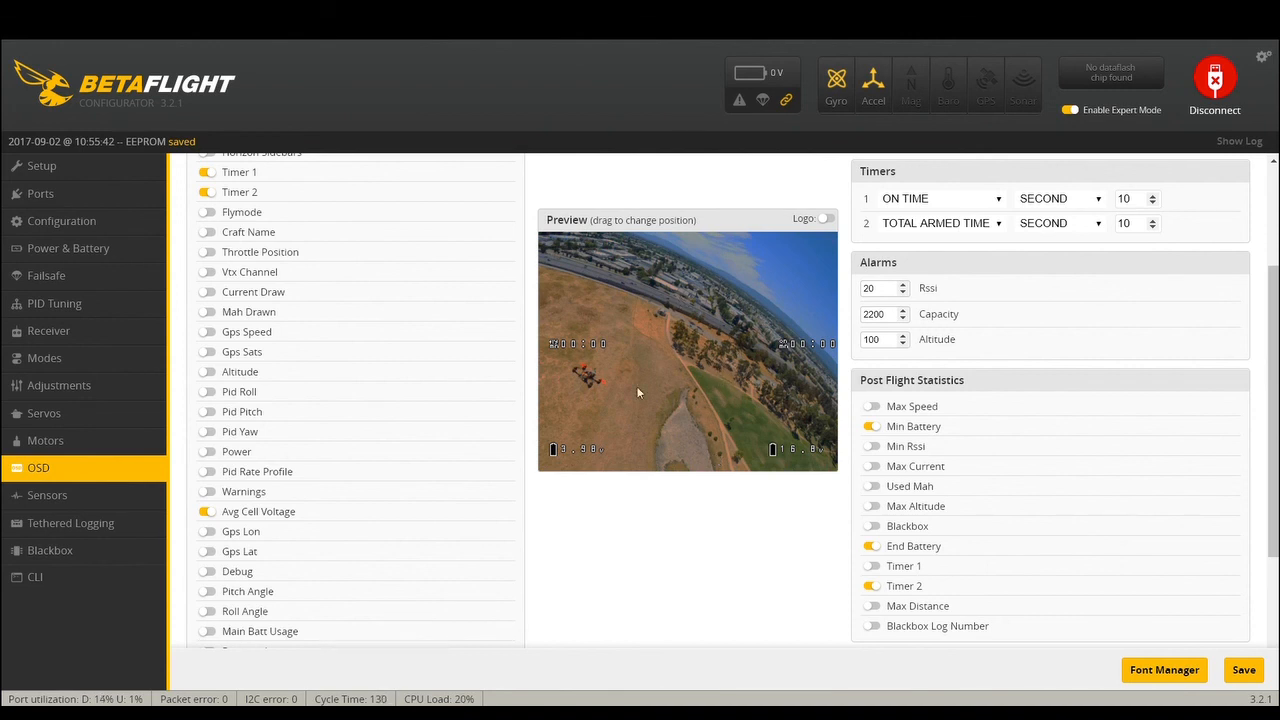
mouse_move(836, 422)
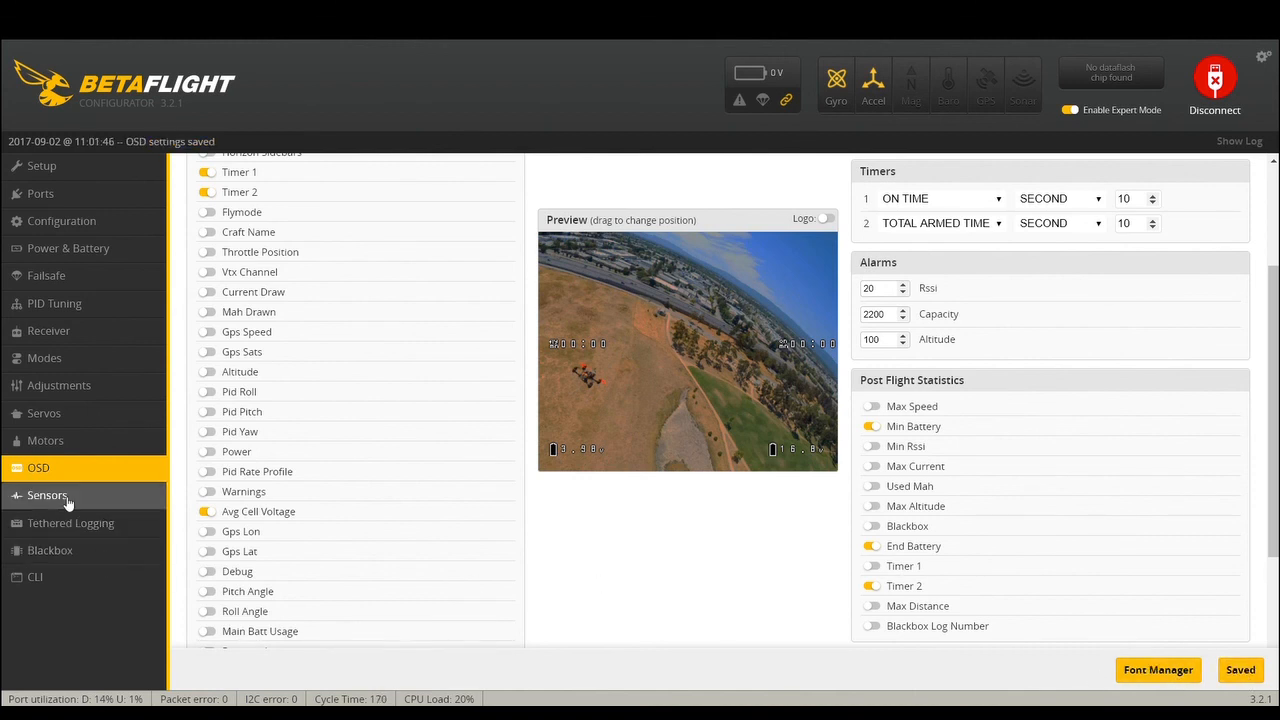
- Visit the Sensors, Tethered Logging and Blackbox pages, ending on the CLI
left_click(48, 496)
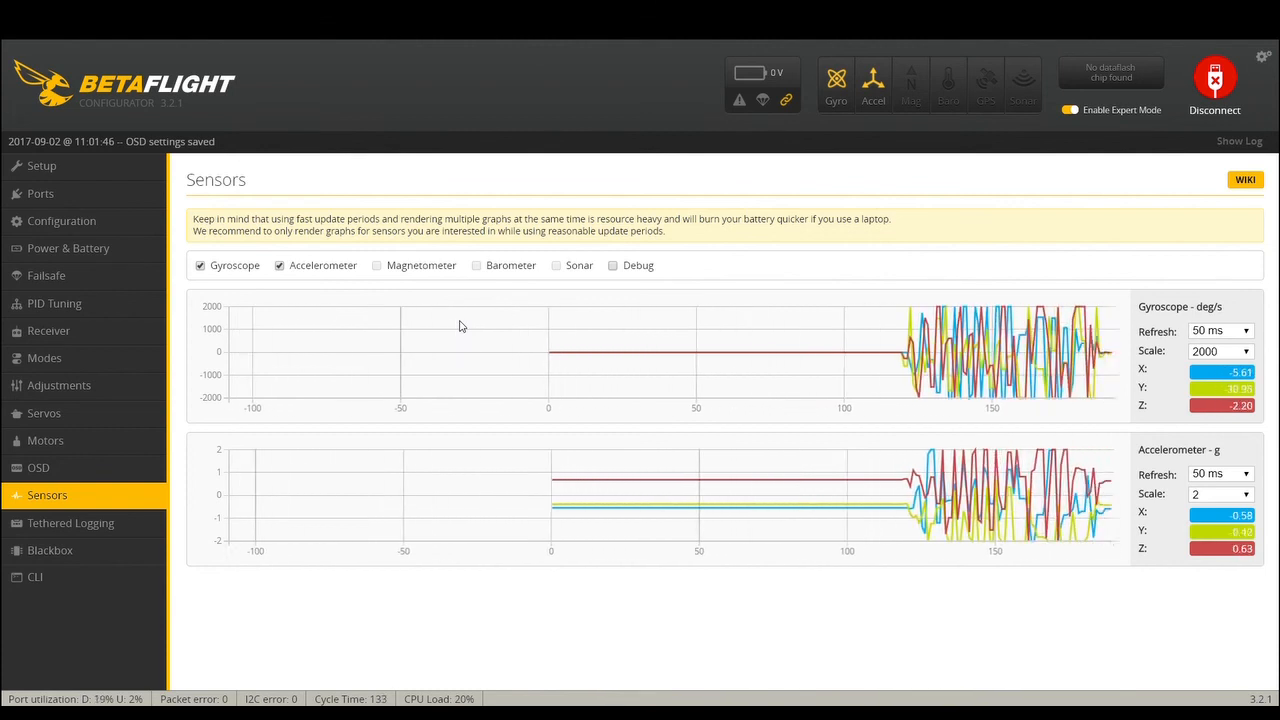
left_click(70, 524)
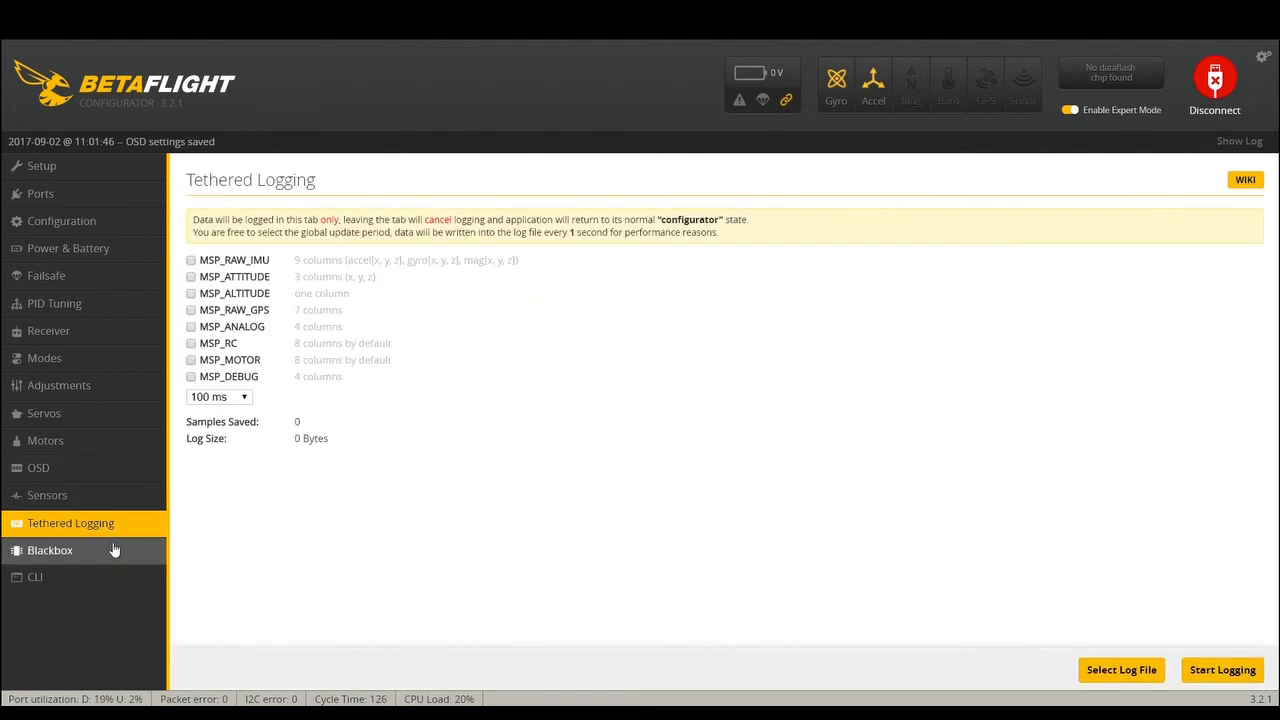
left_click(50, 550)
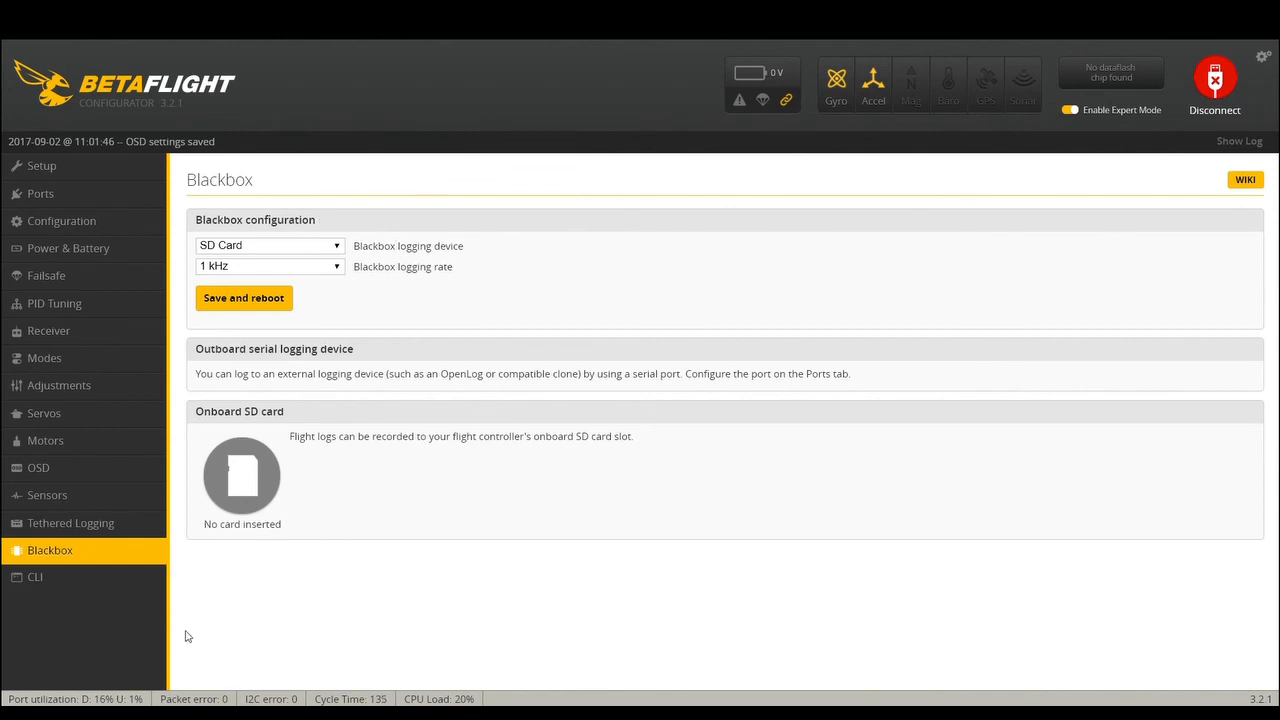
left_click(36, 576)
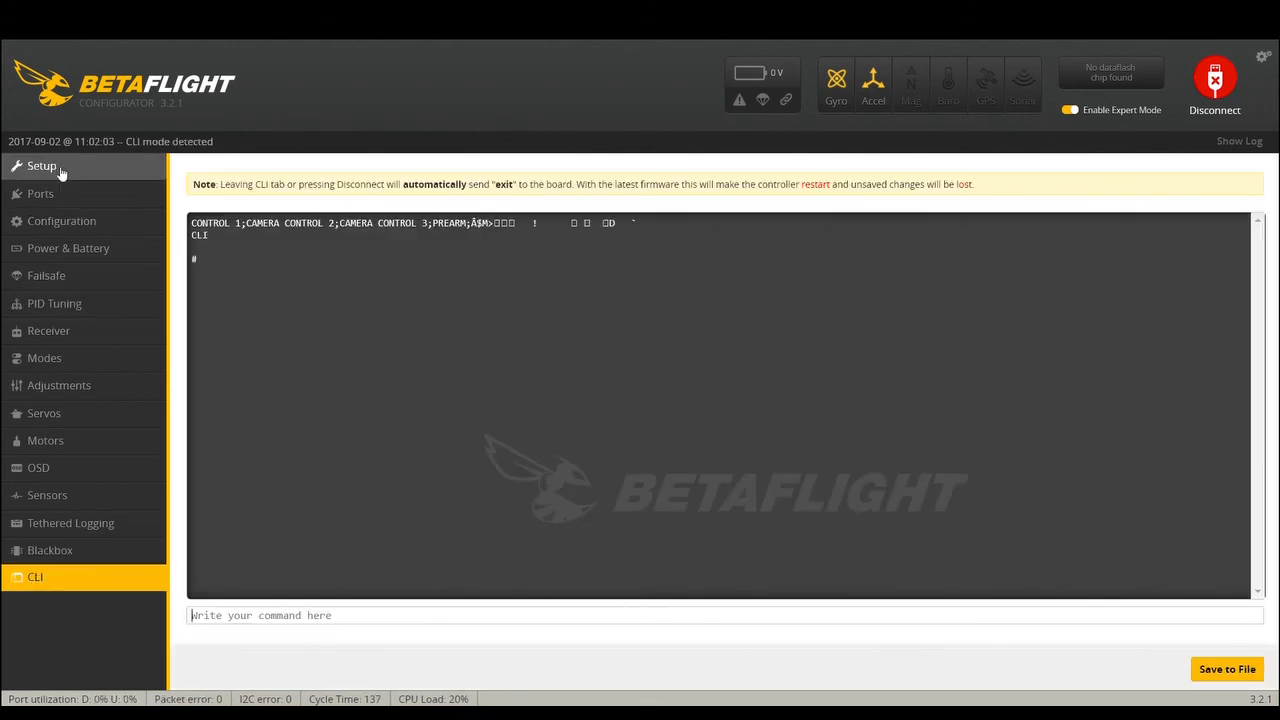
- Disconnect from the flight controller and land back on the welcome page
left_click(1214, 80)
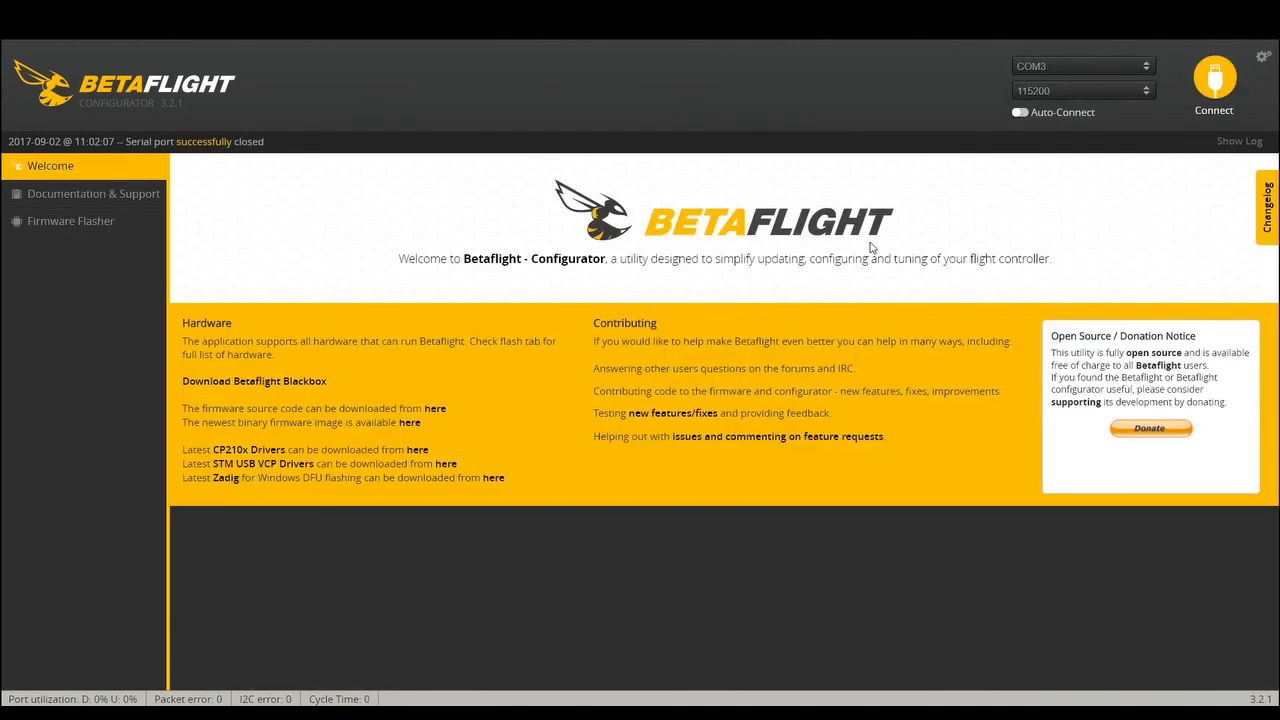
left_click(1080, 64)
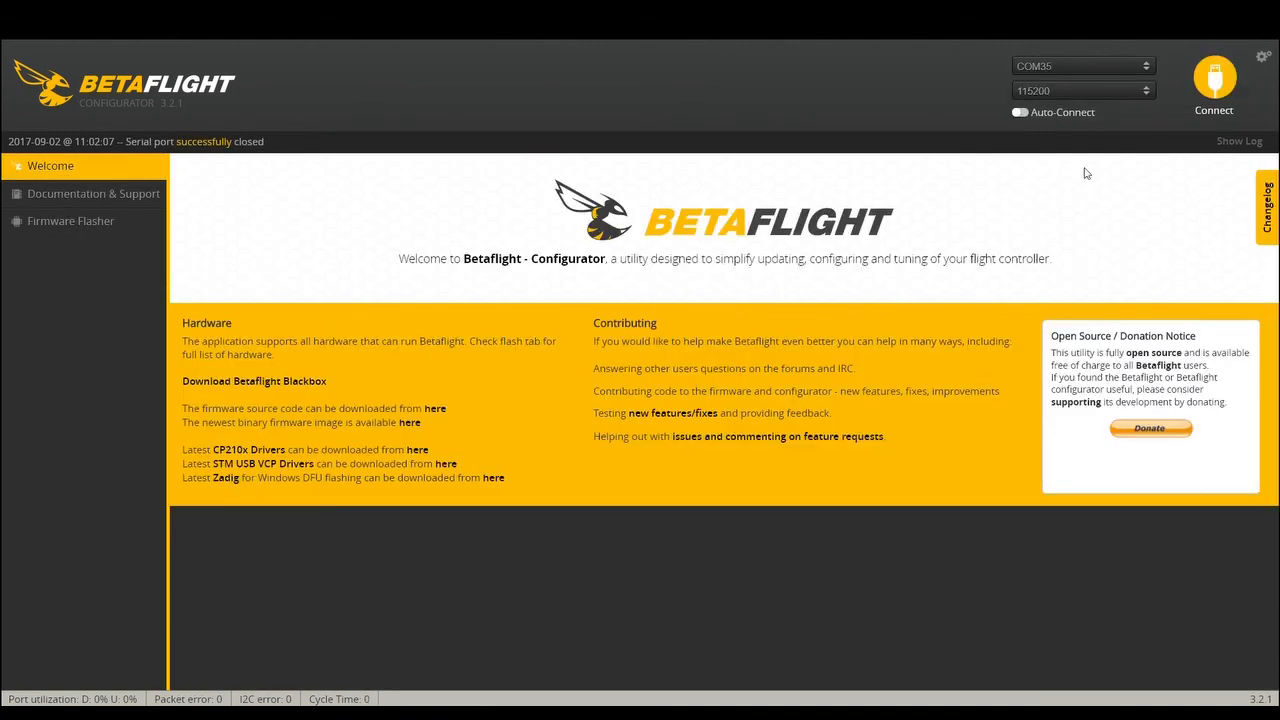
mouse_move(824, 276)
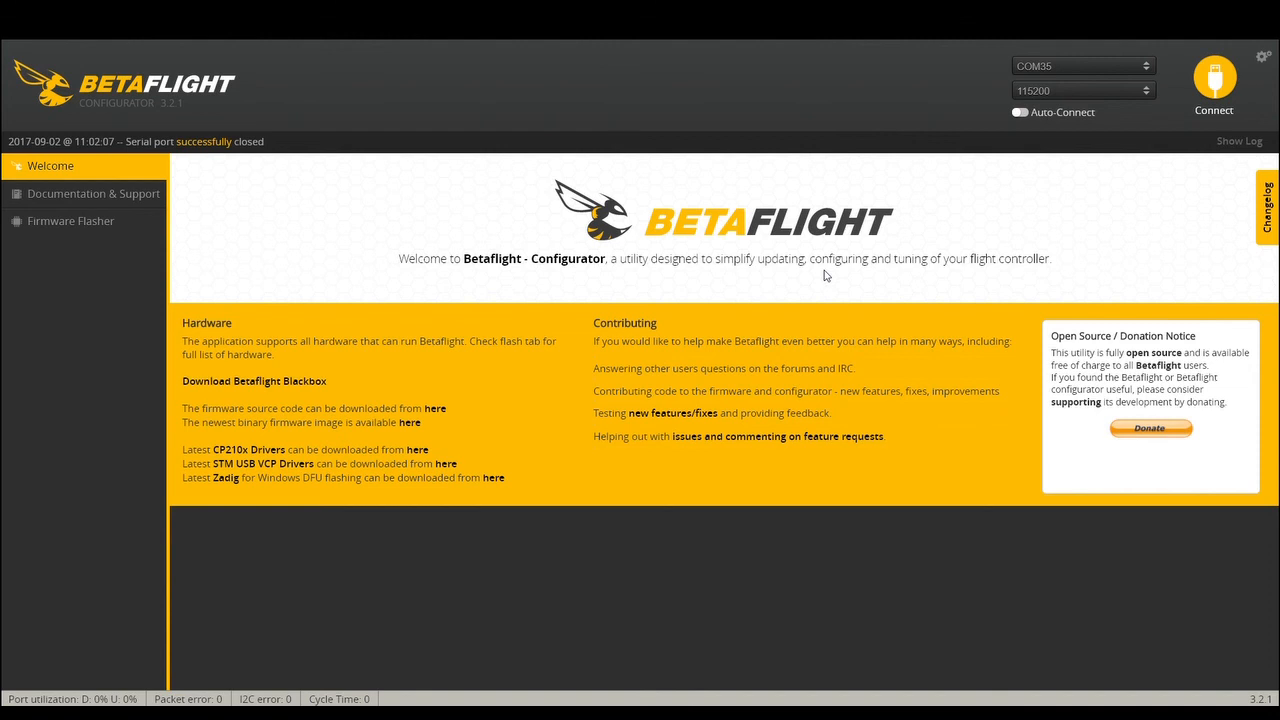
mouse_move(322, 284)
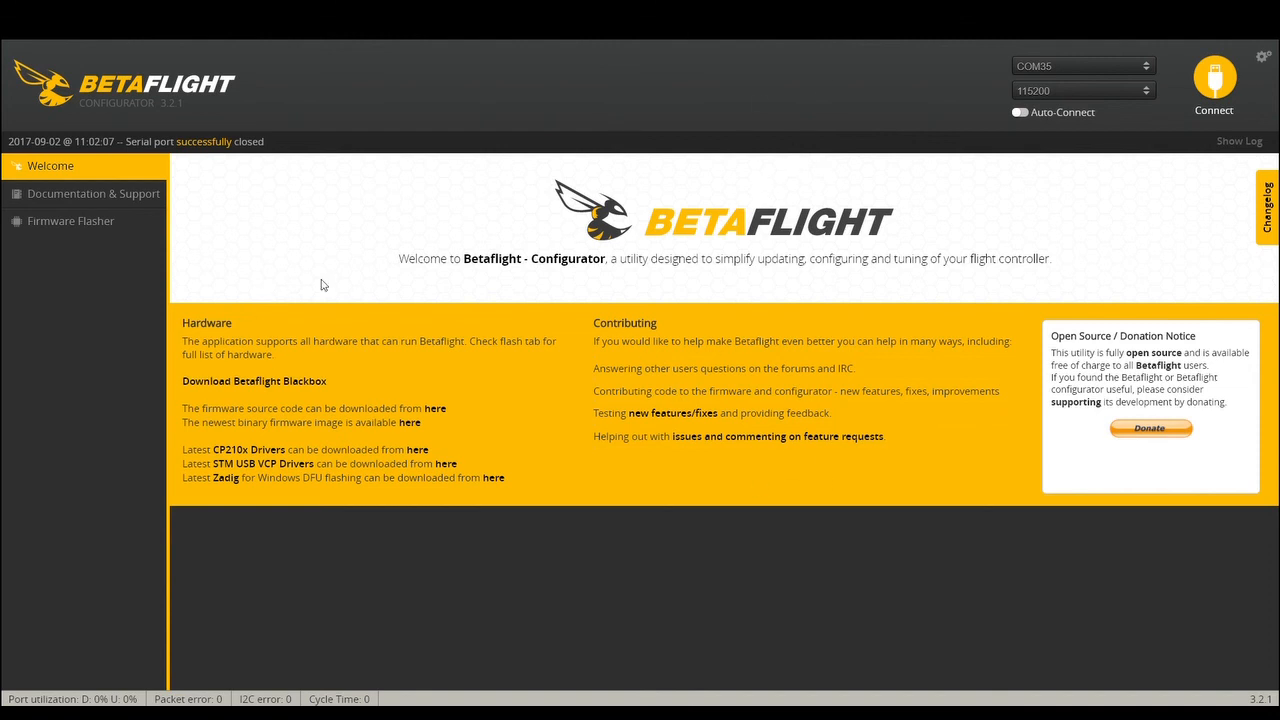
mouse_move(42, 452)
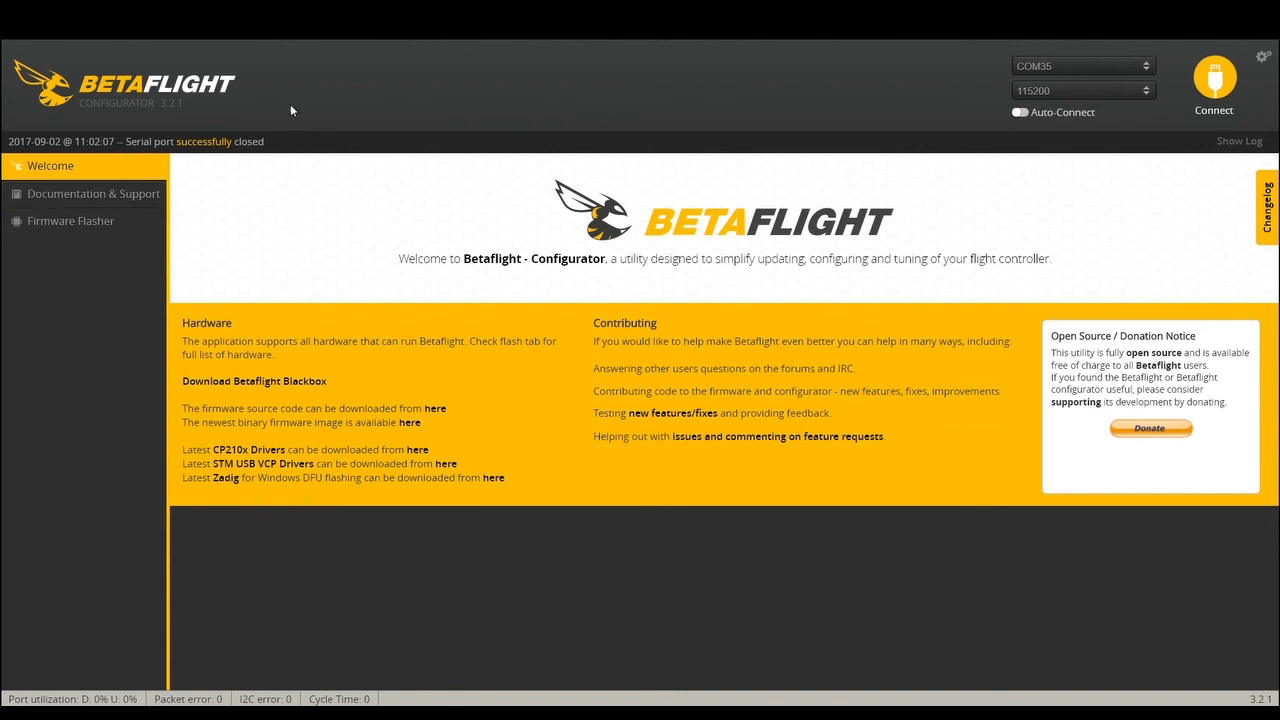
mouse_move(952, 170)
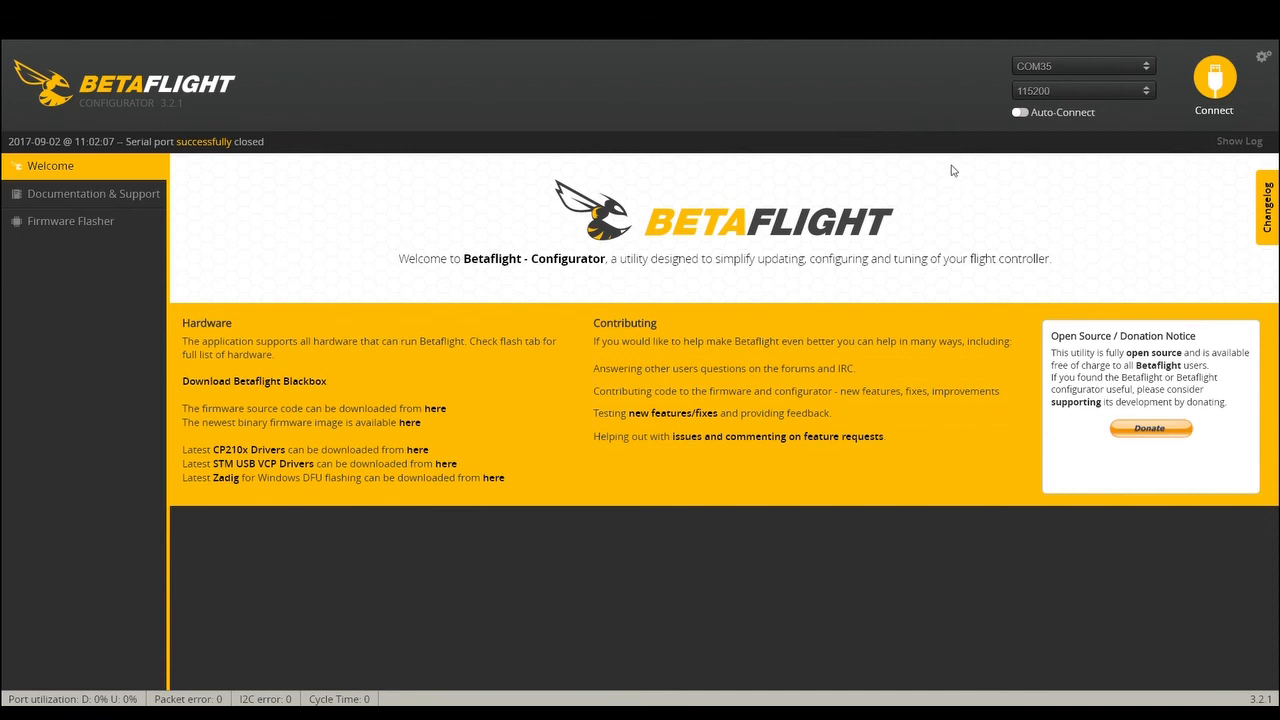
mouse_move(1116, 192)
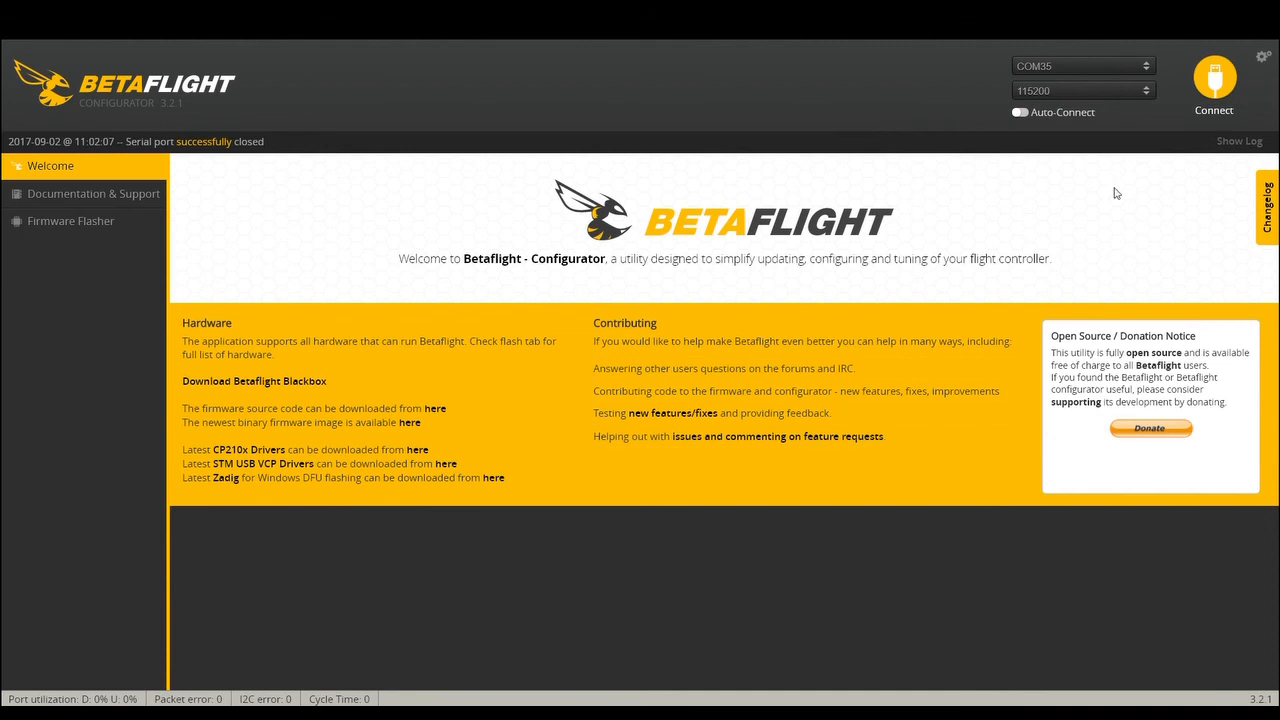
mouse_move(1136, 288)
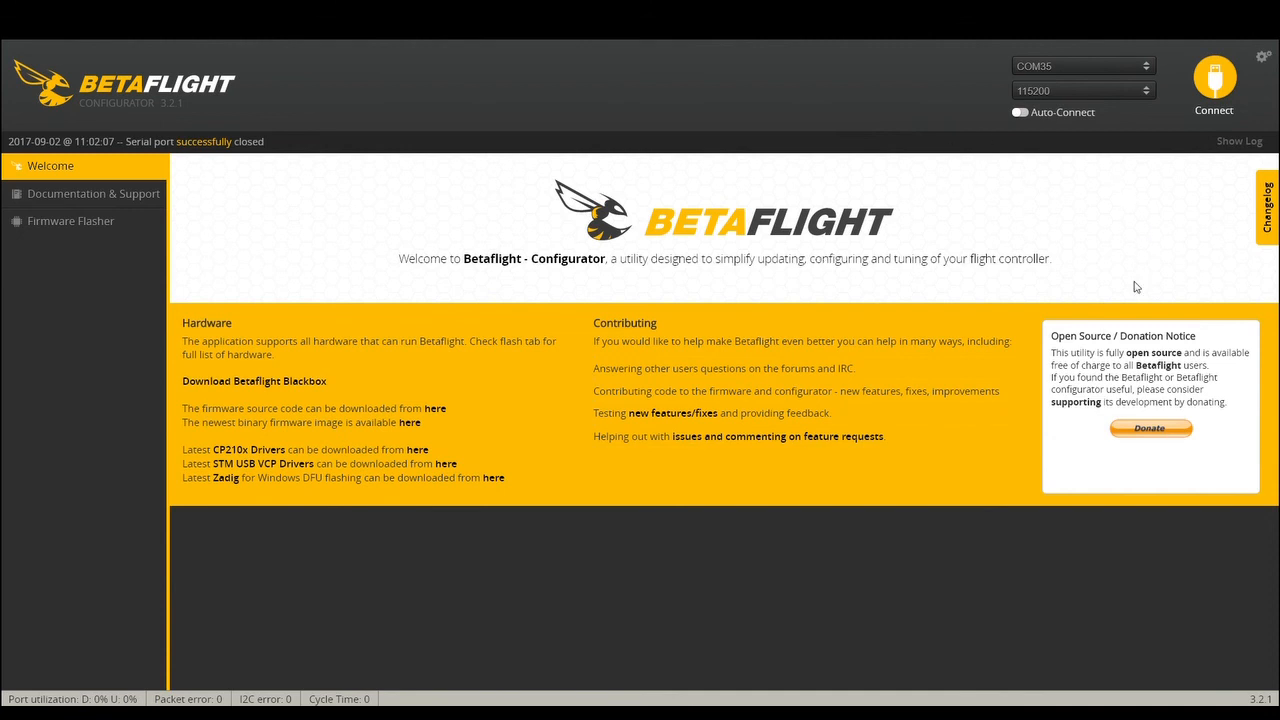
mouse_move(966, 296)
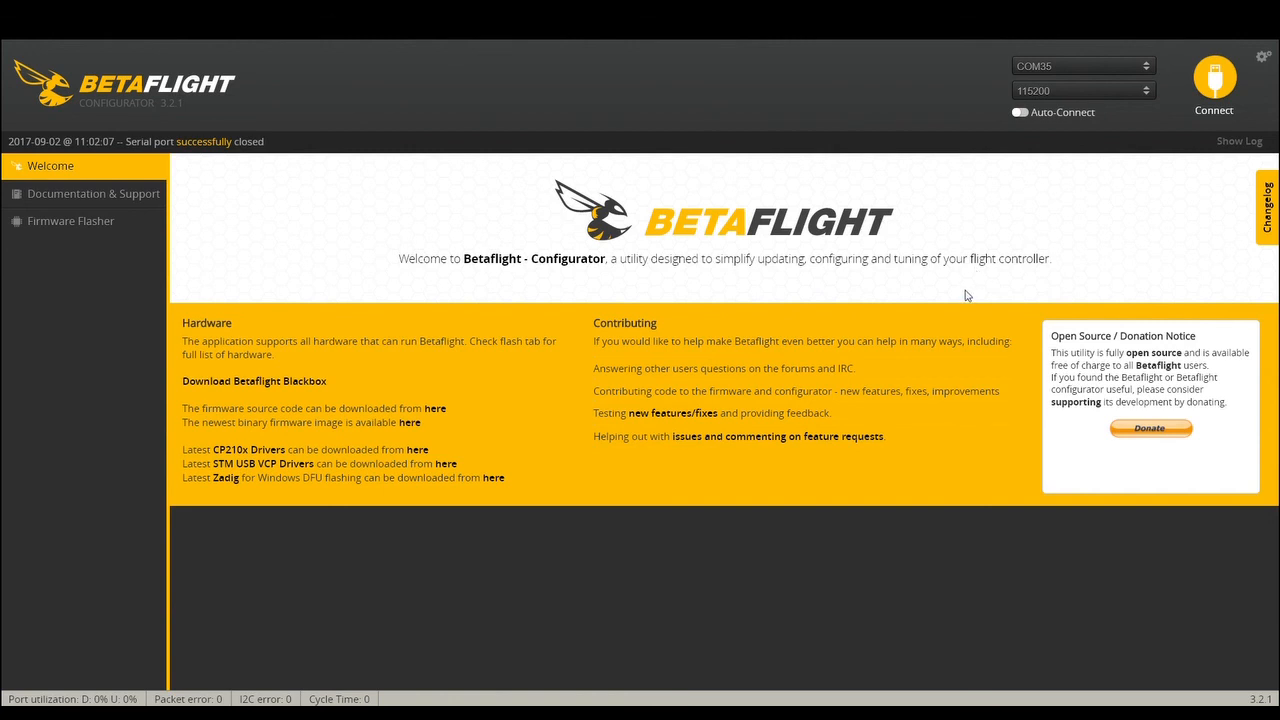
mouse_move(936, 458)
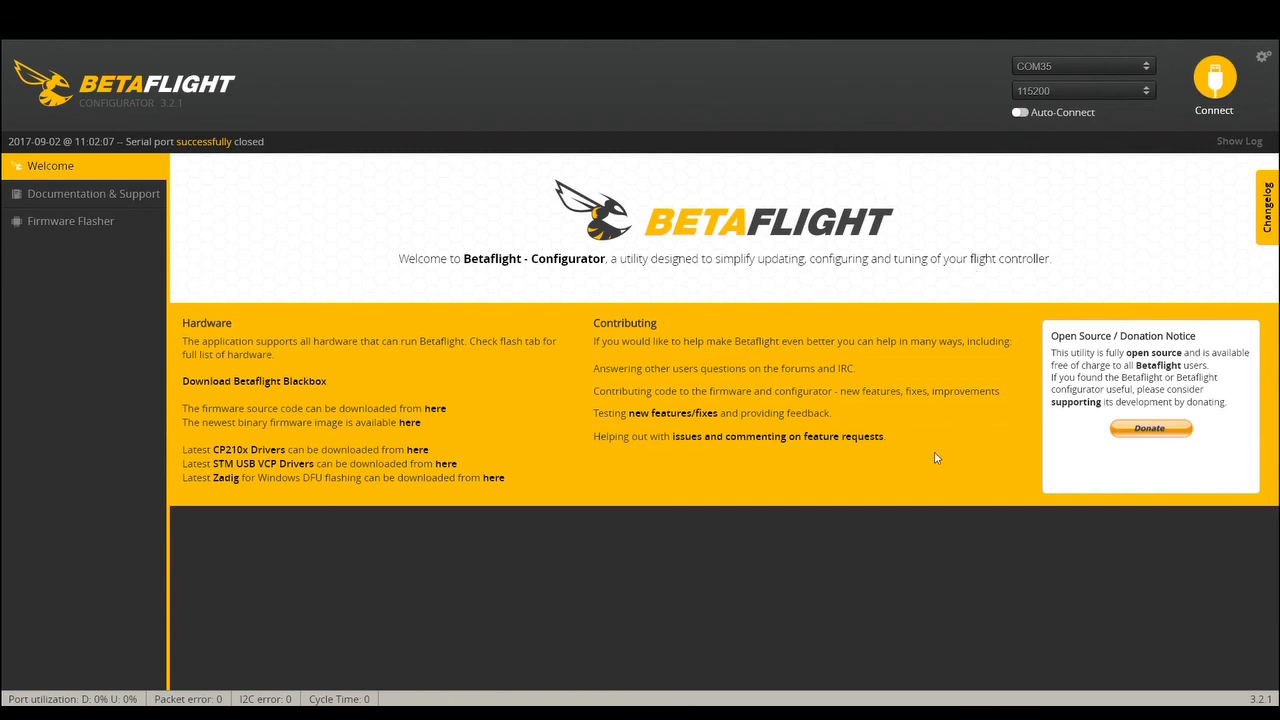
mouse_move(770, 240)
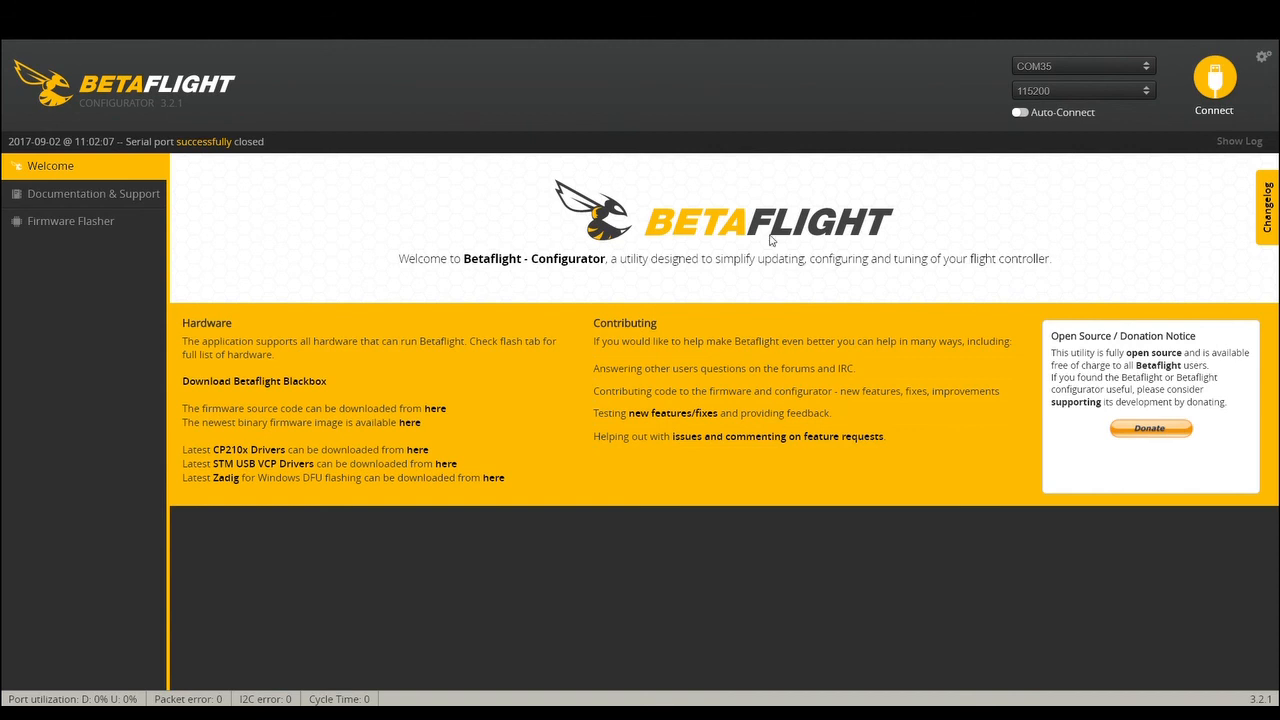
mouse_move(804, 76)
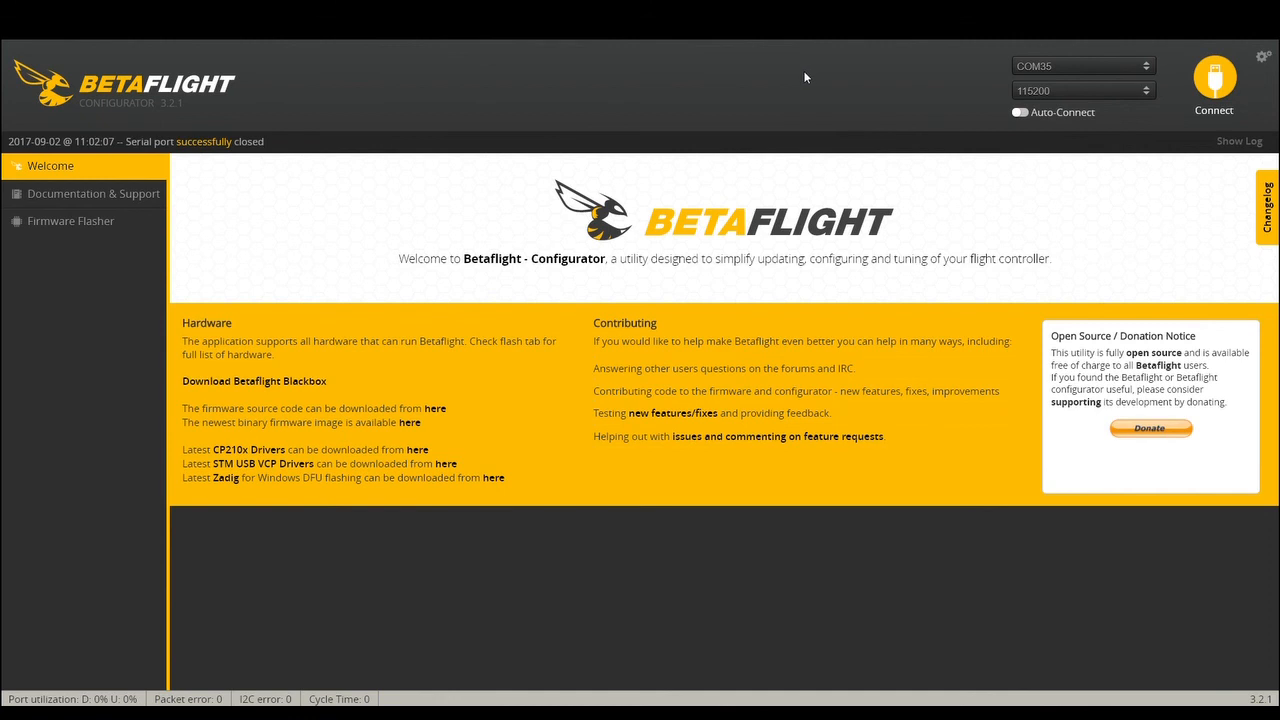
mouse_move(640, 446)
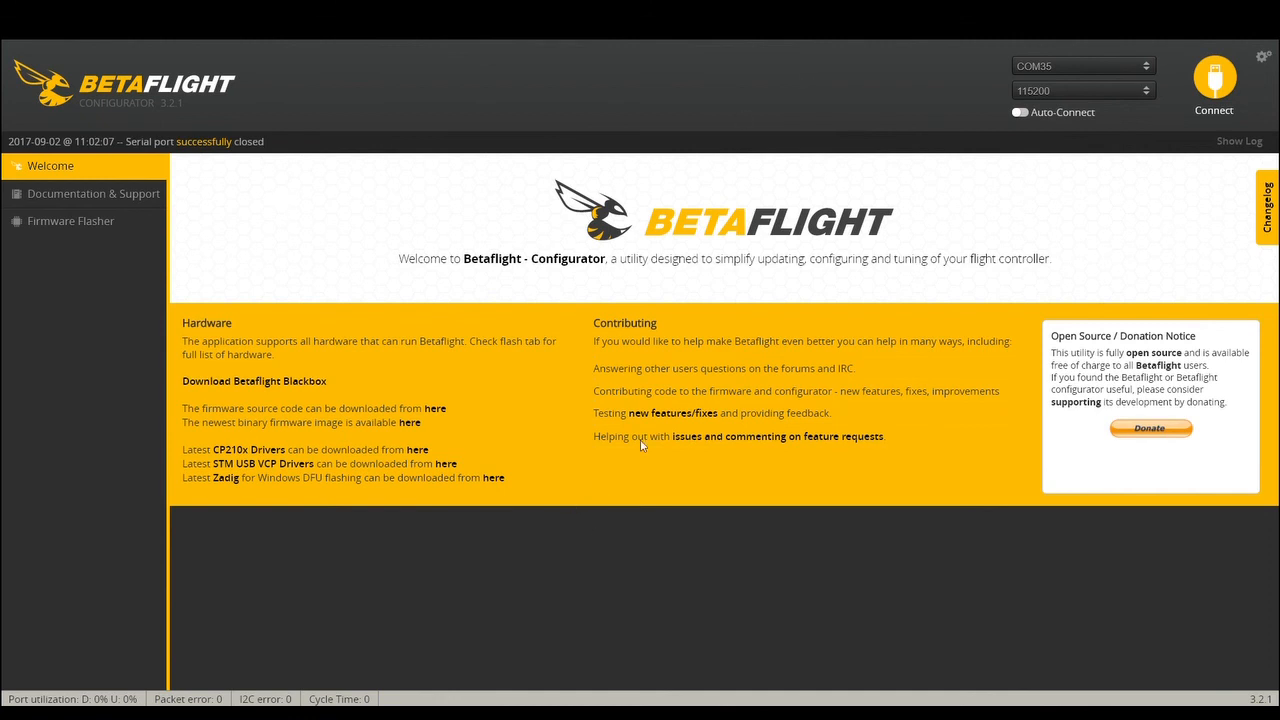
mouse_move(940, 82)
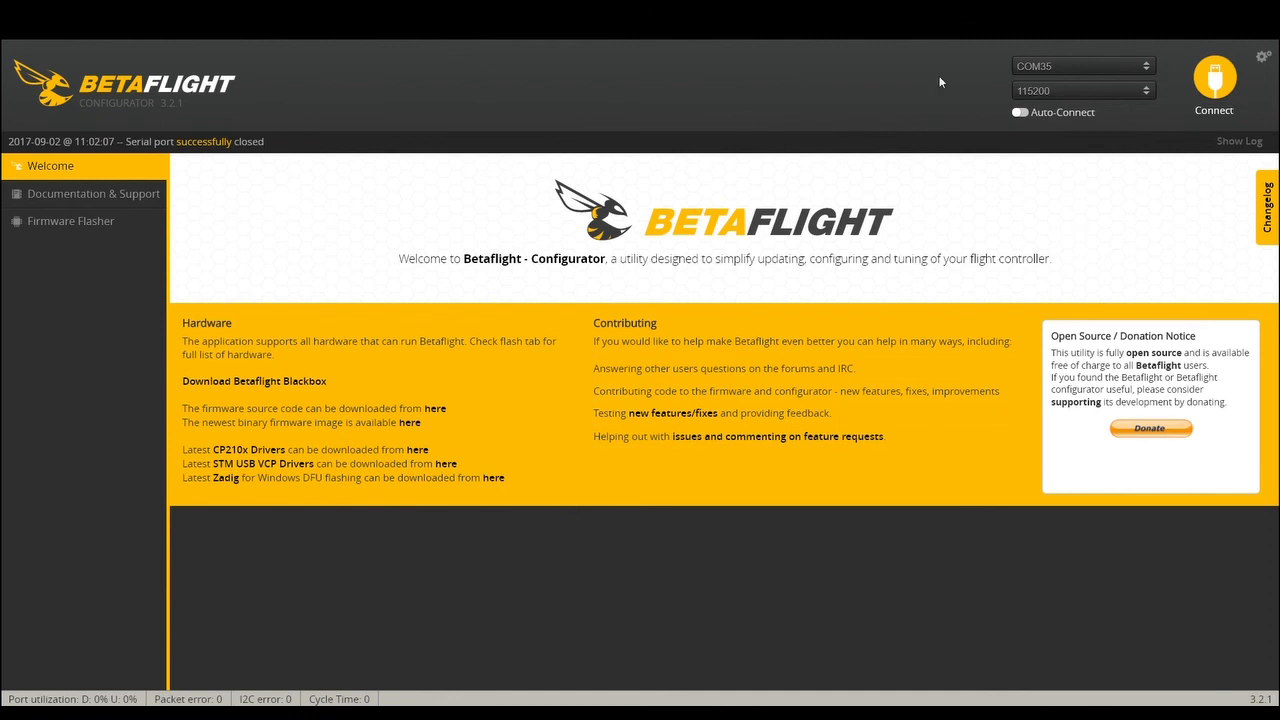